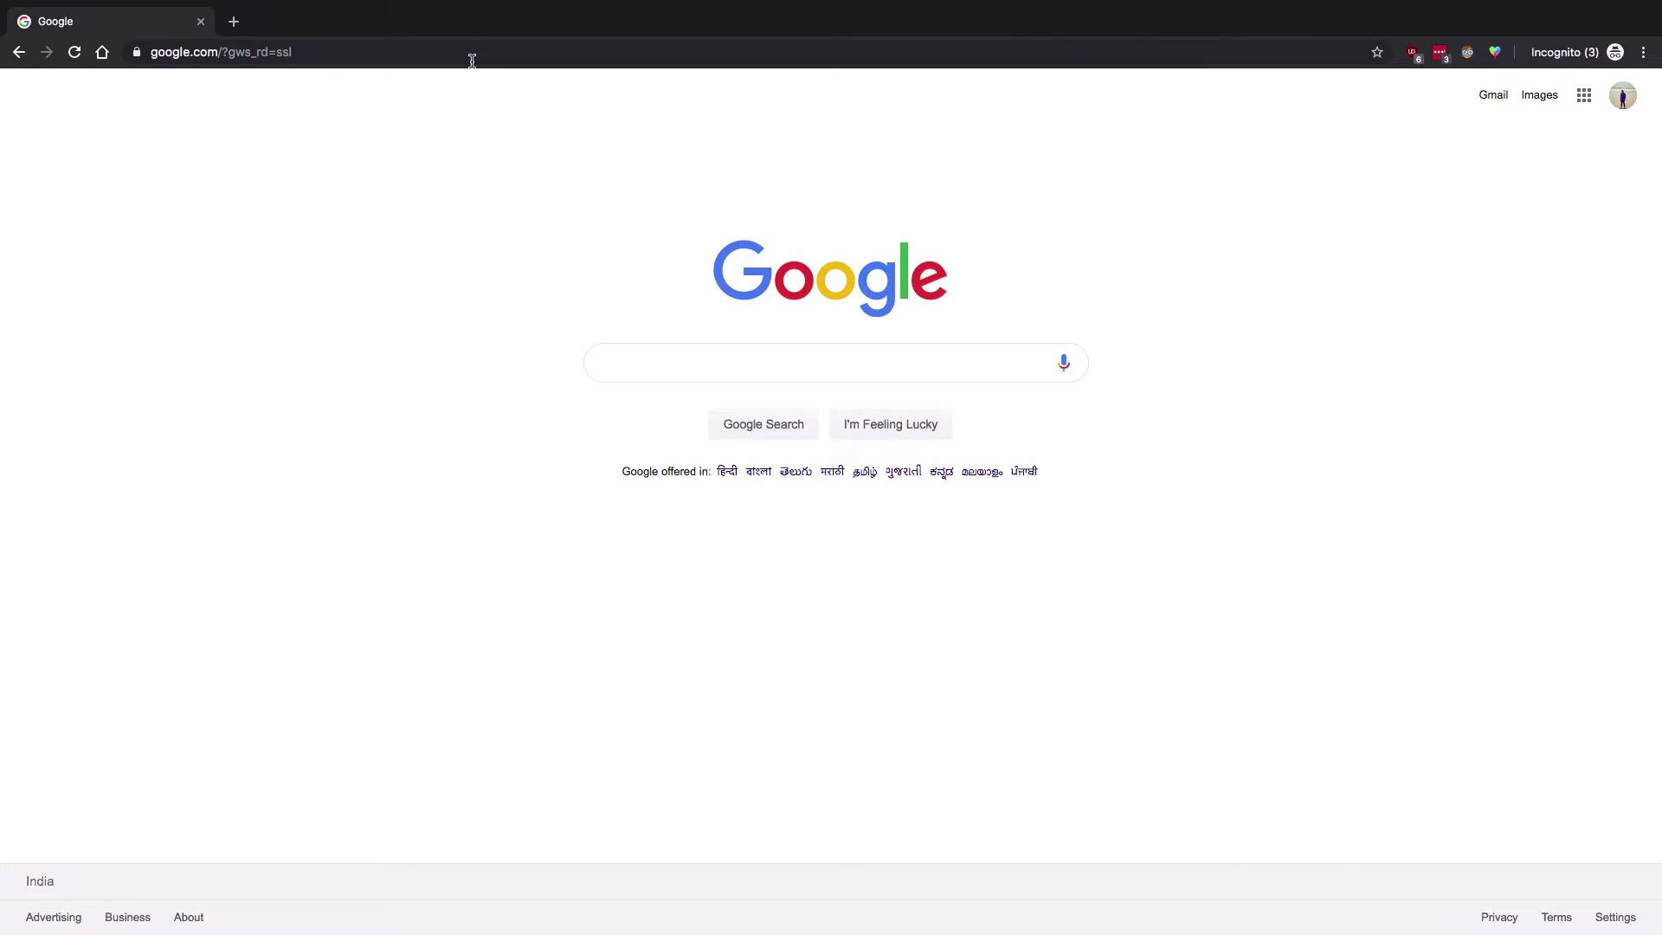
Step: Go to go.tech and search for the myawesomestartupidea domain name
type("go.tech/")
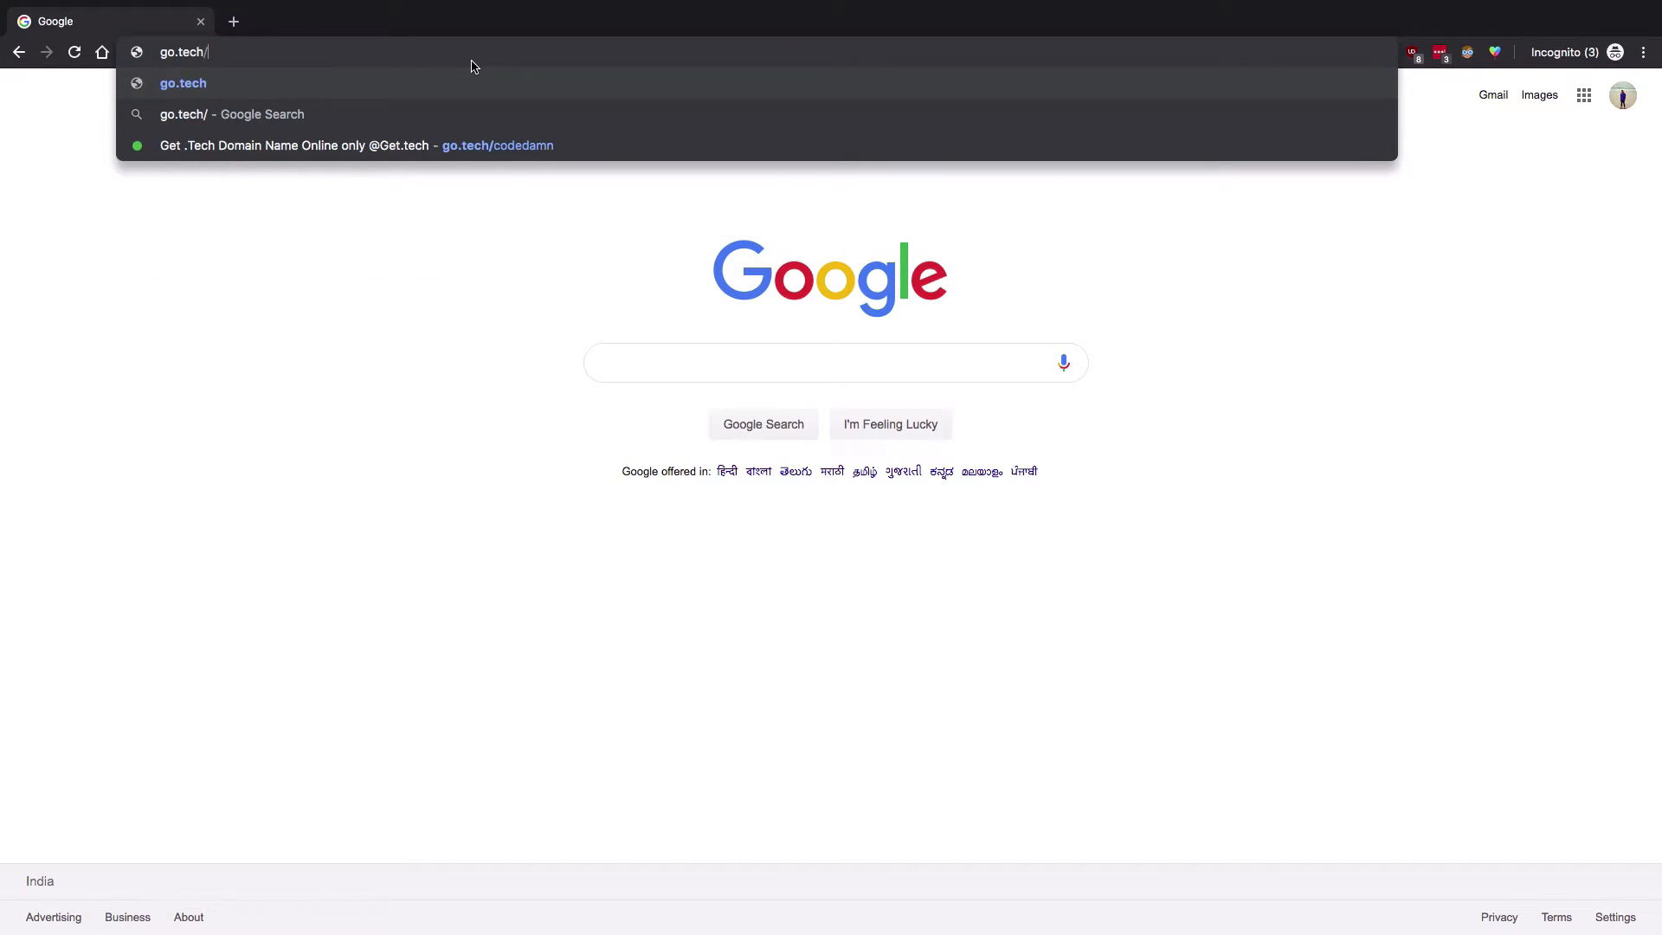
left_click(353, 145)
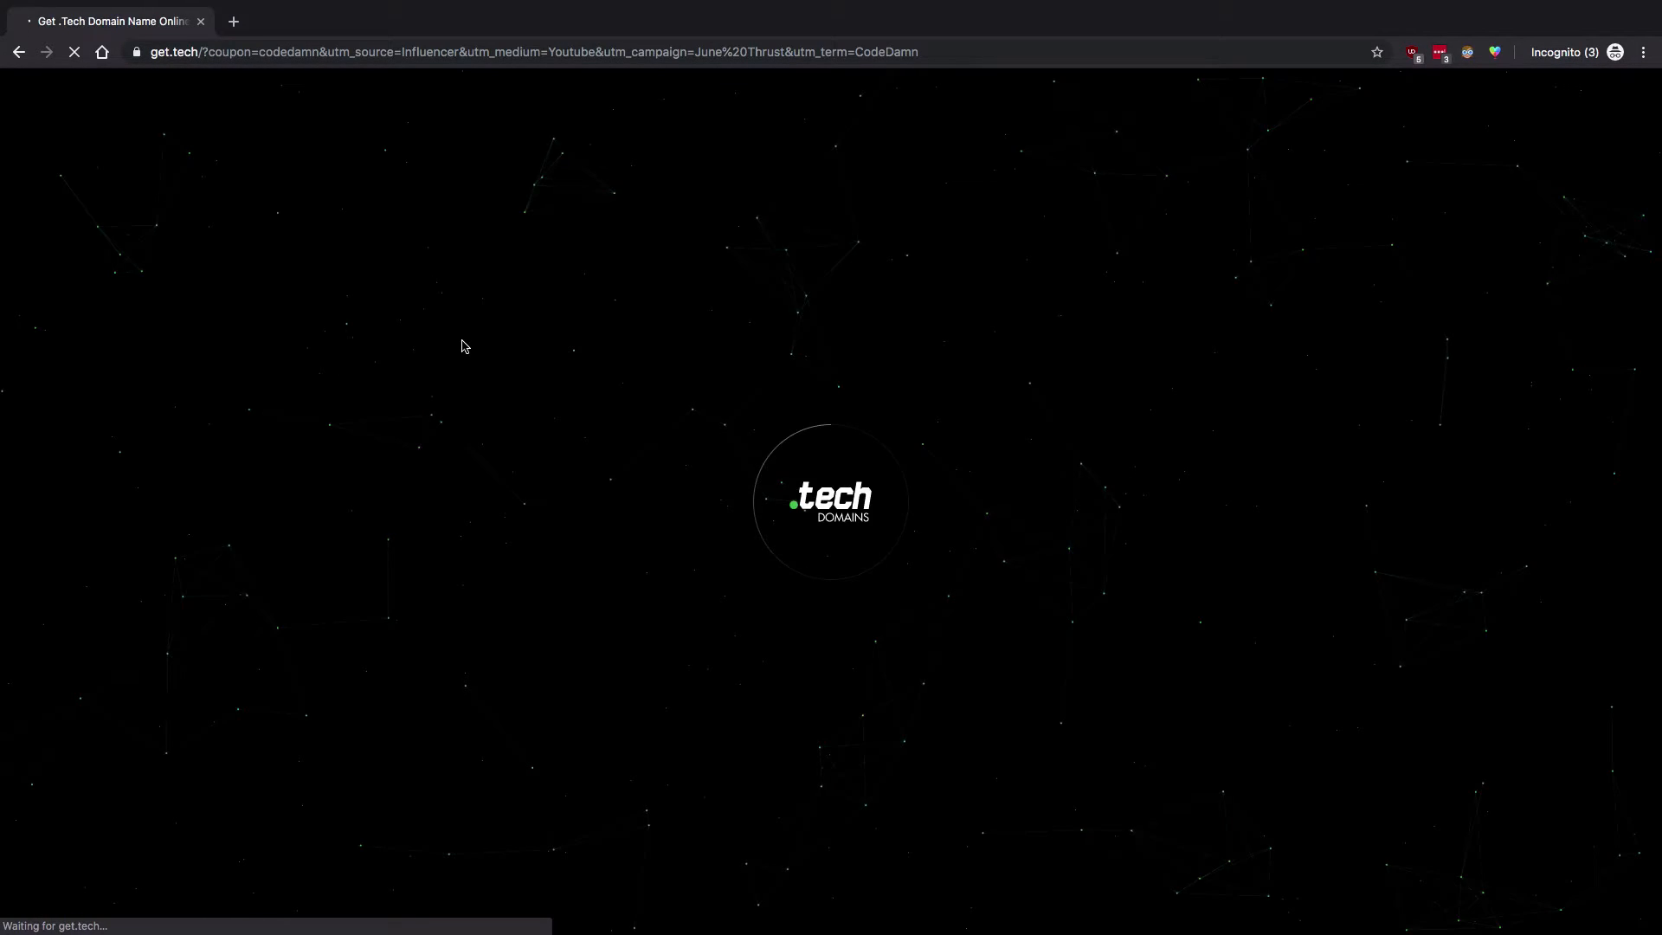
mouse_move(775, 555)
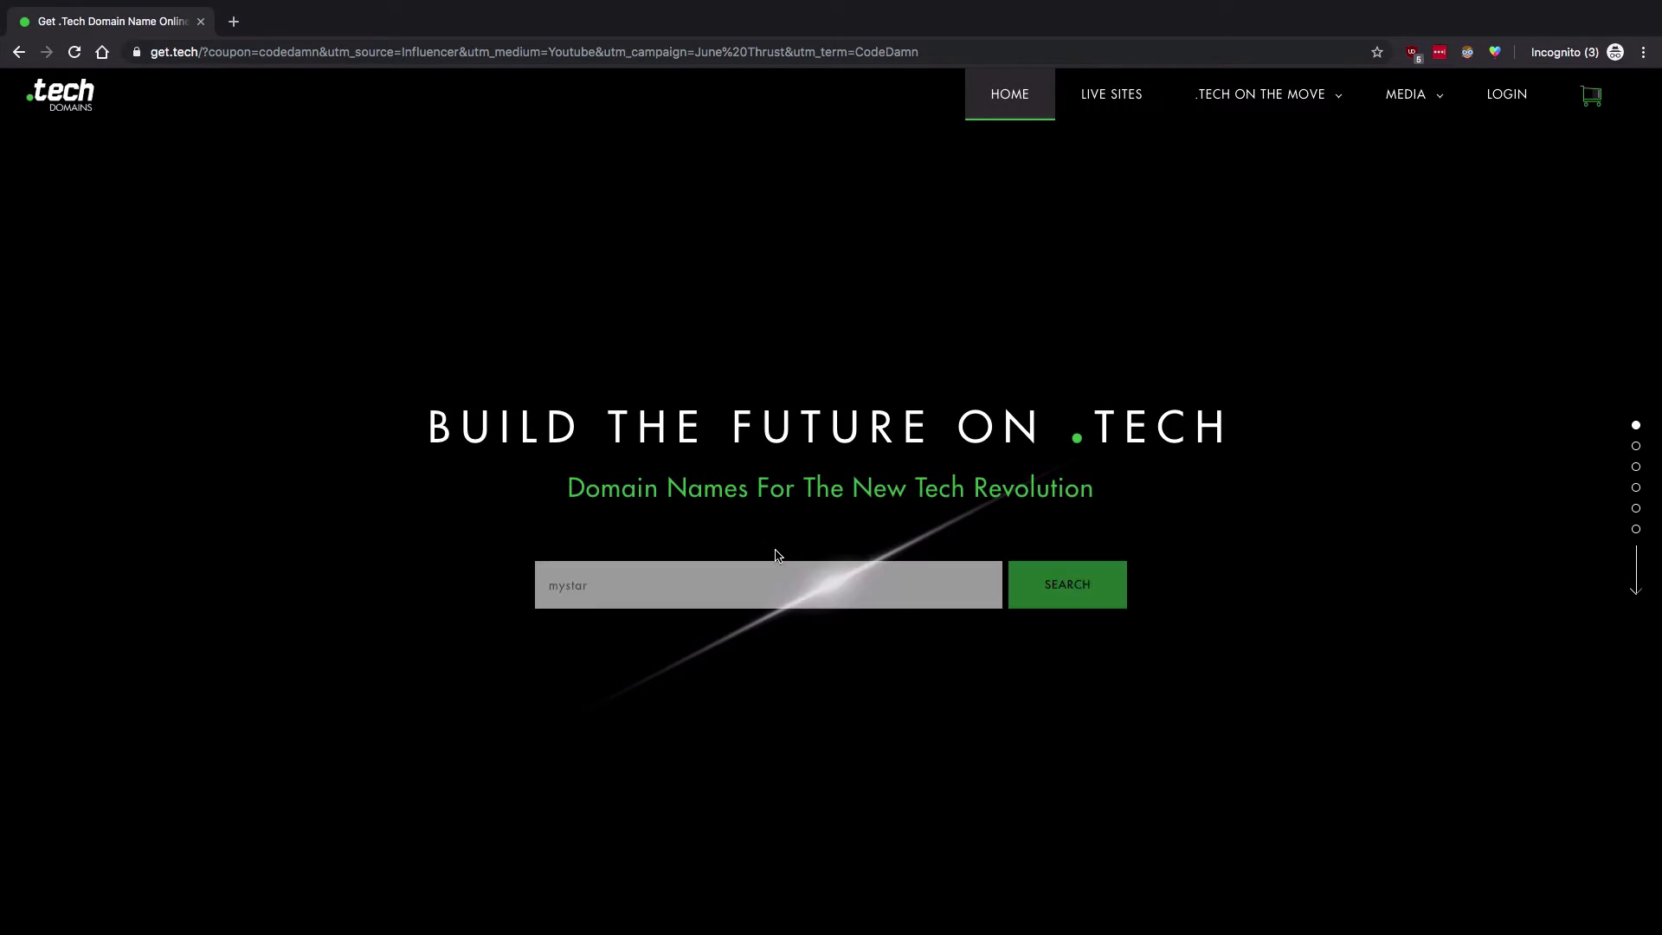
type("myawesomes")
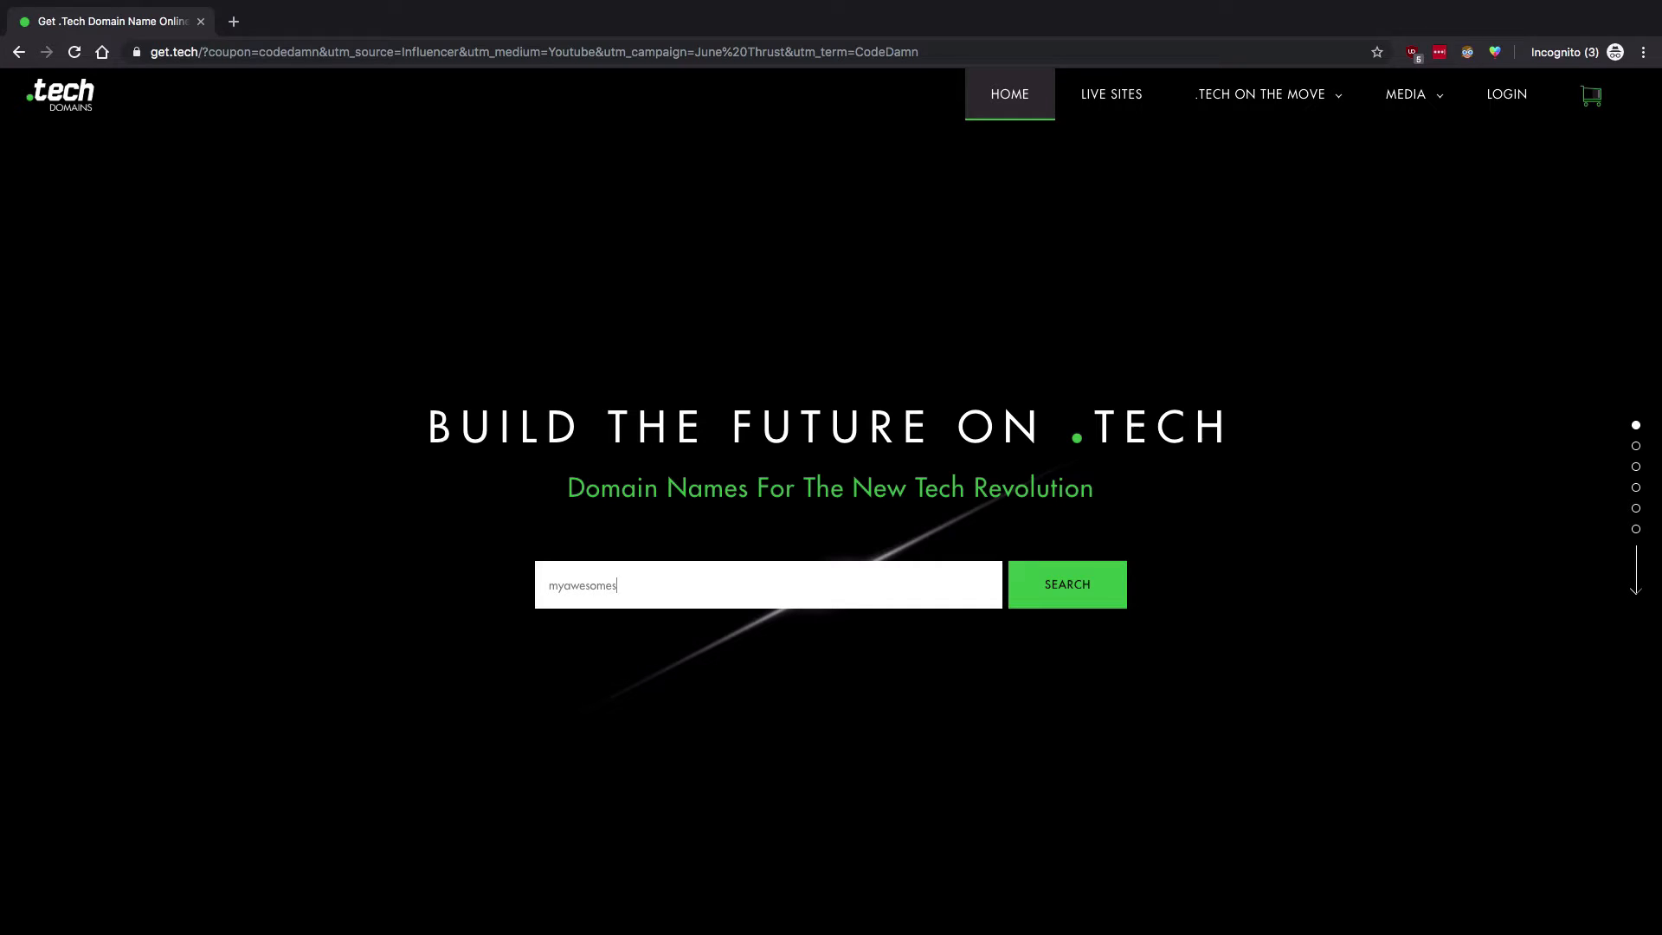
left_click(1066, 583)
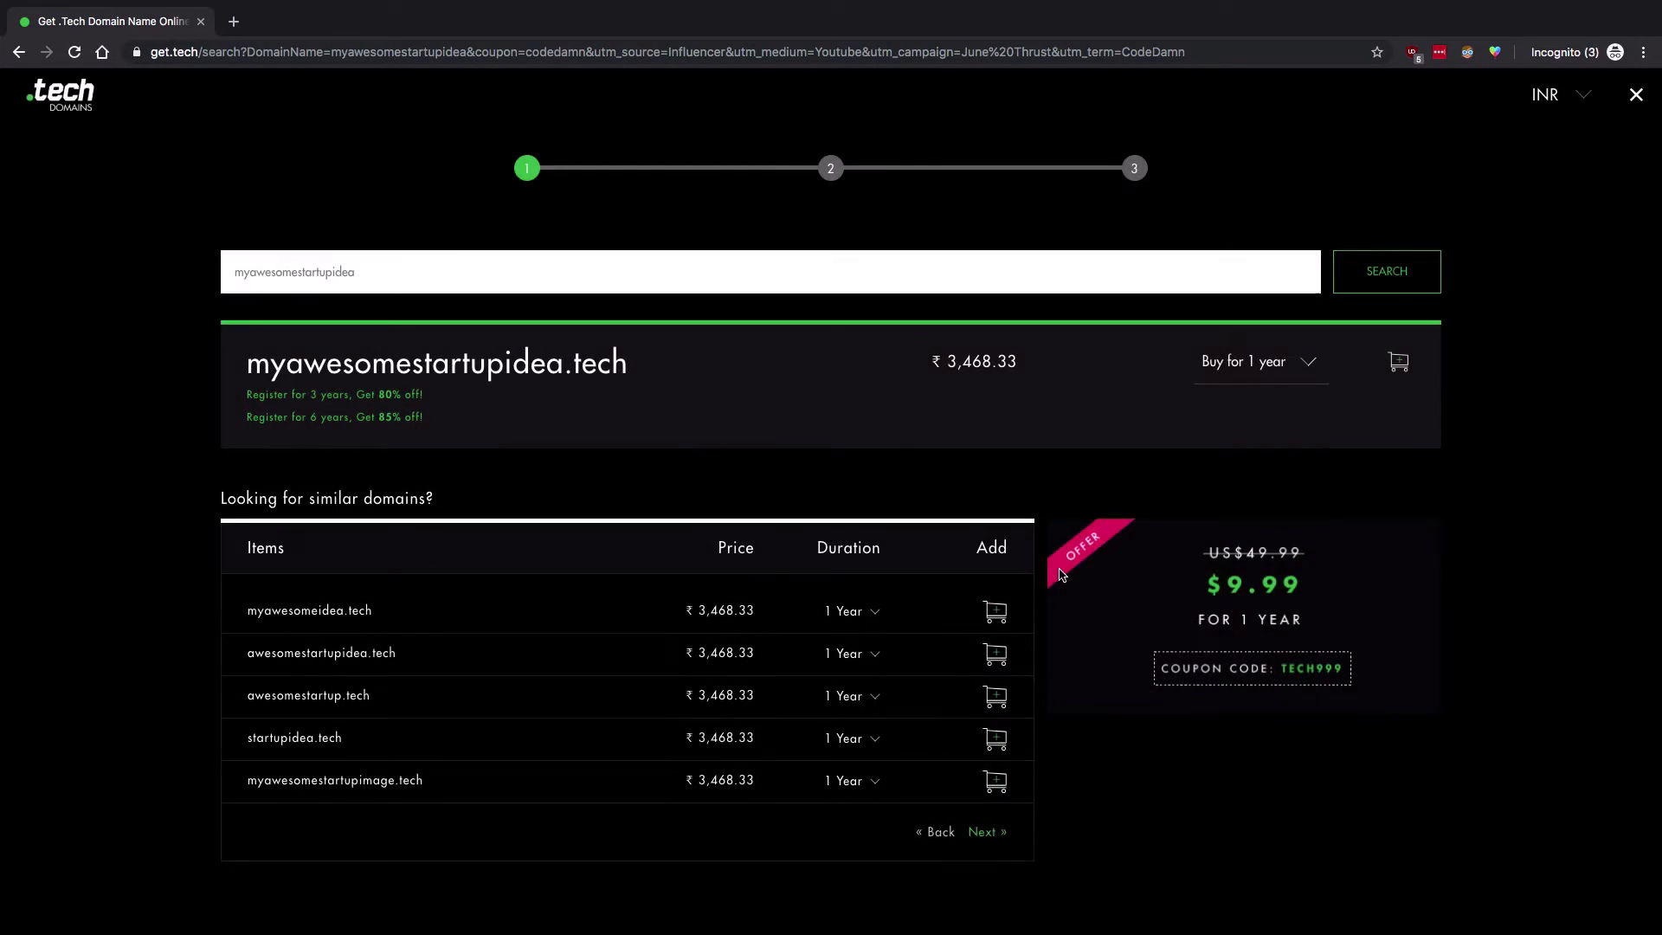
mouse_move(1244, 389)
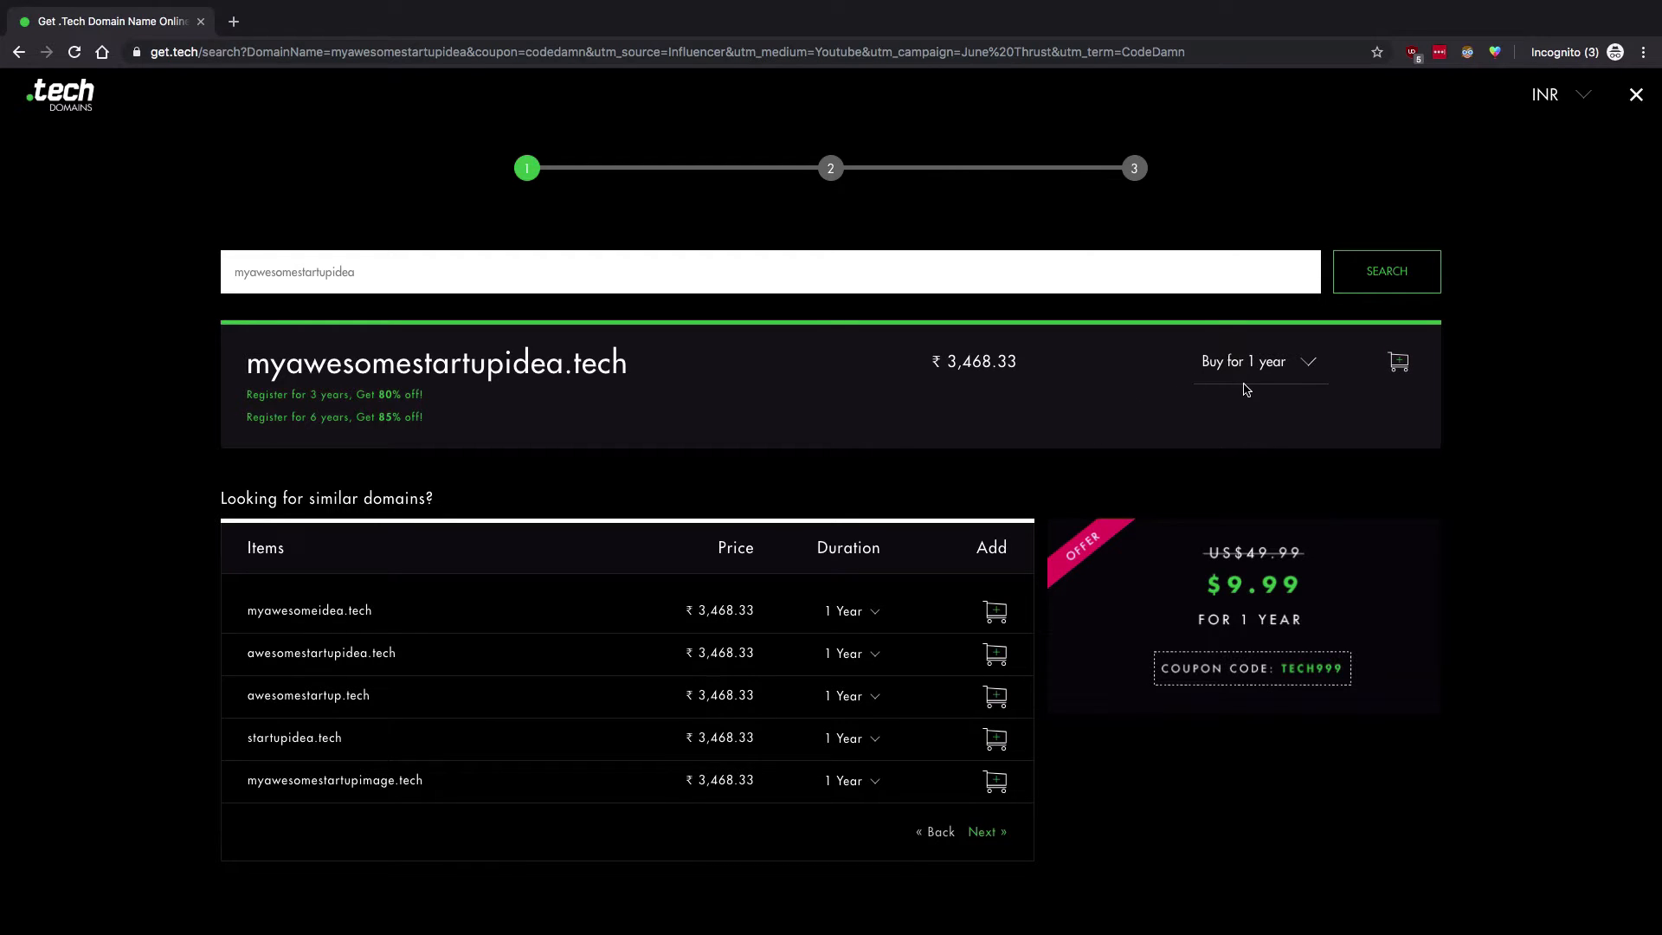
Step: Add myawesomeidea.tech to the cart and continue through Add-ons to the cart
left_click(1256, 360)
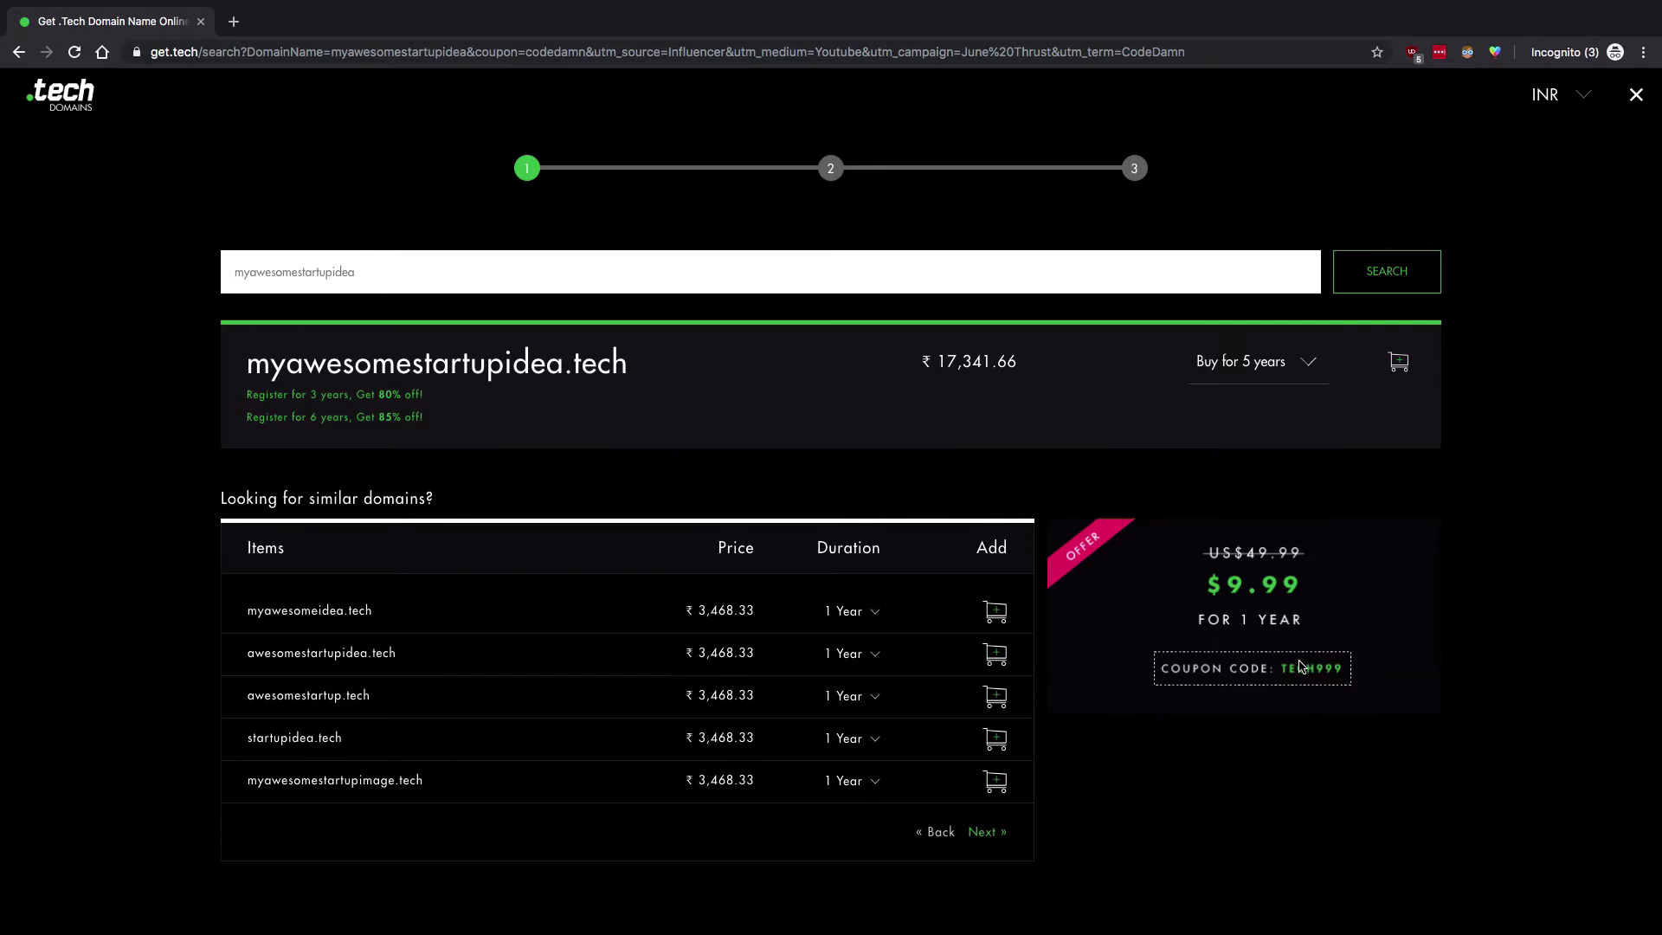
left_click(993, 611)
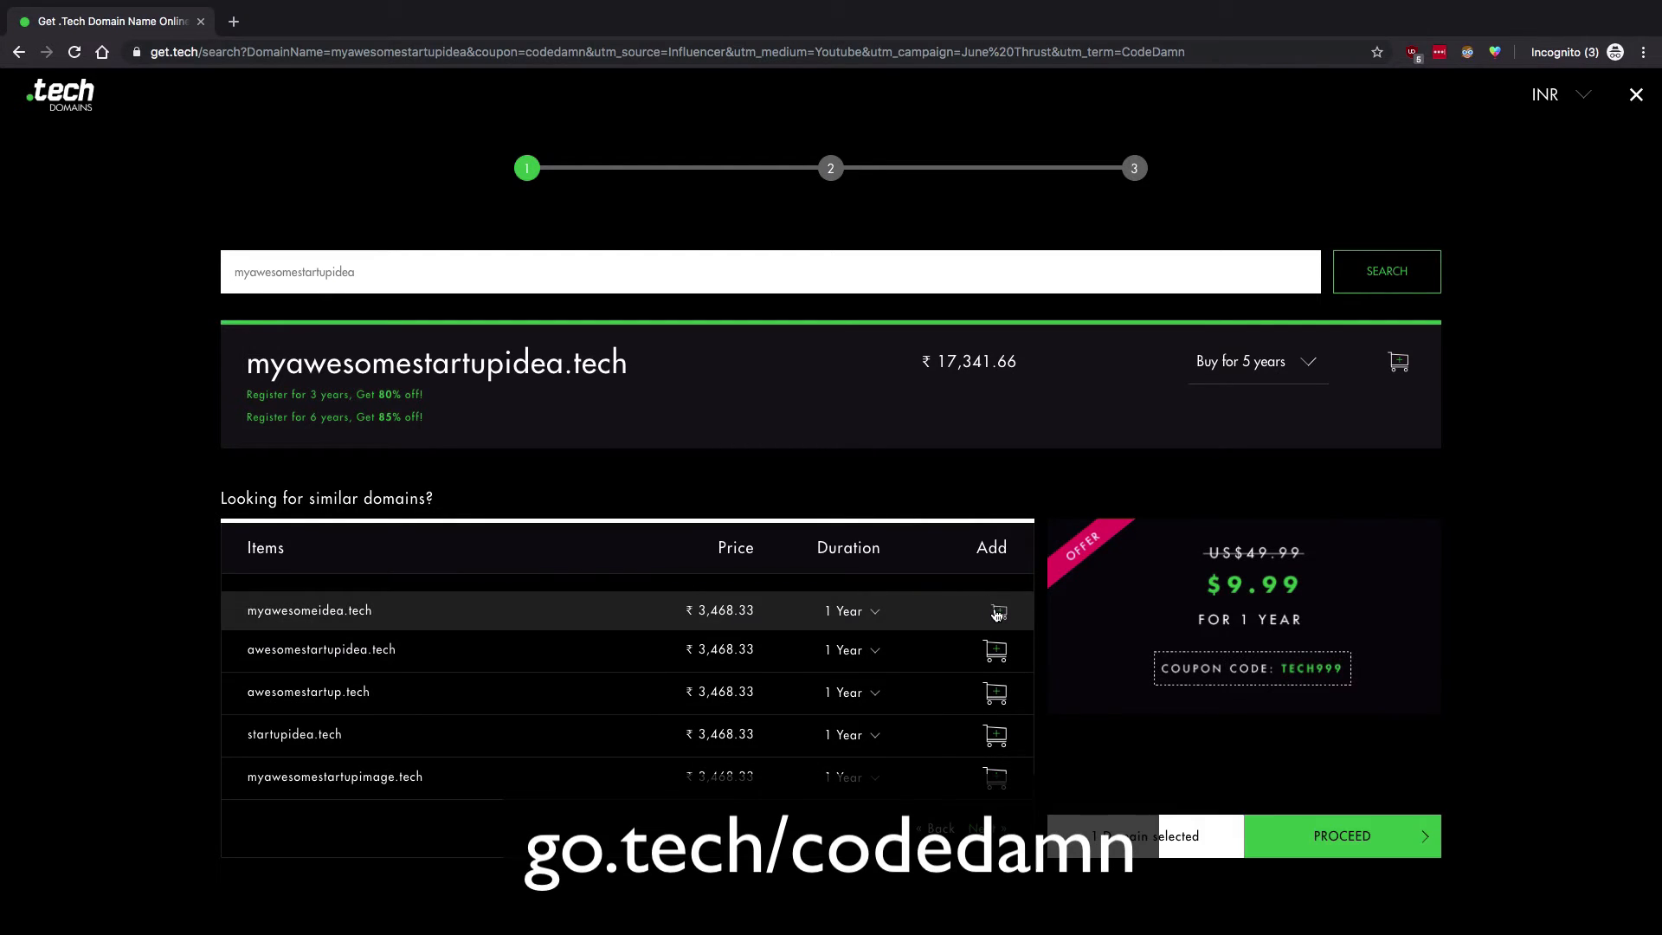
left_click(1340, 834)
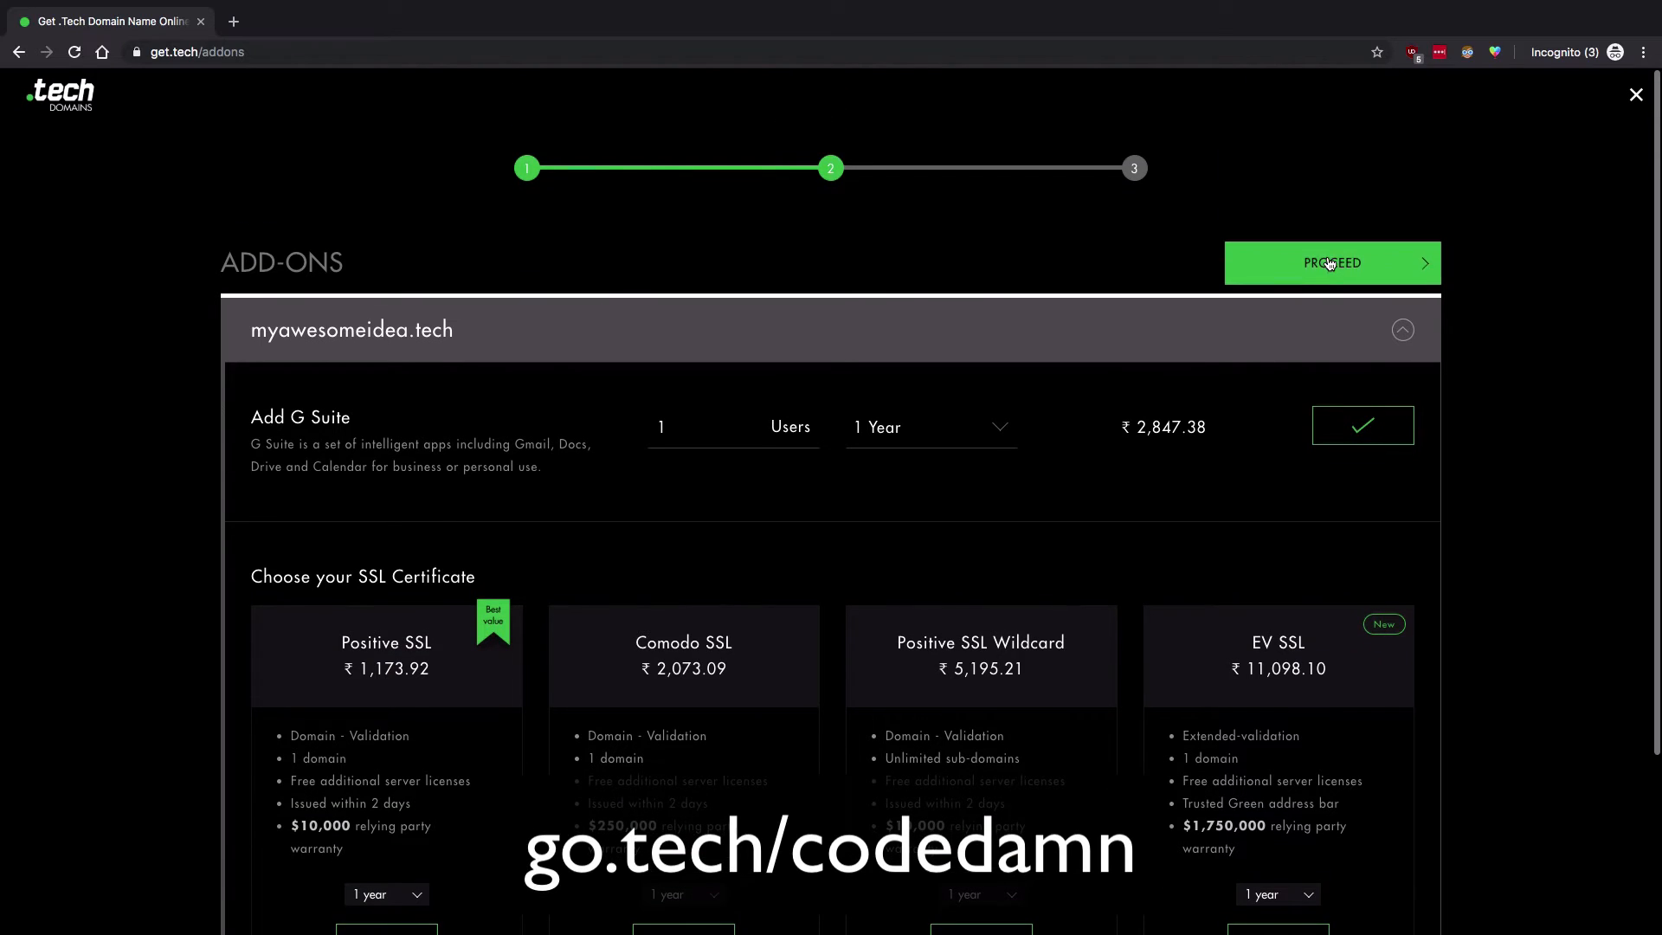
left_click(1331, 263)
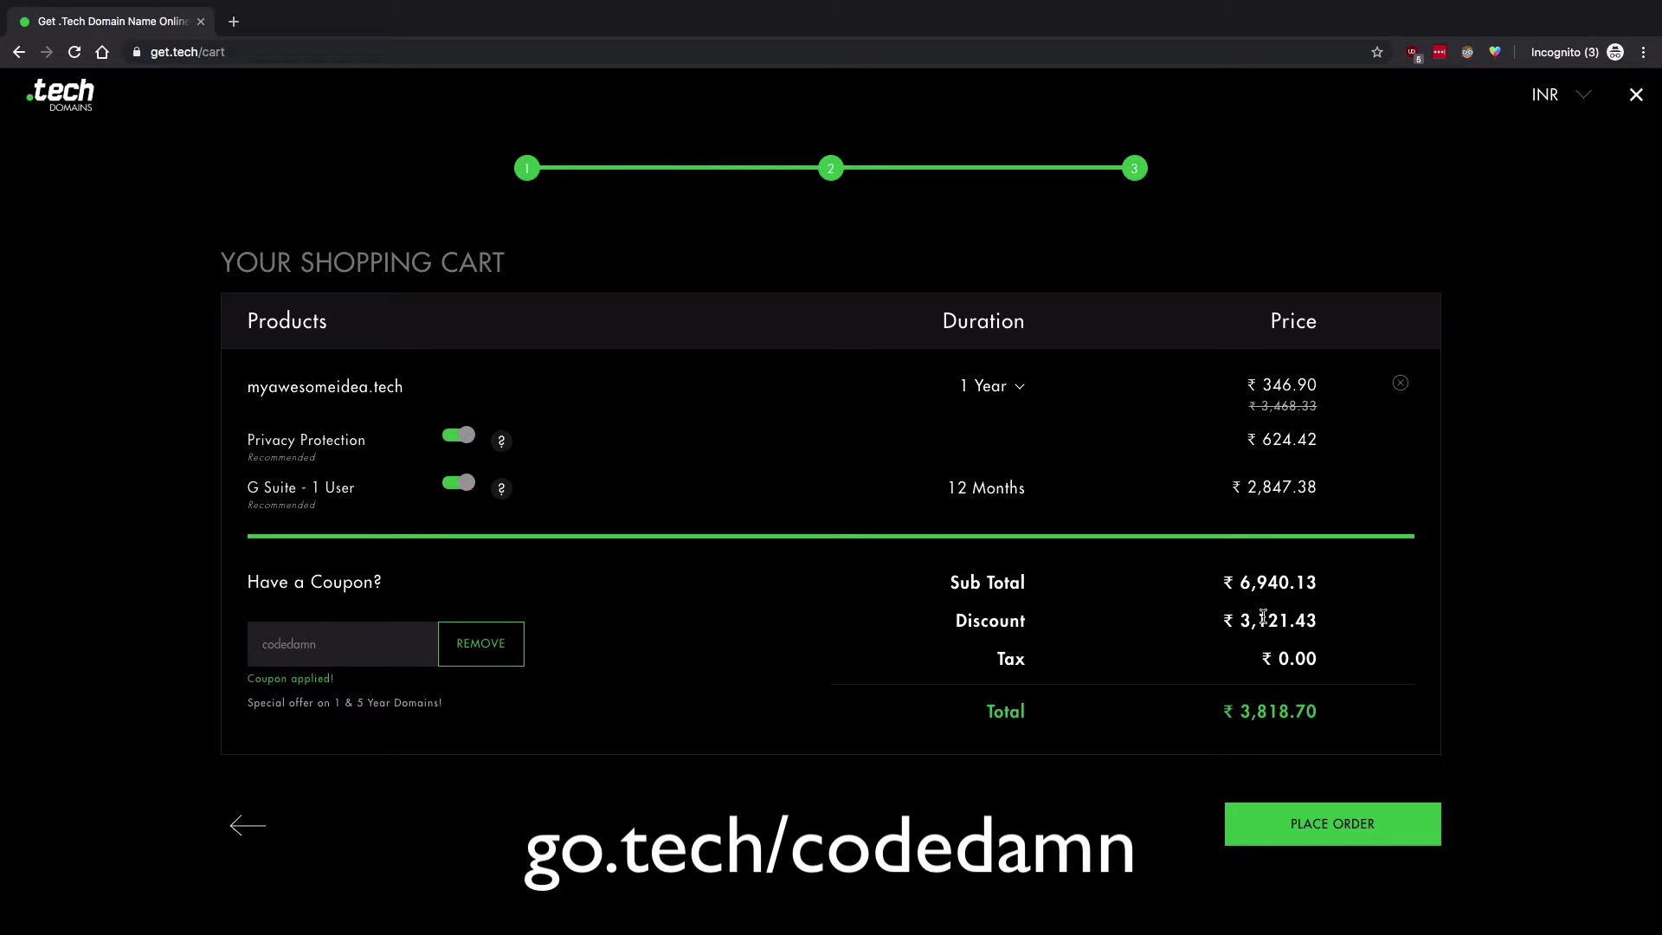
Step: Leave the cart page for the localhost:3000 React App with DevTools
left_click(1333, 823)
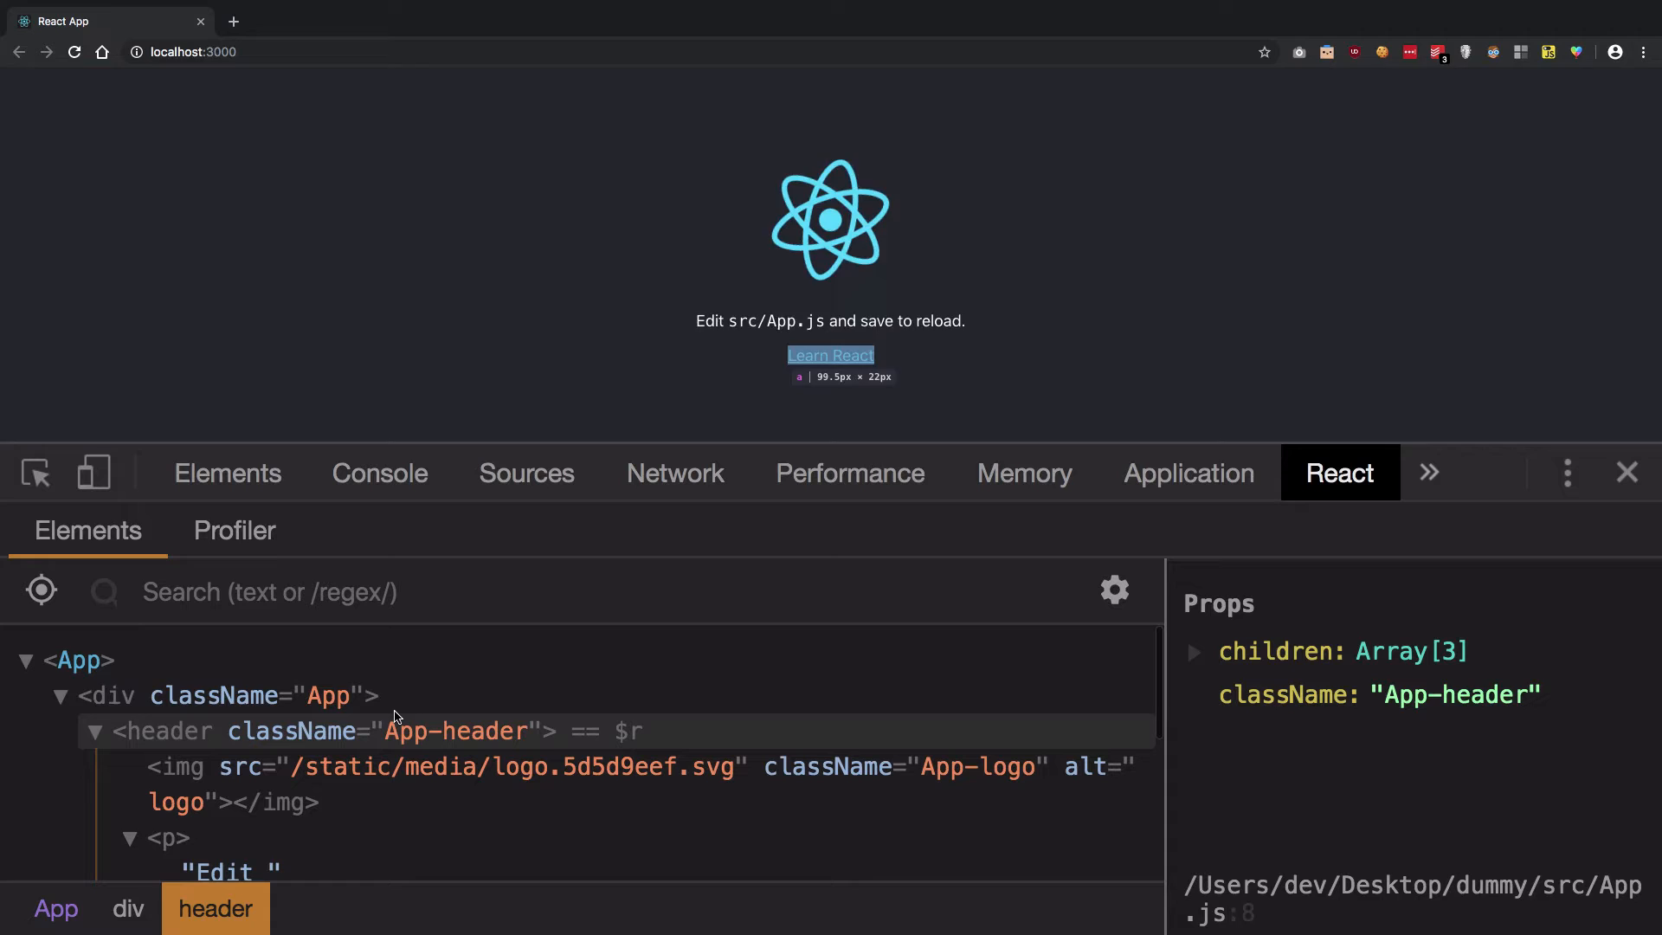
Step: Inspect <App>, then select the <p> inside <header> in the React component tree
left_click(78, 659)
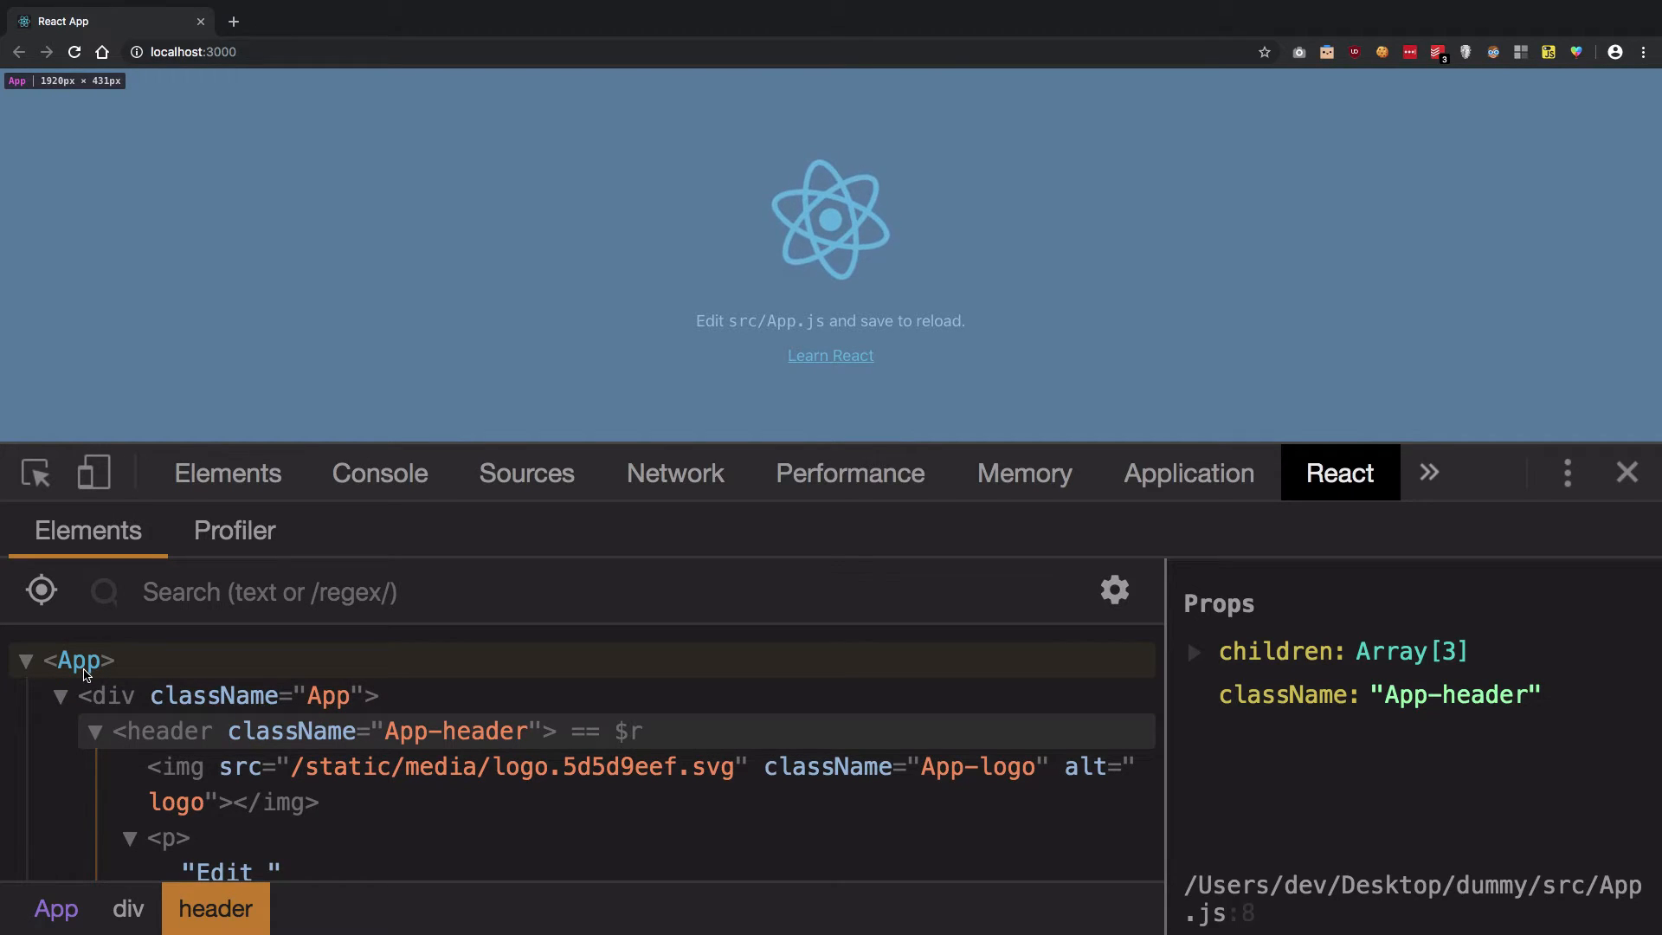
mouse_move(115, 682)
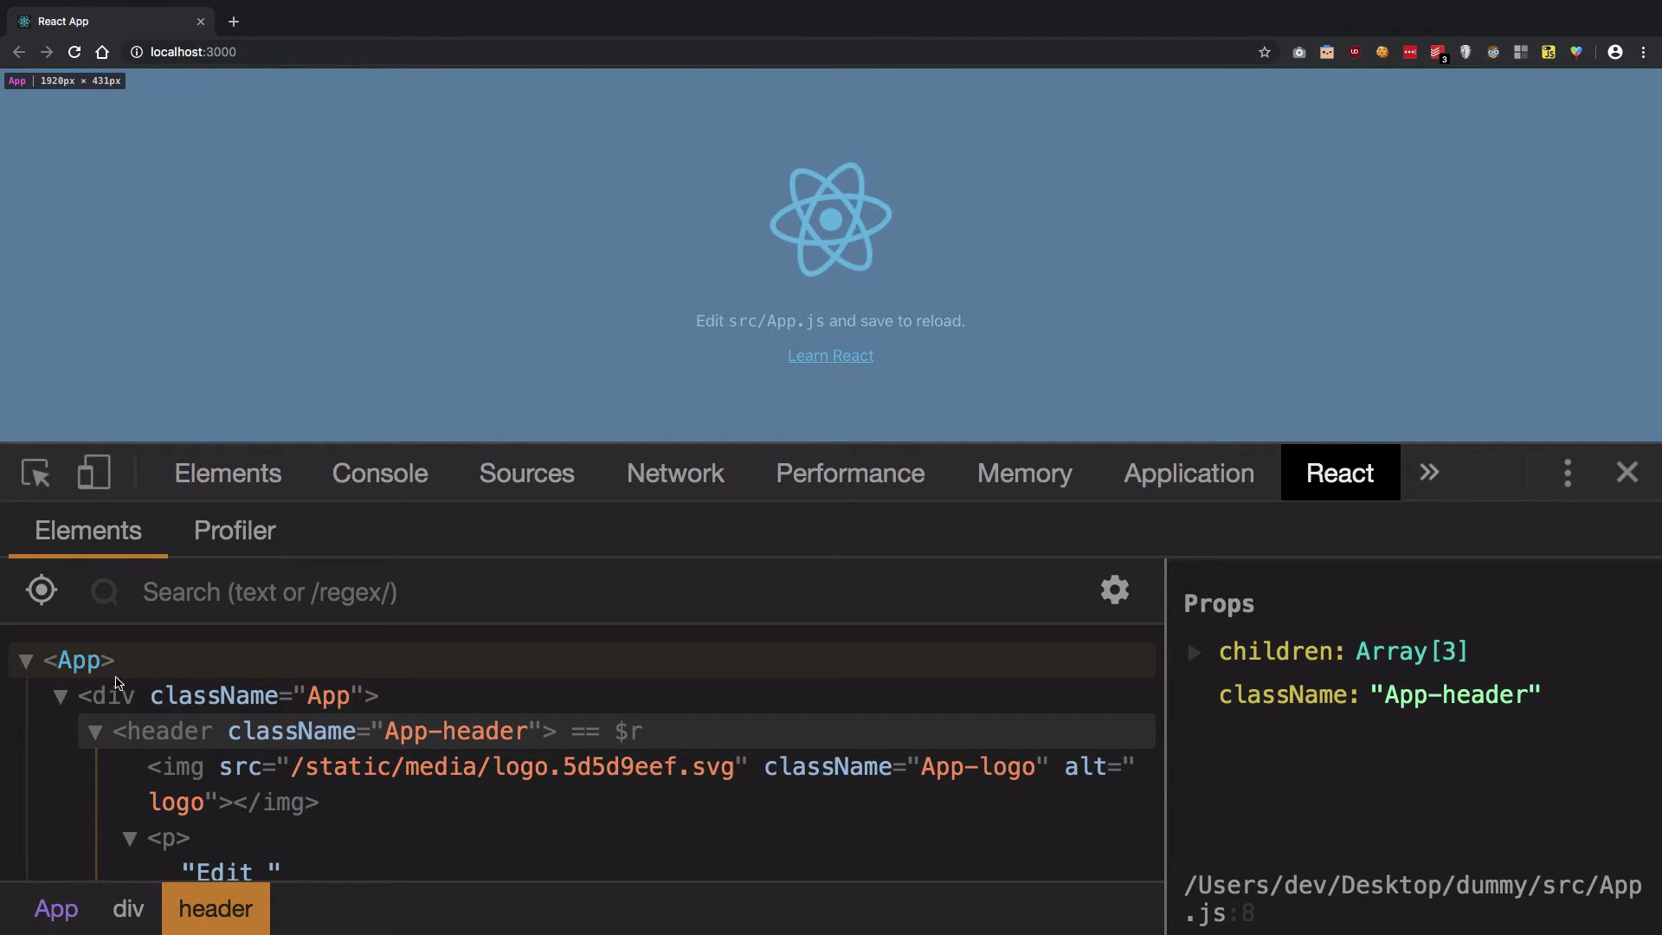
left_click(76, 660)
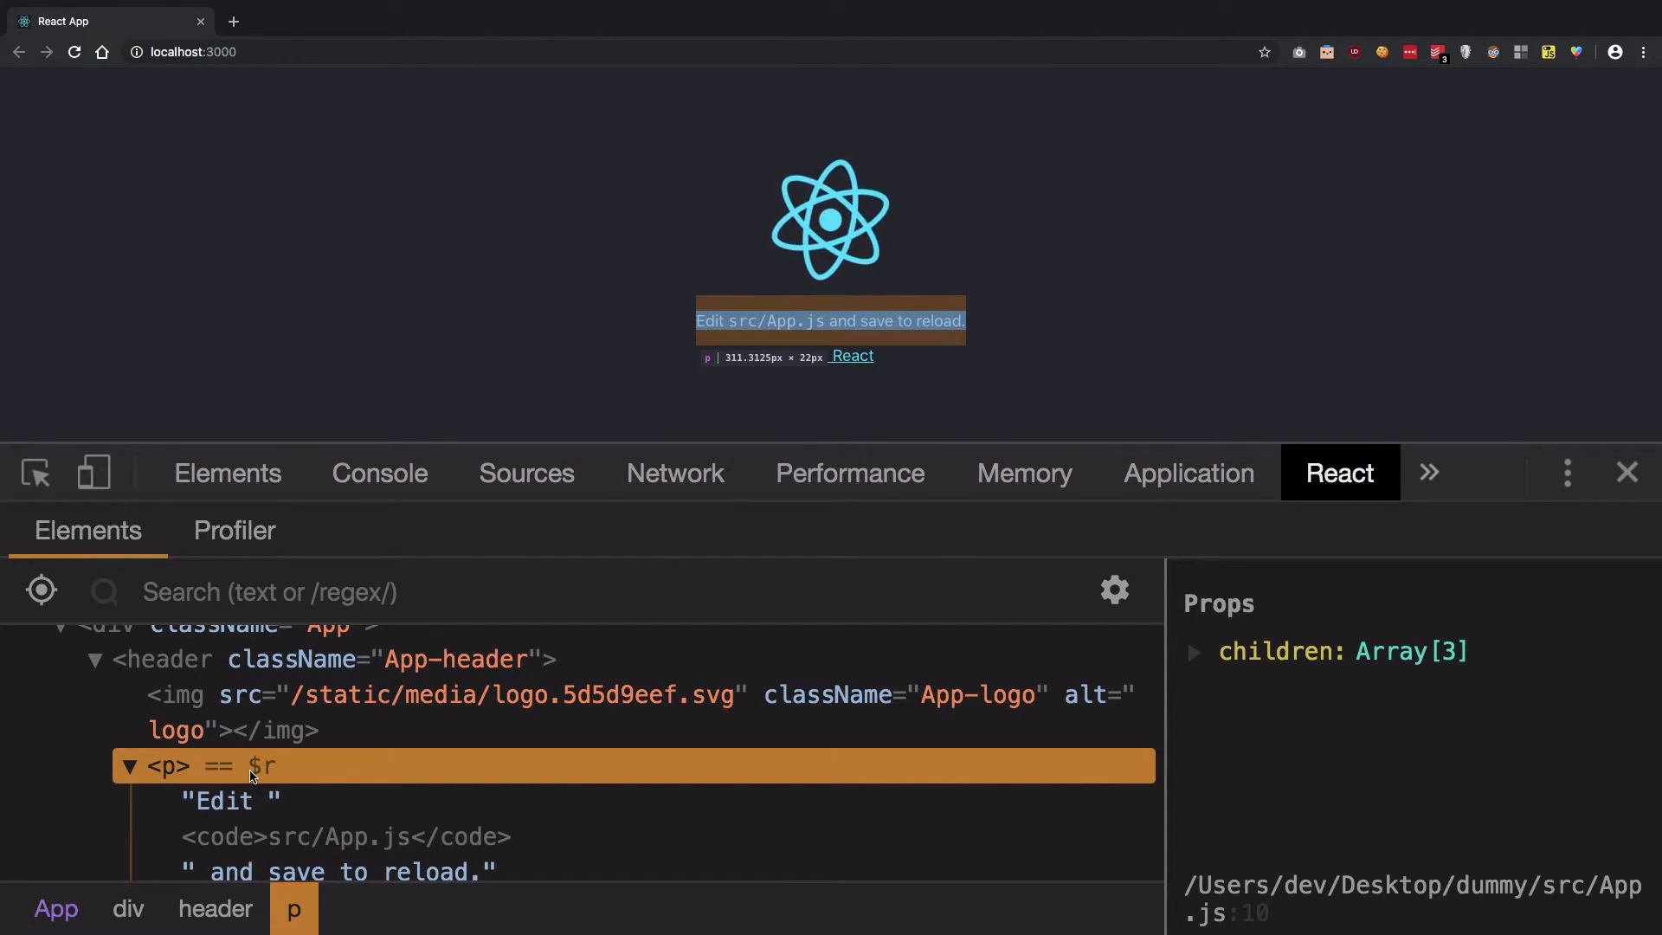
Step: View the page's DOM in Elements and expand header.App-header to show its children
left_click(227, 473)
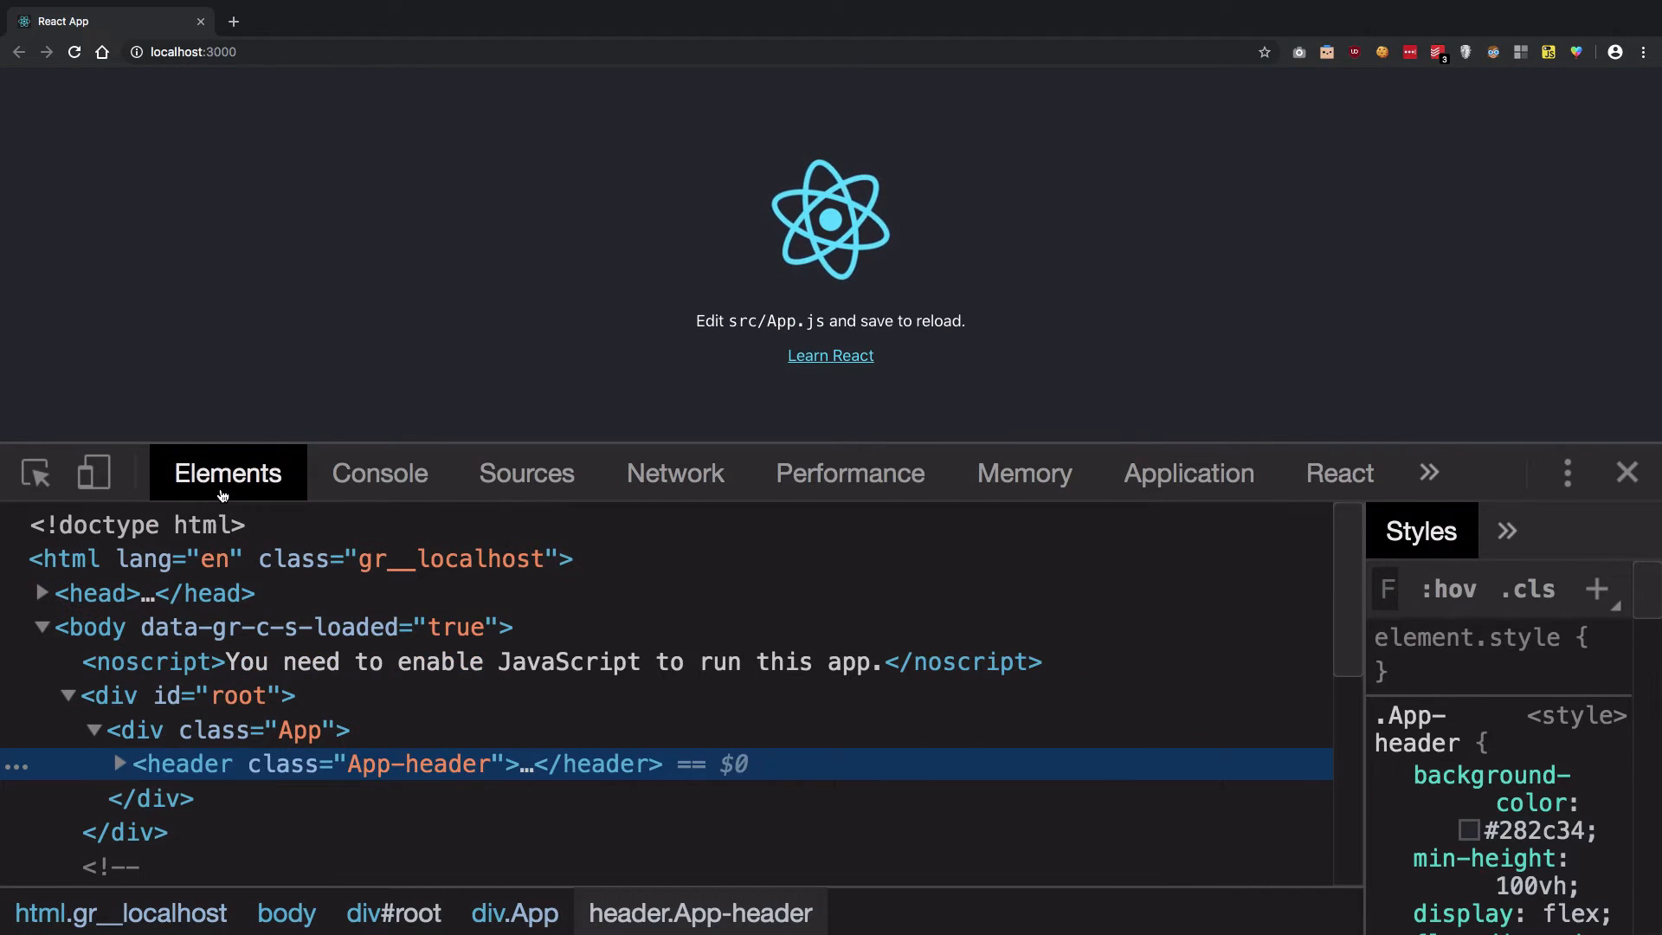
mouse_move(165, 739)
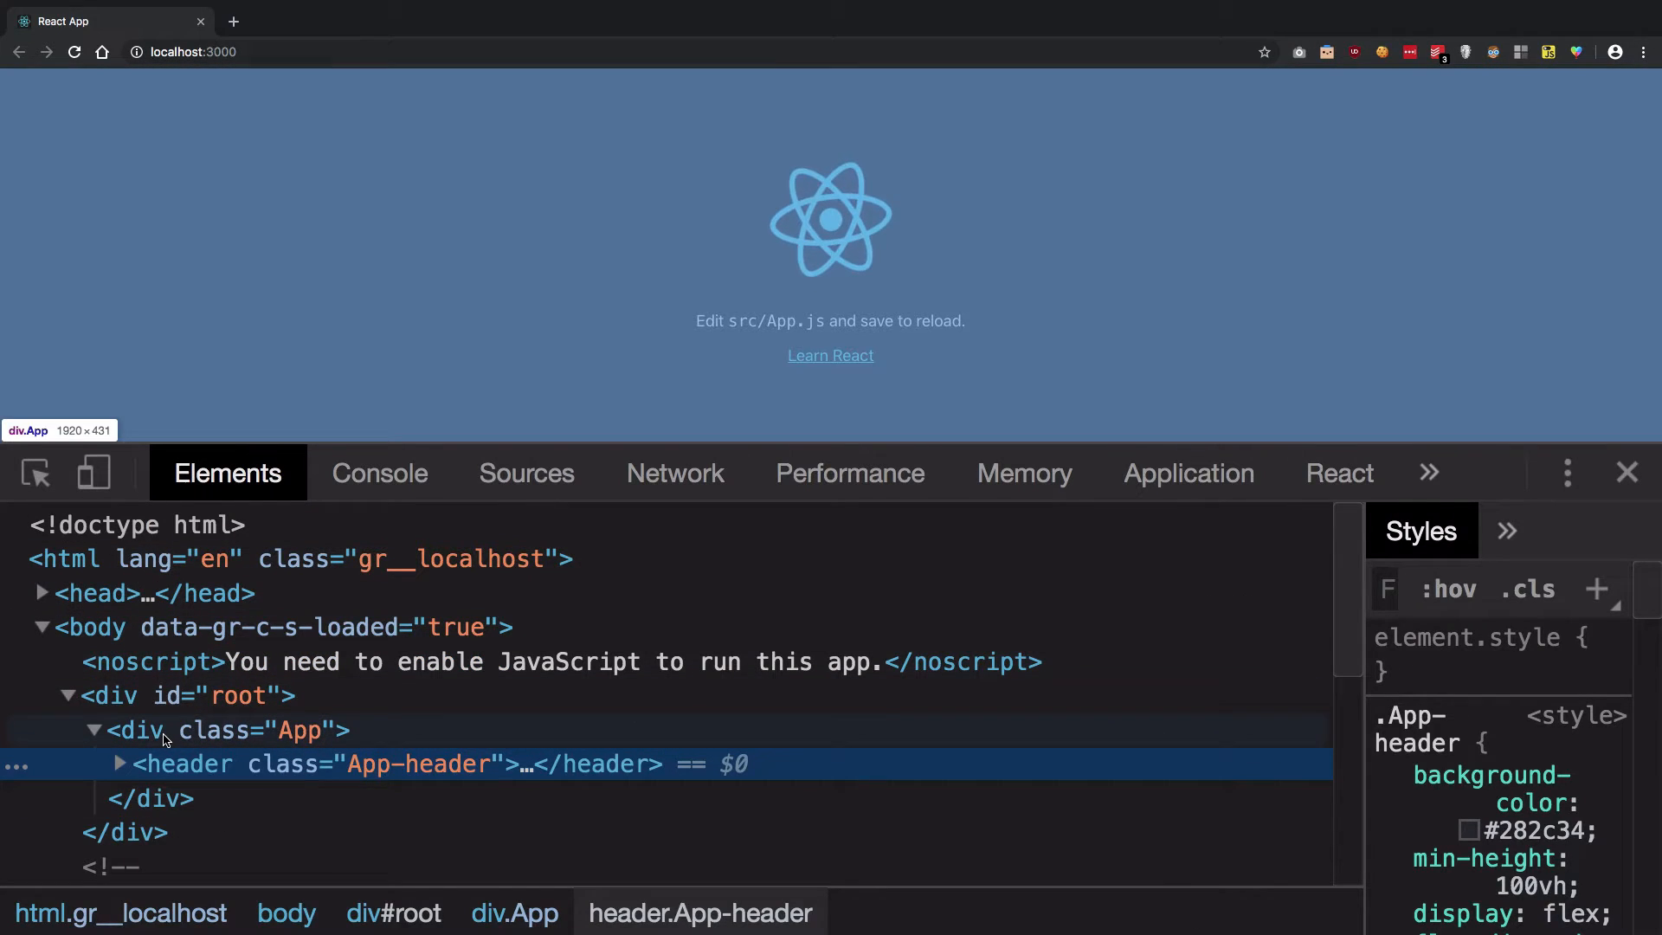
left_click(120, 763)
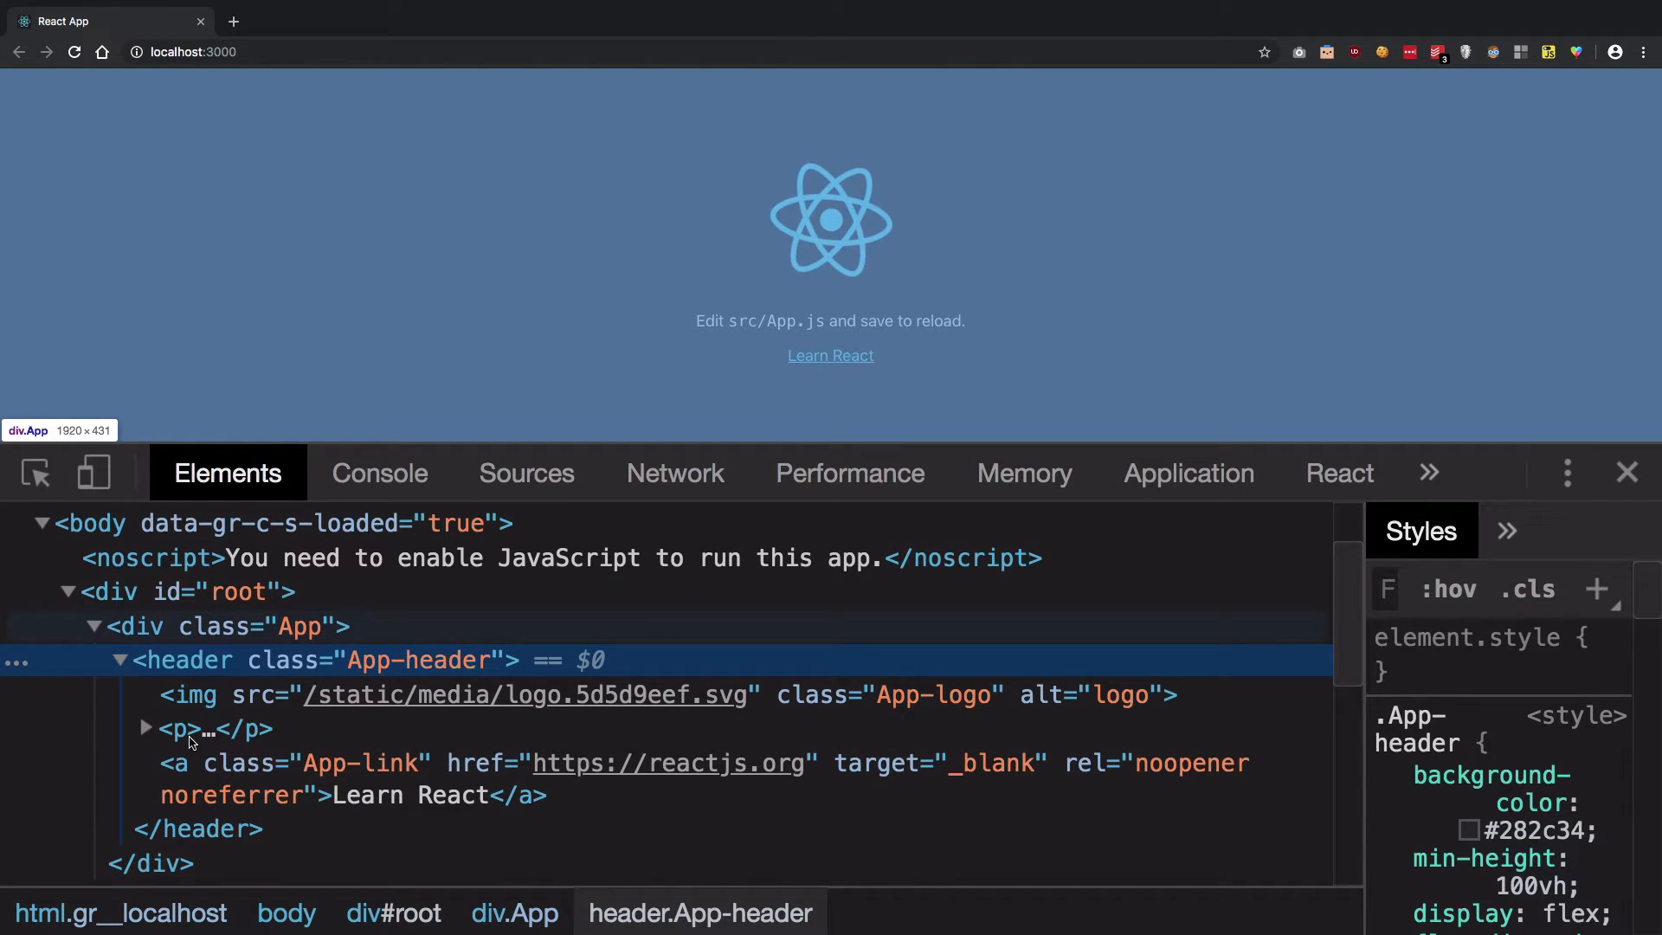
scroll("up", 3)
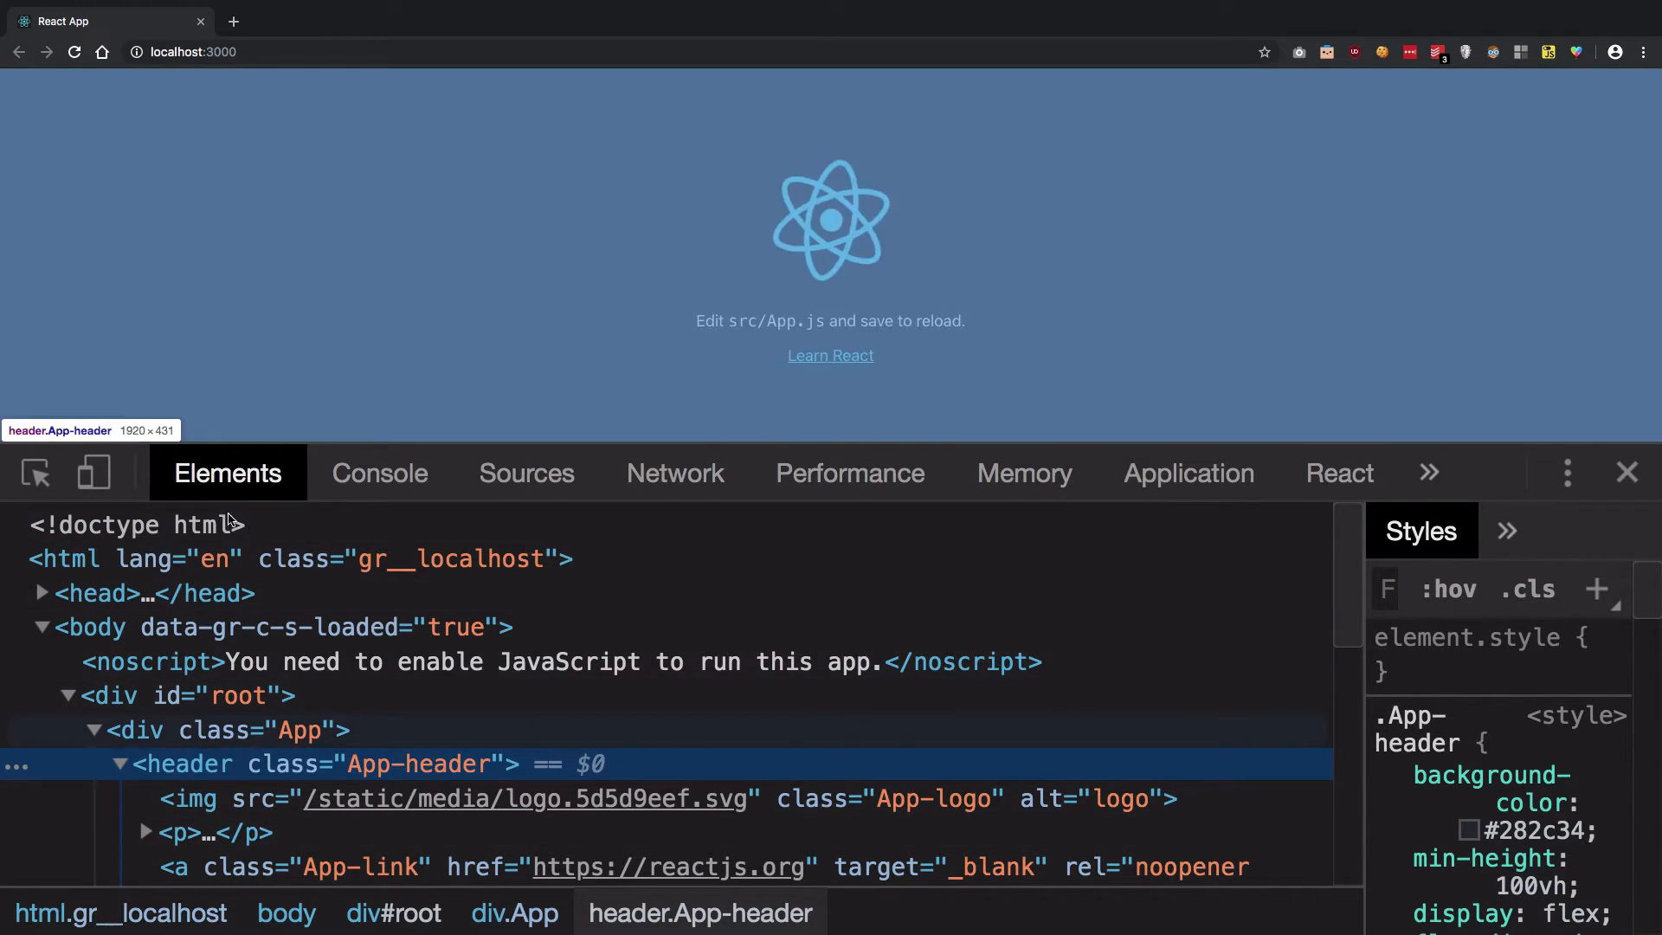
mouse_move(218, 742)
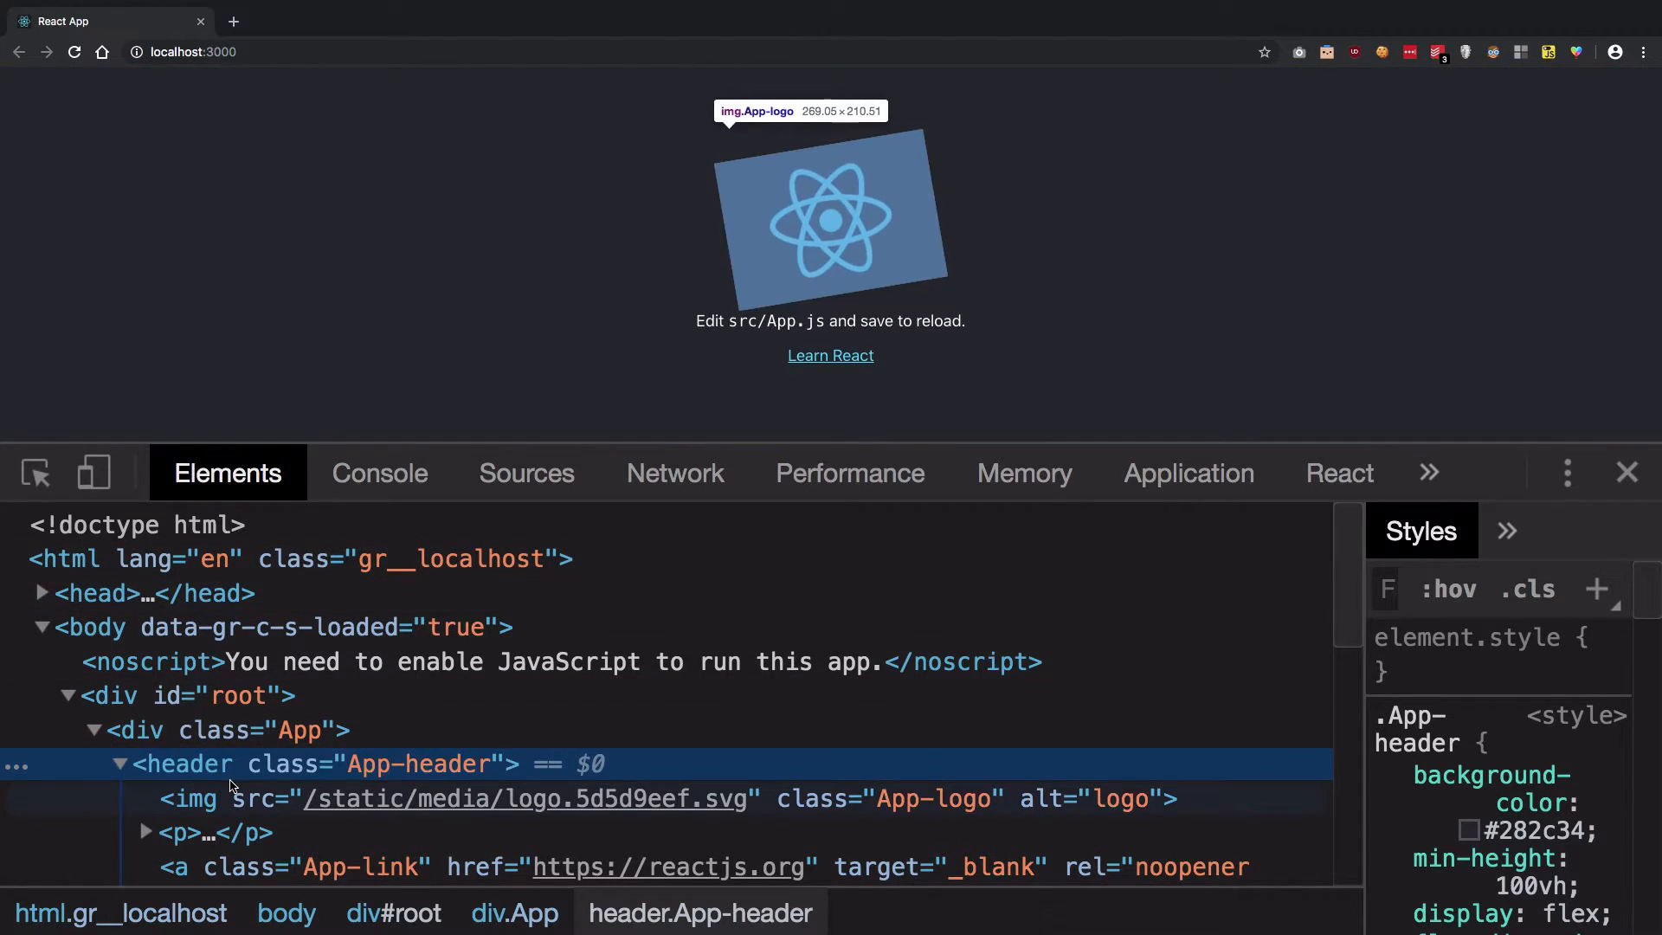
left_click(1338, 472)
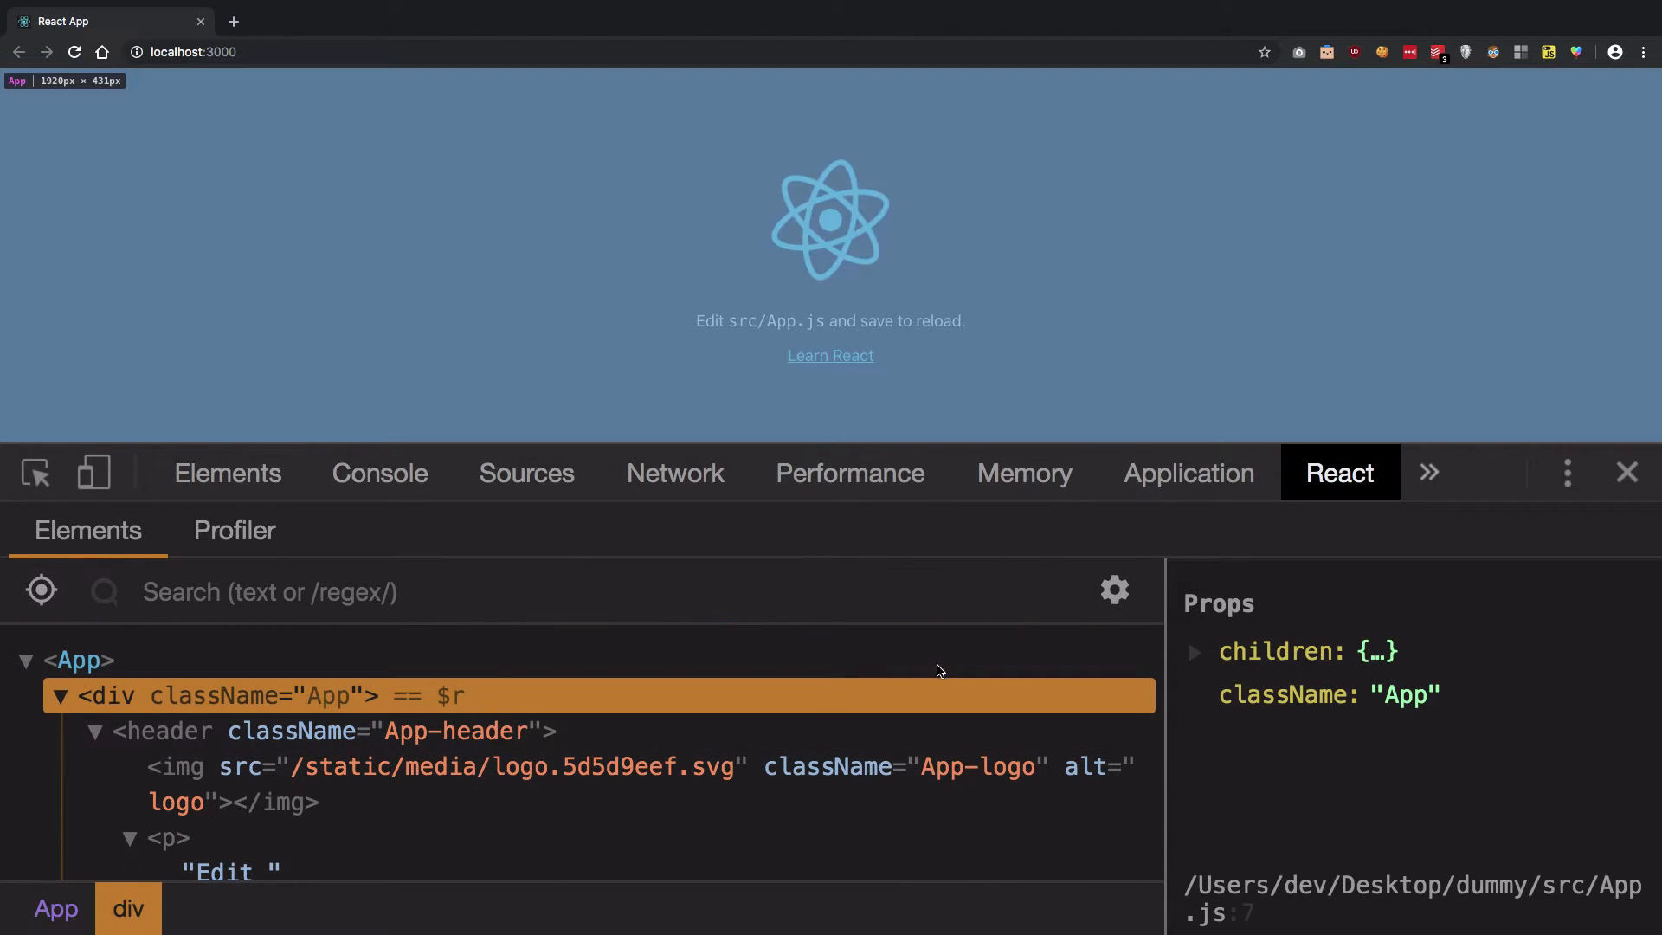
Step: Expand the App div's children prop to reveal the single header child
left_click(1193, 651)
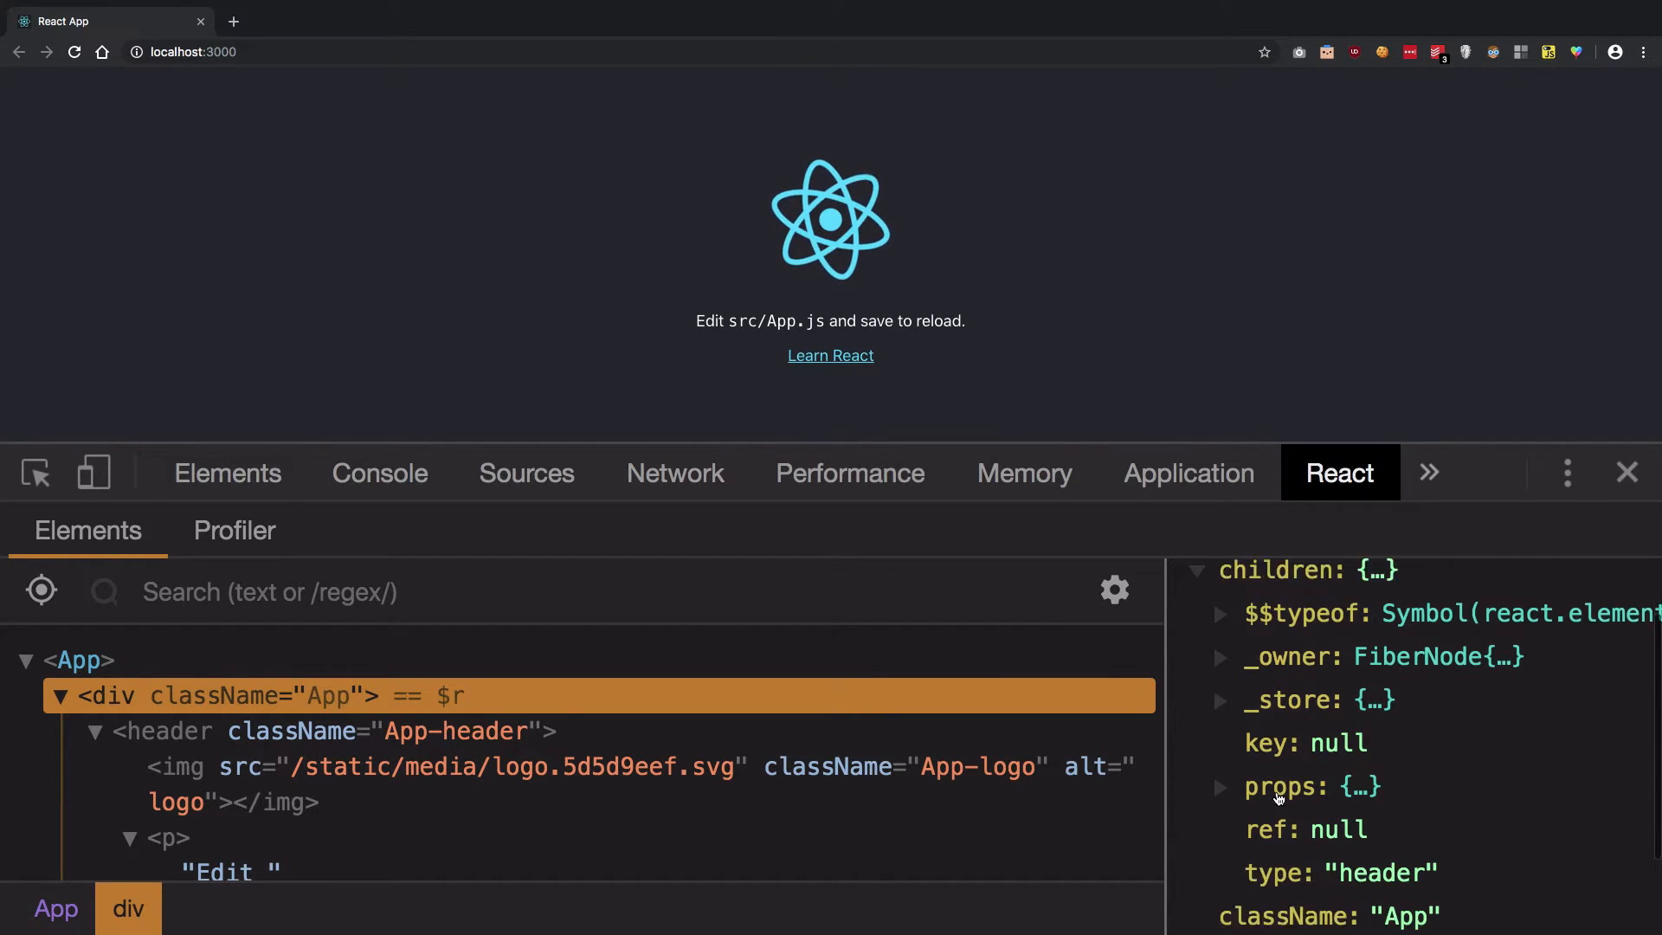
left_click(318, 730)
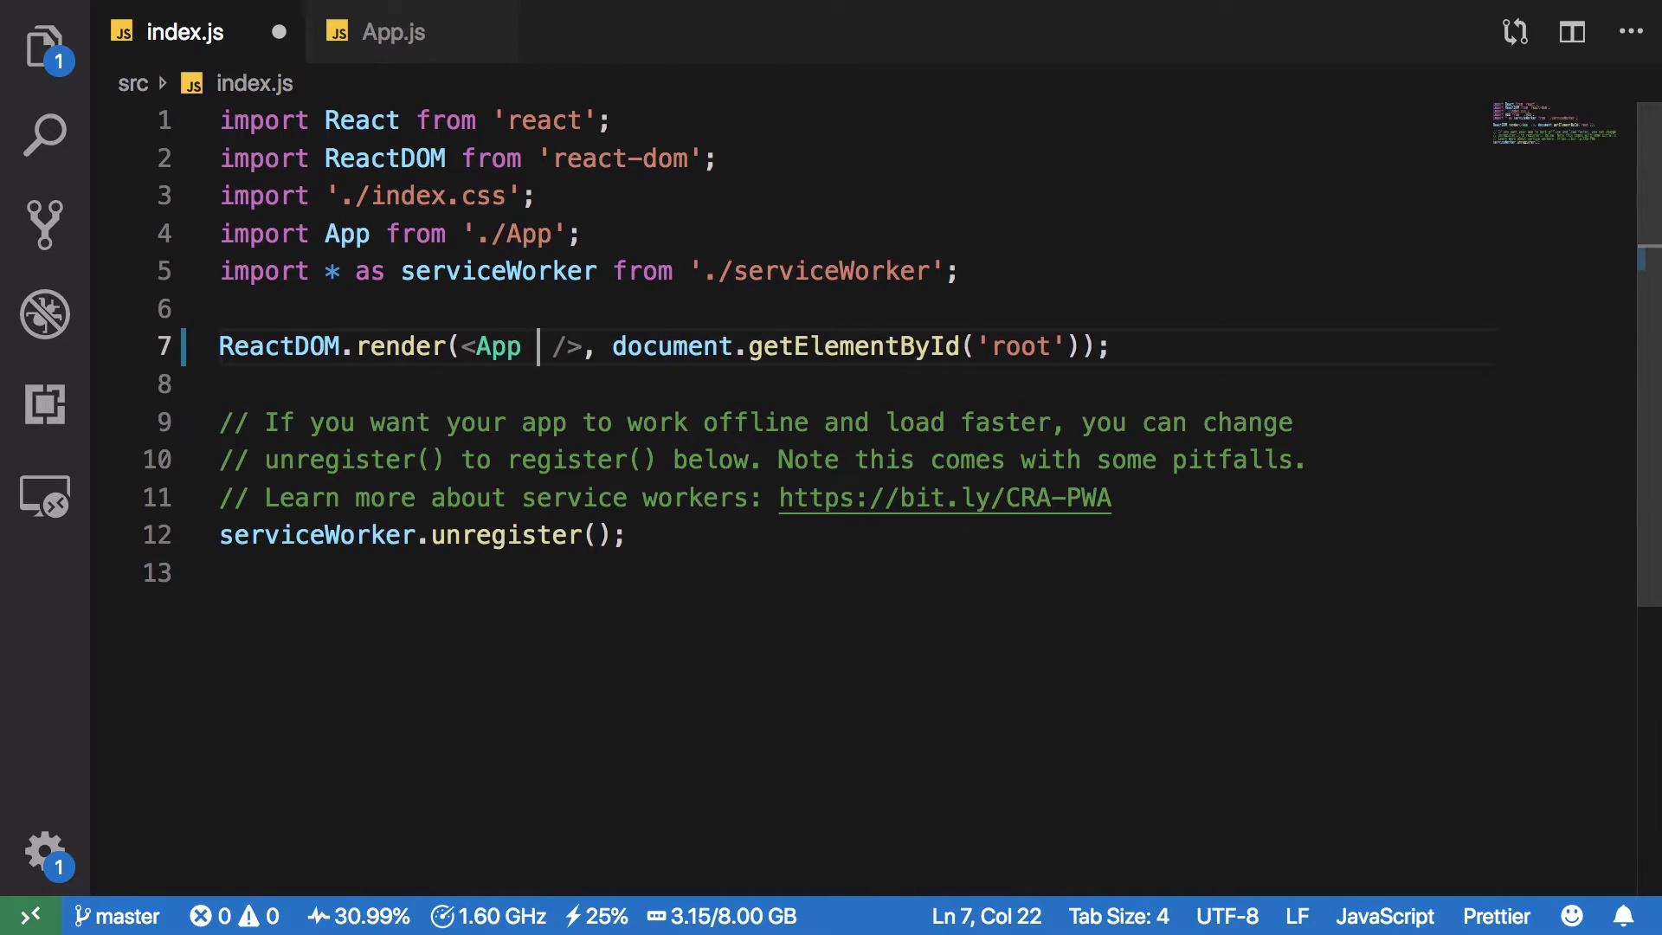
Step: Render <App prop1={1} prop2={2} prop3={3} /> in index.js
type("prop1={1}")
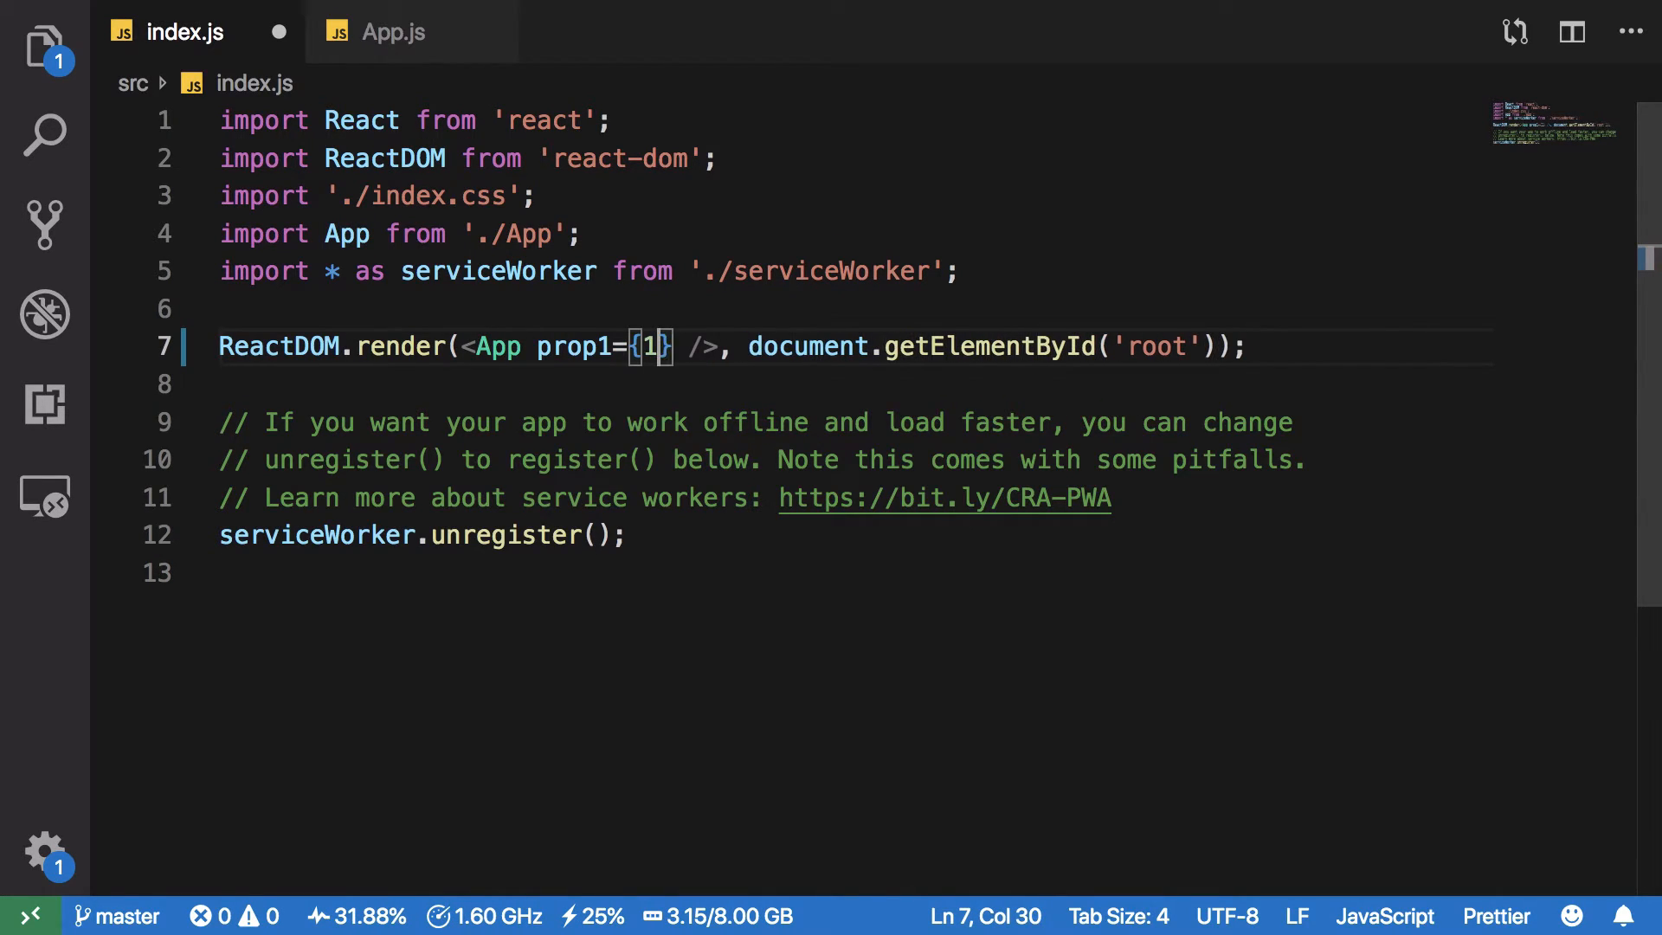
type("prop2={2}")
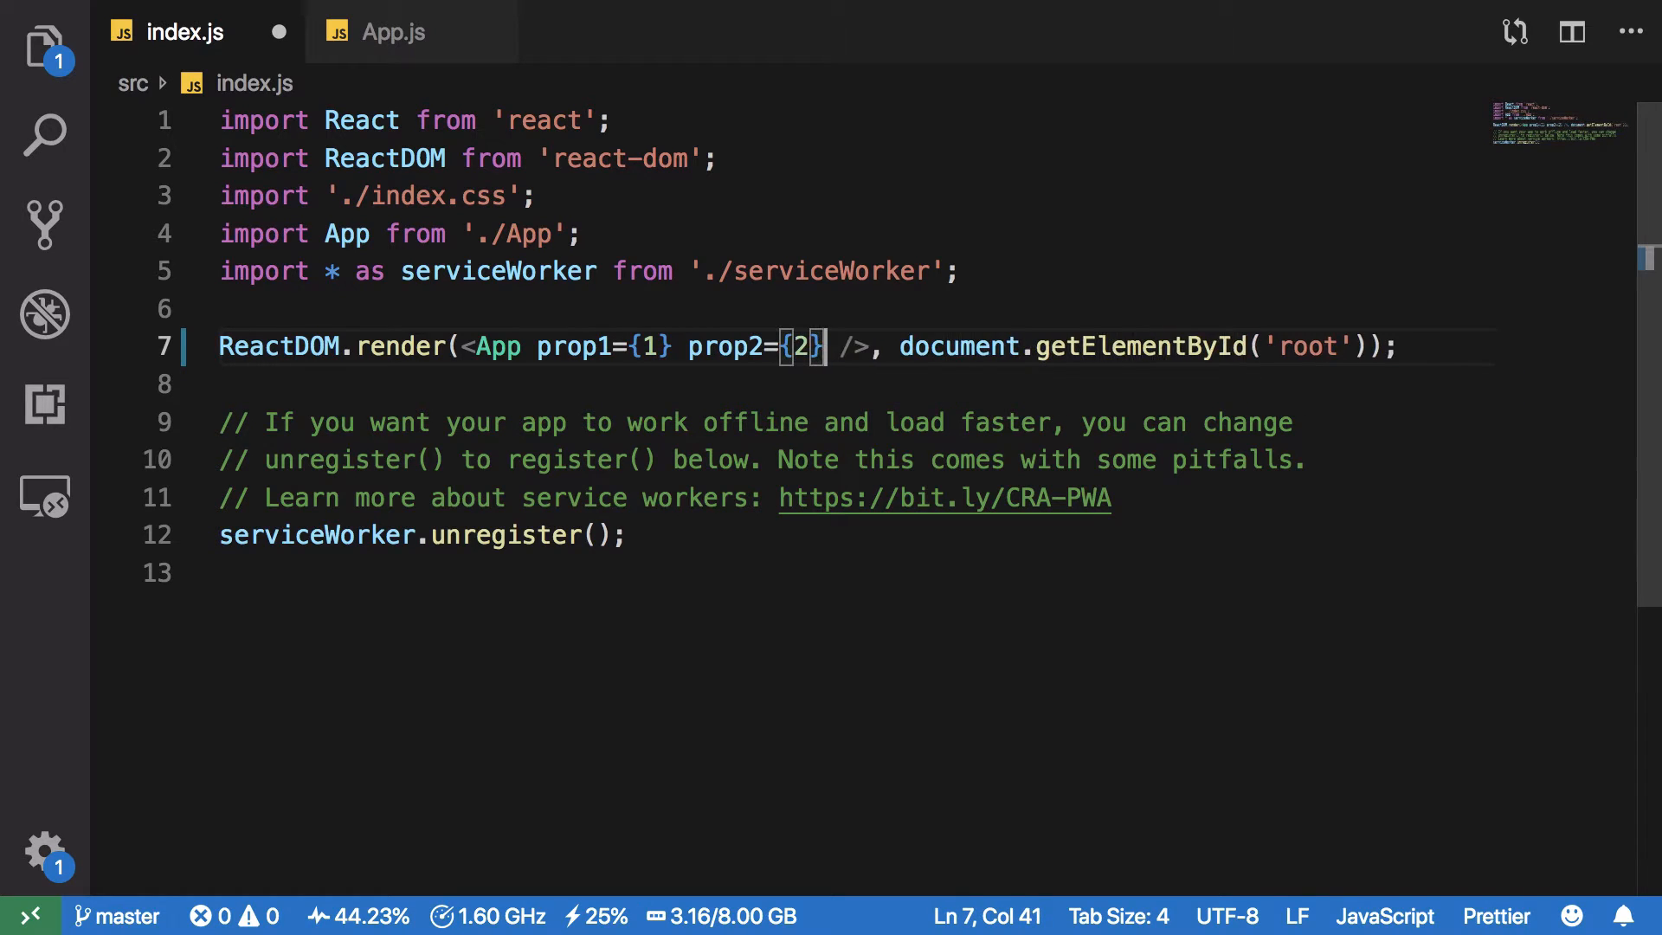
type("prop3={4}")
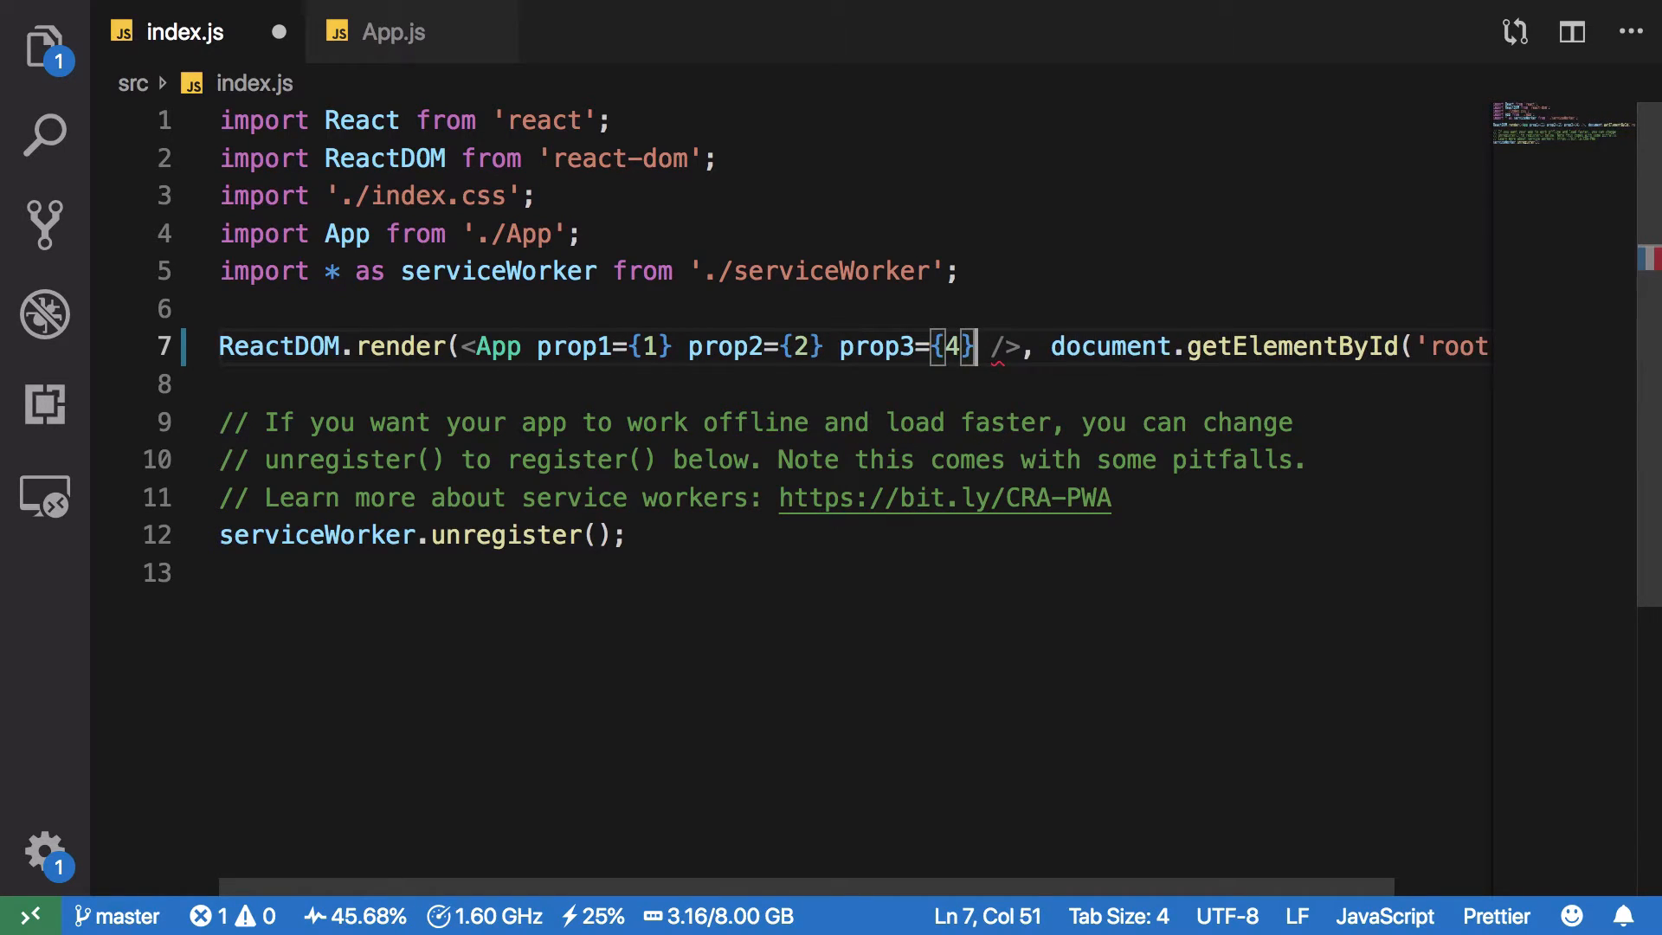
type("3")
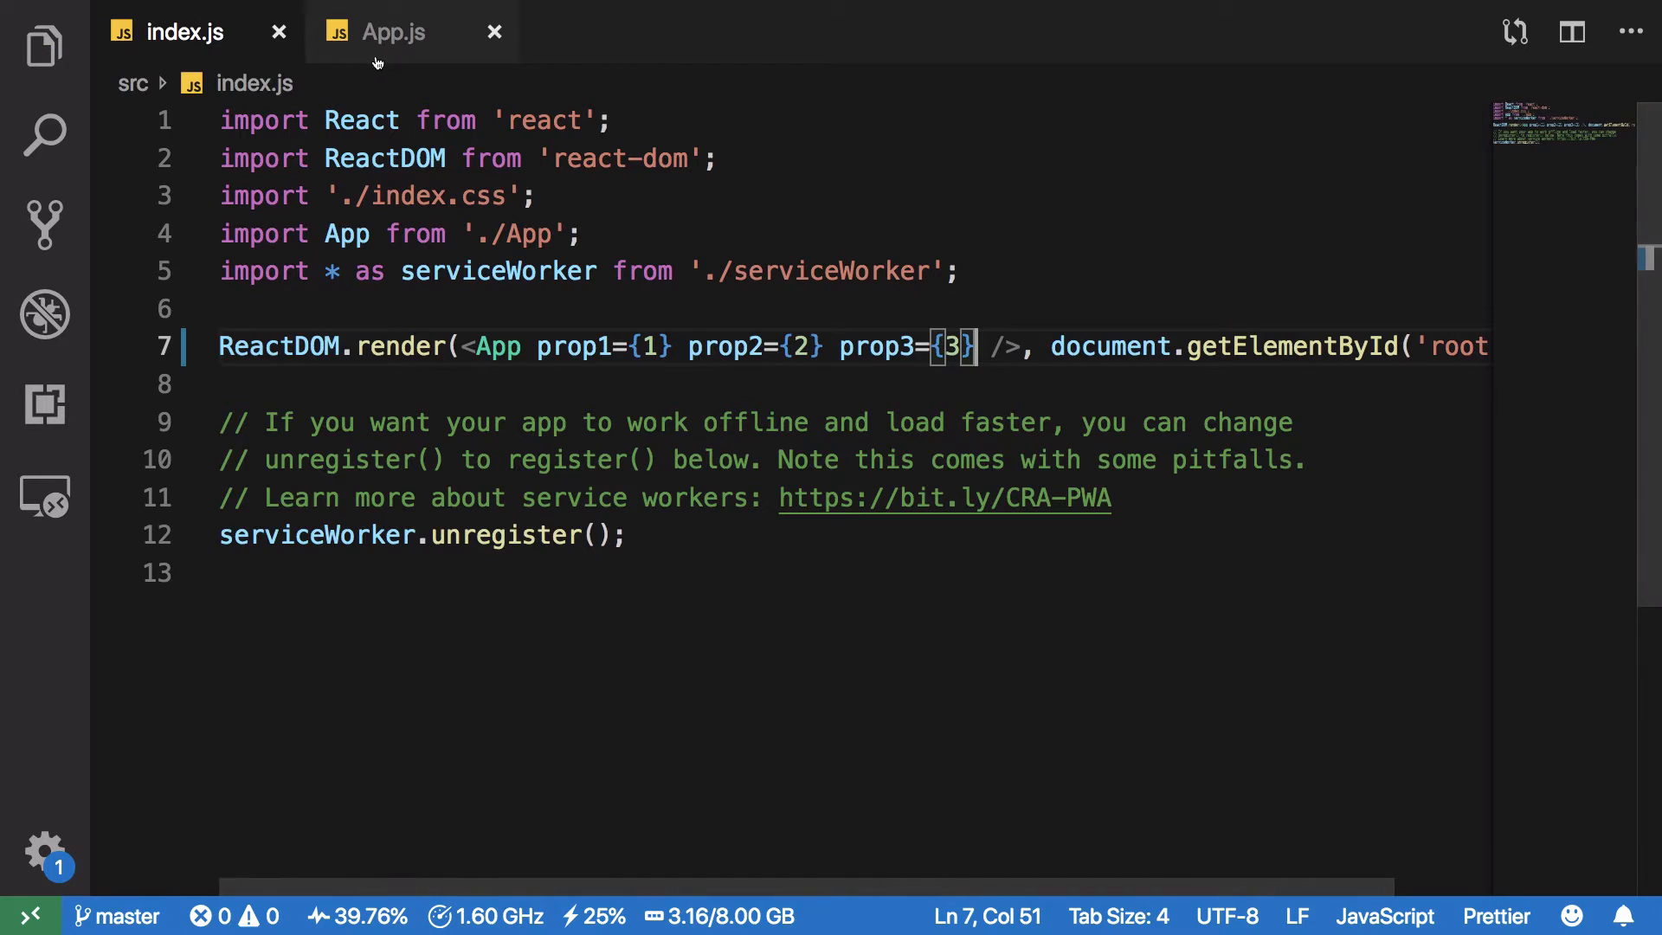
Step: Make App accept props and show {props.prop1} + {props.prop2} = {props.prop3} in the paragraph
left_click(393, 31)
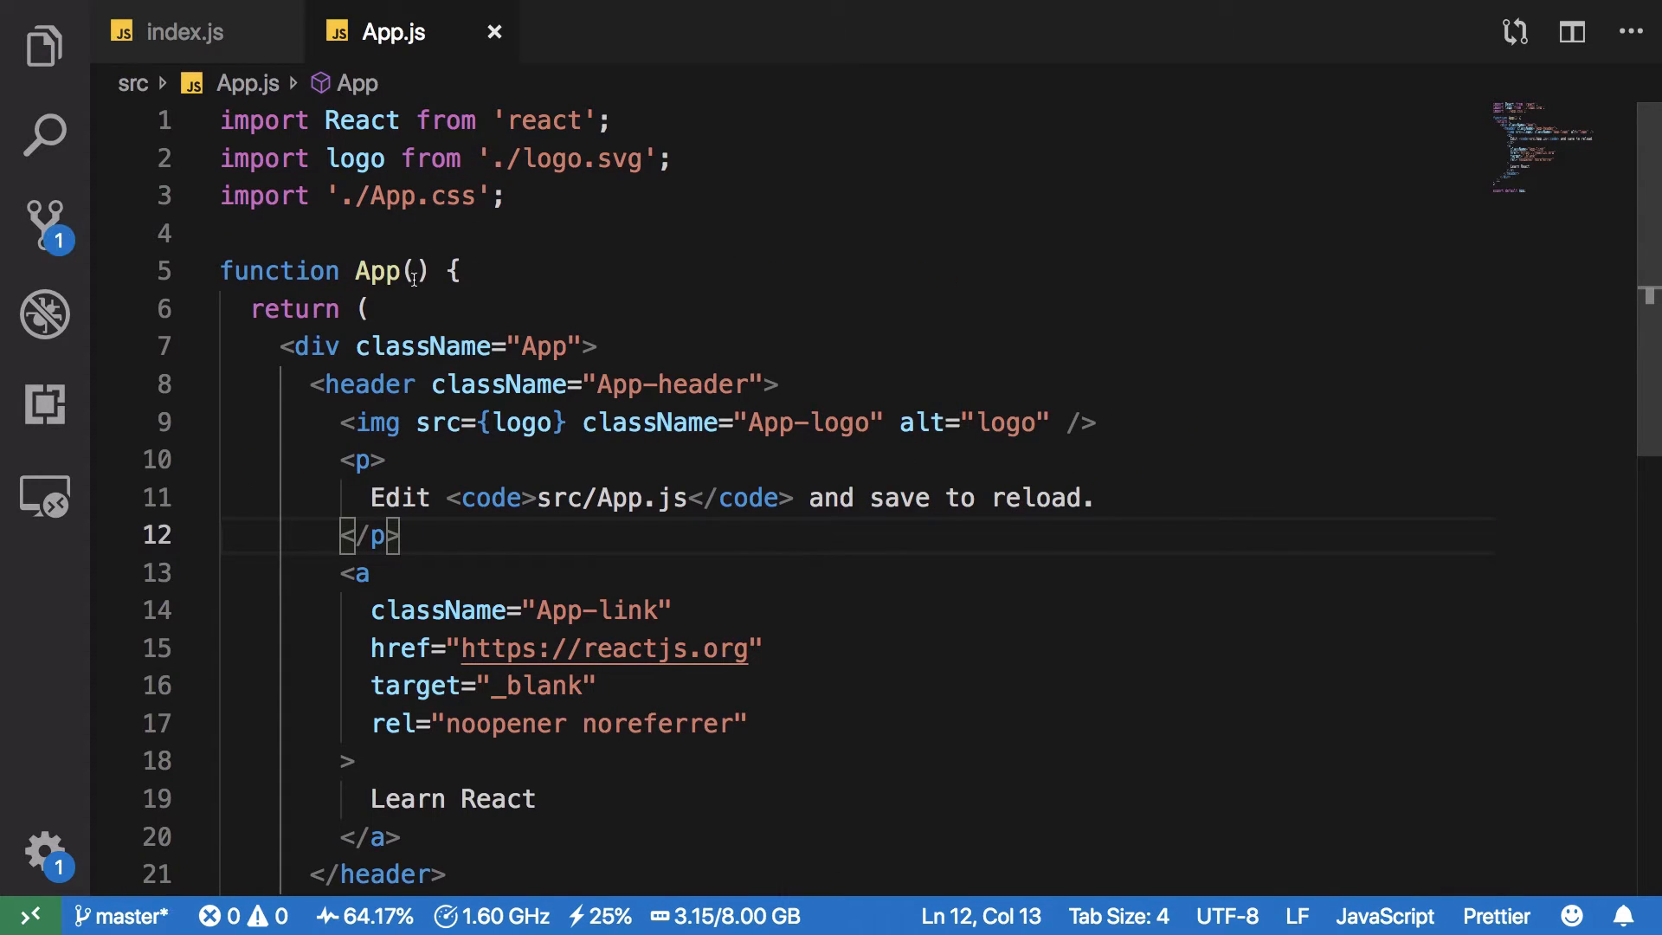
type("props")
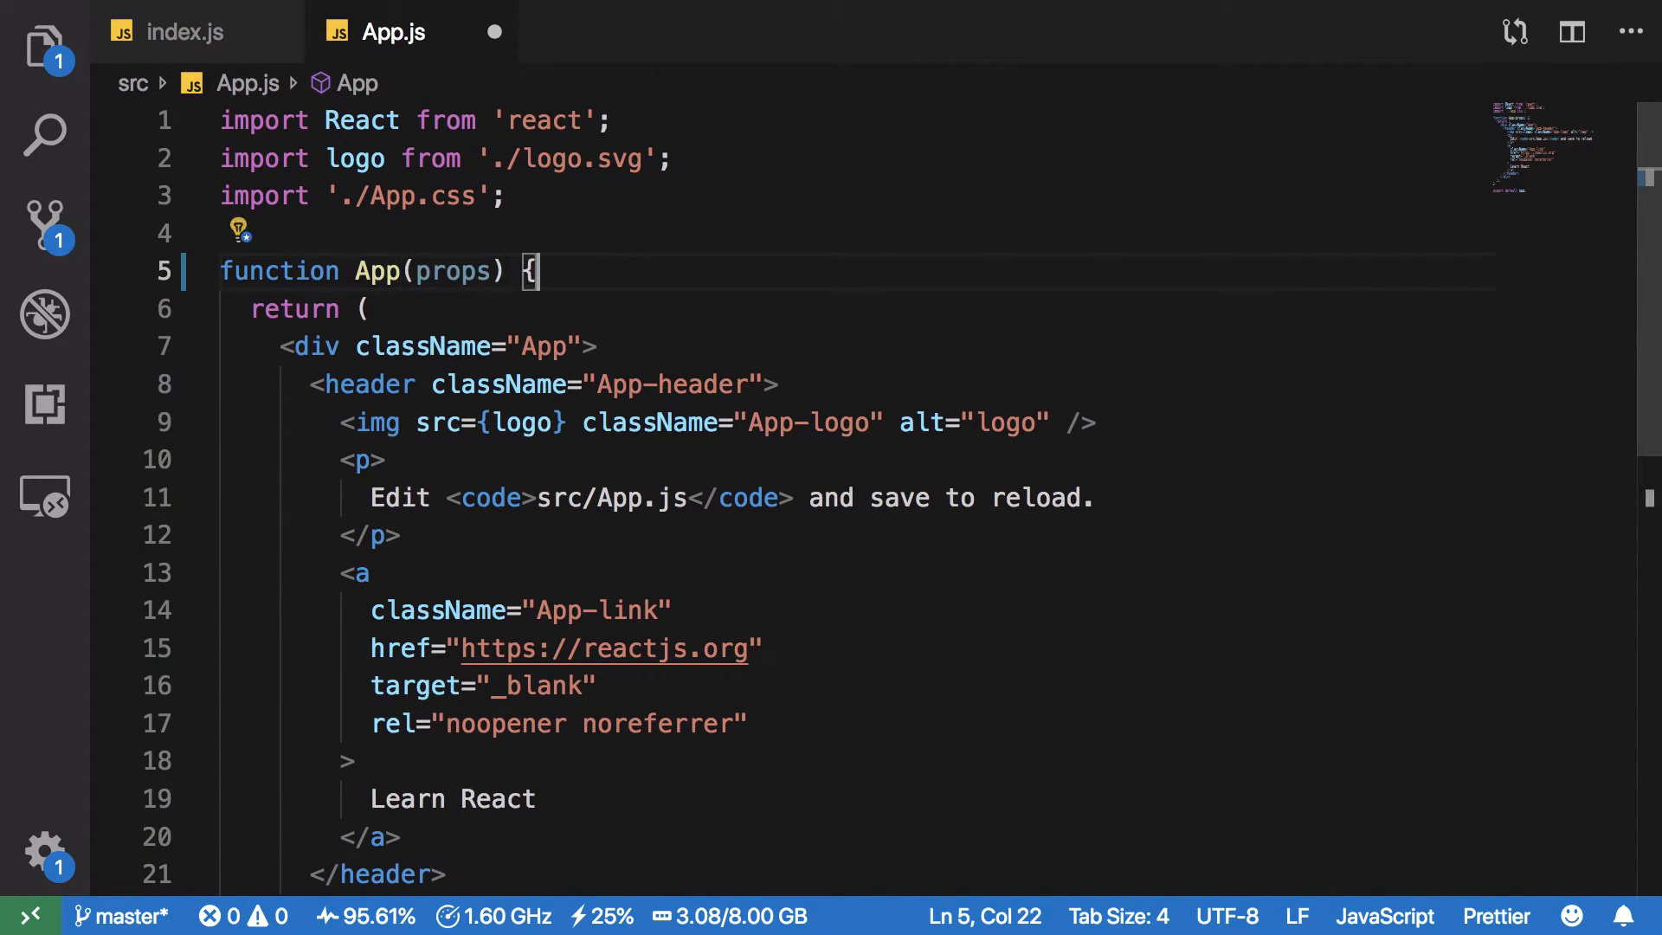
type("props.pr")
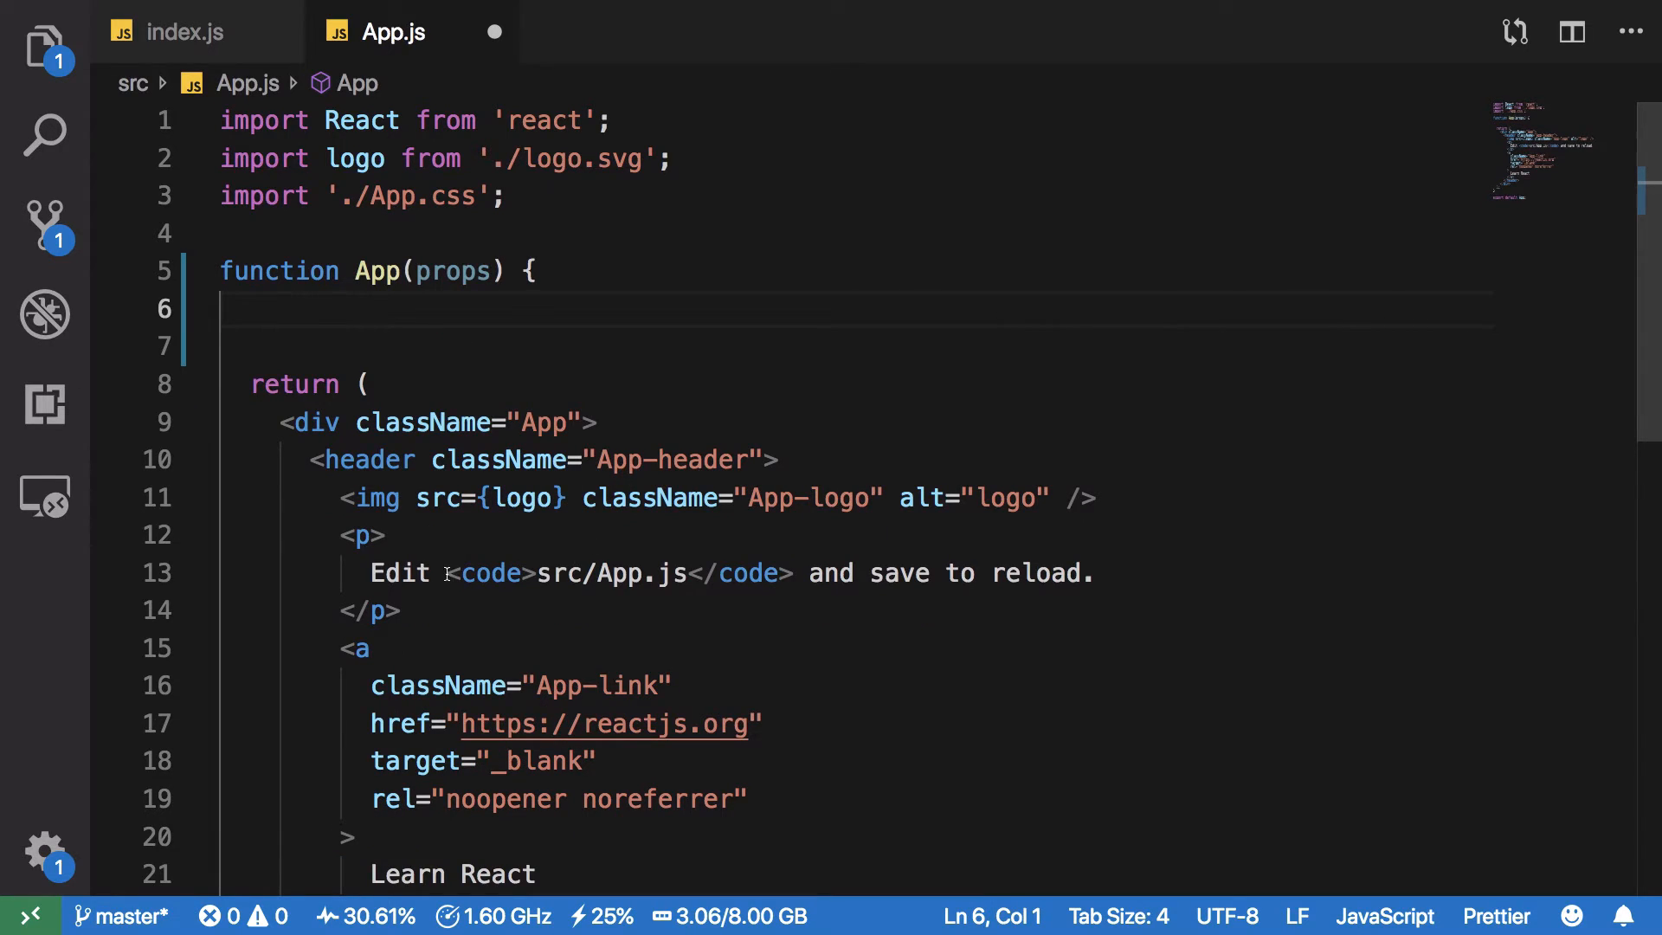
type("{props.prop")
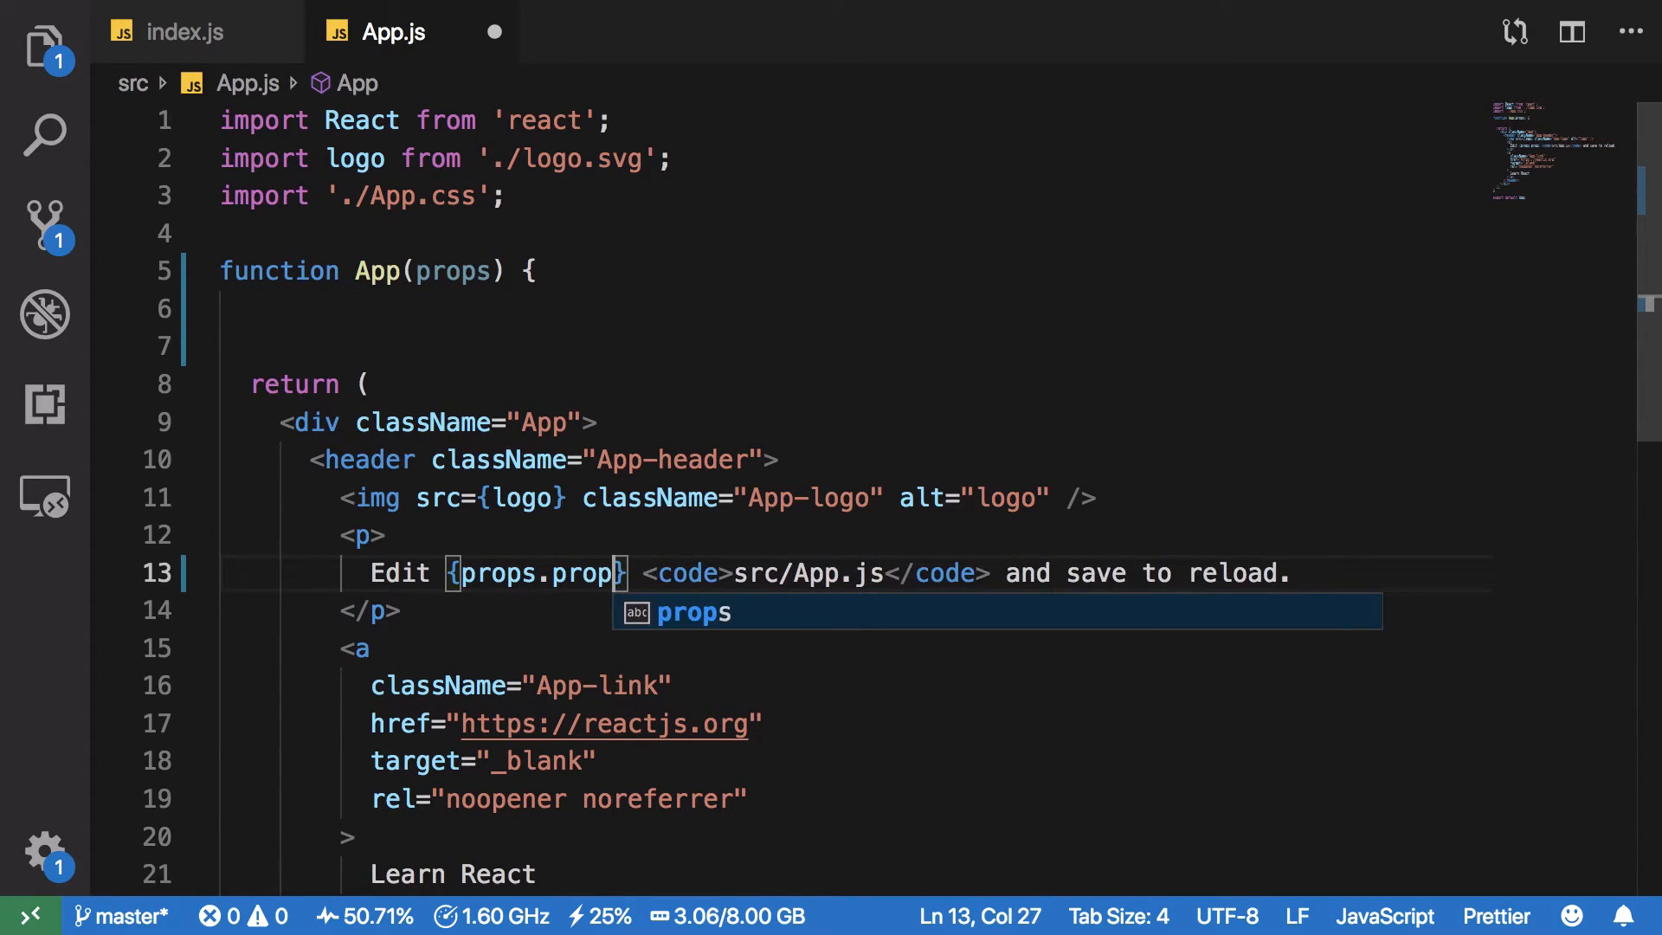
type("1} + {props.prop2")
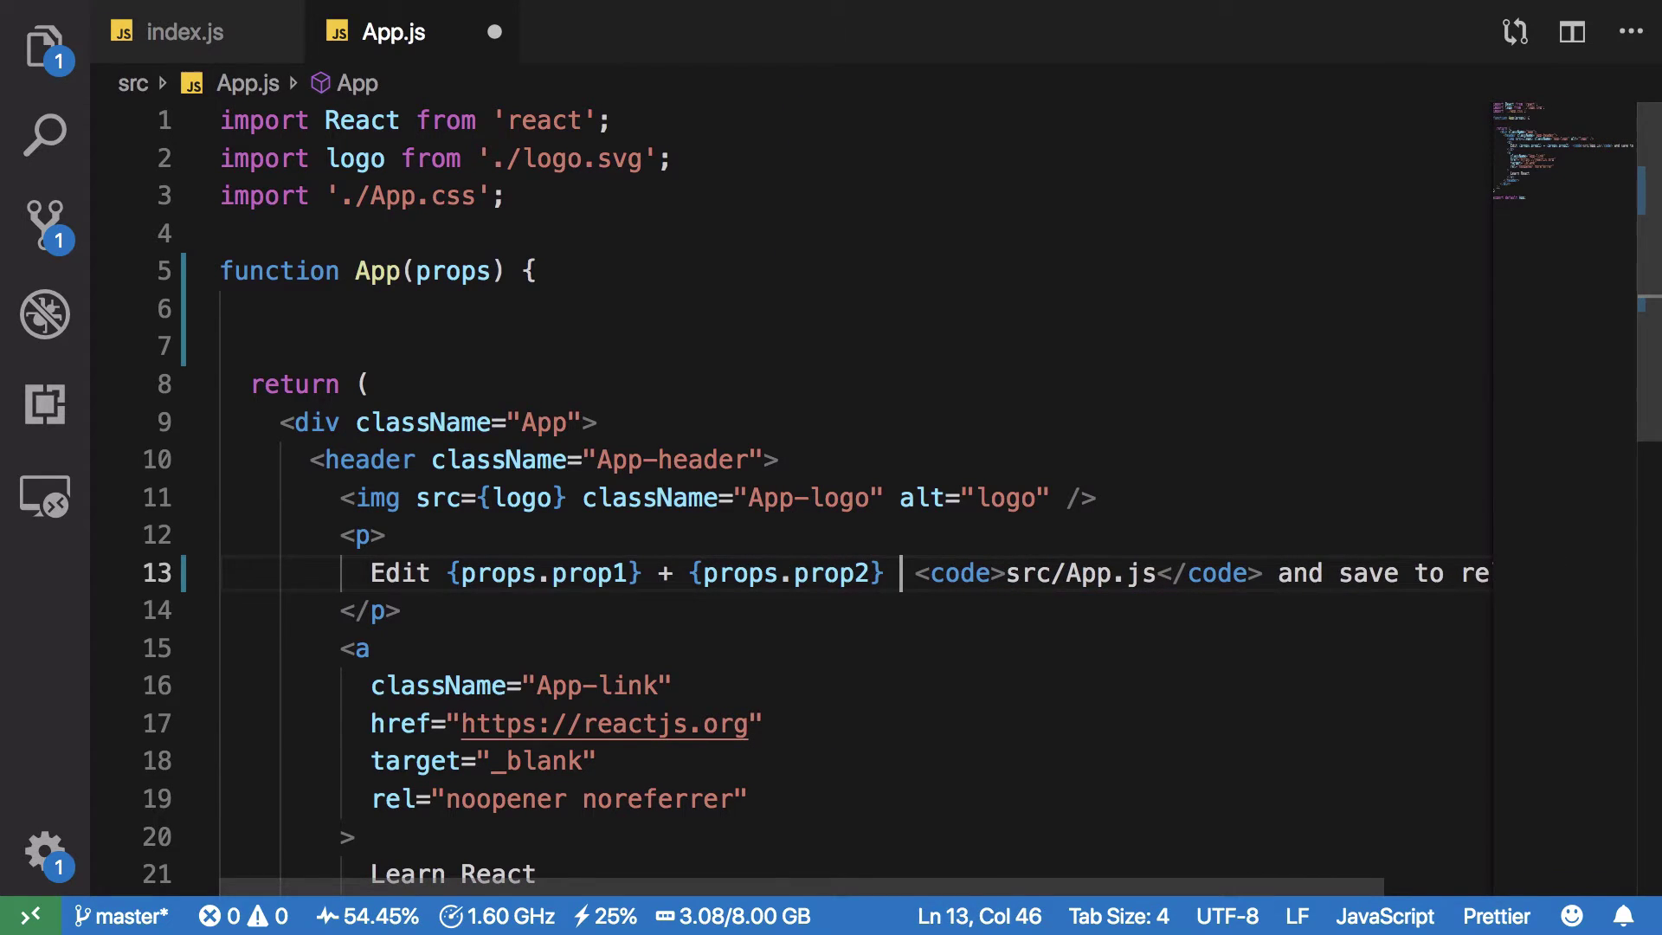
type("= {props.prop3")
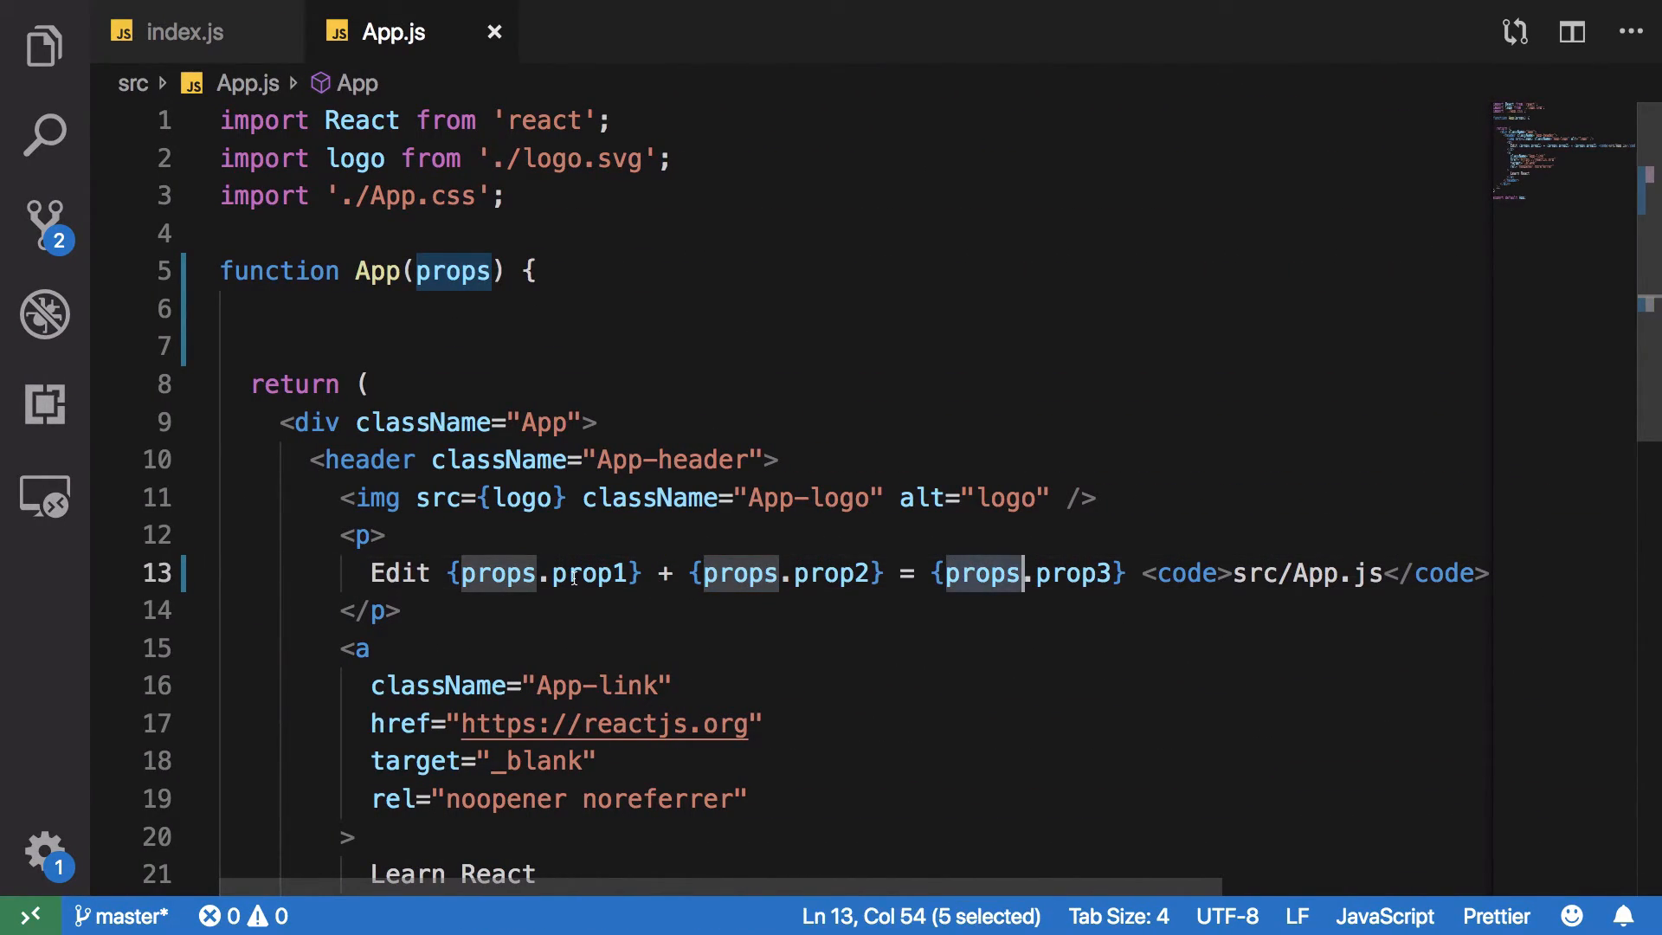
Step: Destructure const { prop1, prop2, prop3 } = props above the return statement
left_click(488, 308)
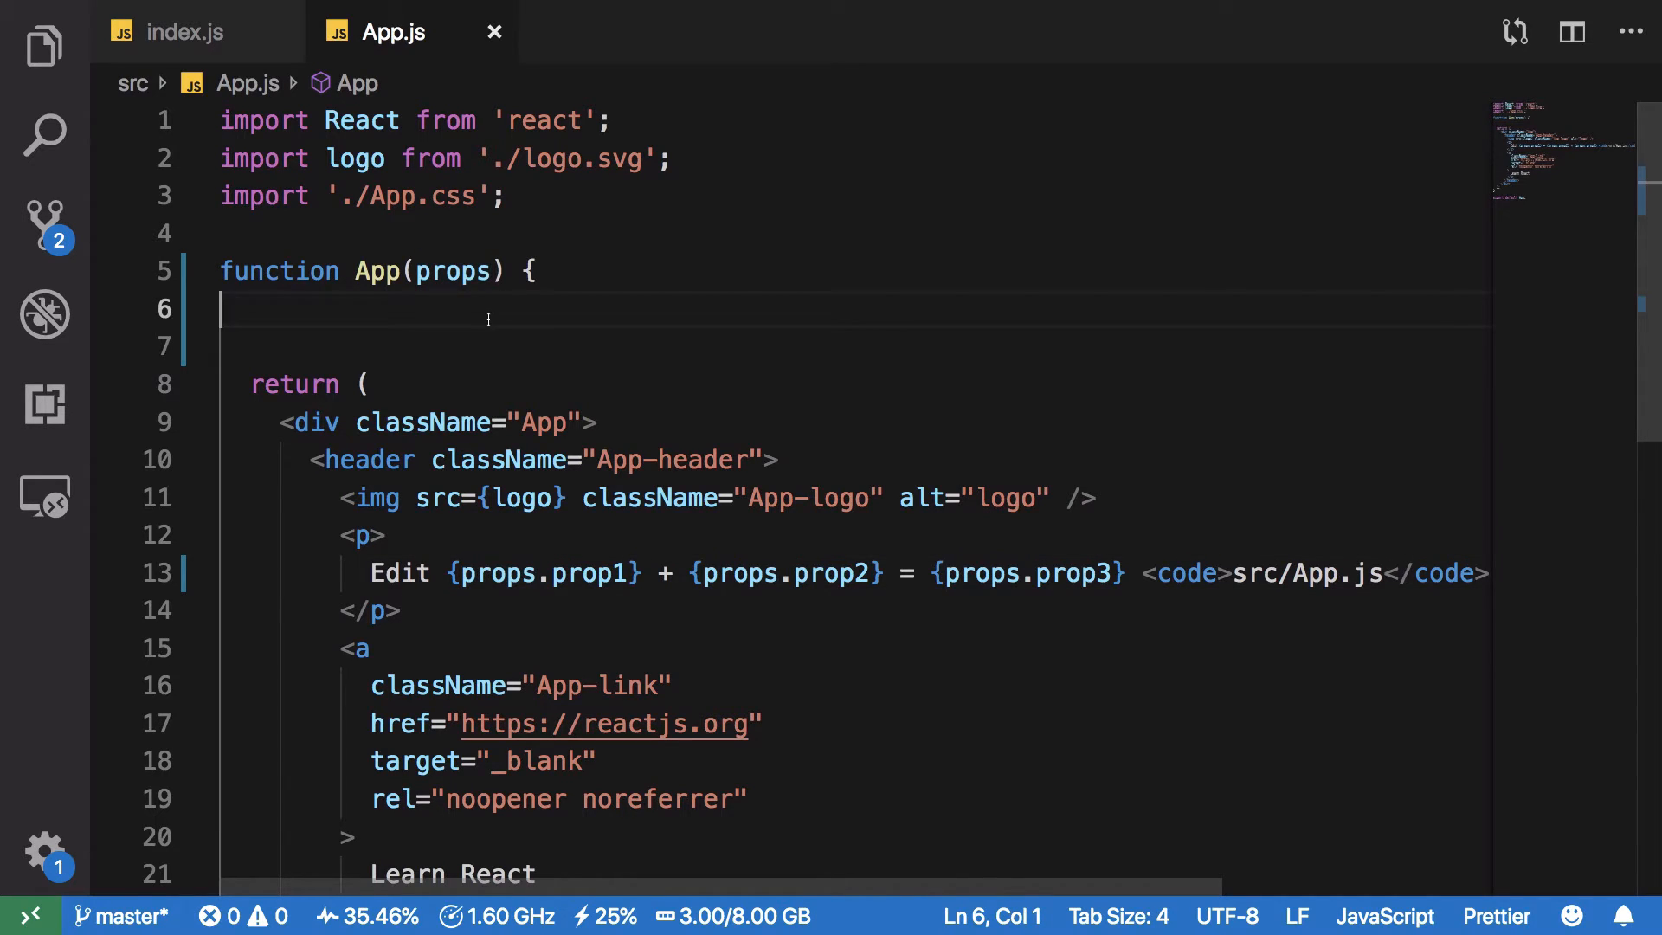
key("Enter")
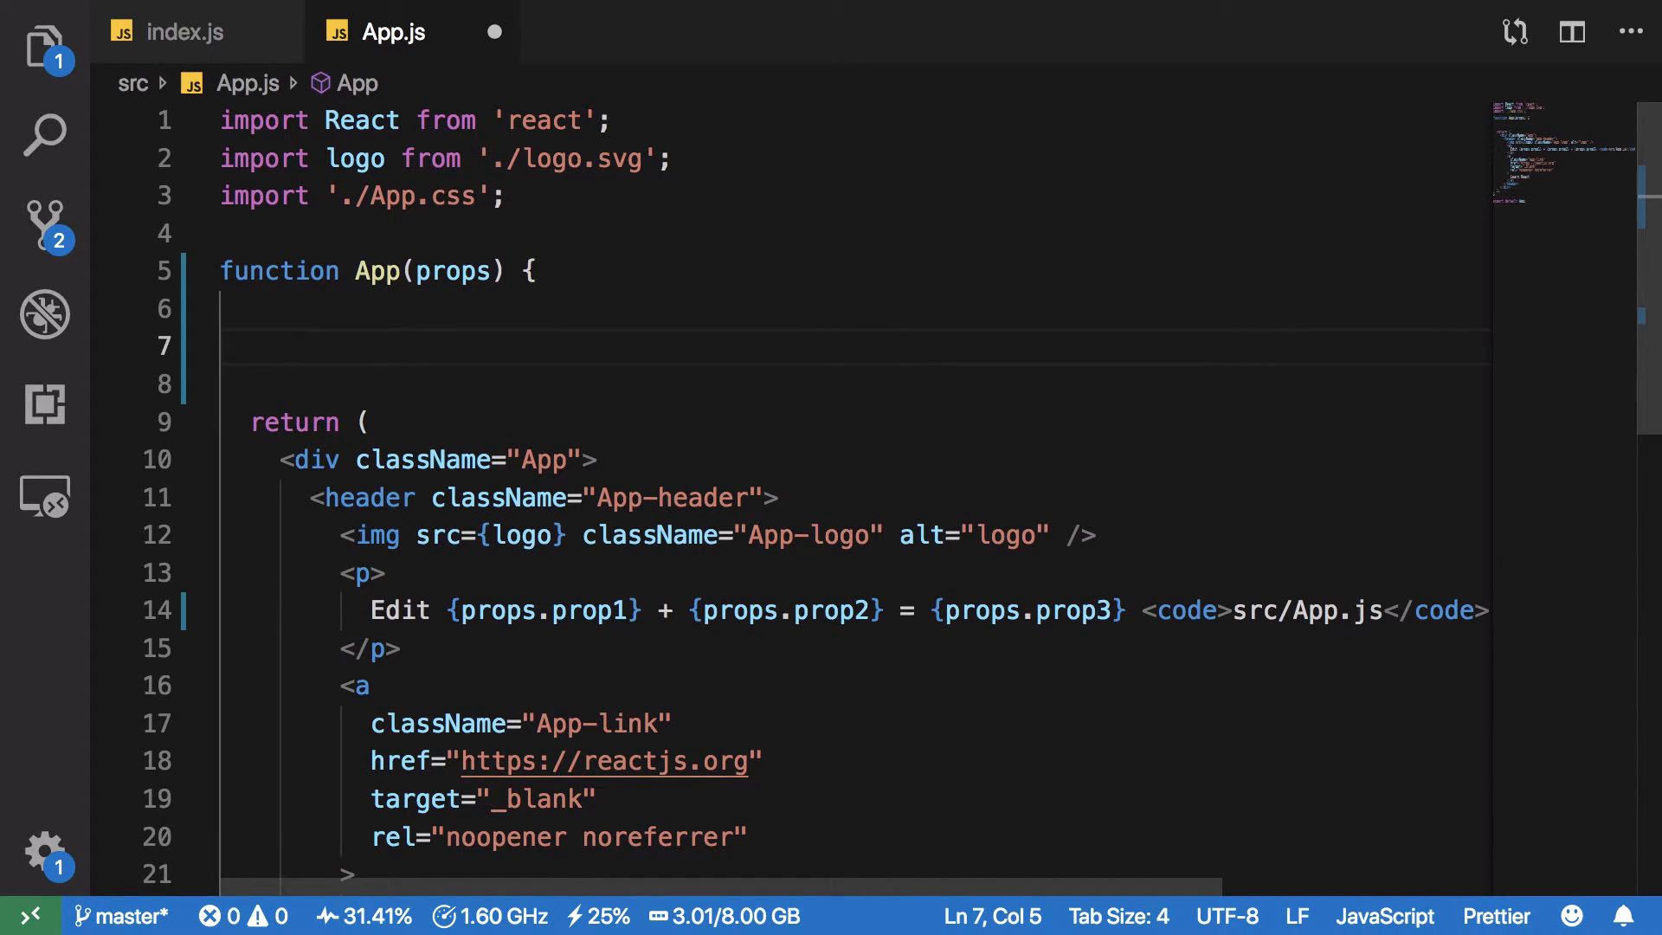
type("const { prop1,")
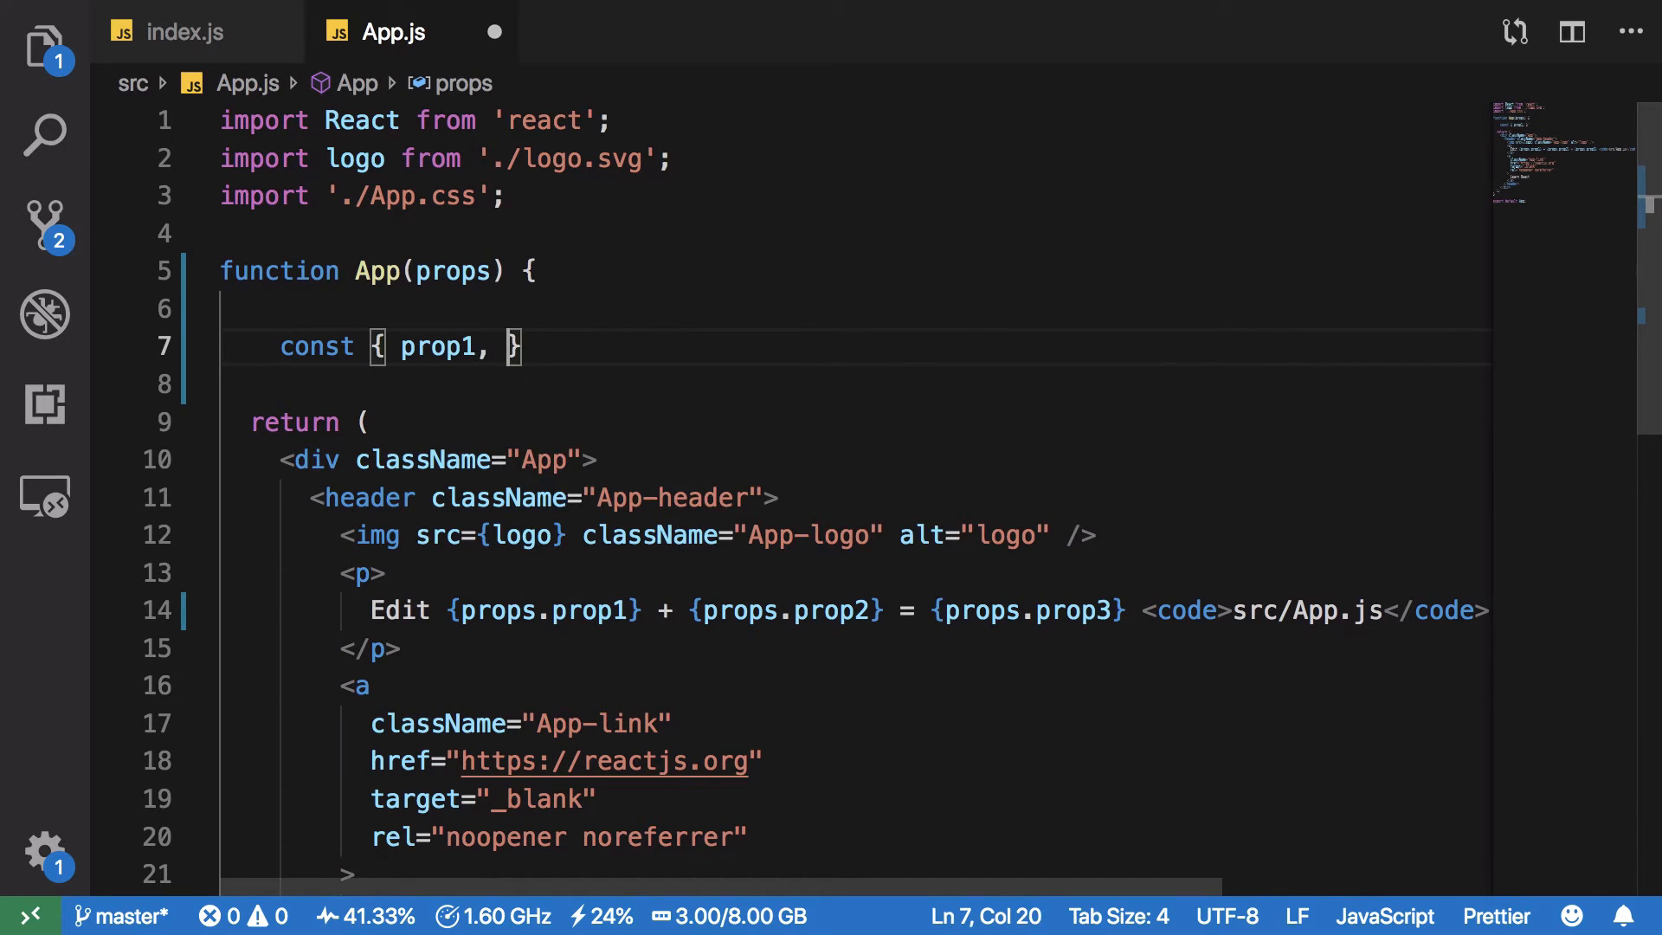
type("prop2, prop3 } =")
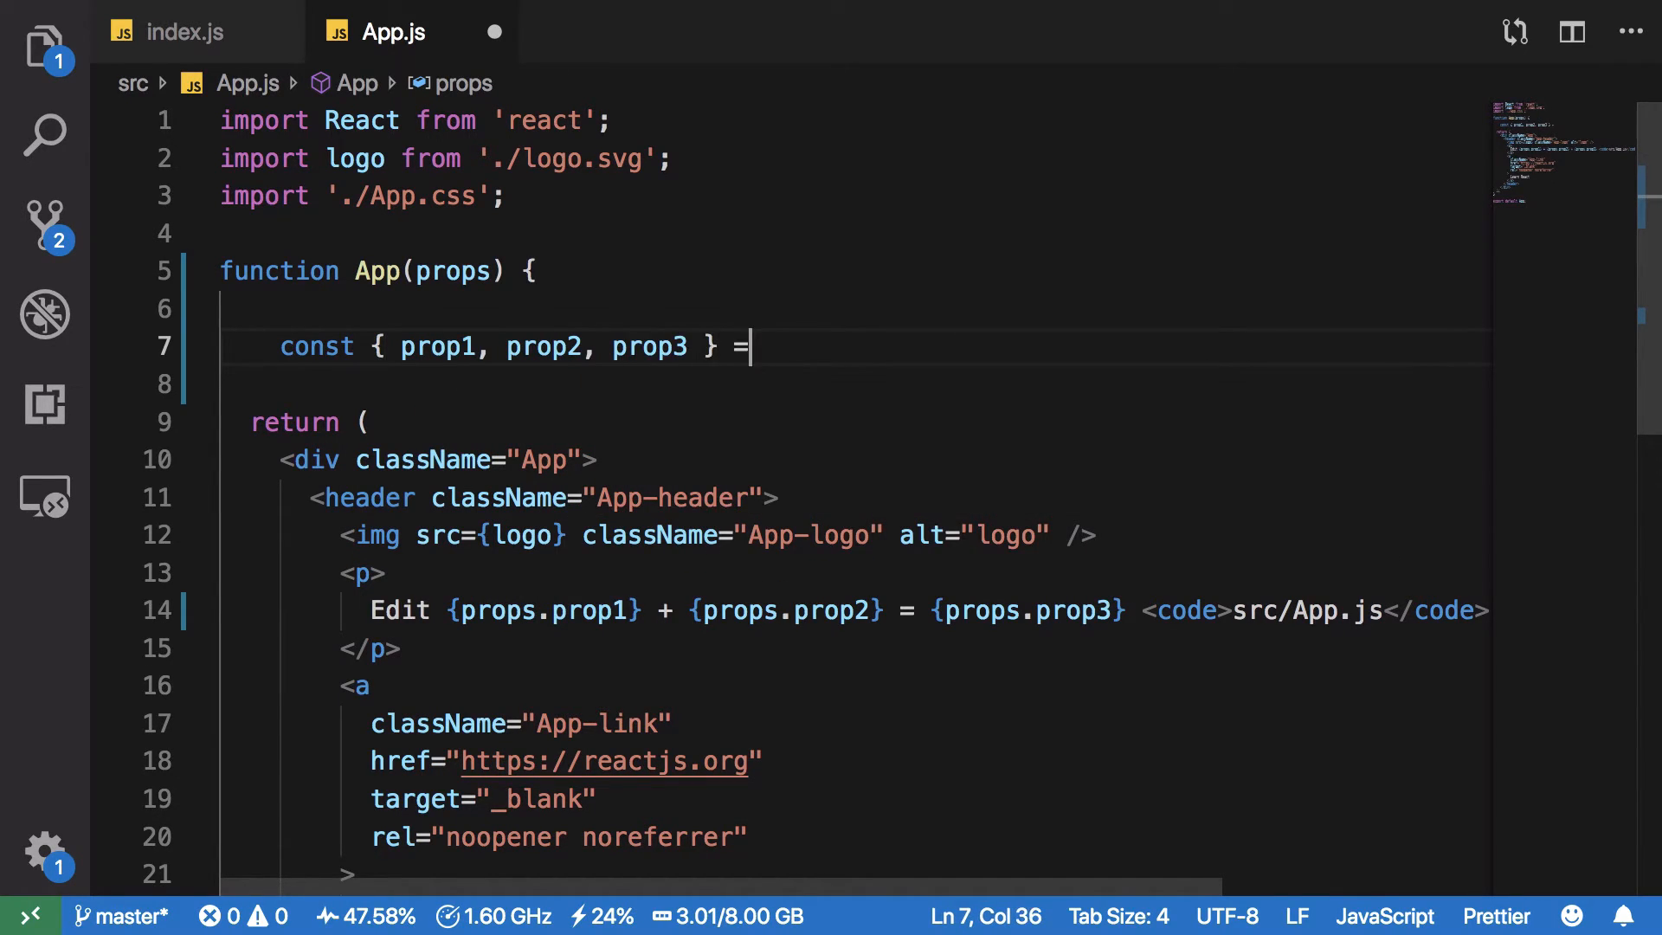
type("props")
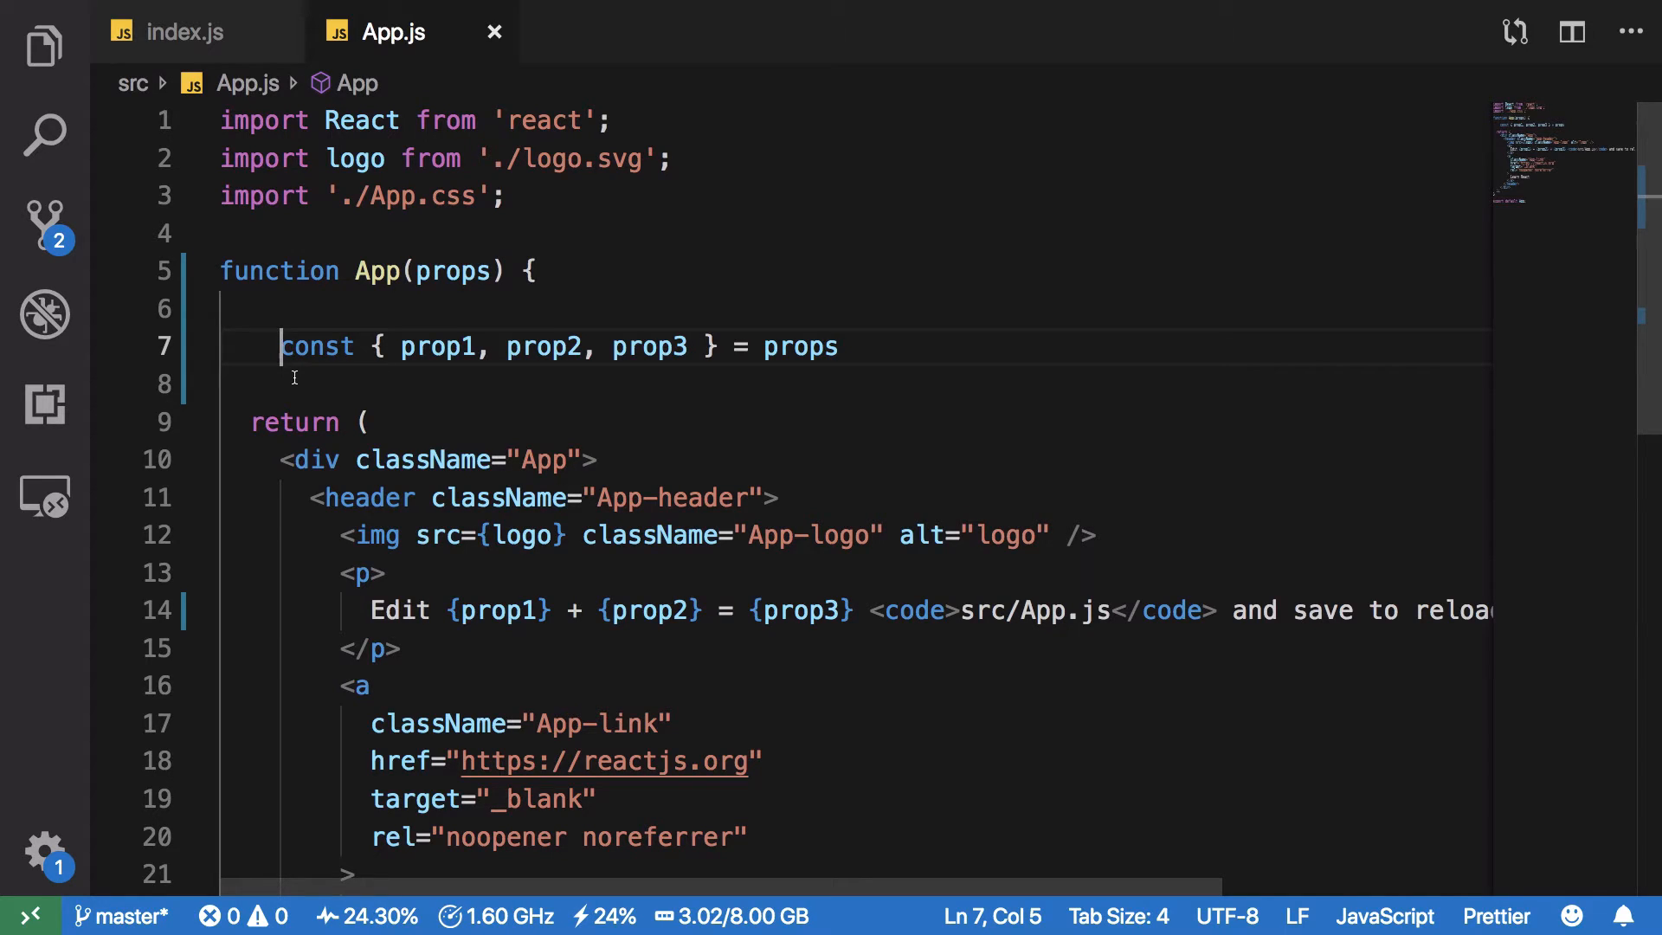
mouse_move(824, 360)
type("c")
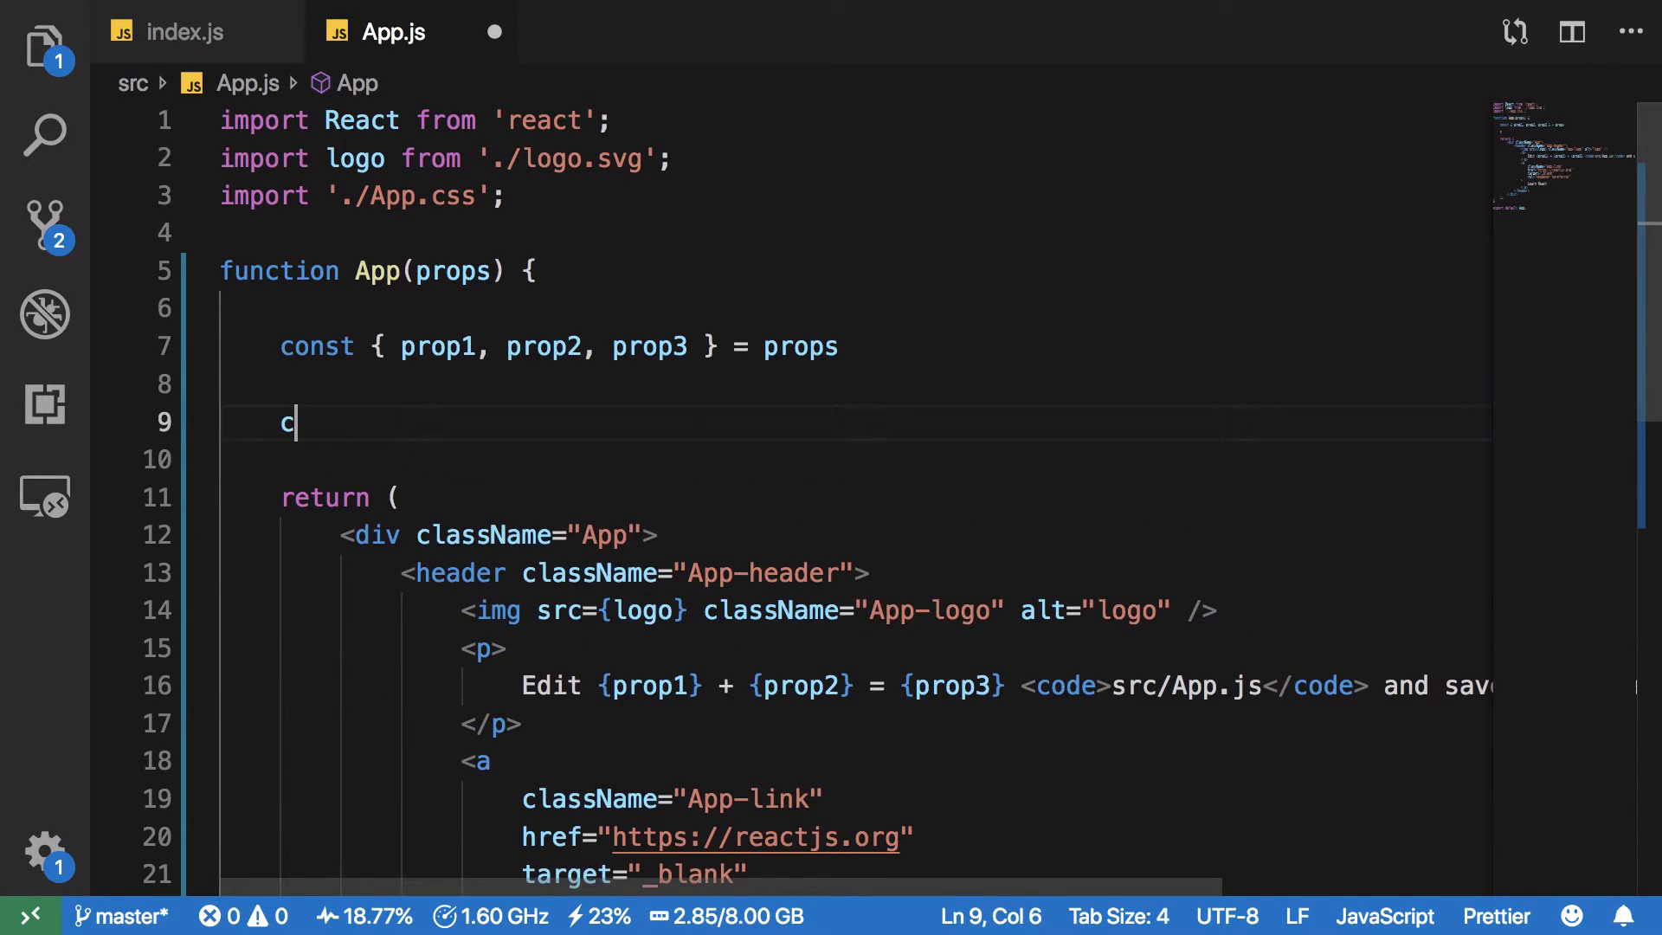
Step: Declare const condition and render the logo img as condition ? <img /> : null, then try false
type("onst condition = tr")
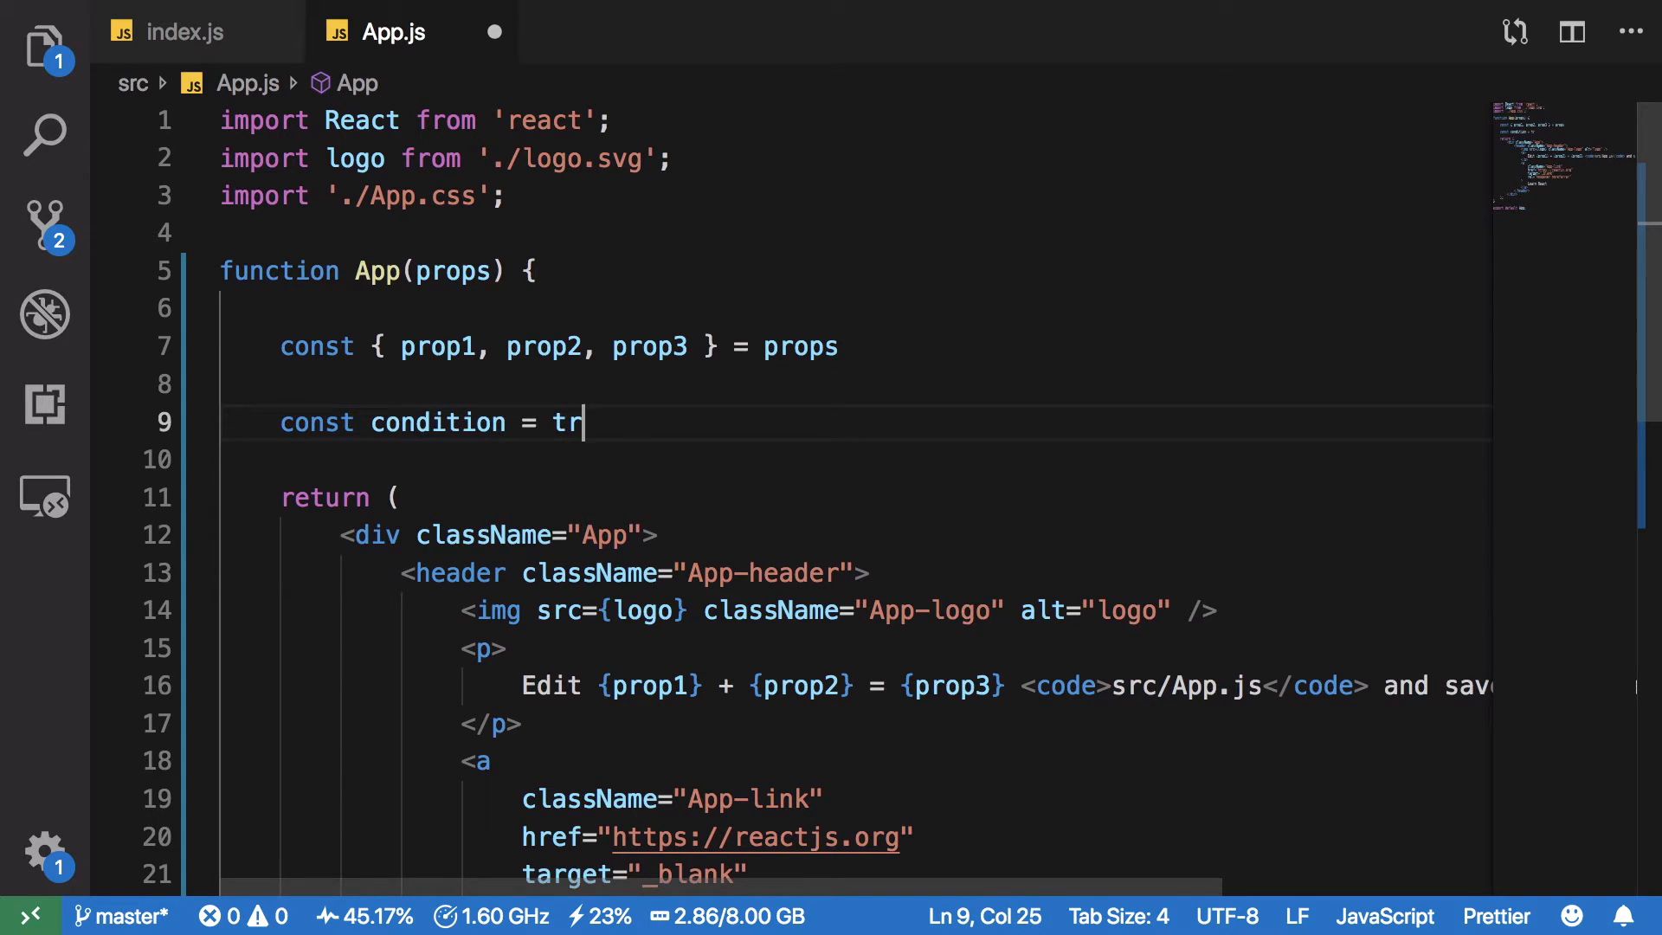
type("ue")
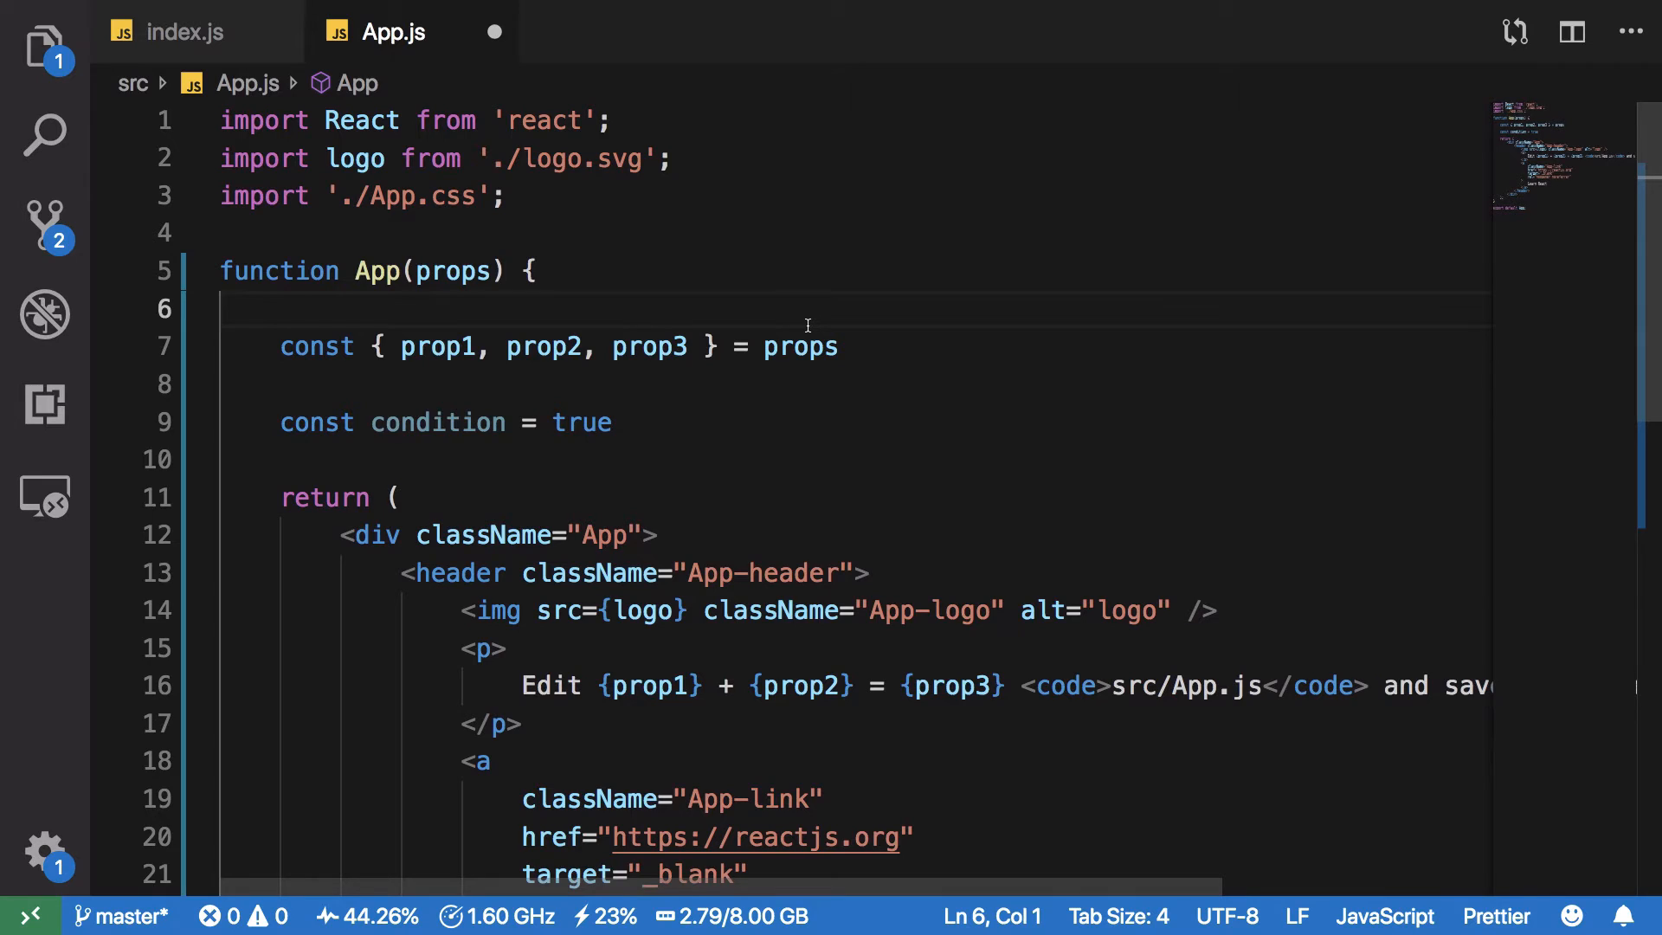
mouse_move(634, 467)
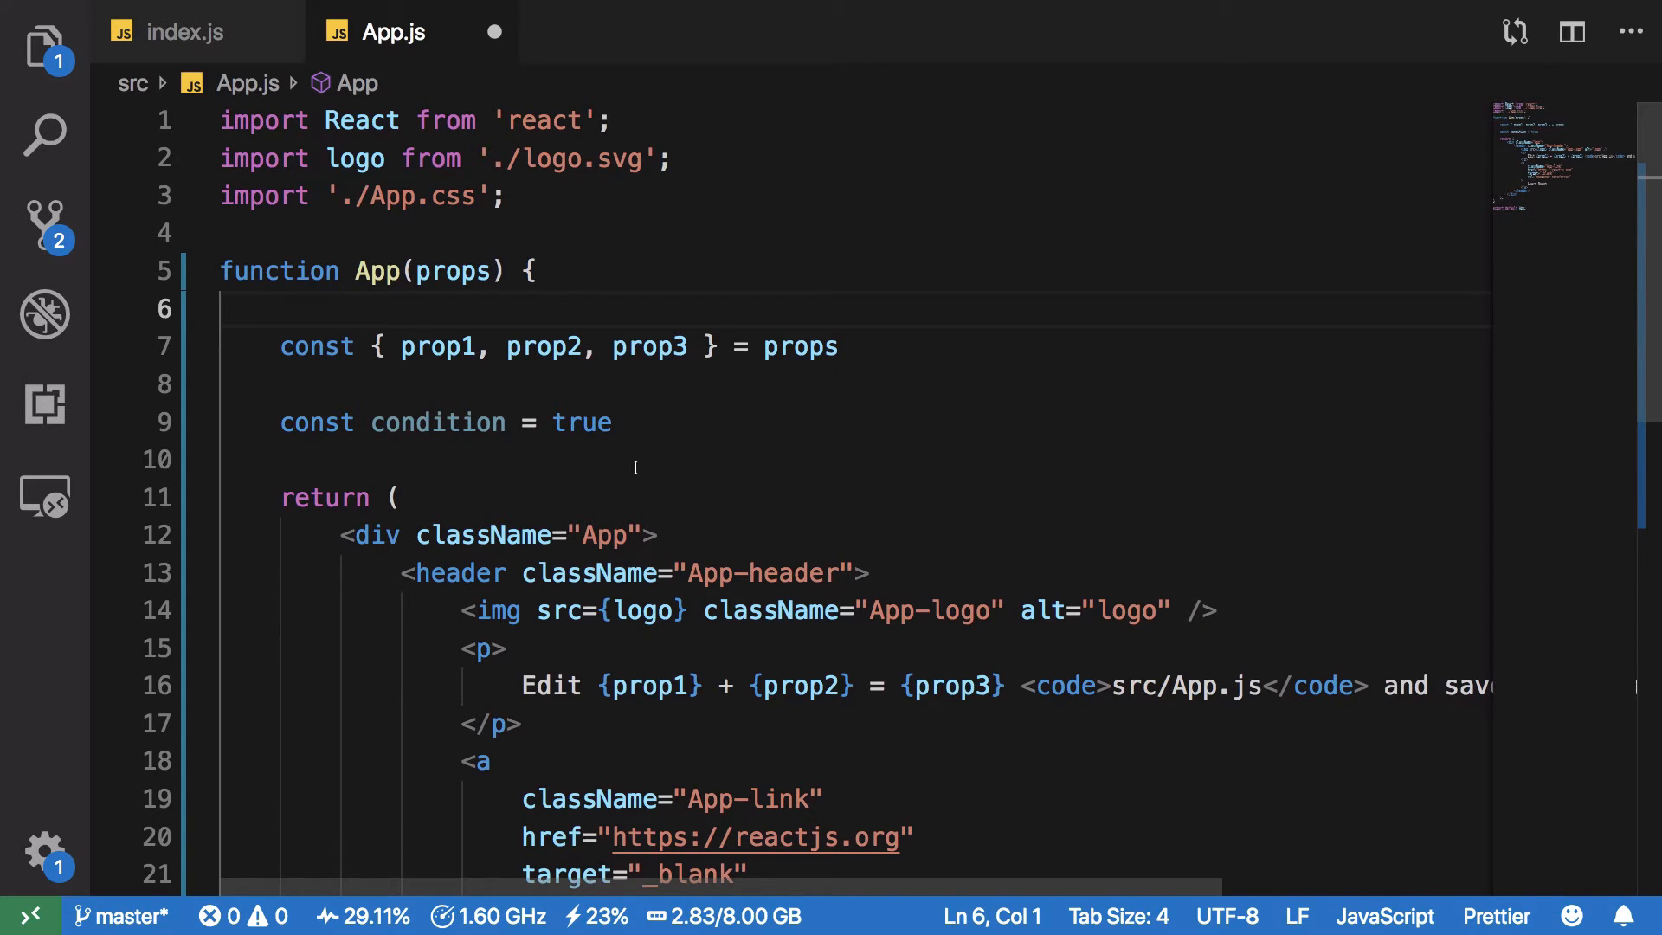
mouse_move(471, 610)
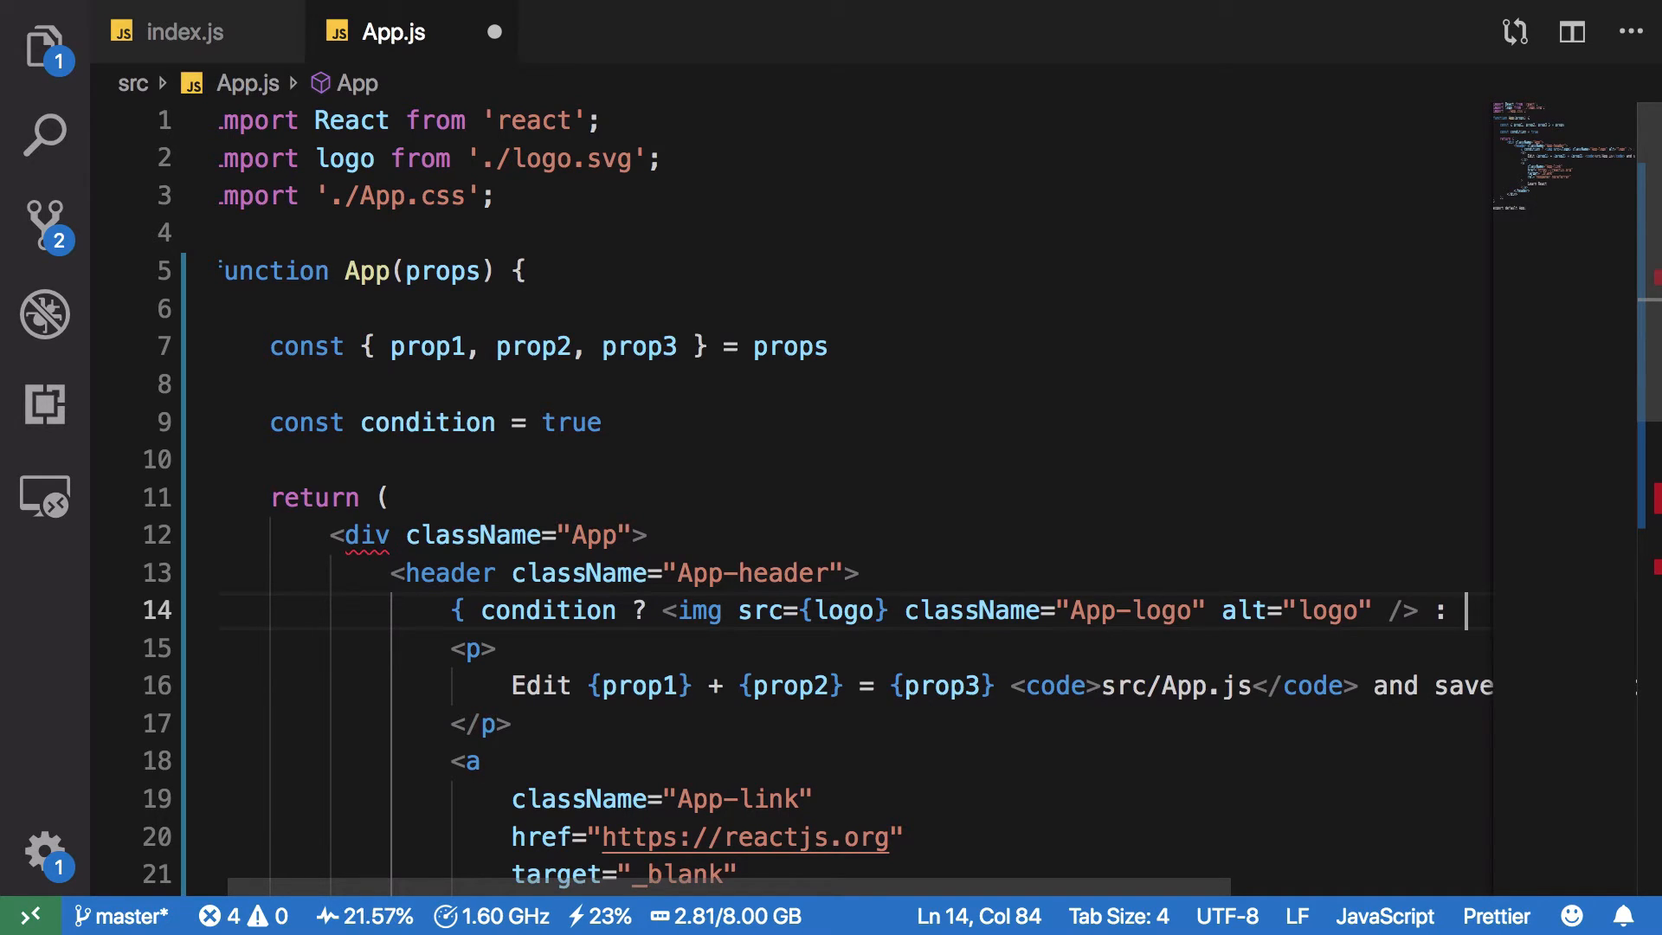
type("<>")
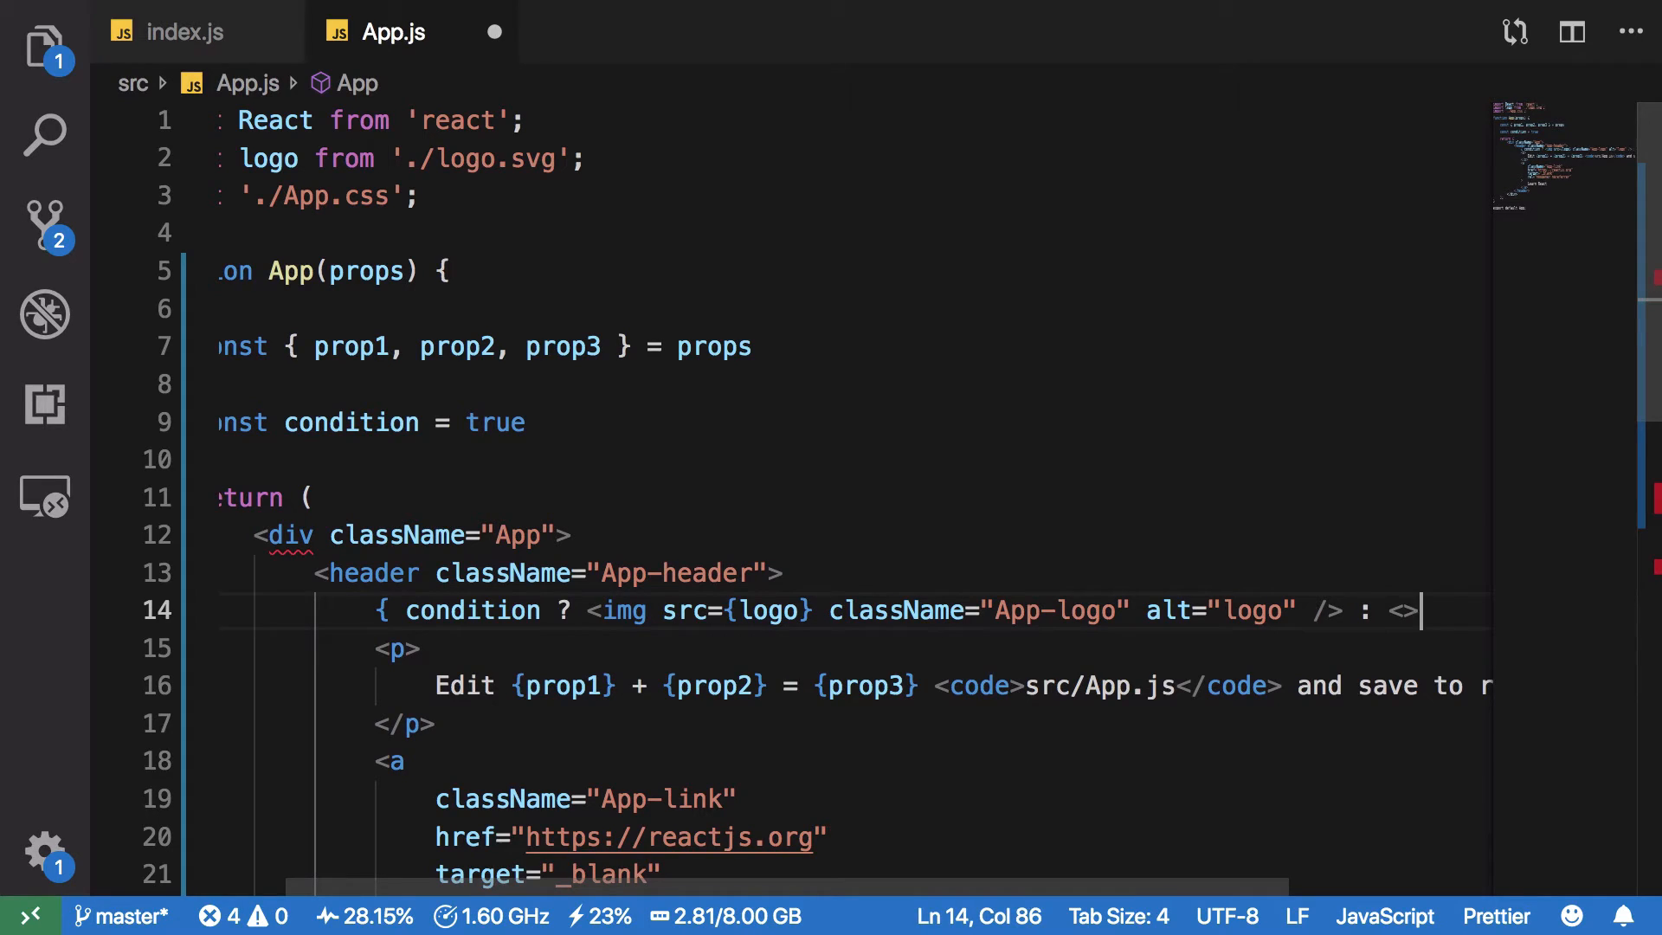
type("nu")
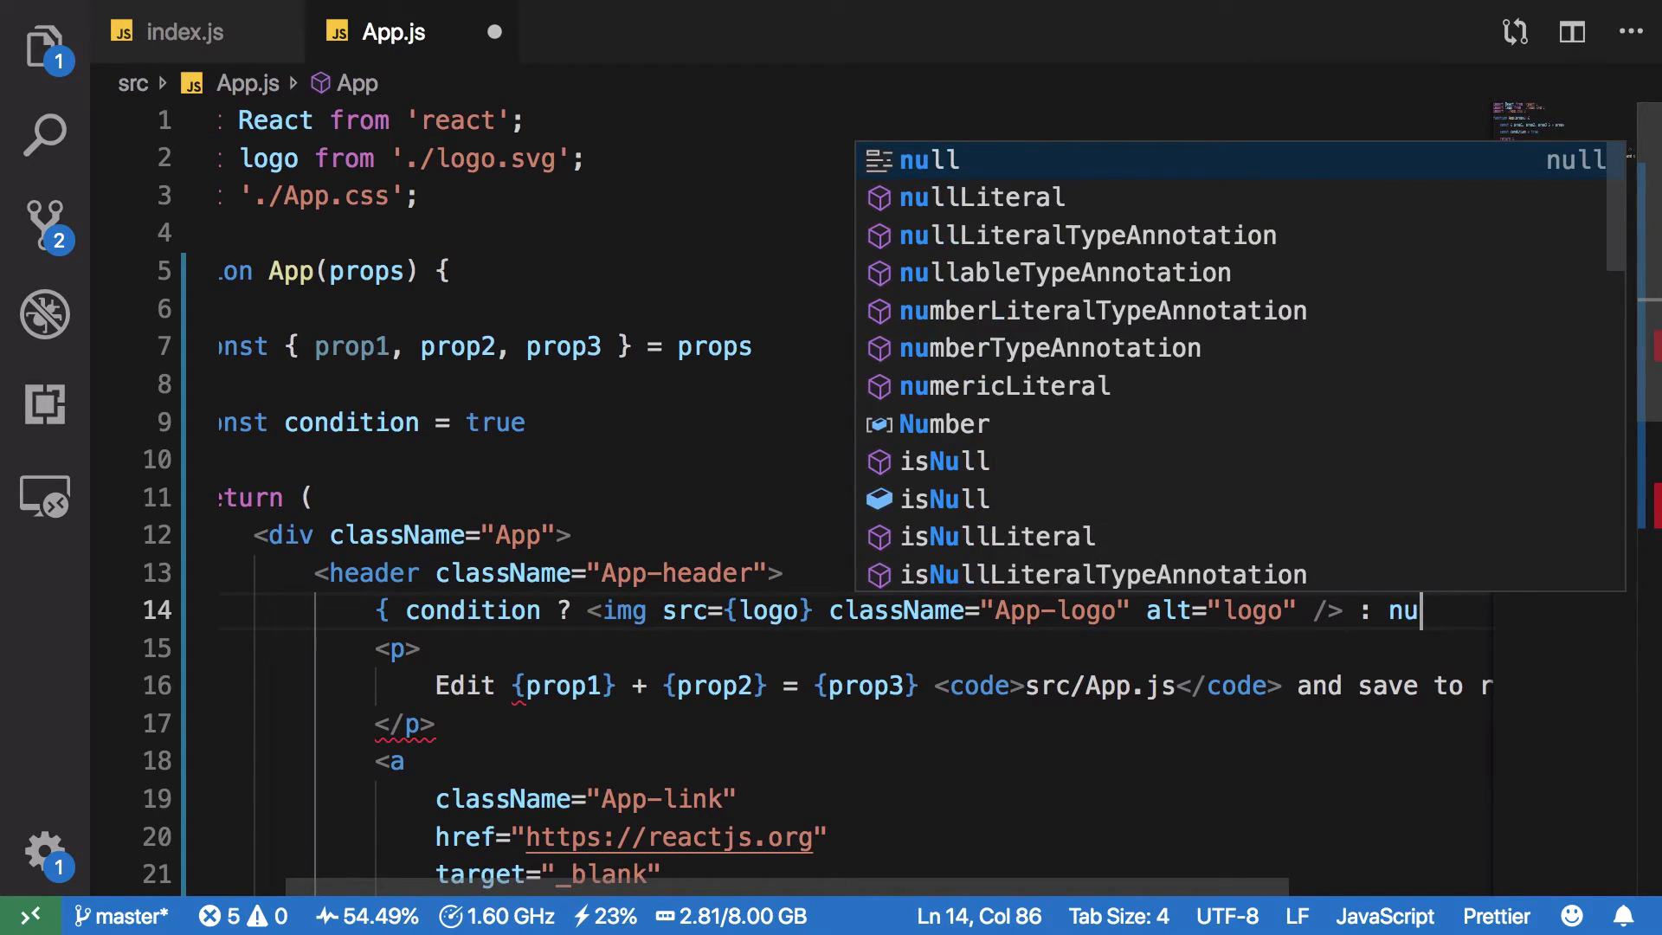
key("Escape")
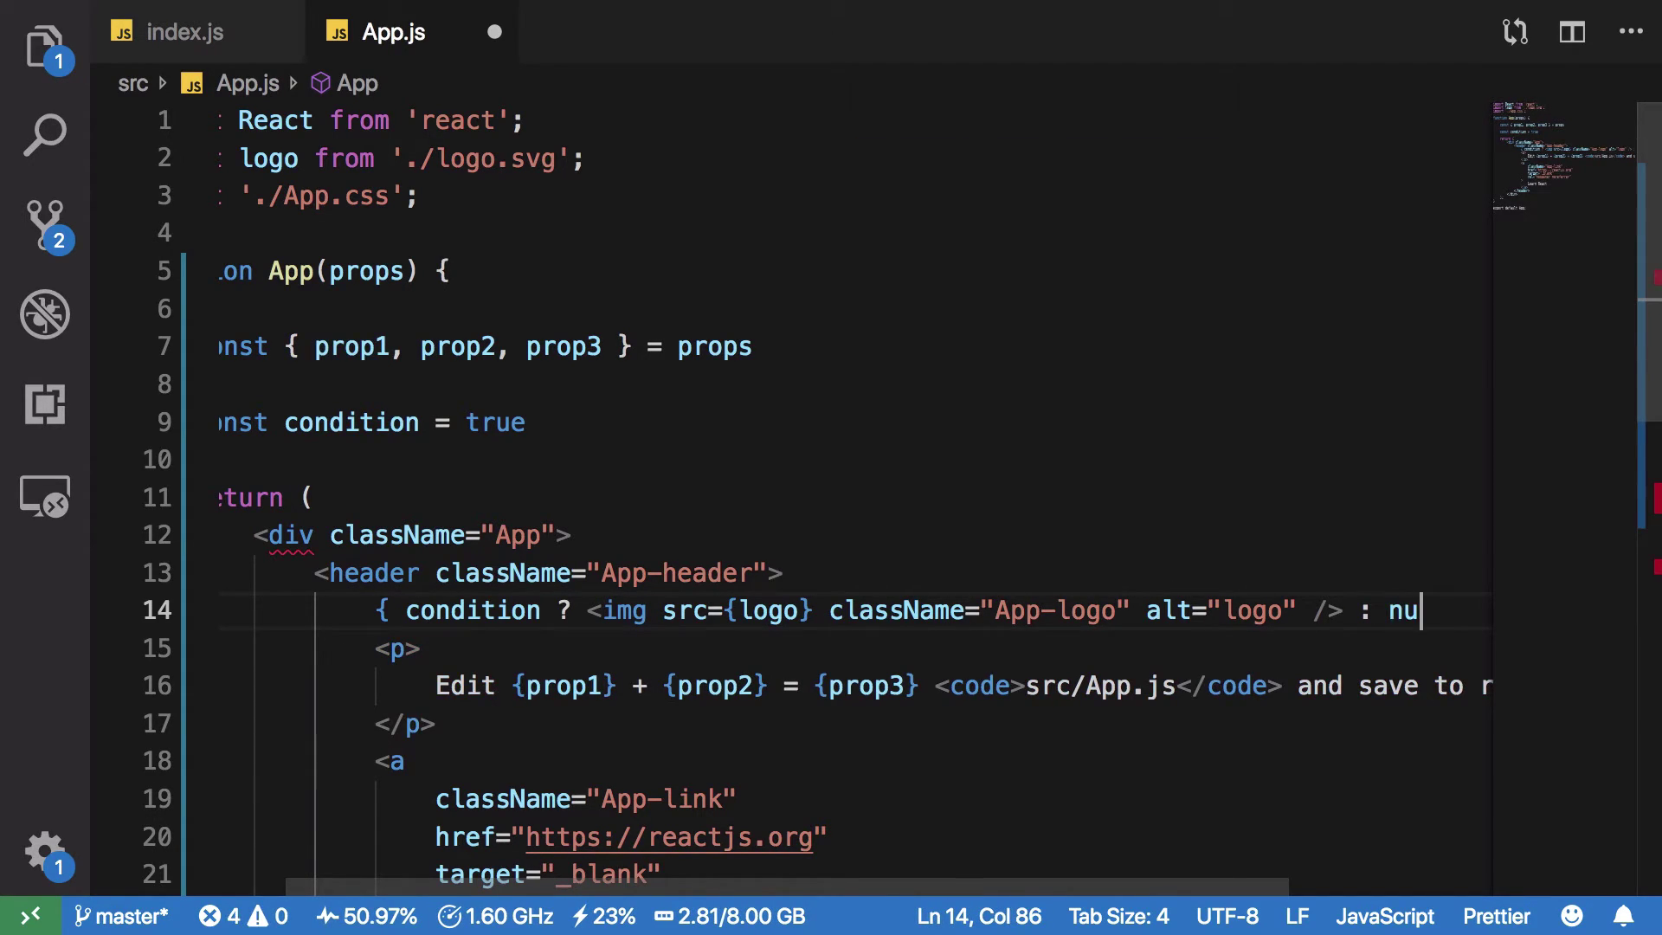
type("ll }")
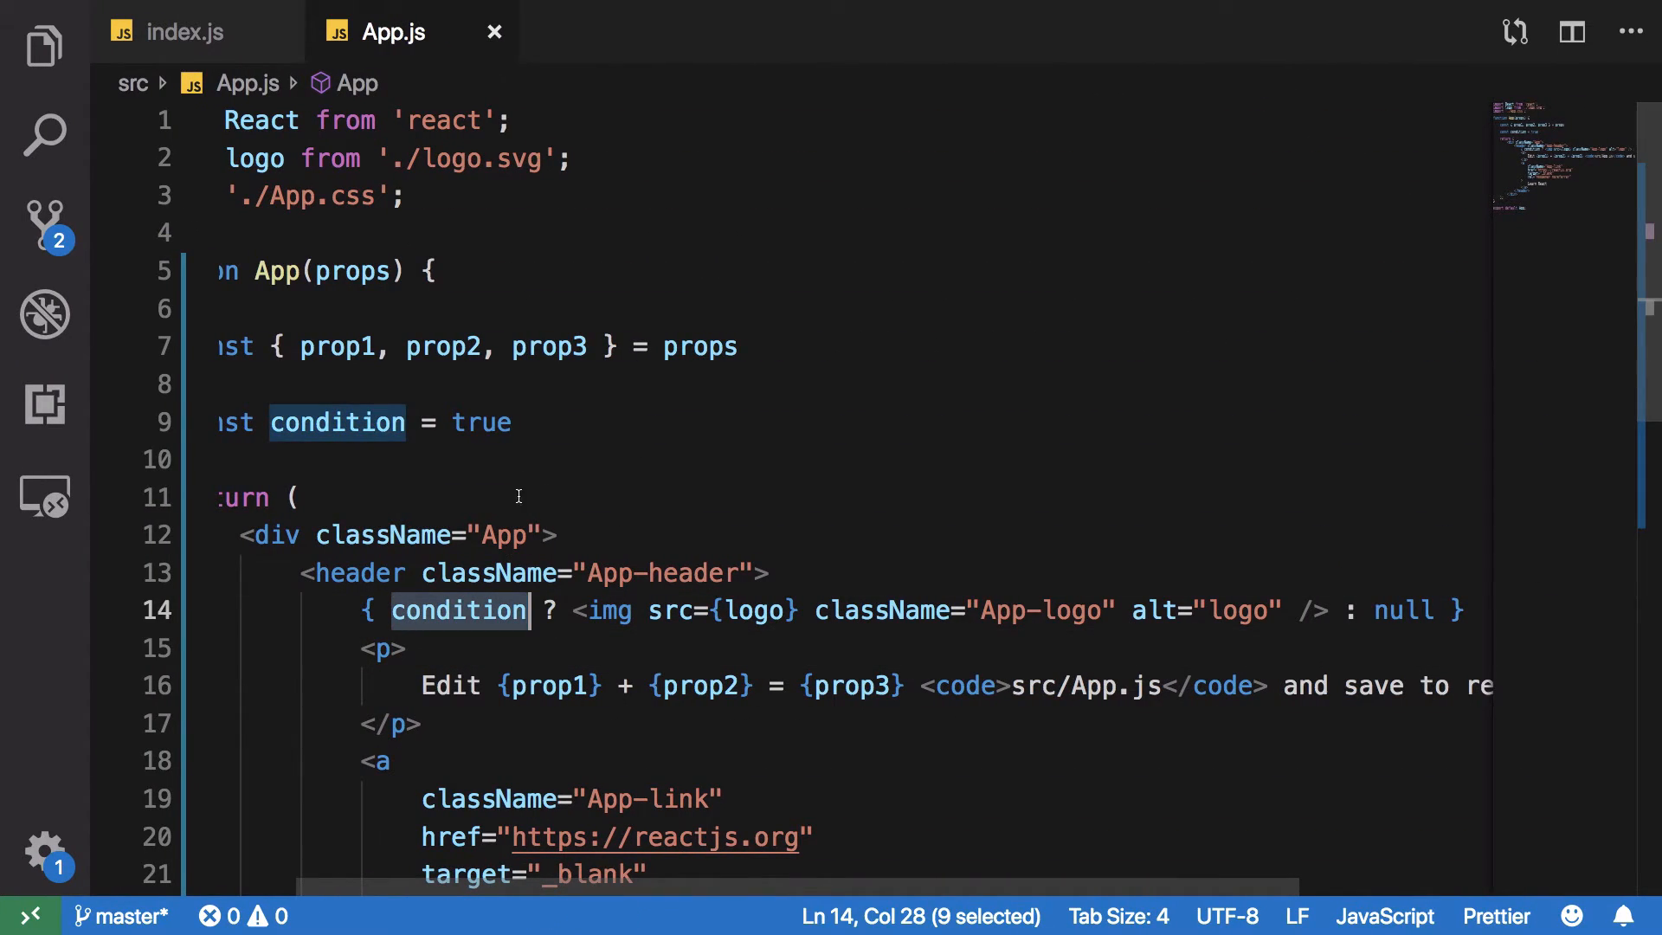
type("false")
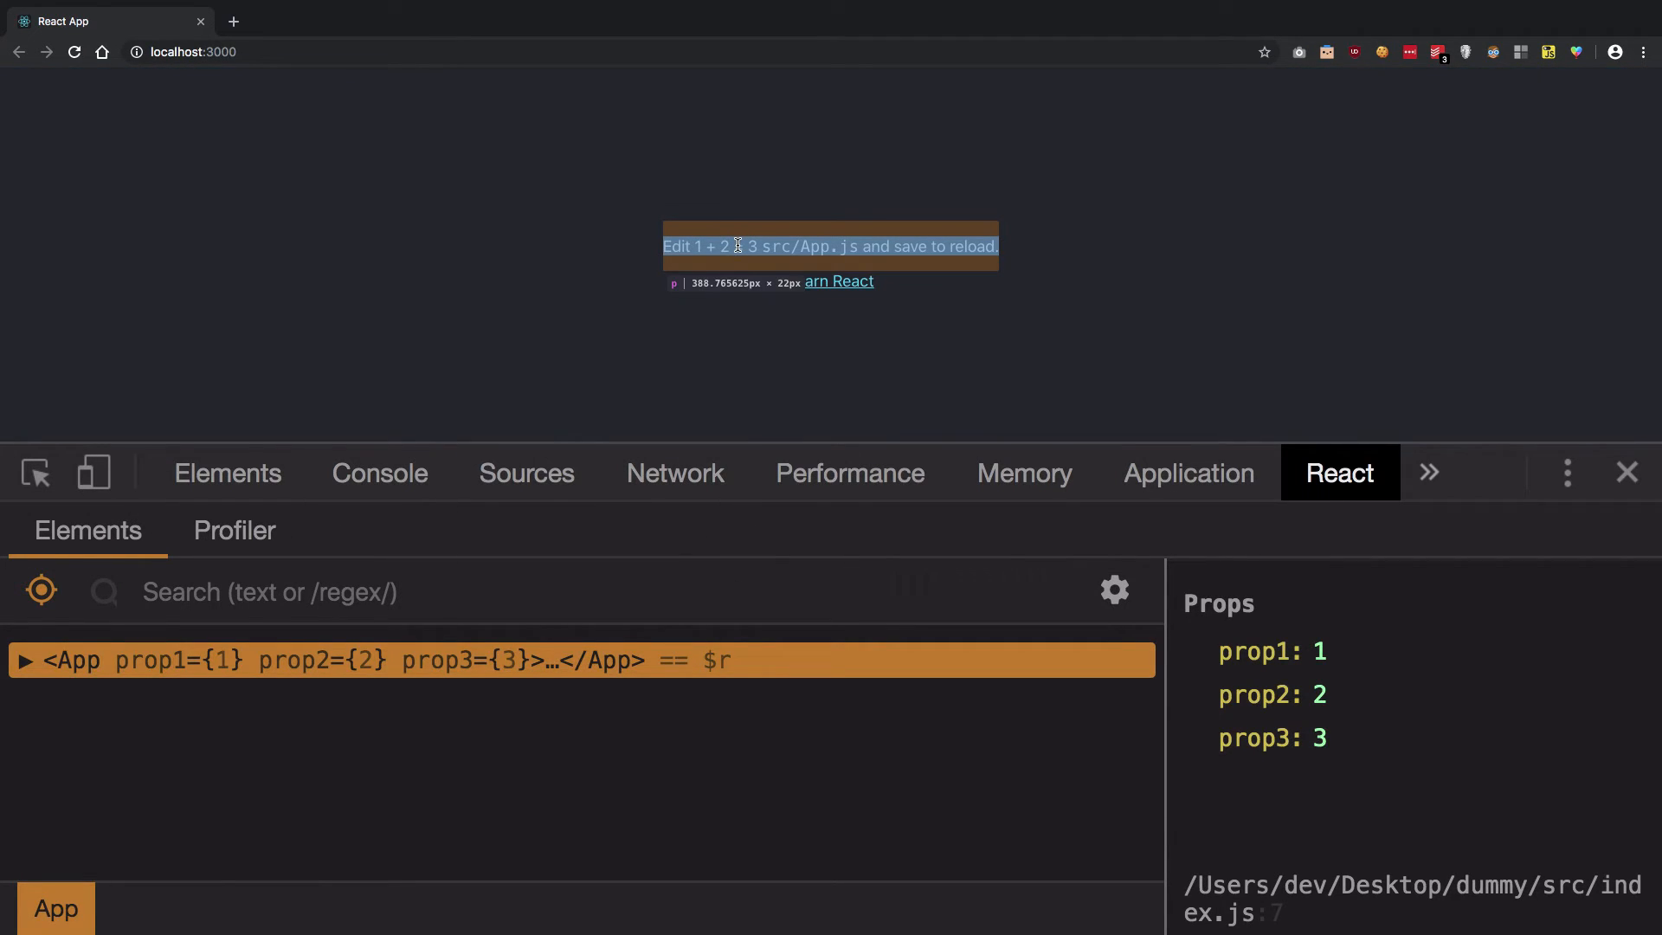
Step: Expand the App node in React DevTools, inspect the Learn React link, then return to App.js
left_click(23, 660)
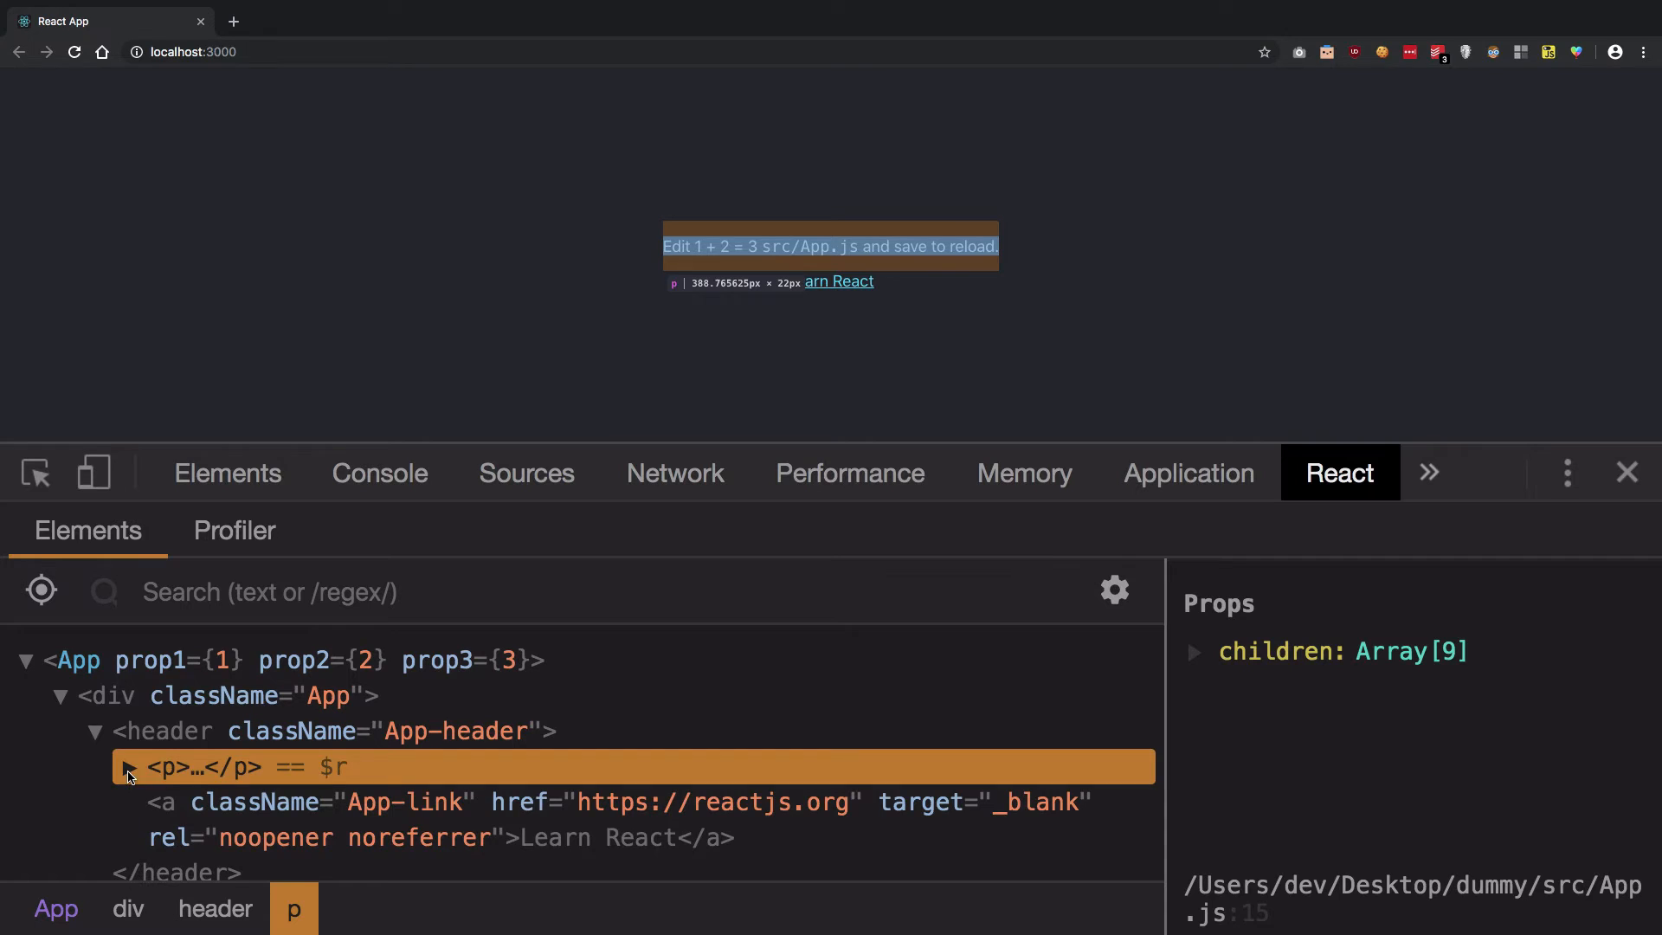
left_click(127, 767)
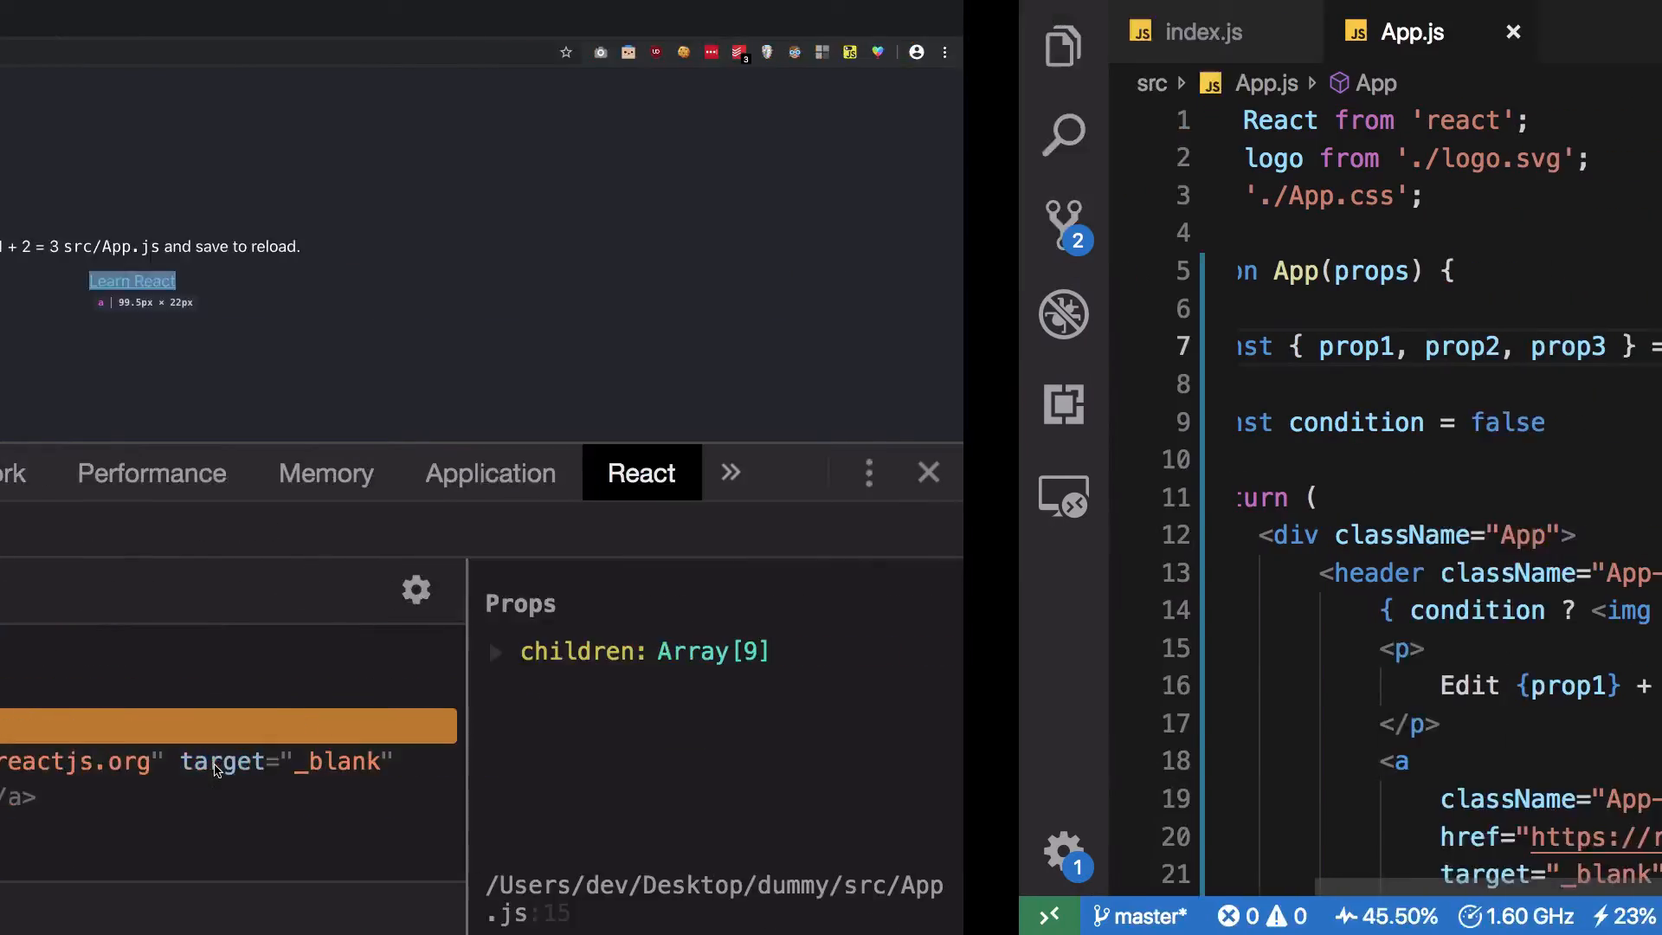
left_click(927, 471)
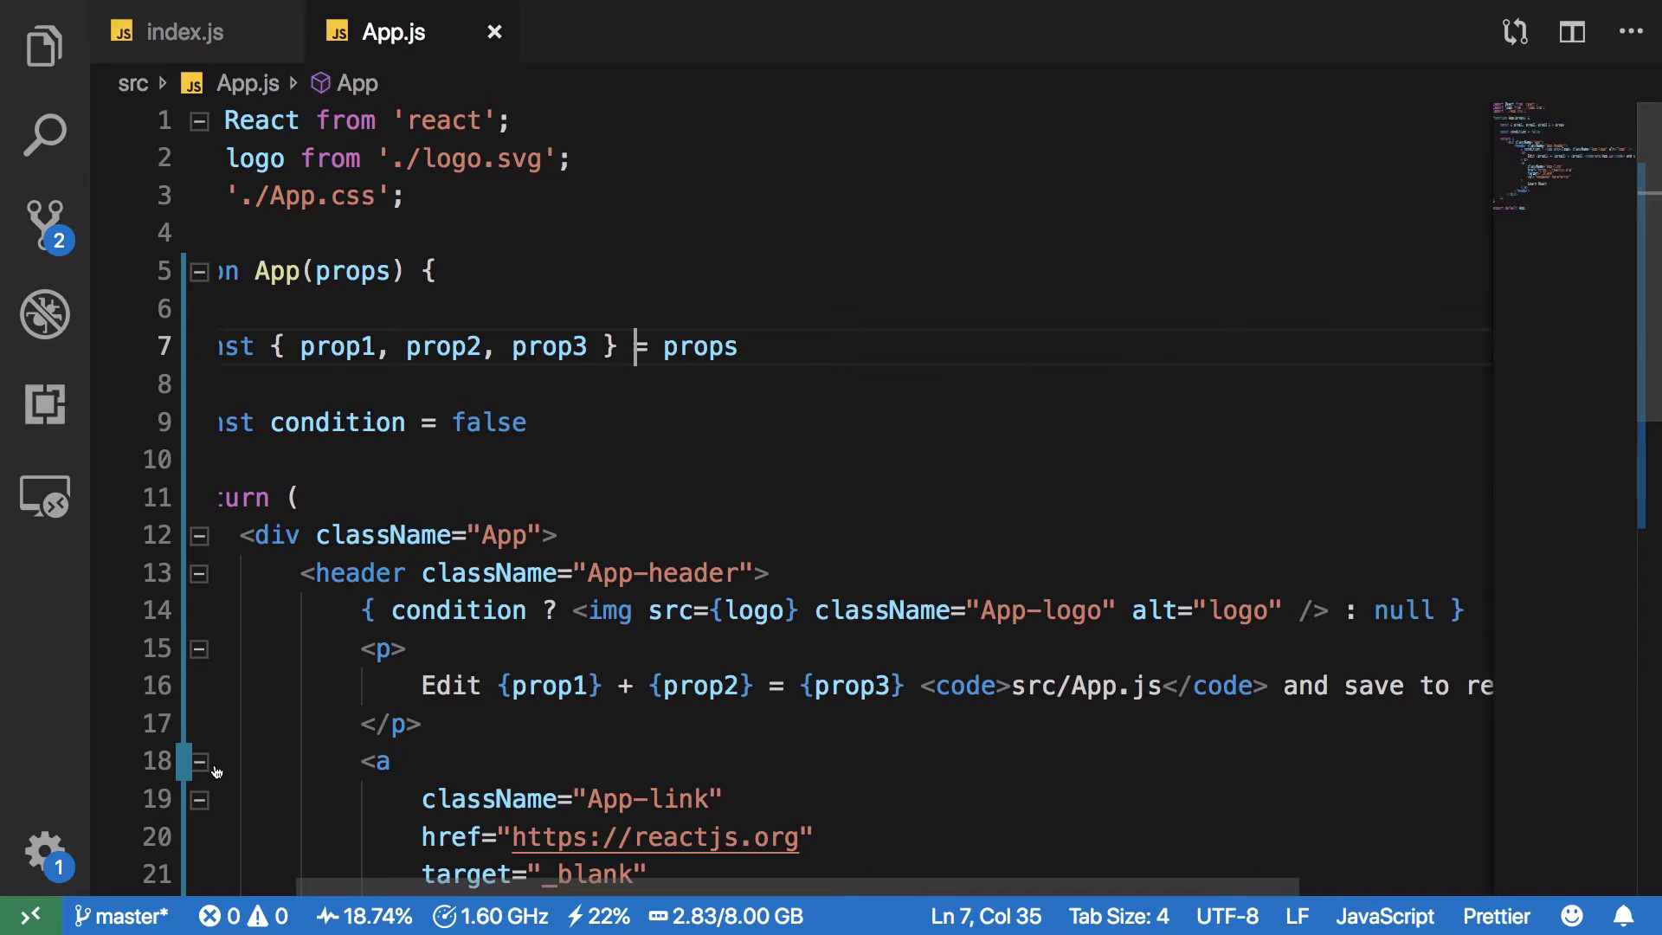
left_click(433, 644)
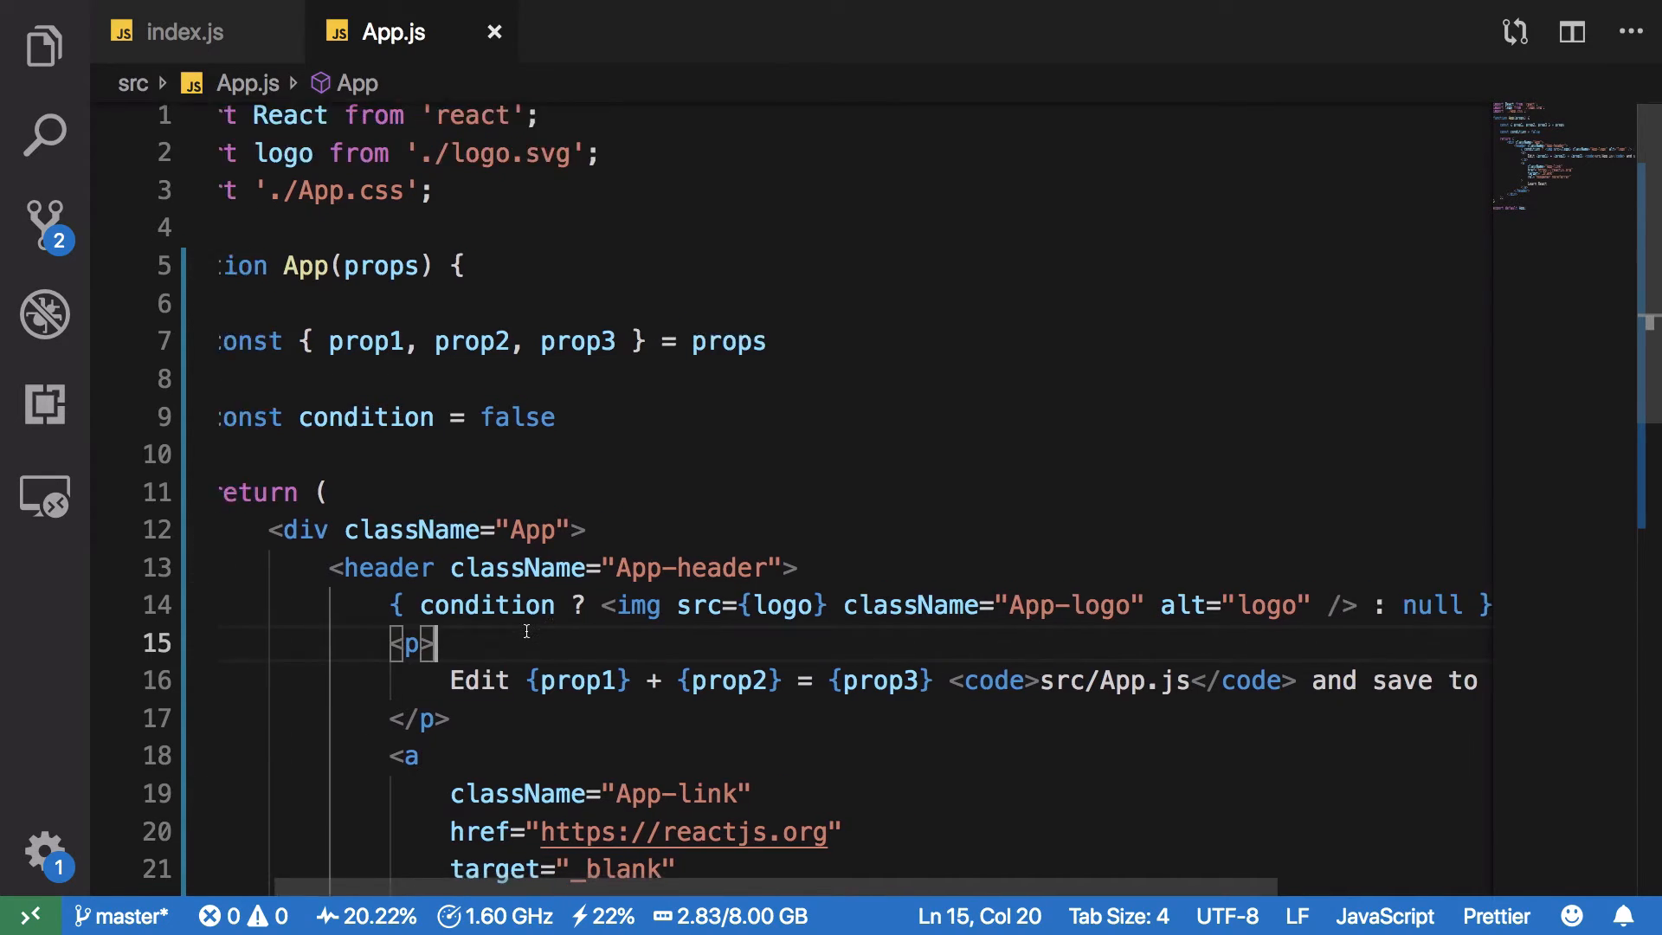
scroll("left", 3)
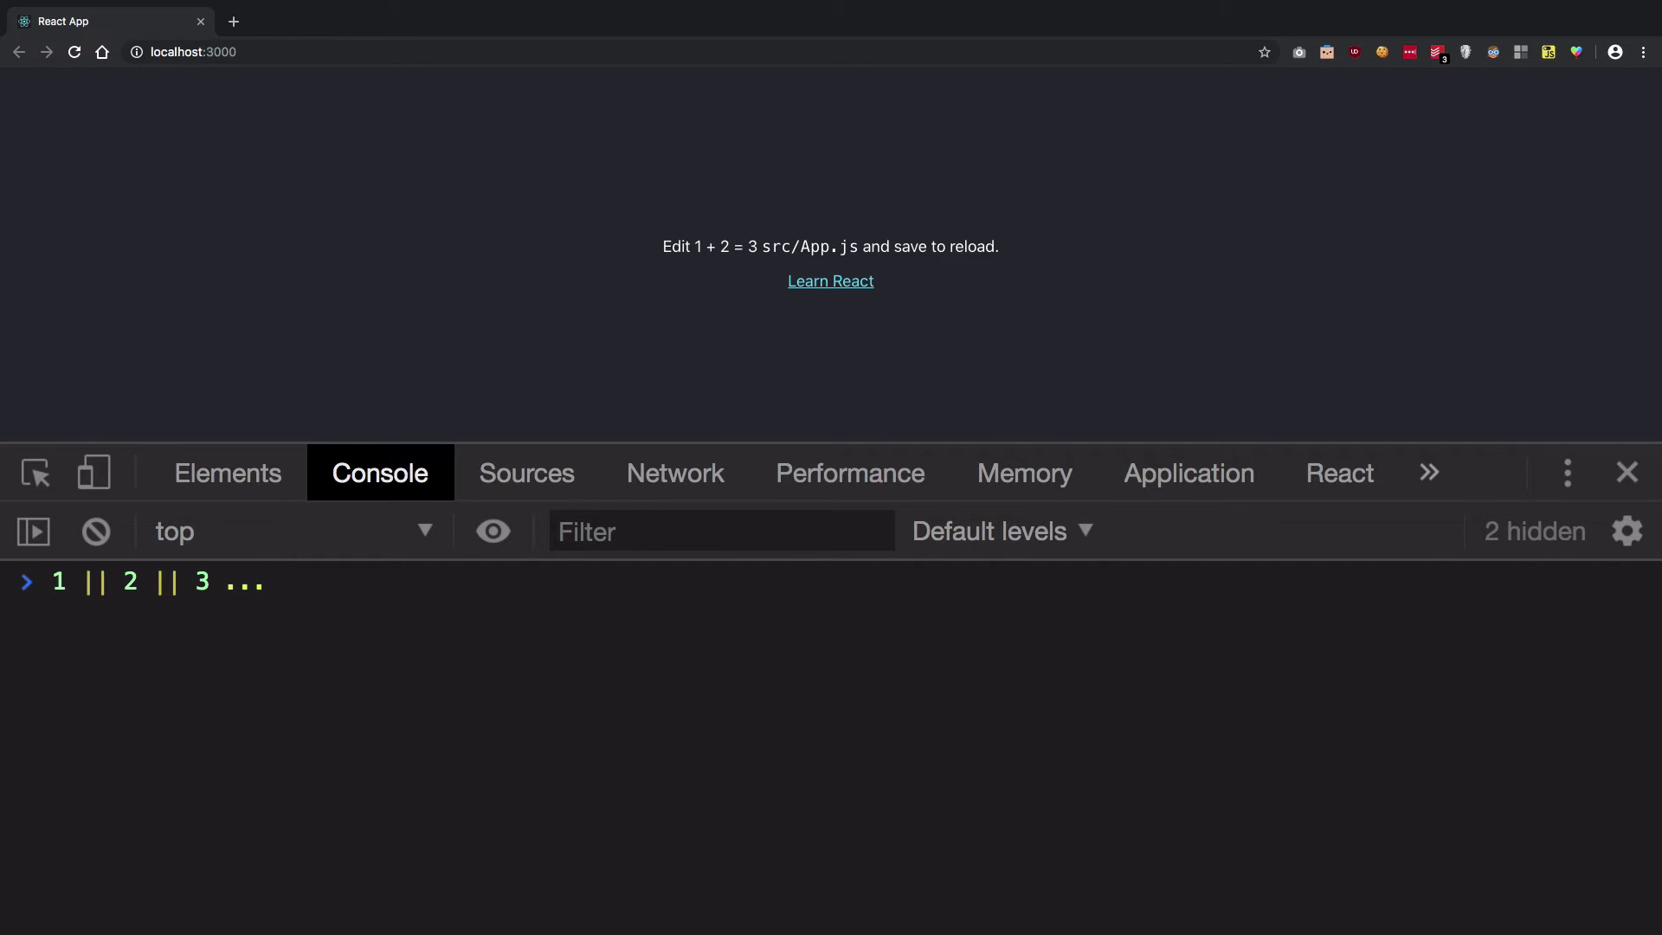
Step: Evaluate OR chains in the console: true || false || .. // boolean and 1 || 2 ||
left_click(94, 531)
type("true || fa")
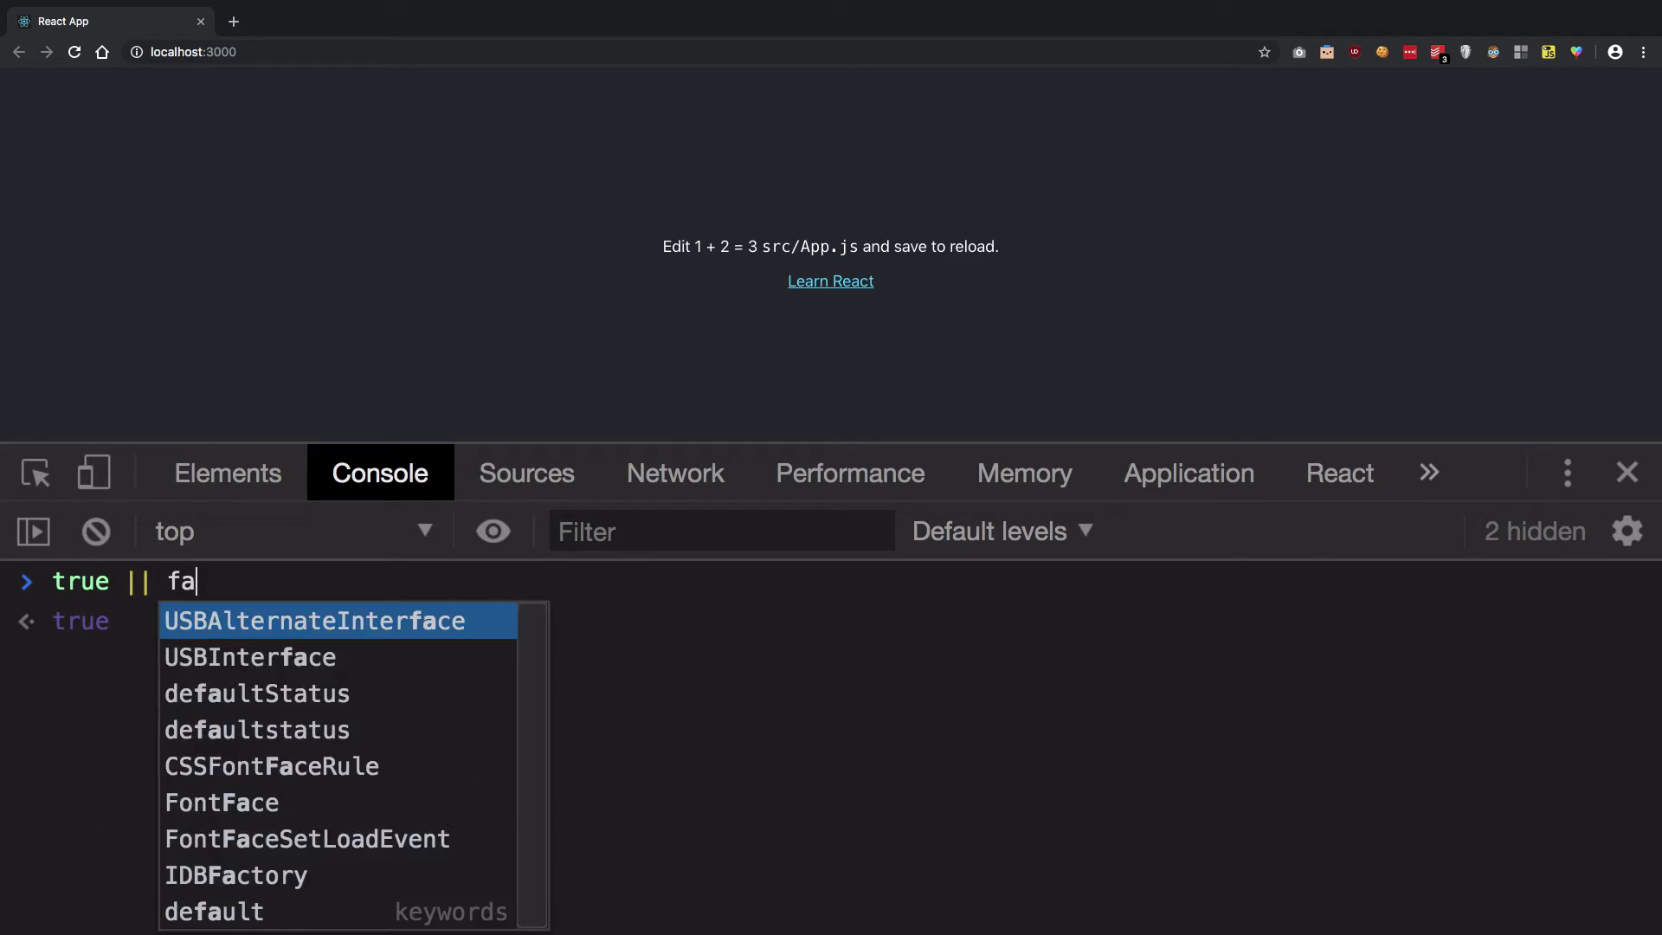
type("lse || ..")
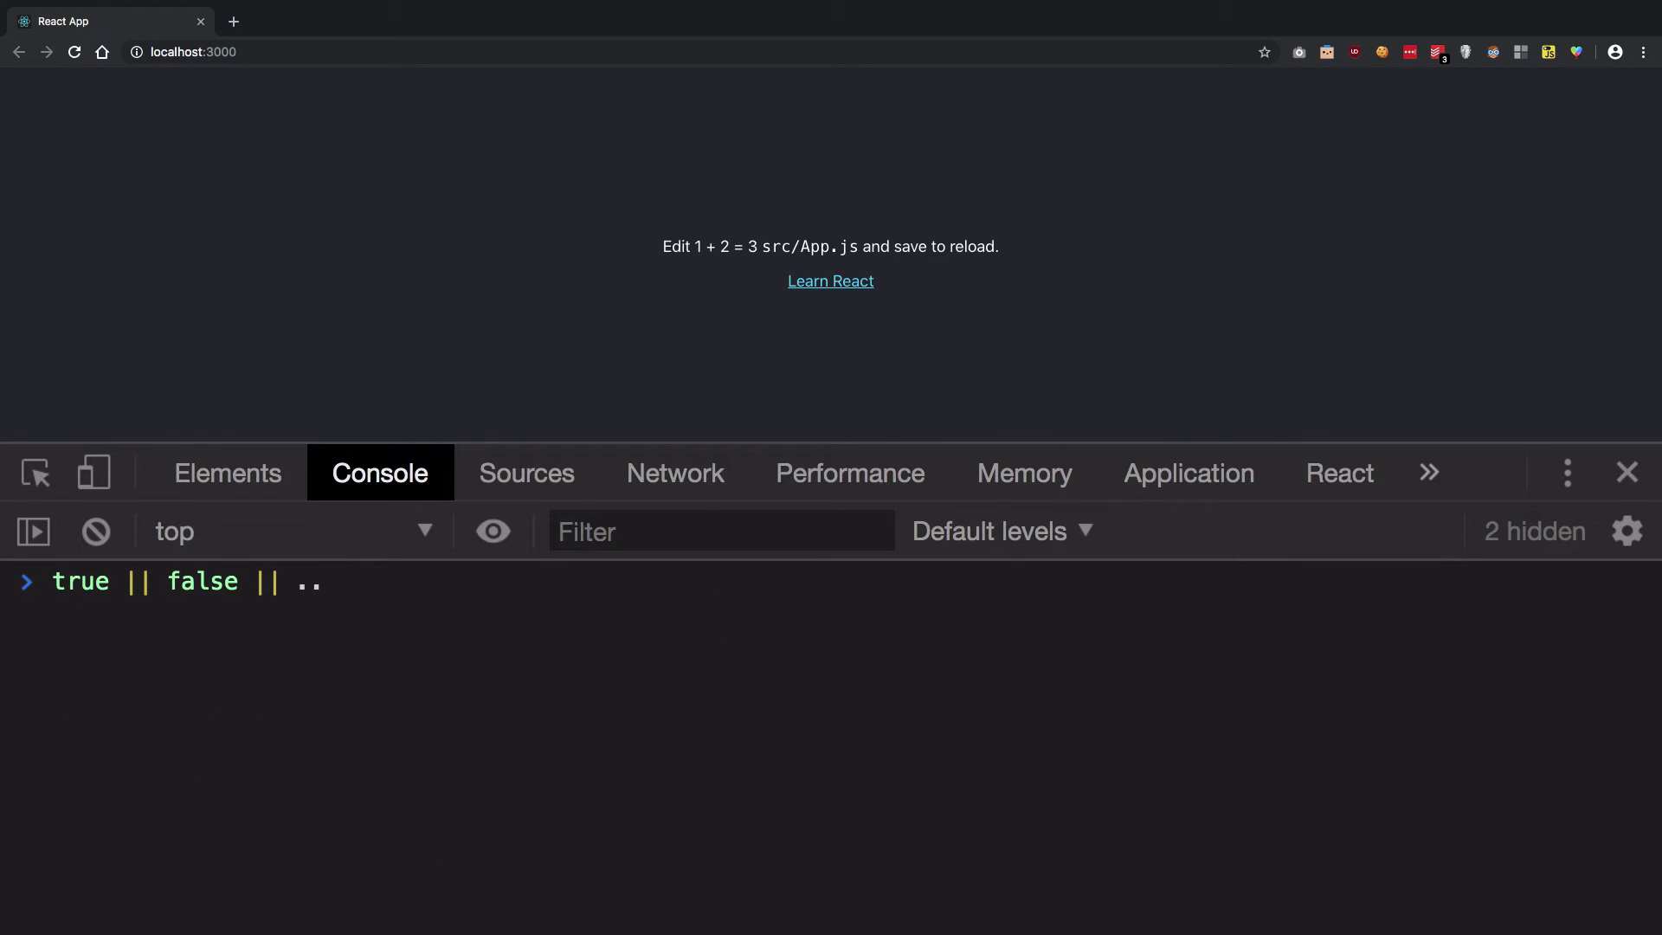
type("// bool")
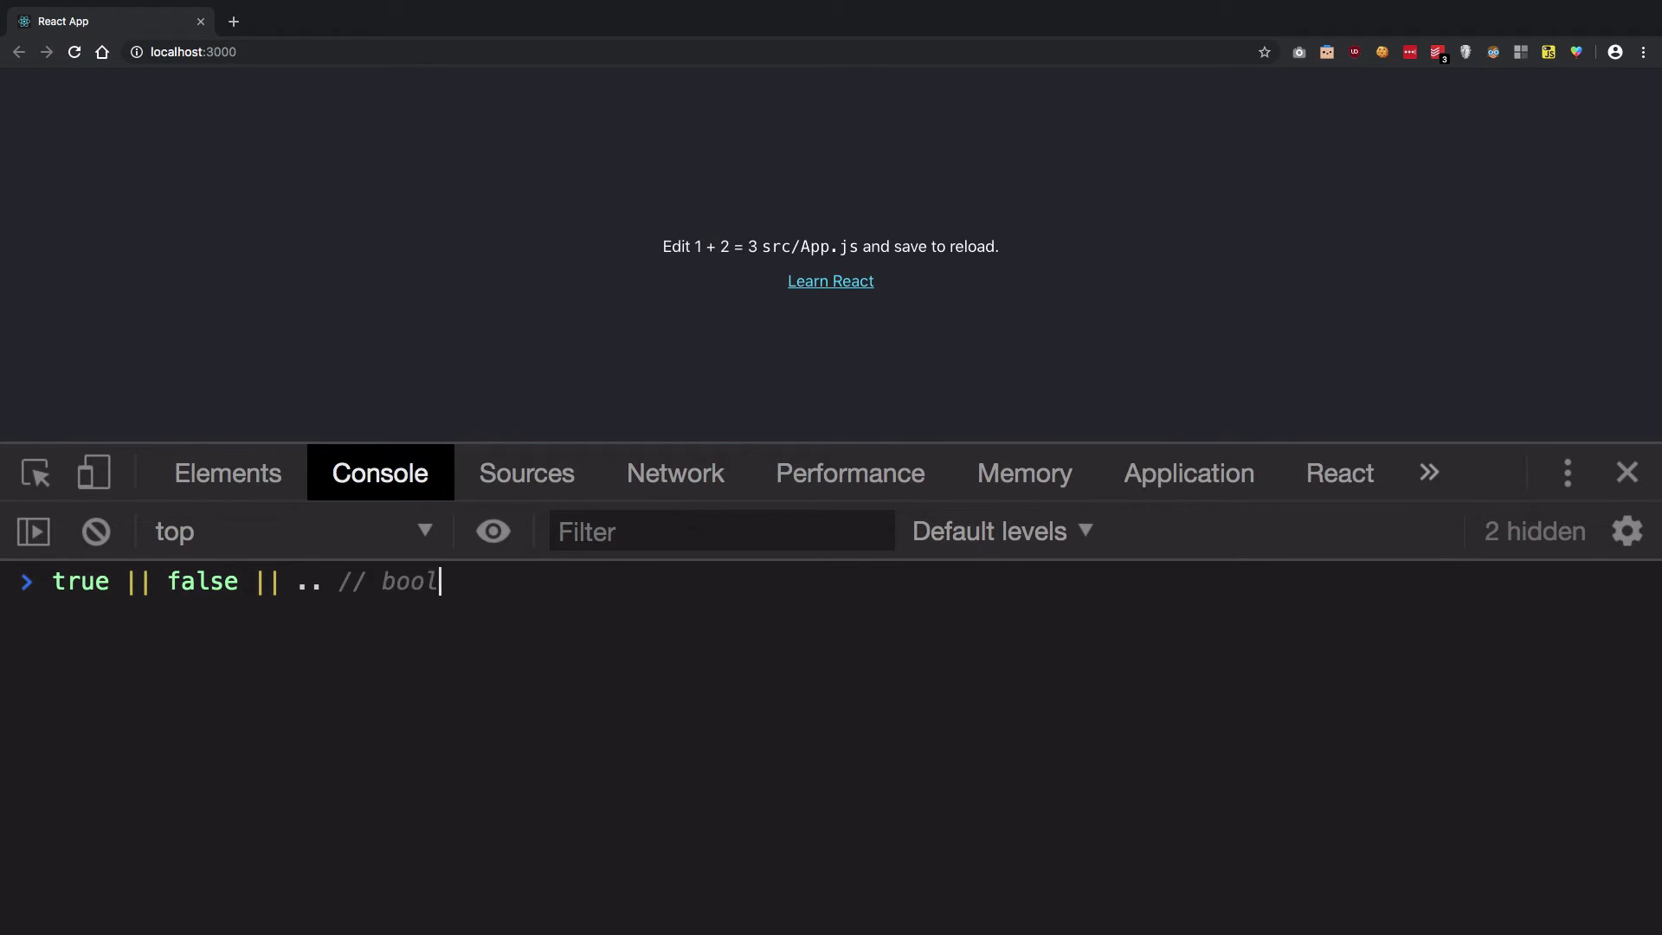
type("ean")
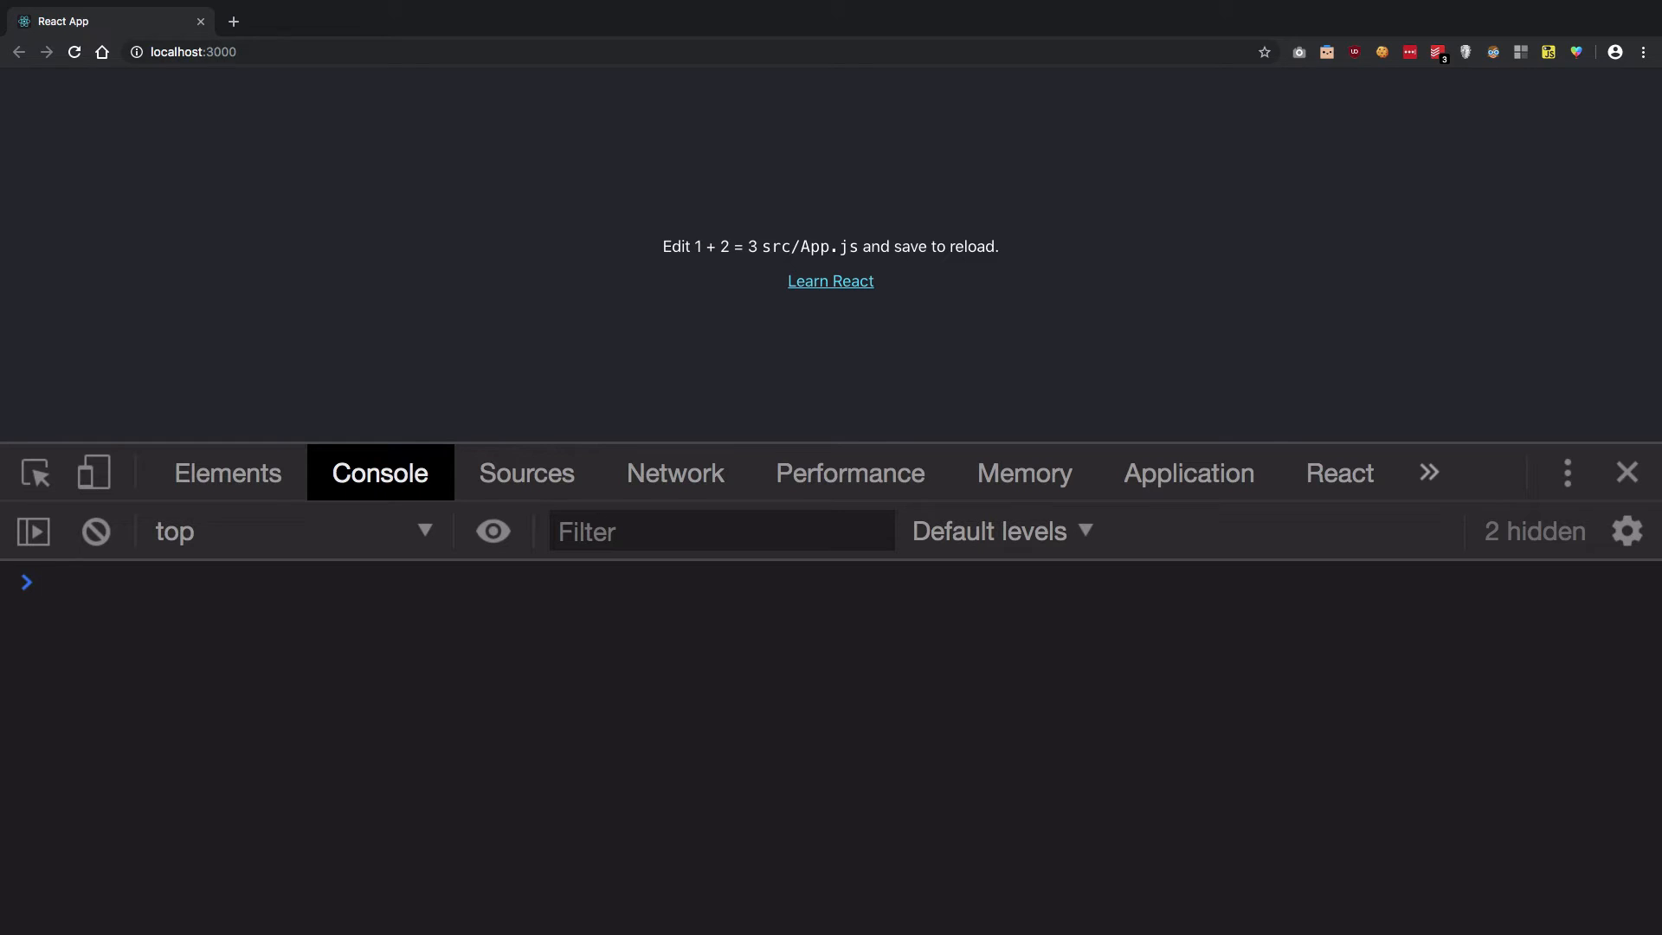
type("1")
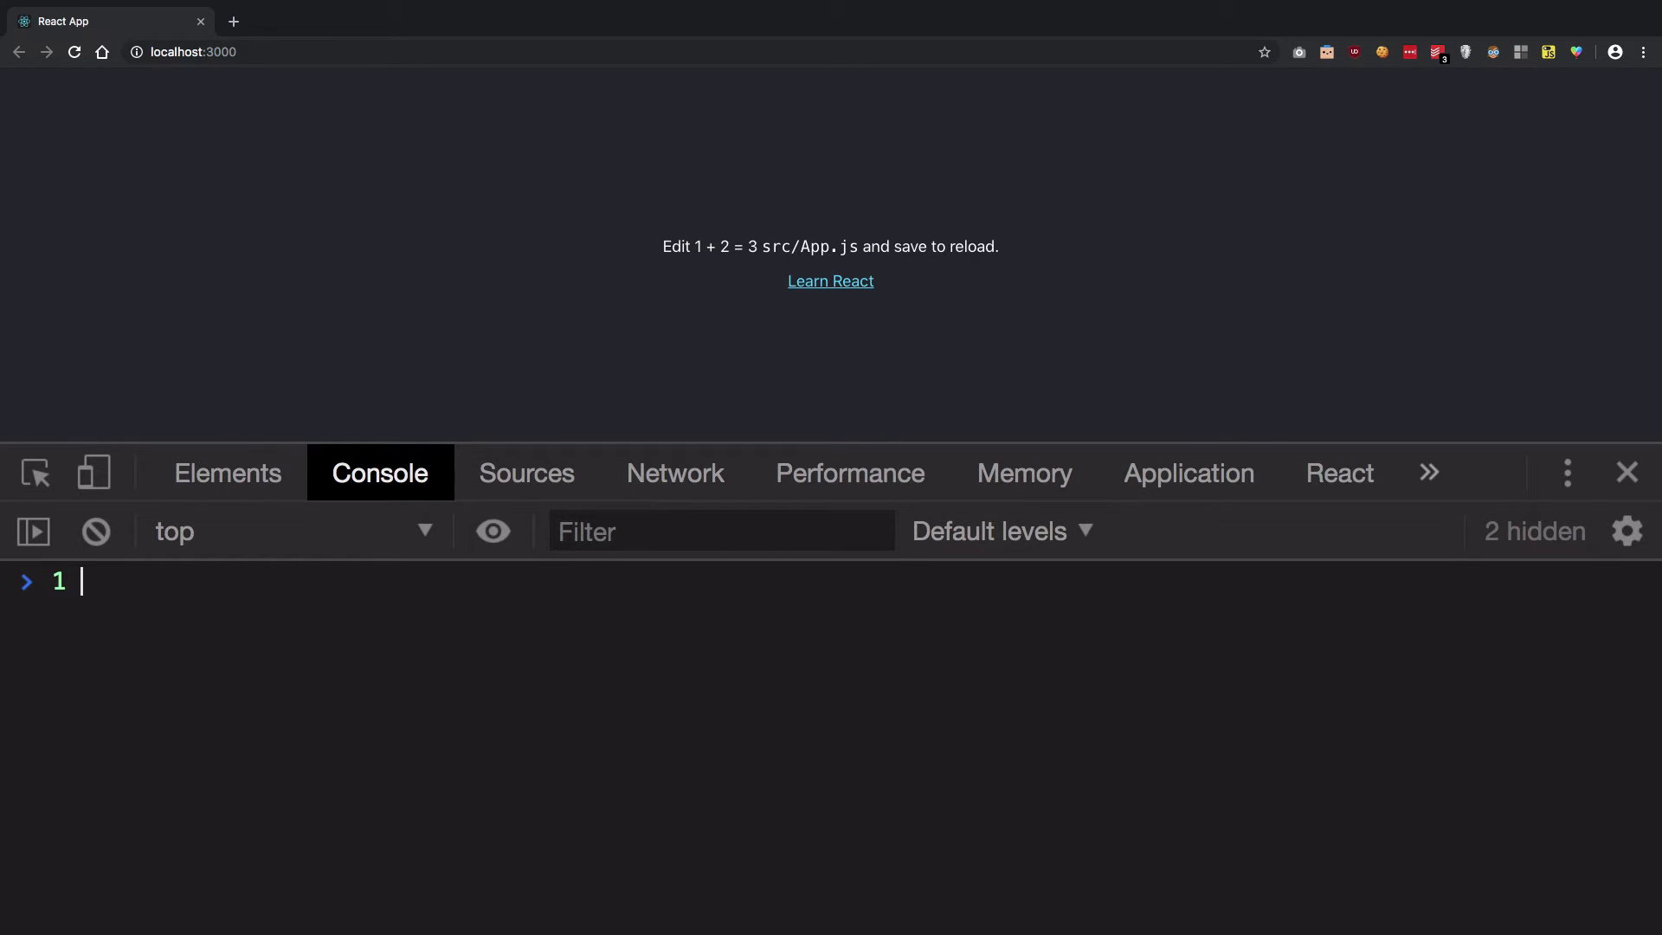
type("|| 2 ||")
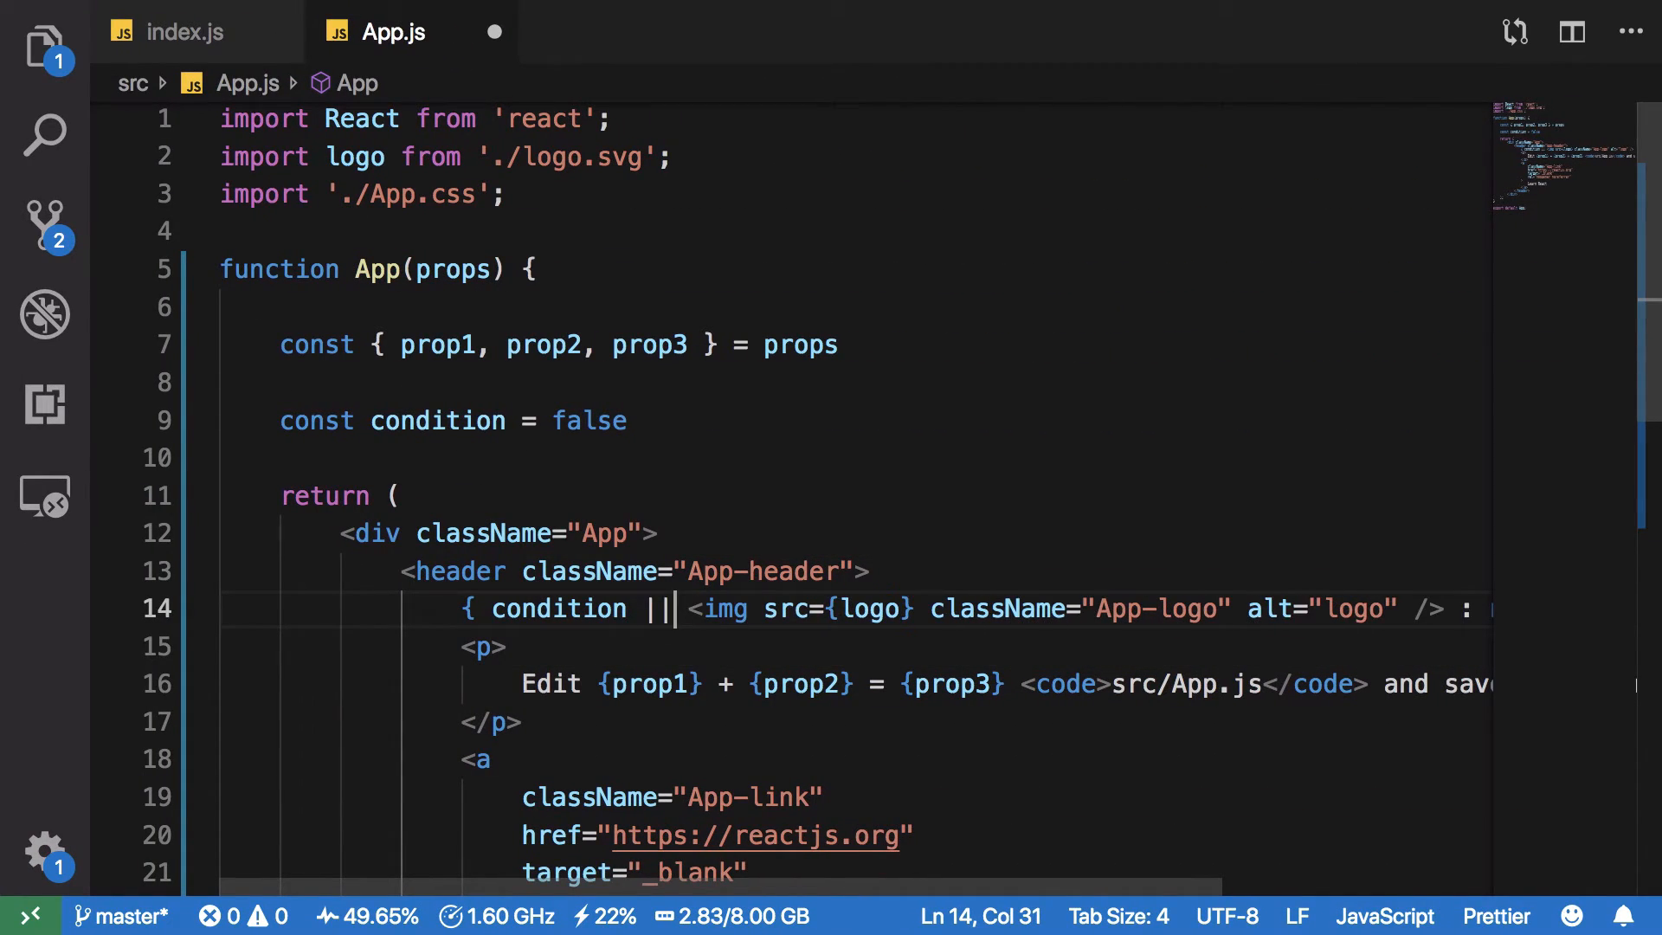
mouse_move(1467, 610)
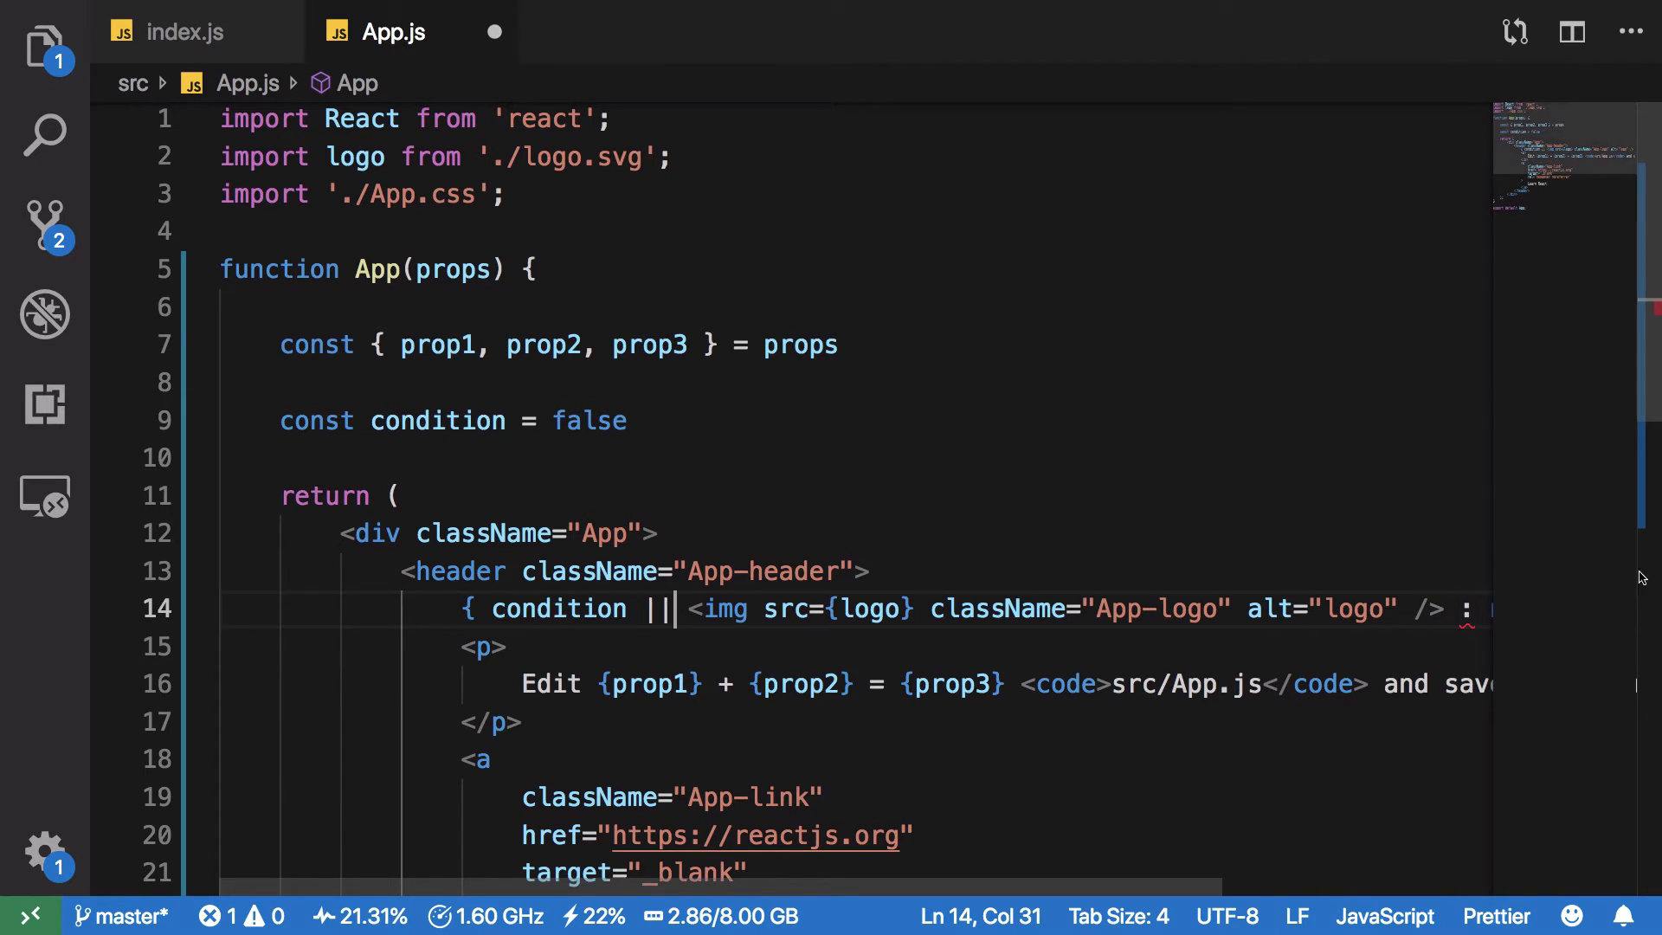
Step: Replace the condition expression on line 14 with a bare { true } and save
double_click(560, 608)
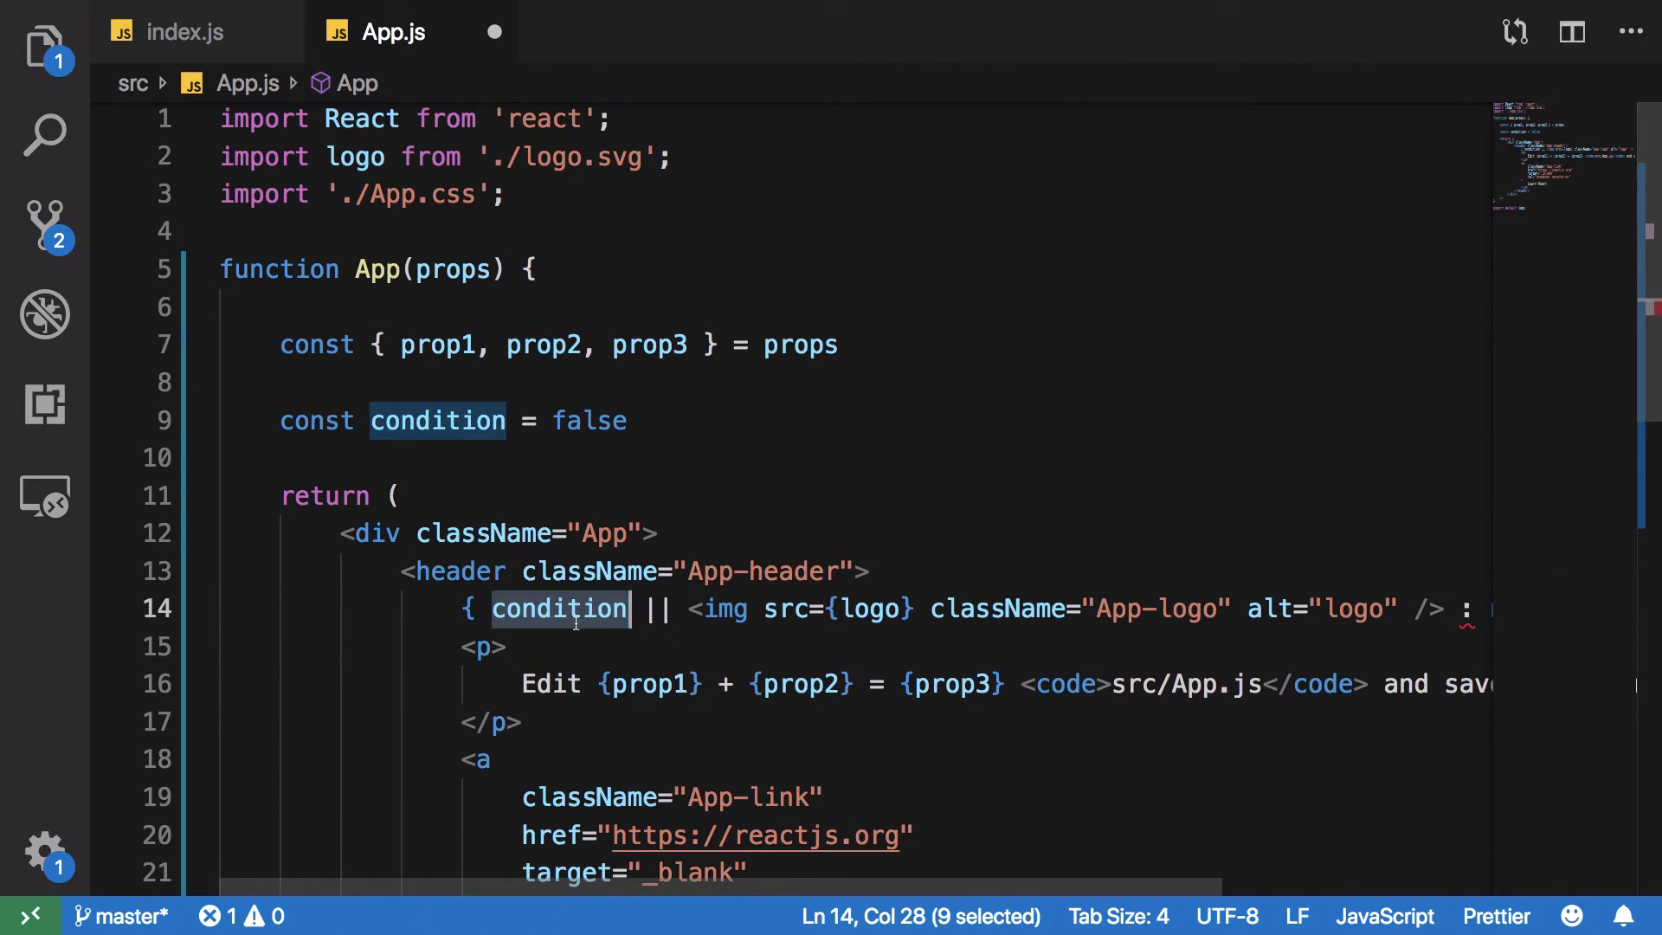
mouse_move(559, 608)
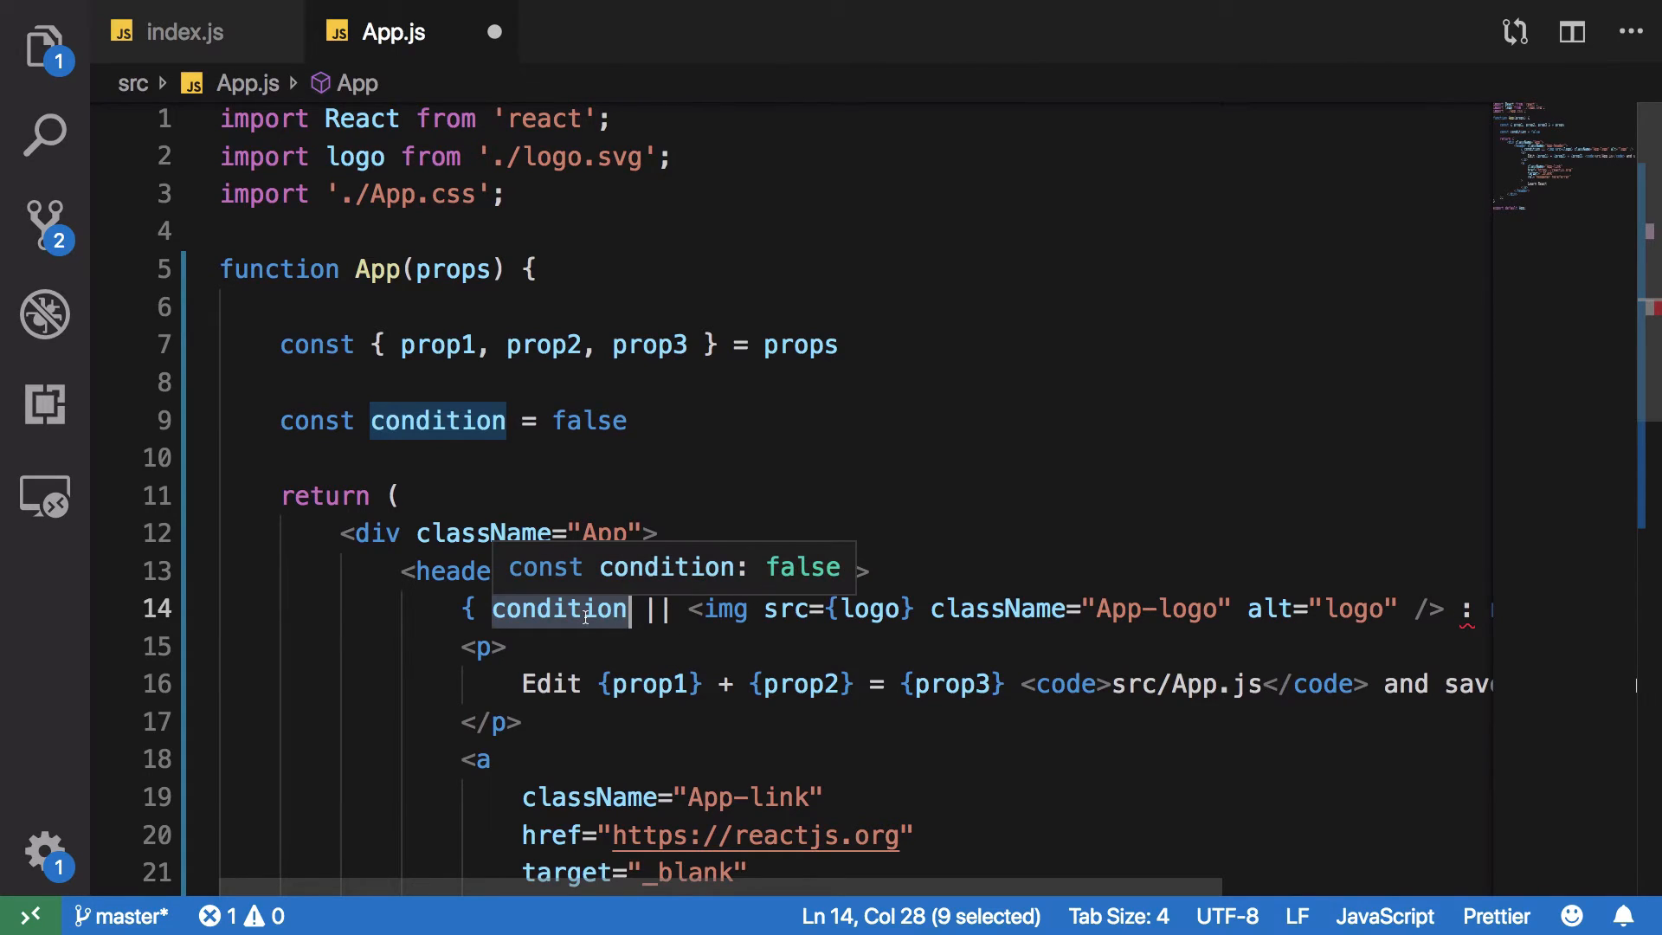
mouse_move(573, 625)
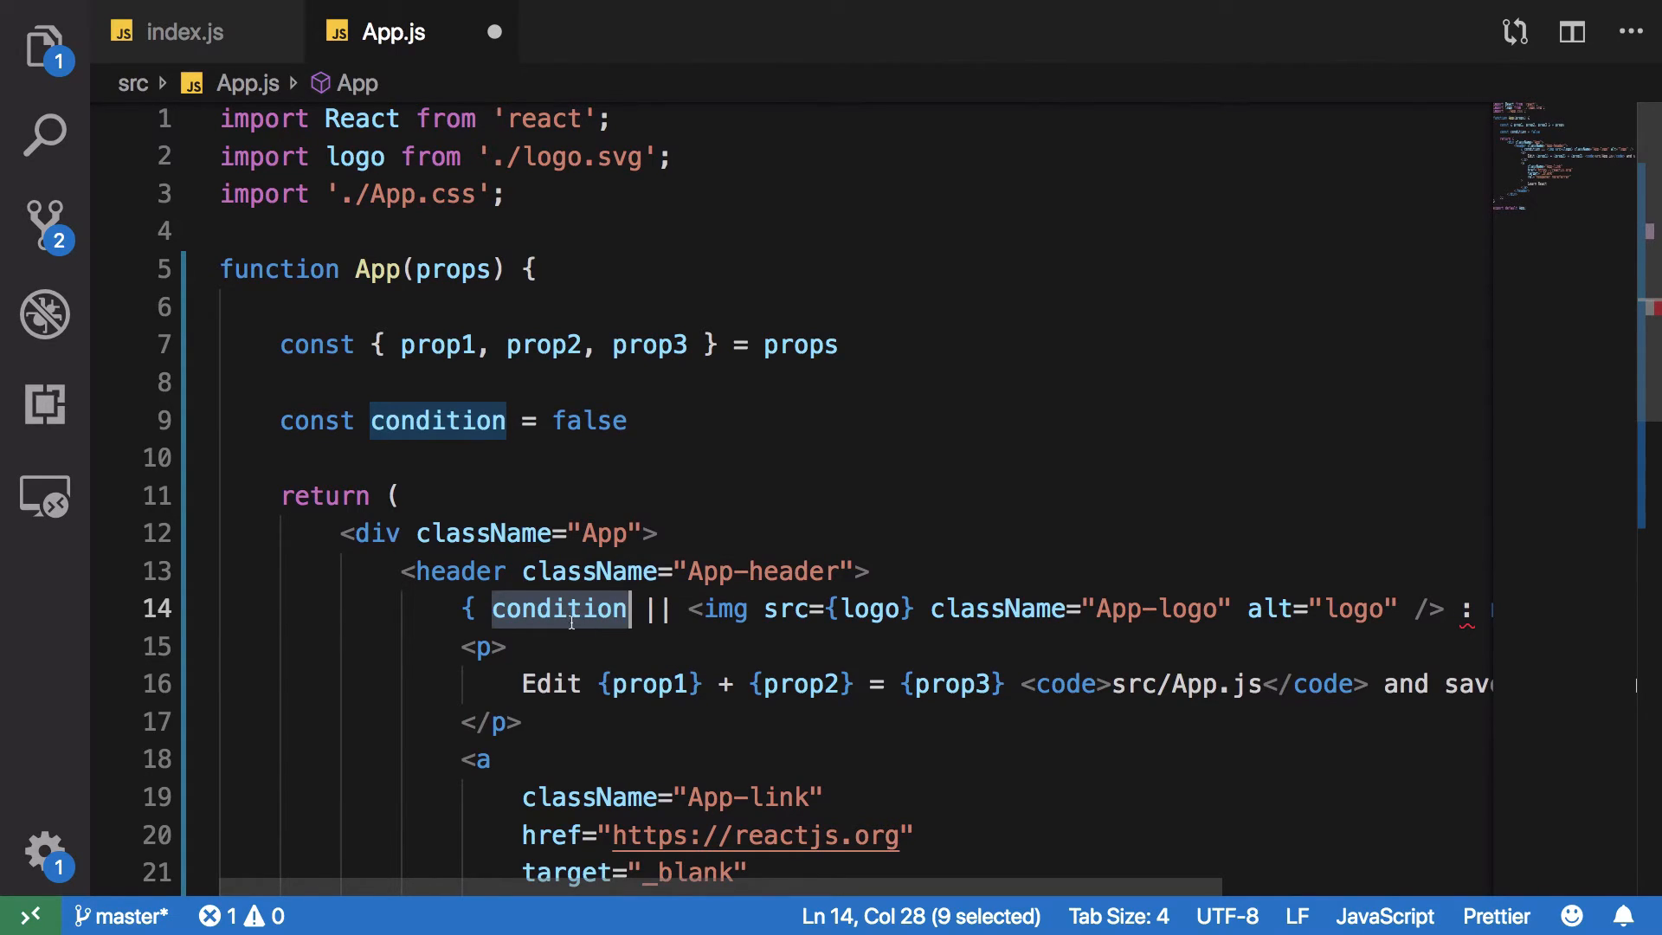
mouse_move(606, 634)
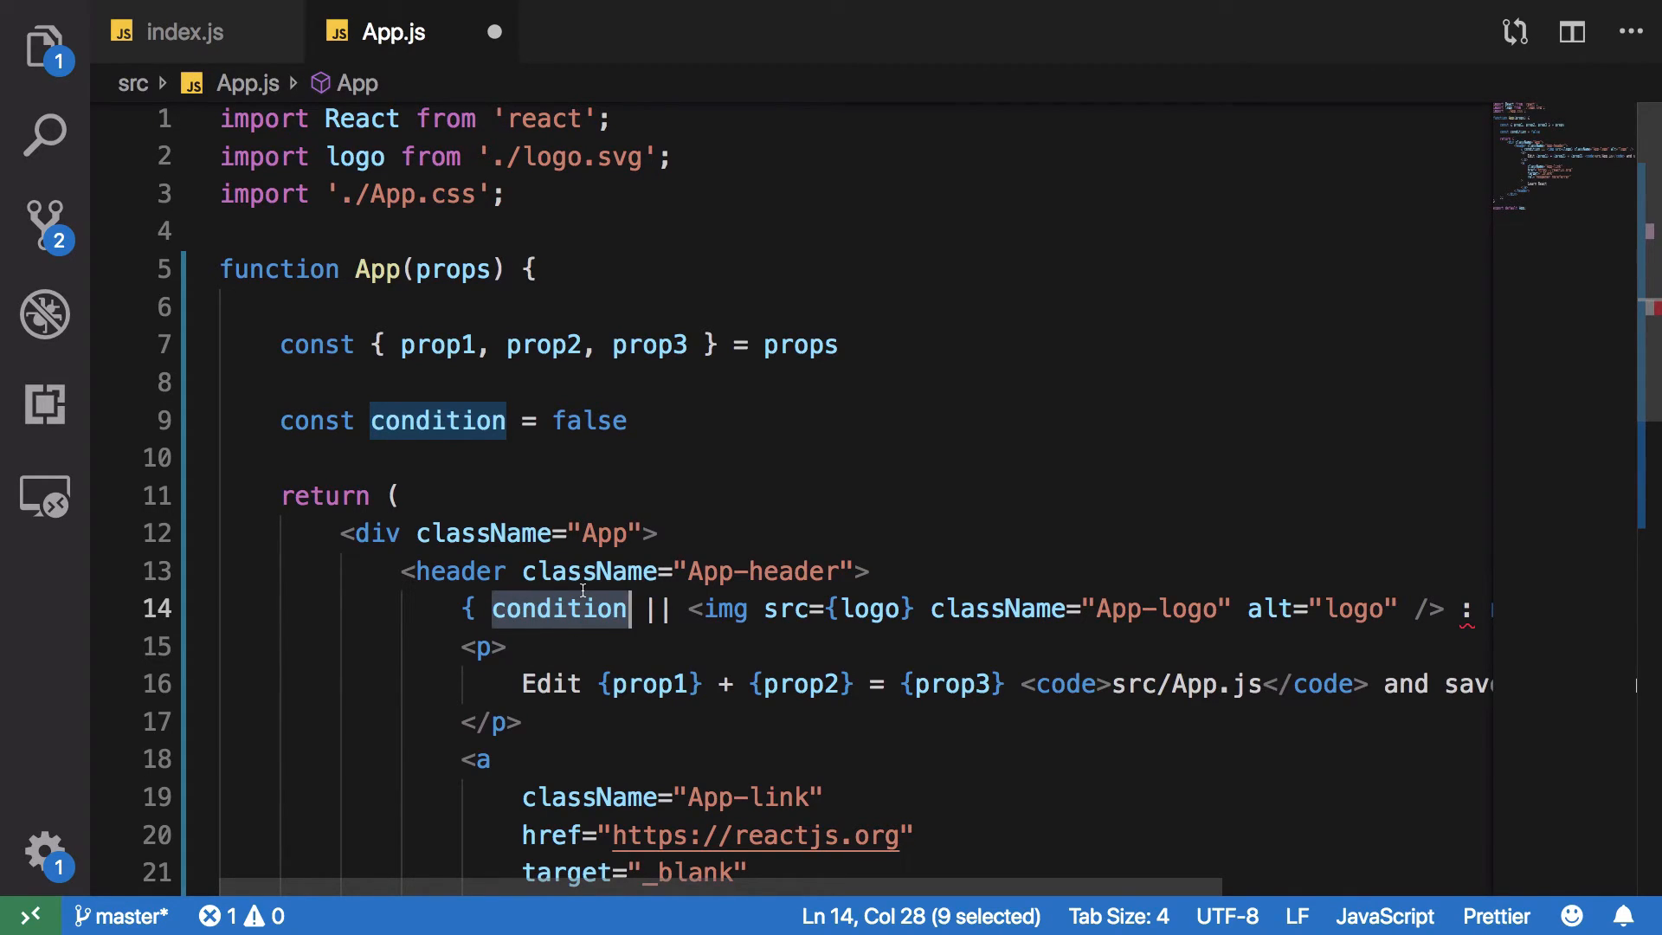
mouse_move(589, 572)
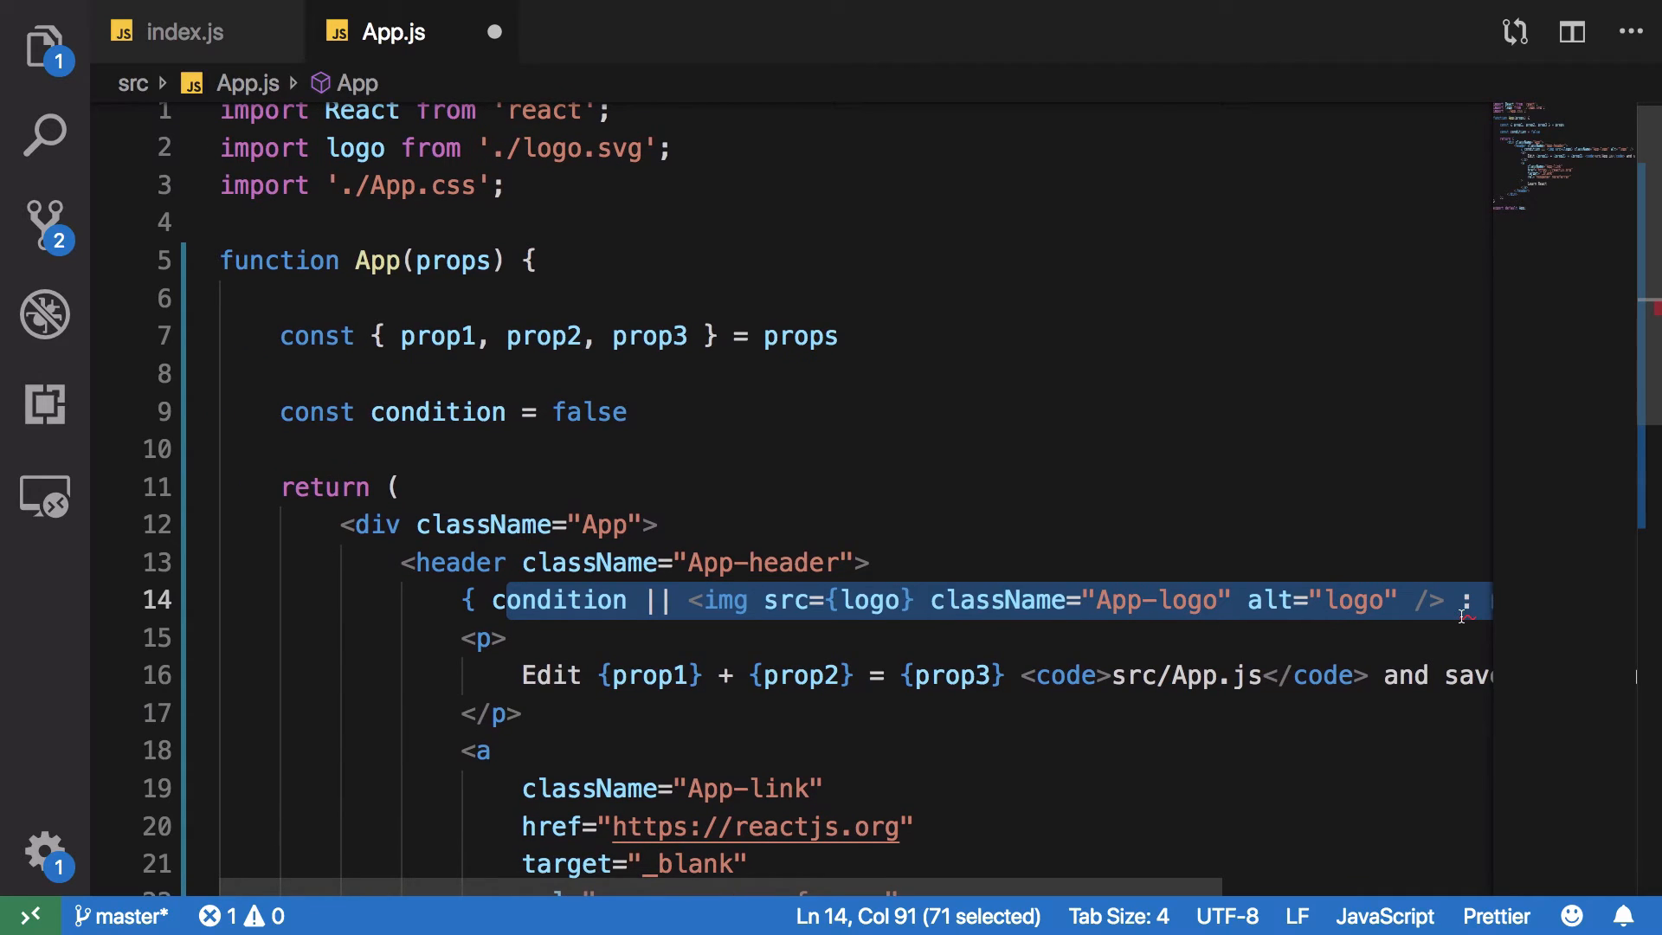
type("ctrue }")
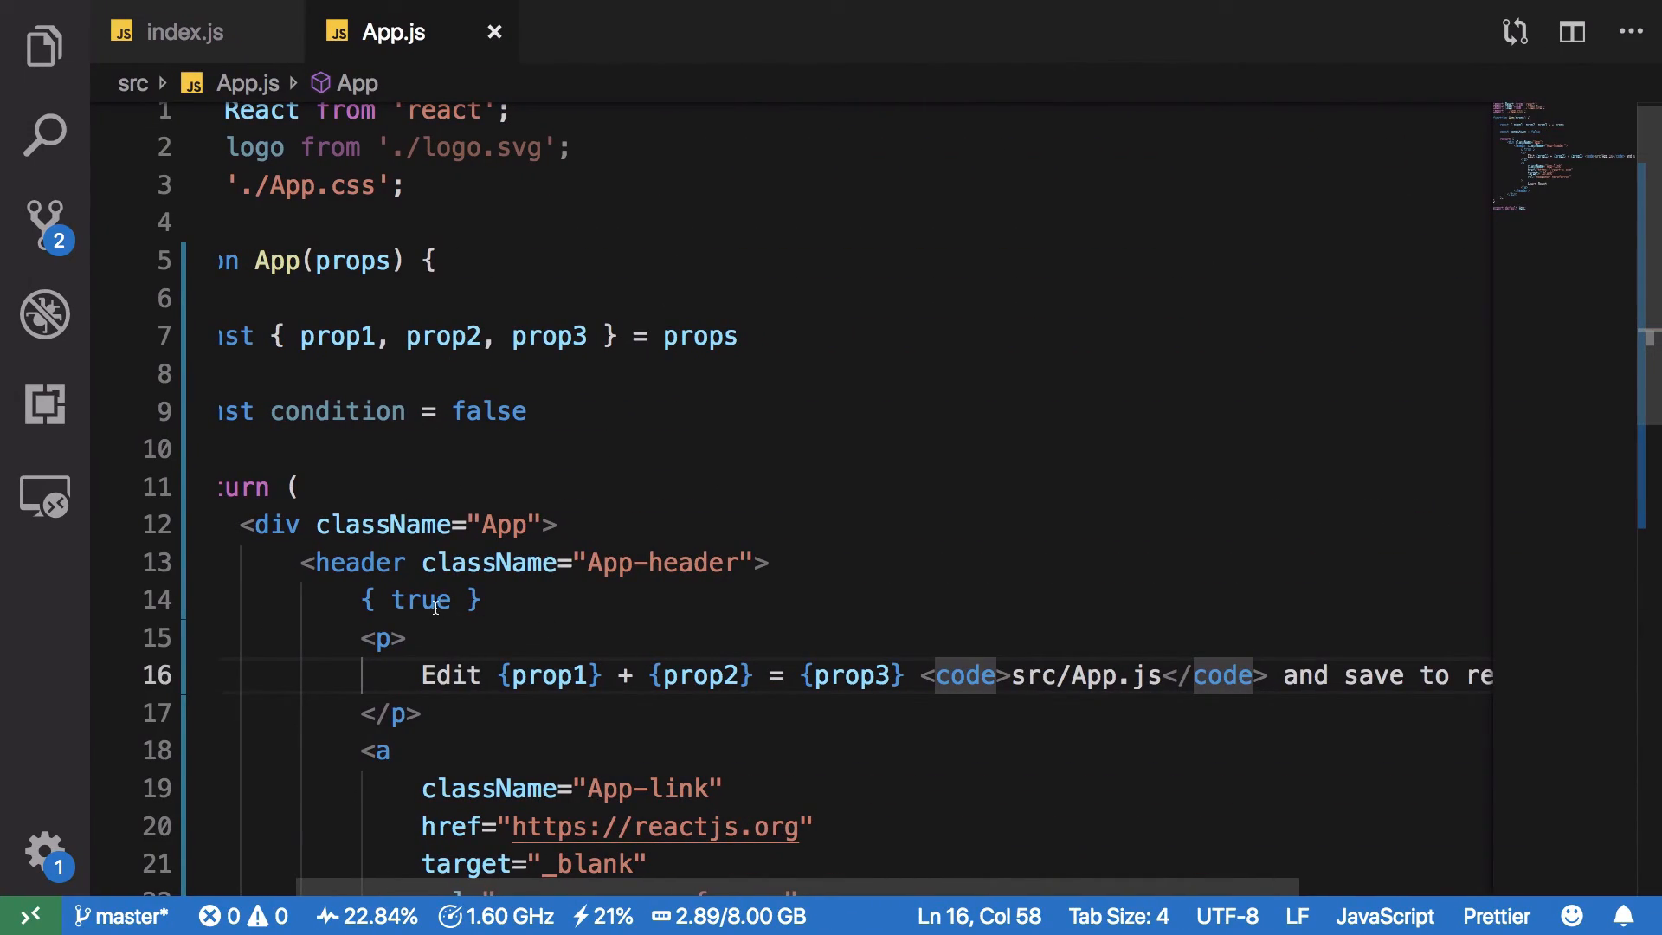
Step: Try false in the braces on line 14, delete it, then restore condition || <img />
type("false")
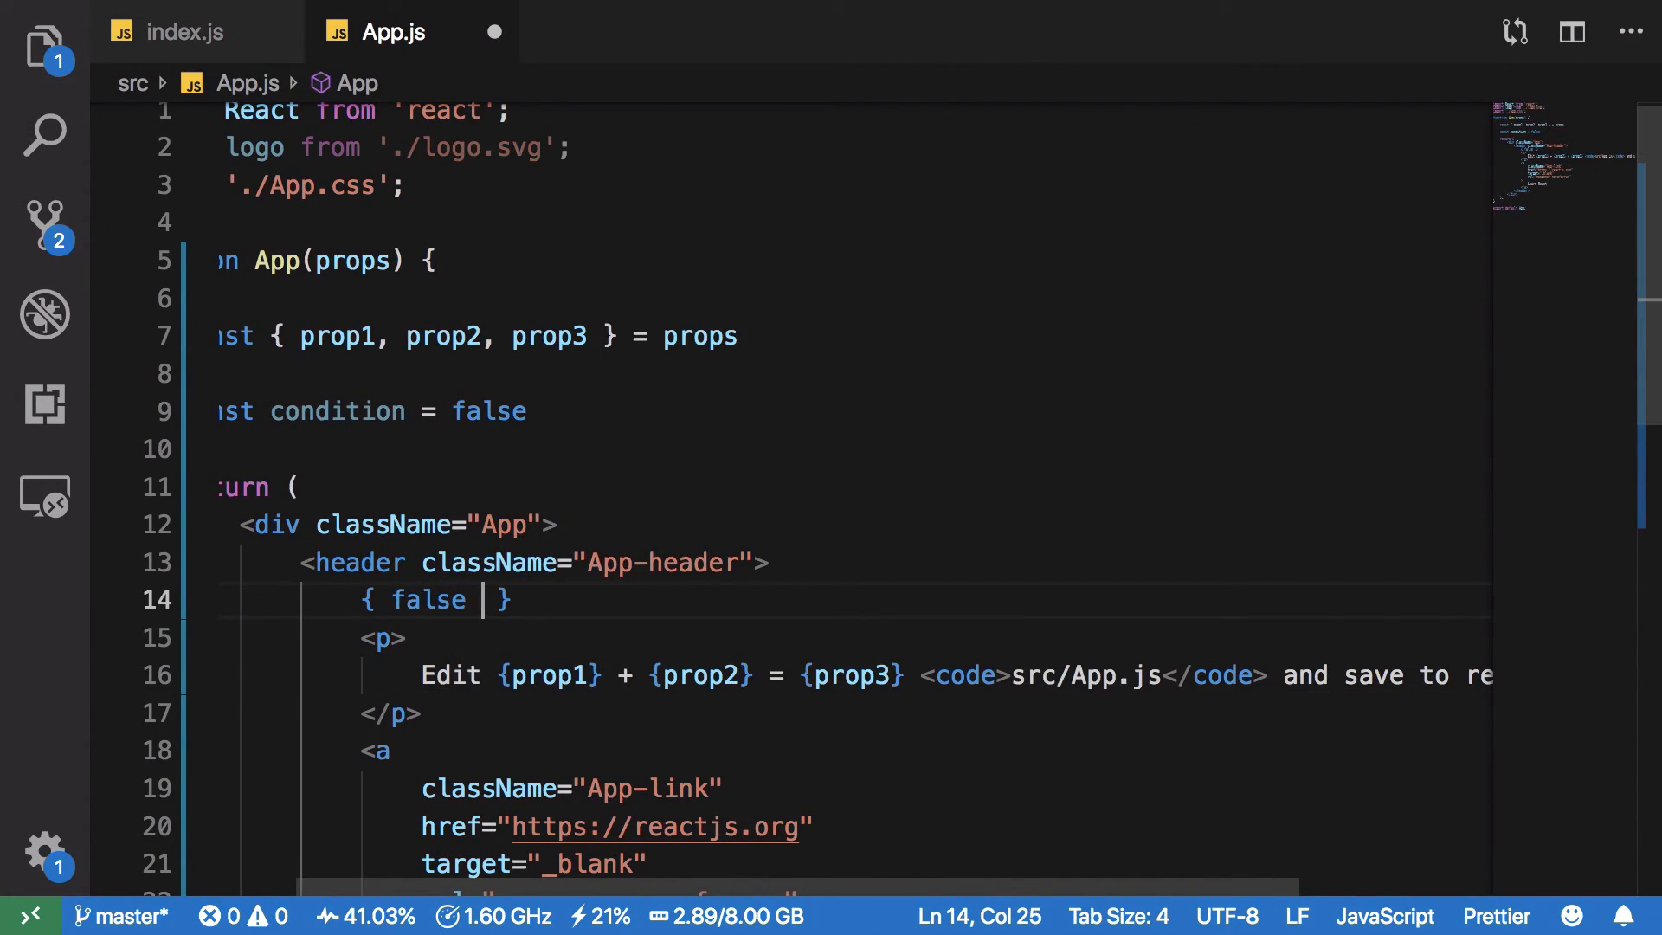
key("Backspace")
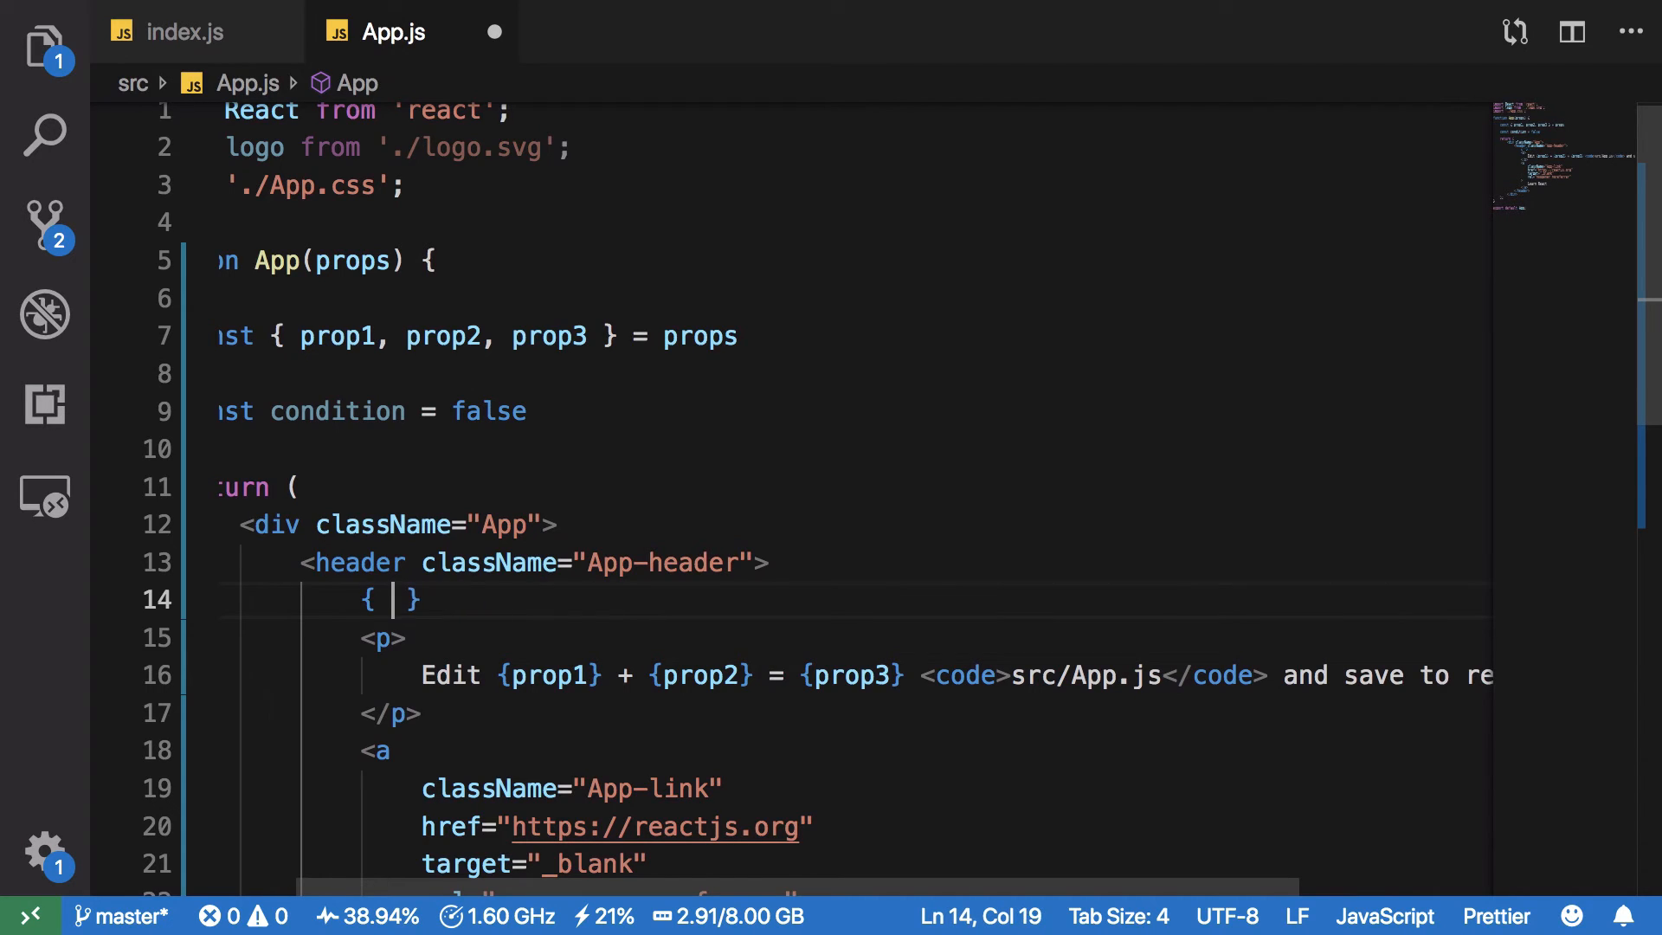
type("false")
type("condition || <img src={logo} className=\"App-logo\" alt=\"logo\" />")
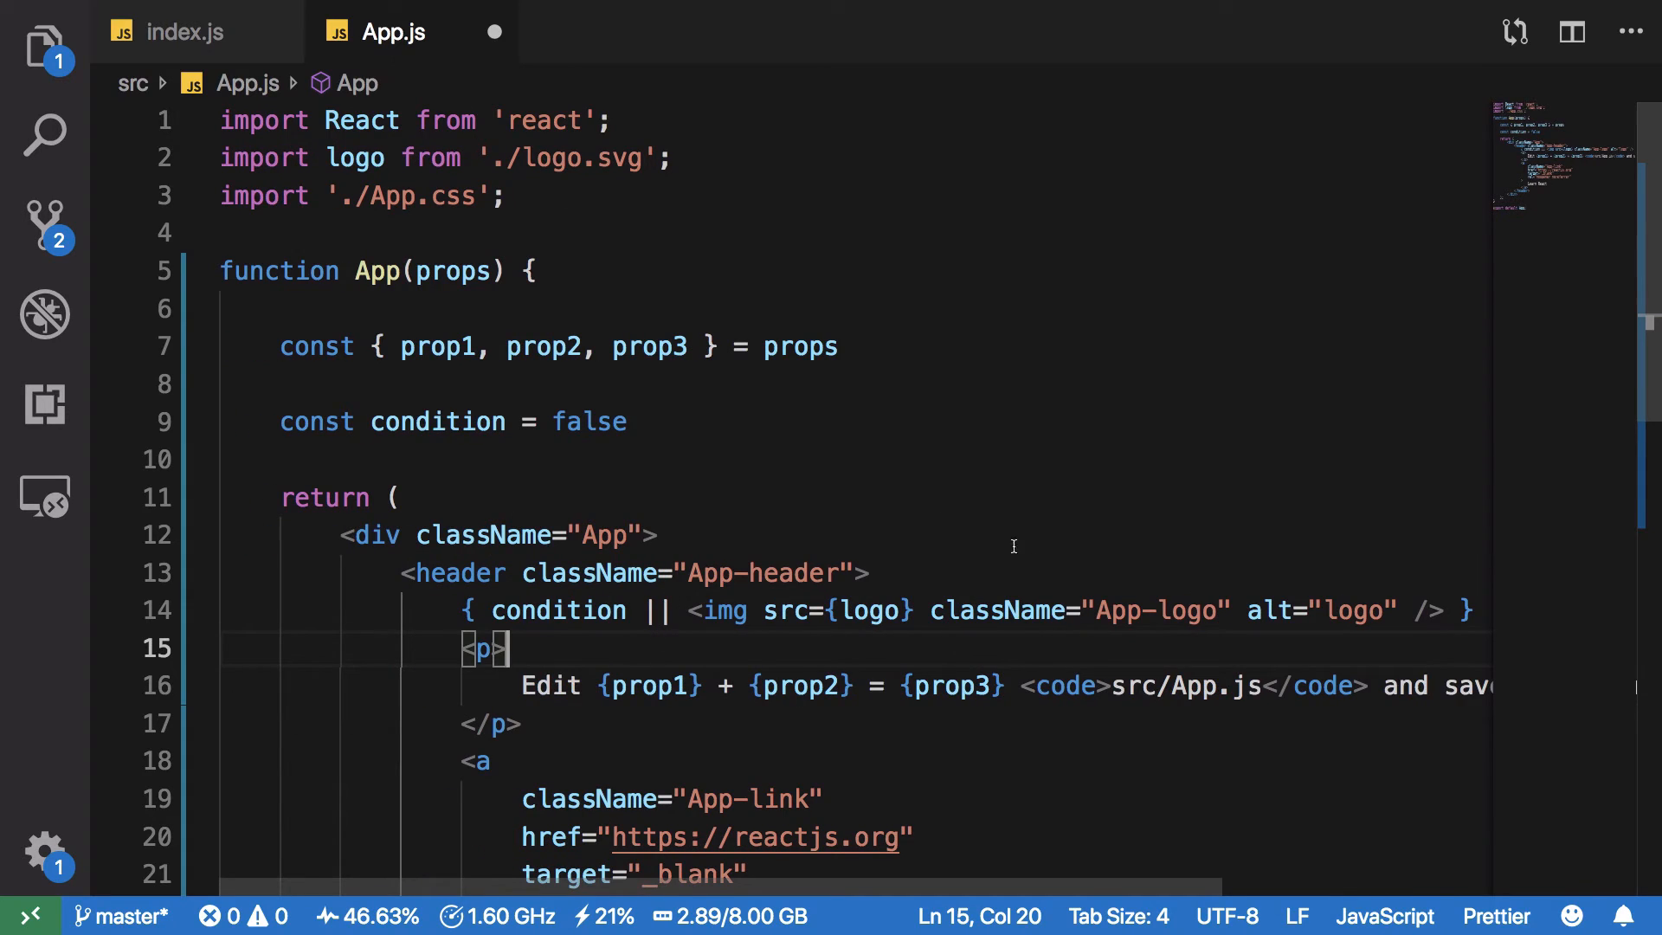
mouse_move(894, 670)
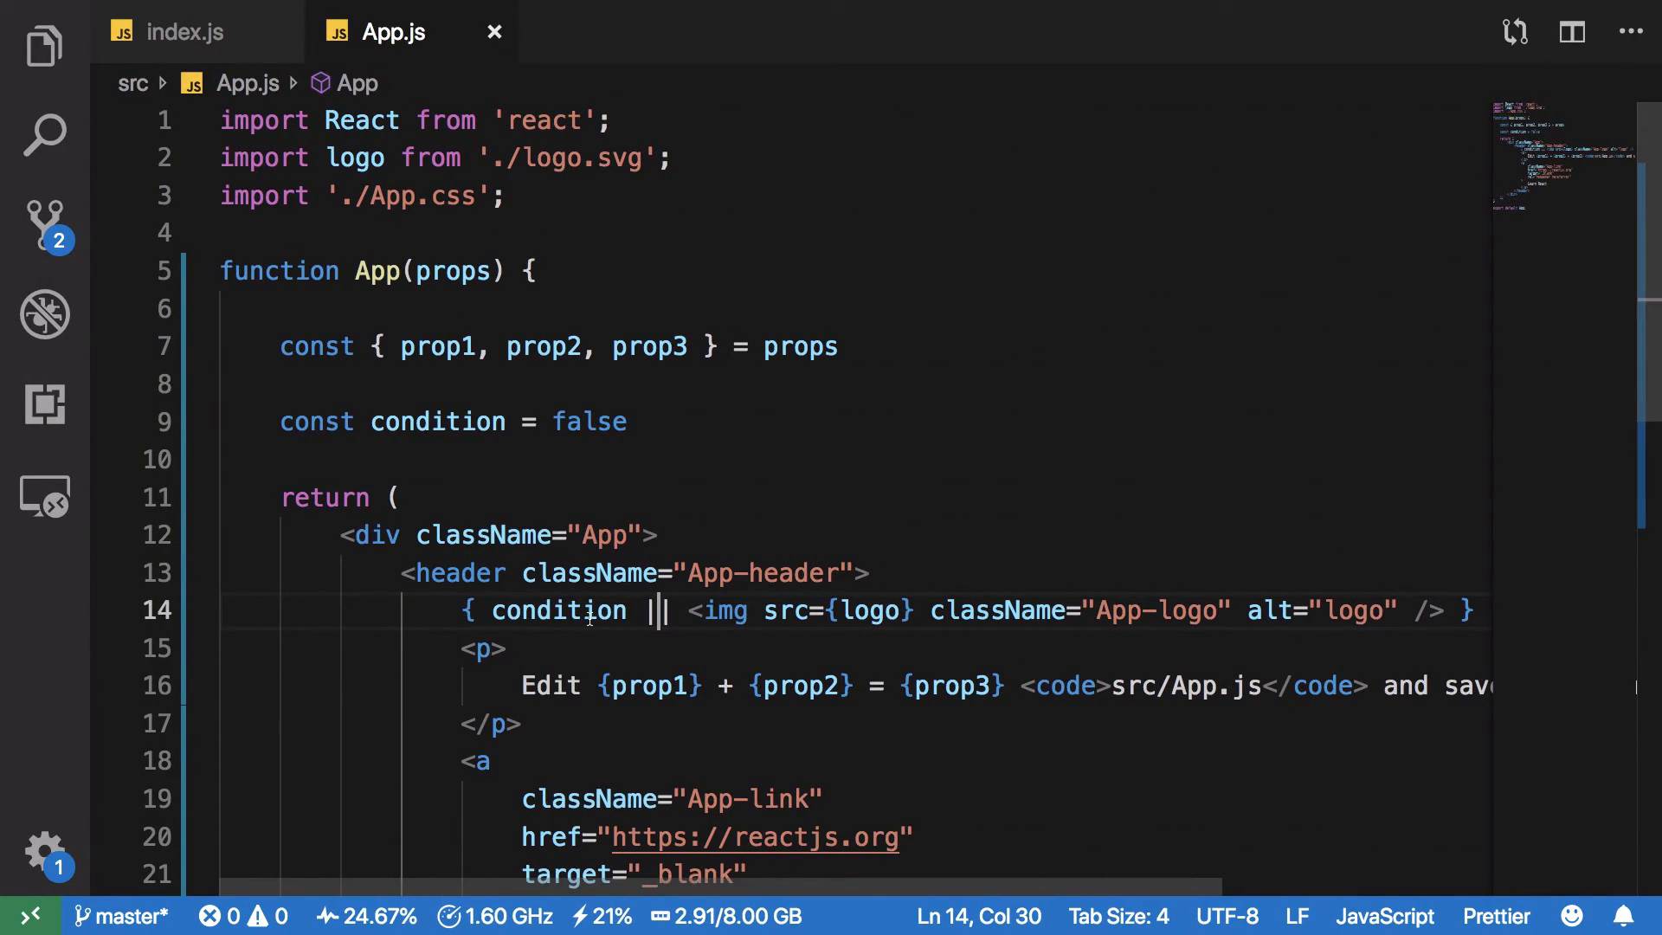
Step: Append || <p>This after the img tag so line 14 chains condition, the logo and a paragraph
double_click(557, 609)
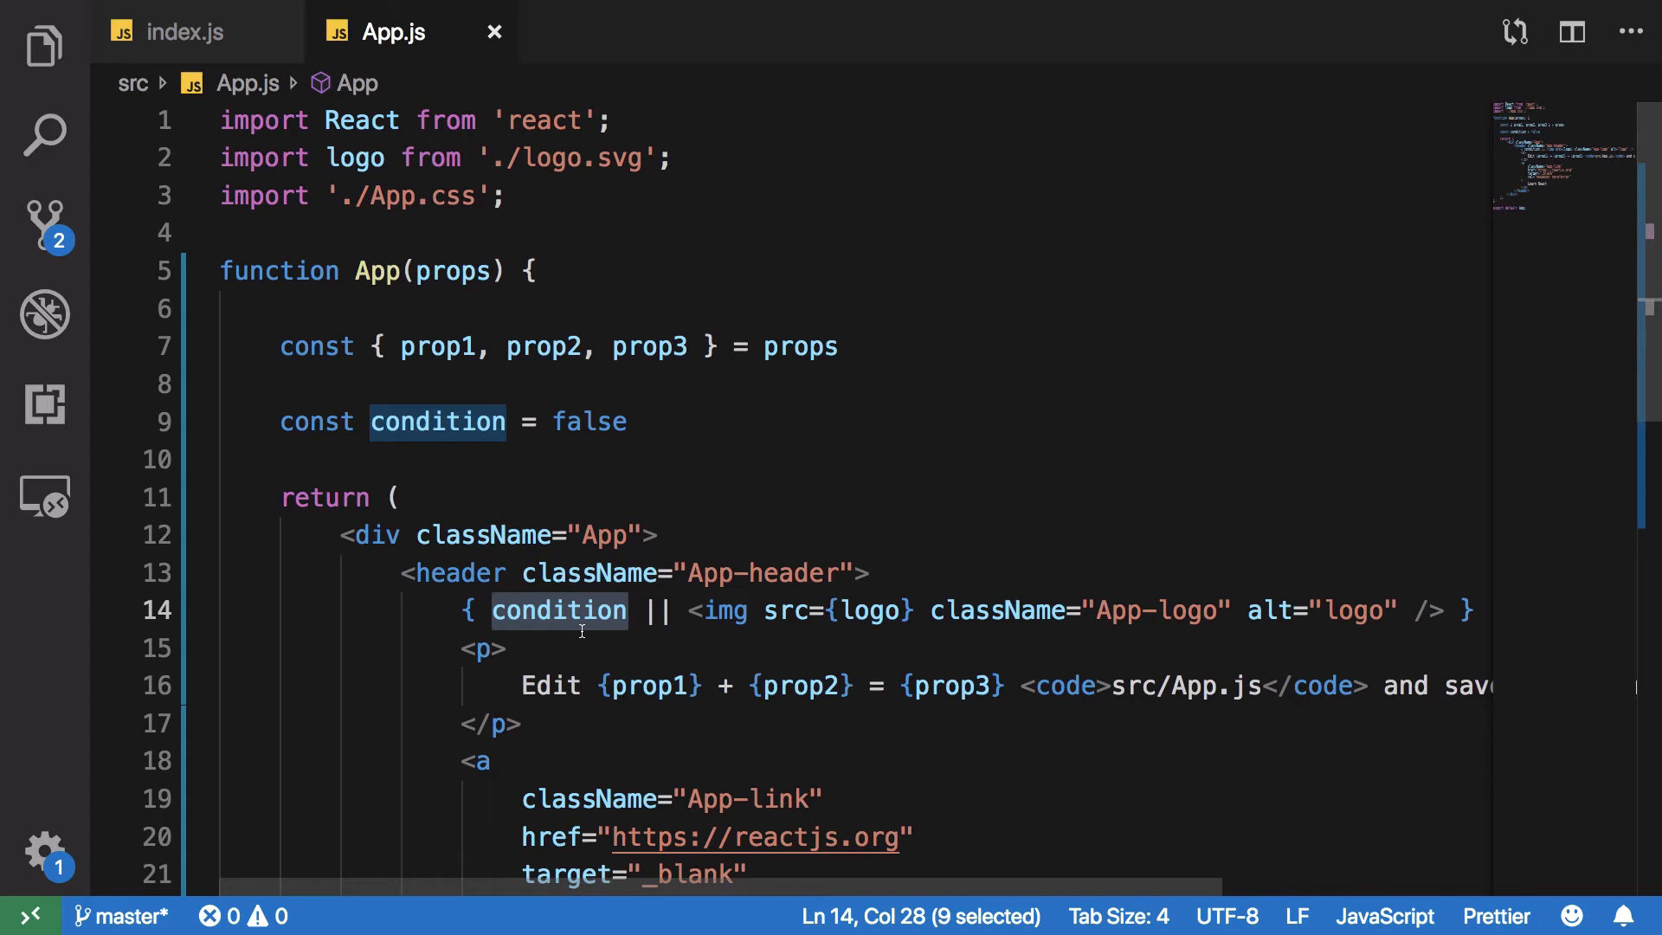
left_click(567, 609)
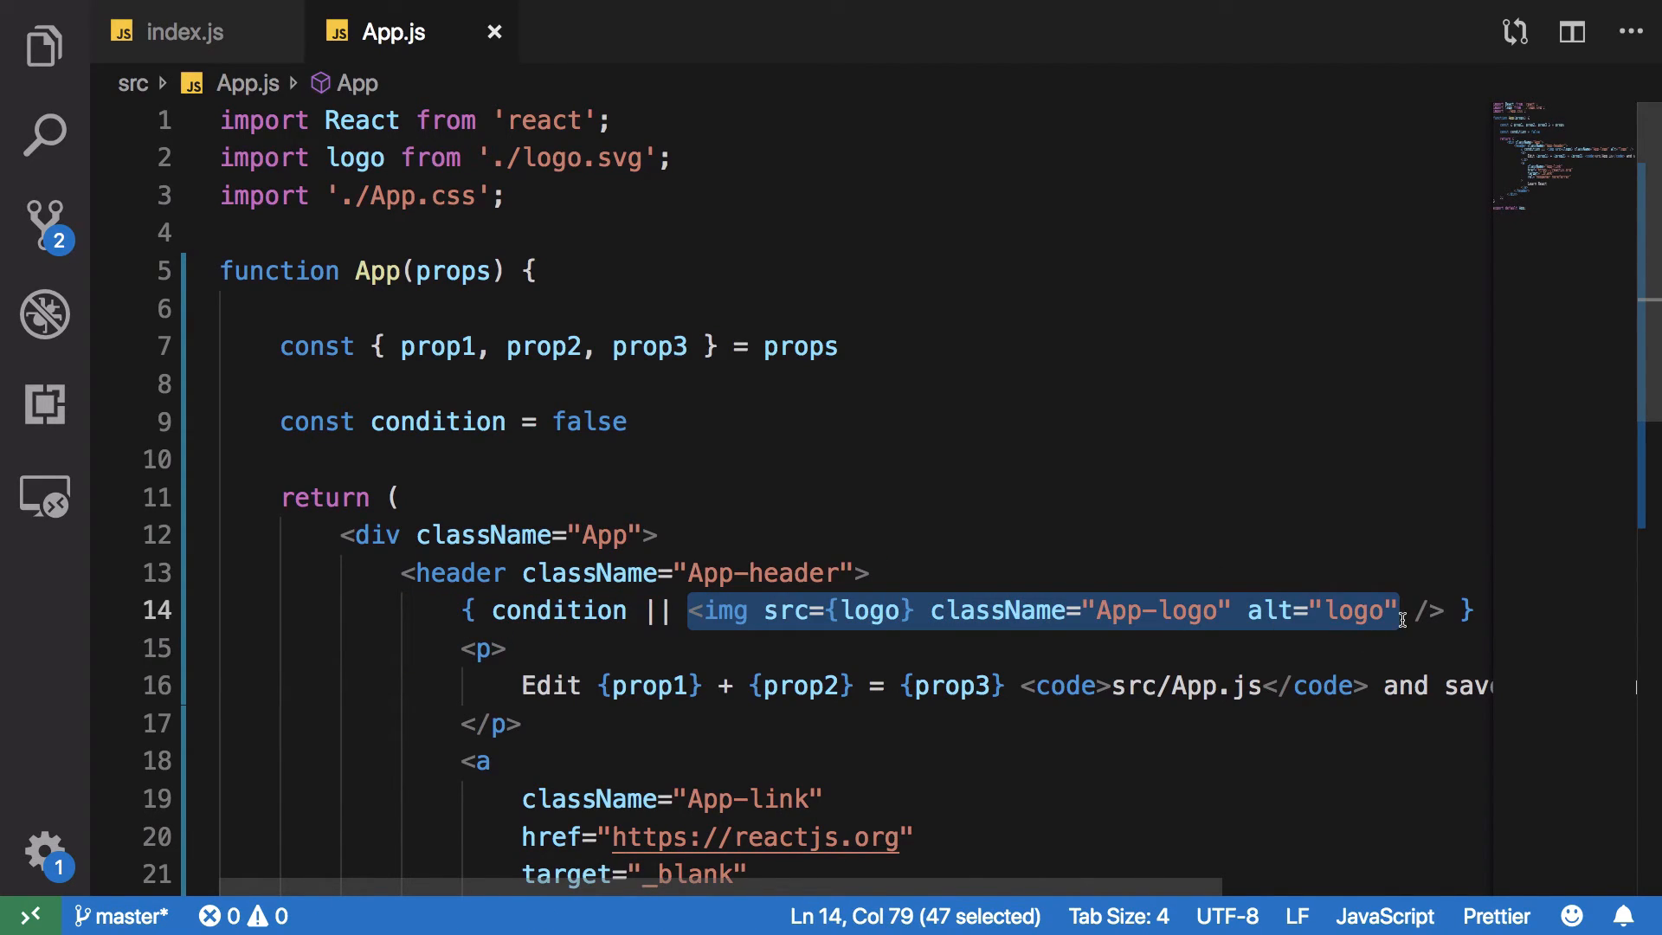
left_click(1436, 609)
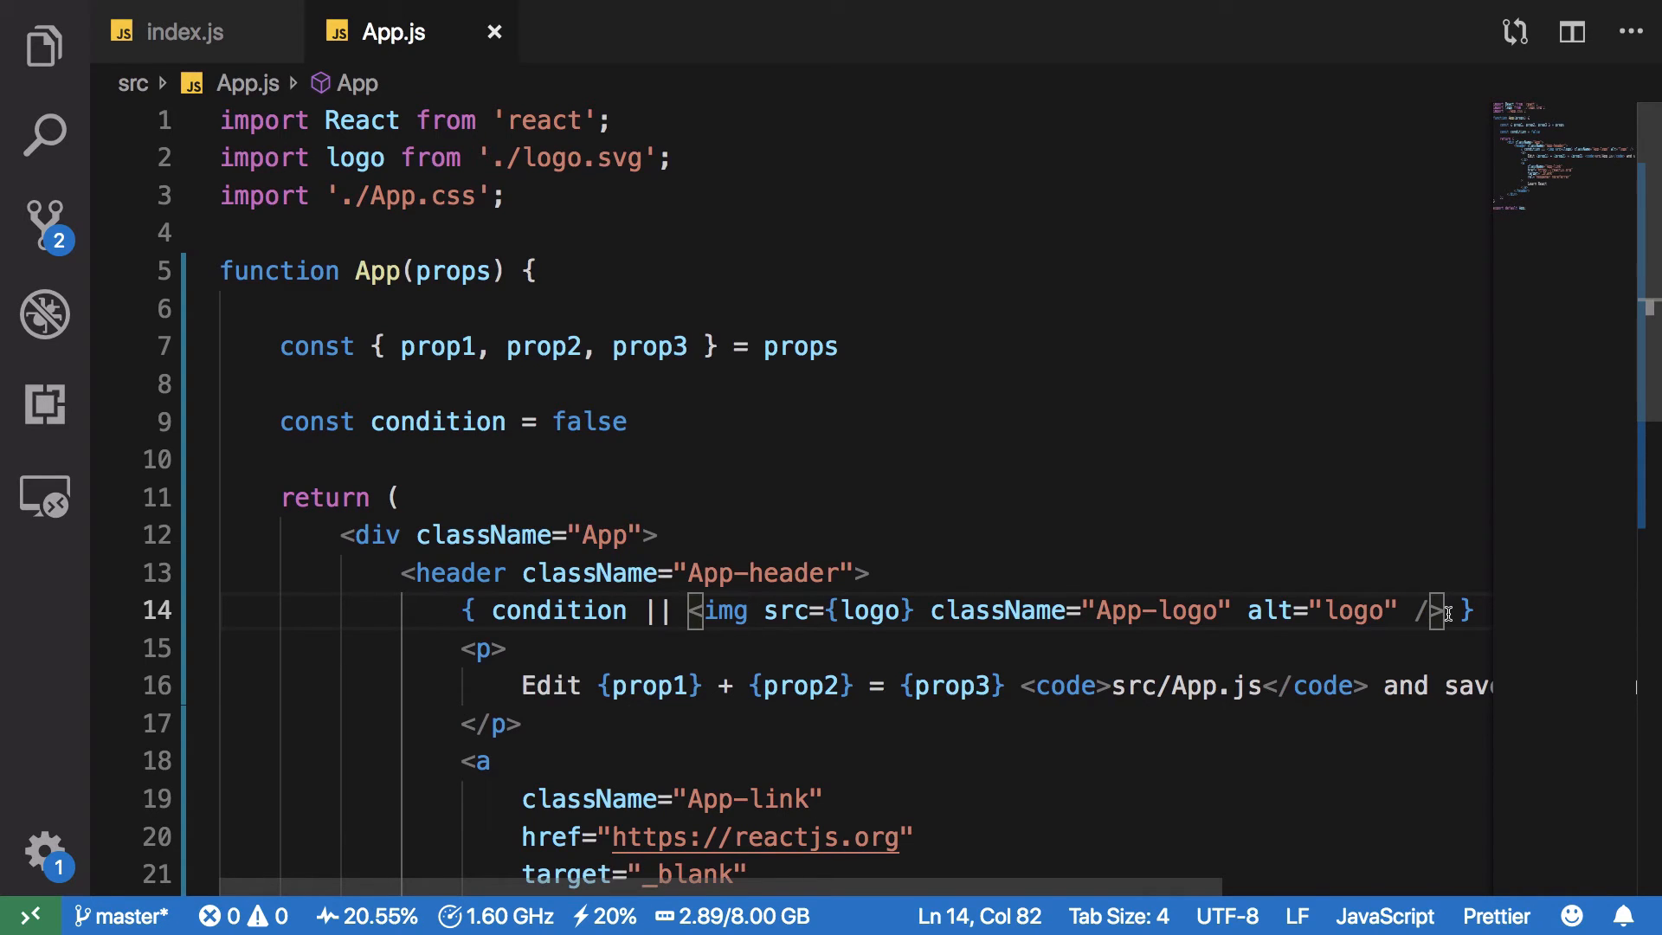
type("|| <p")
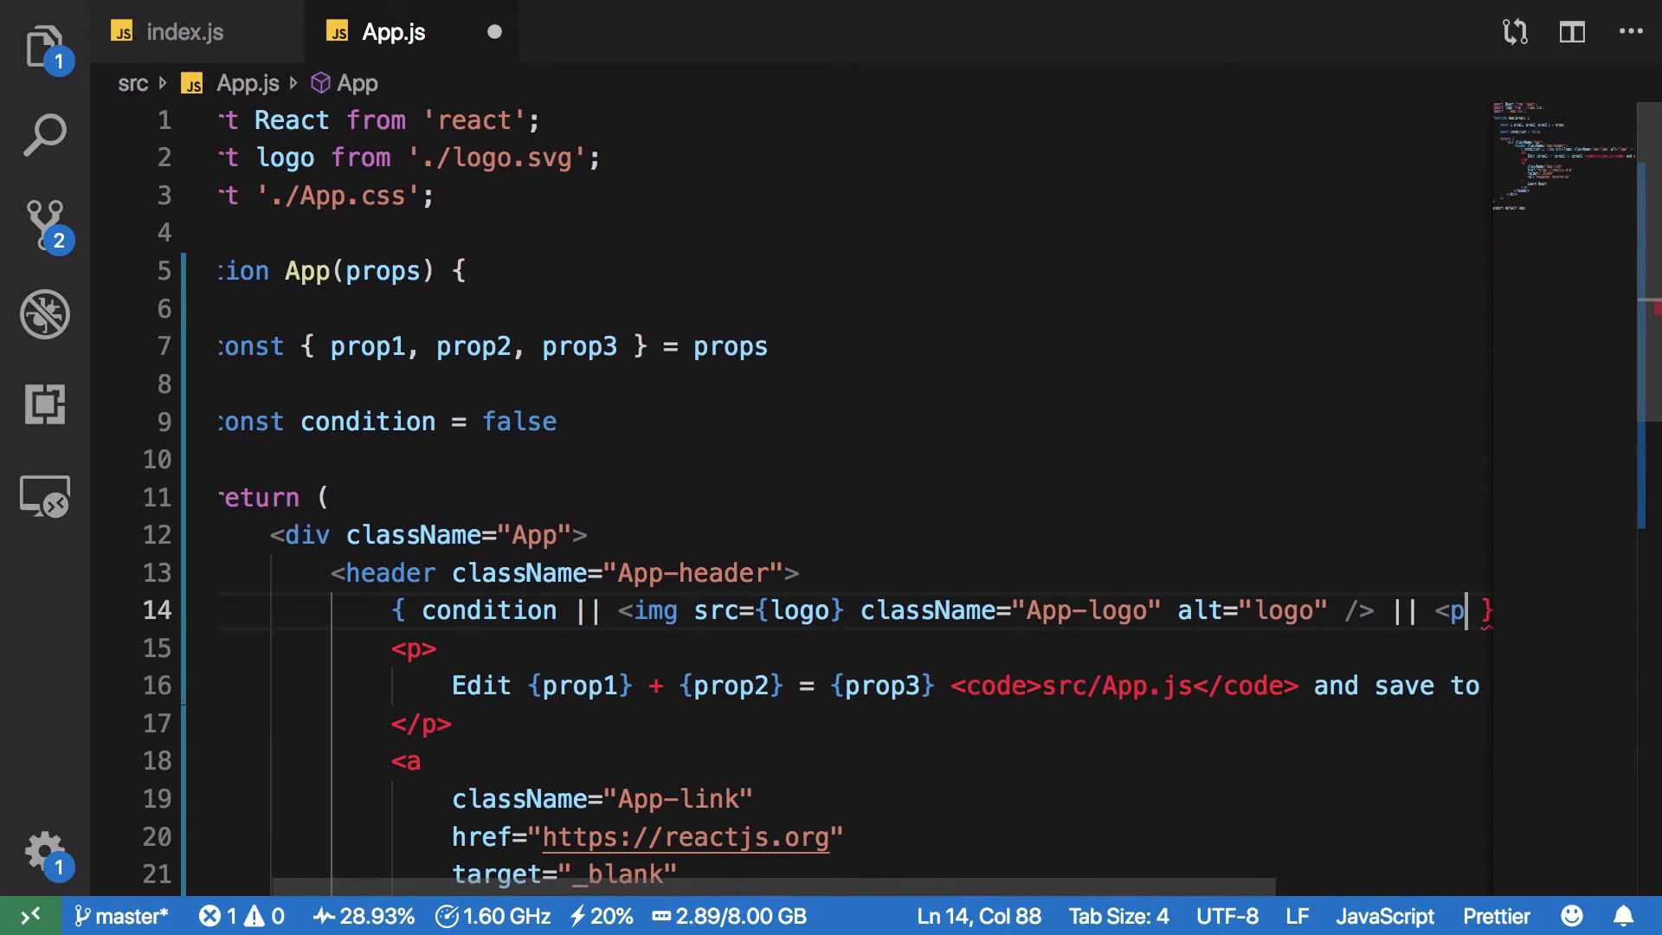
type("></")
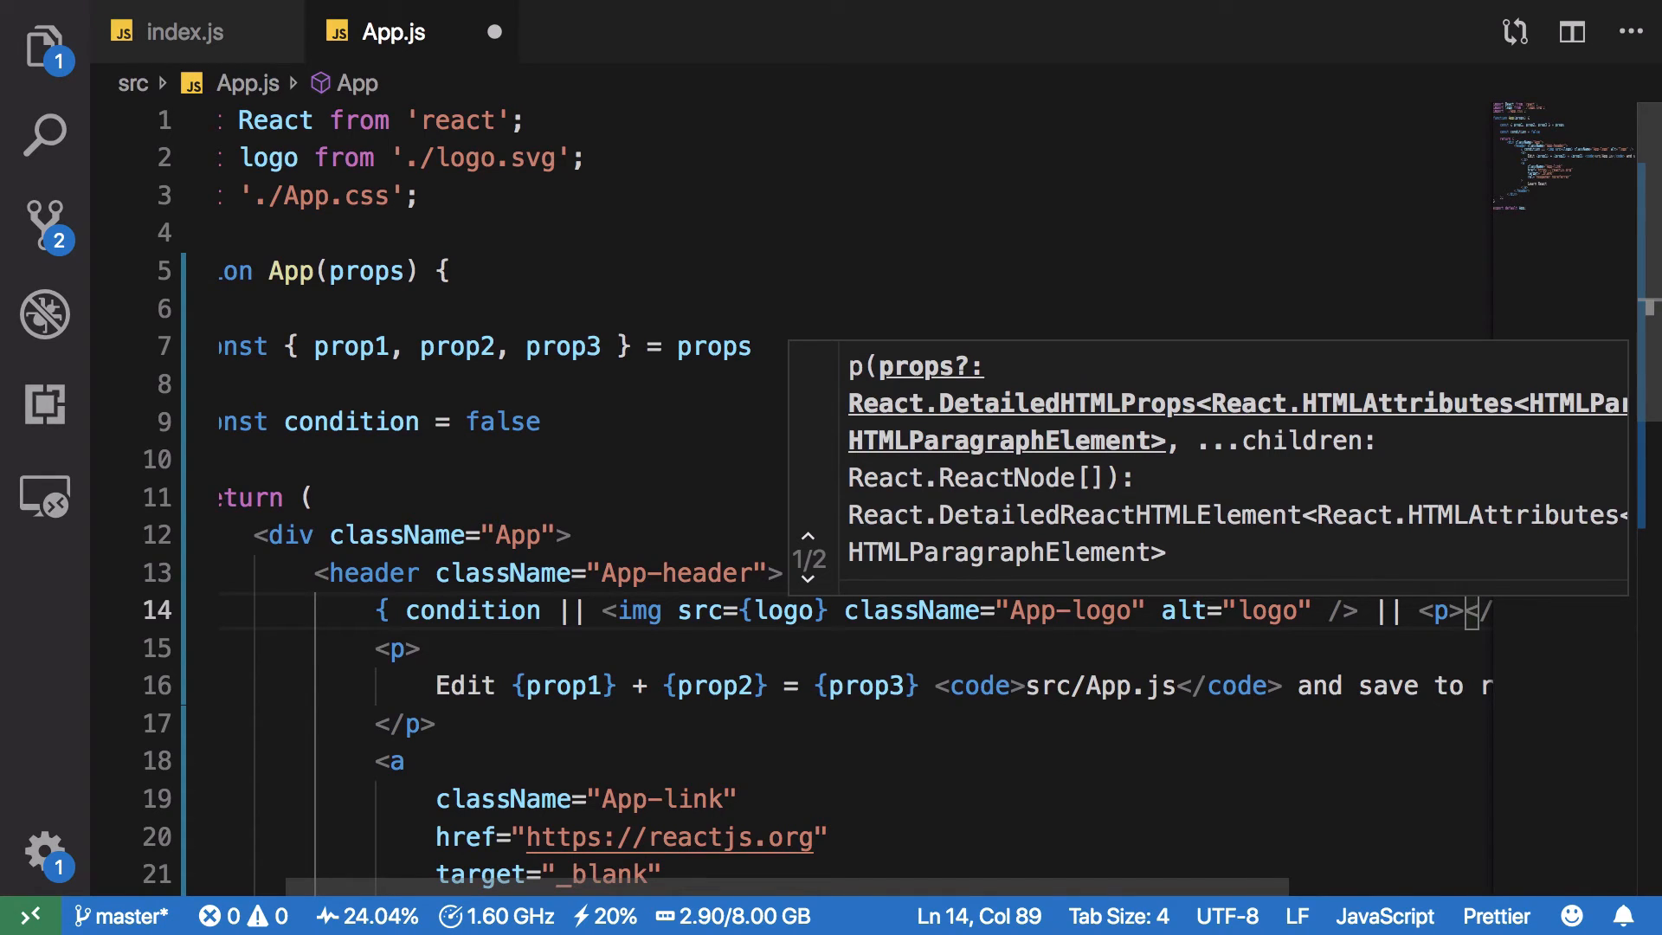
type("This")
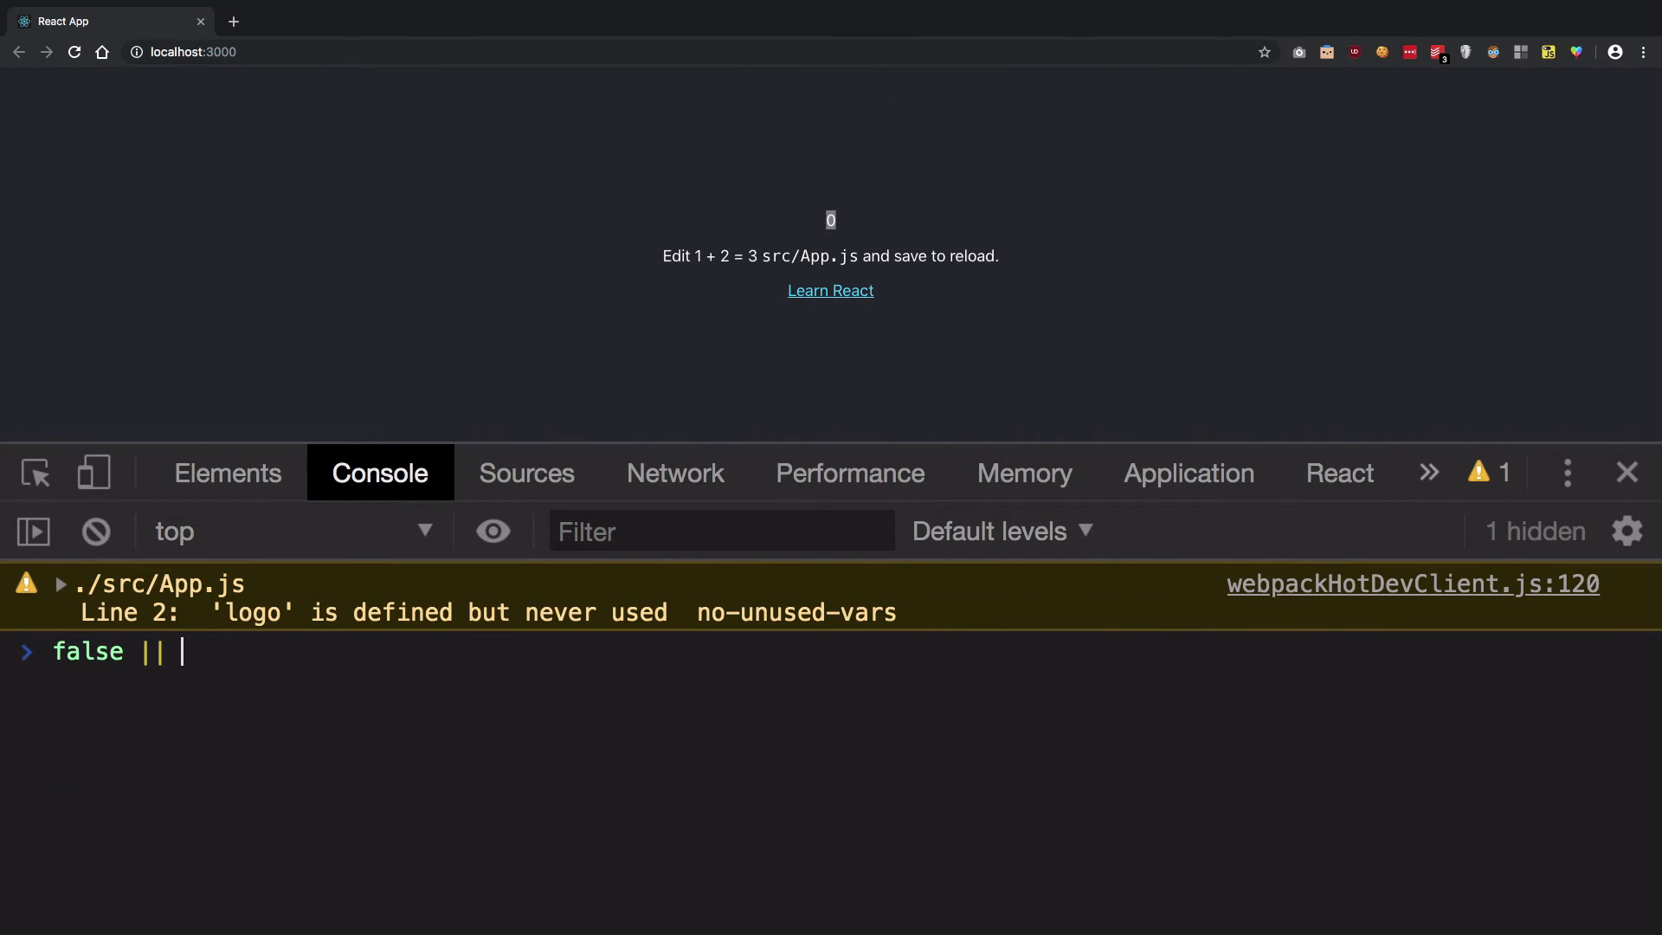
Step: Evaluate false || undefined || 0 and 0 || undefined || false in the console
type("undefn")
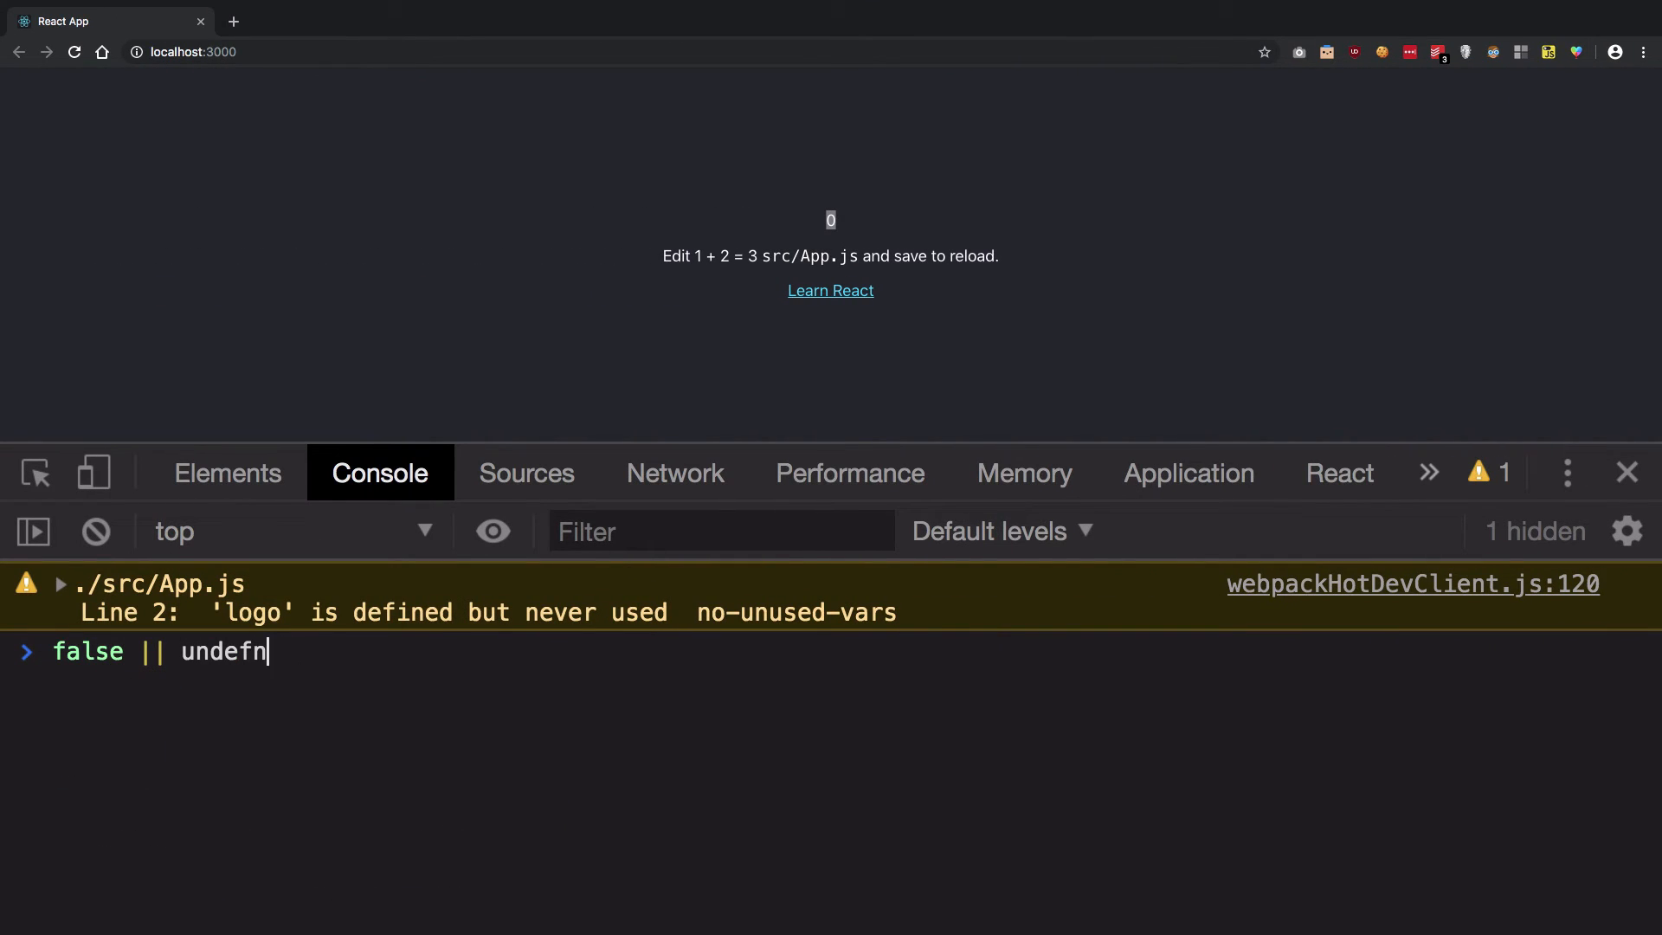
type("ined || ")
key("Enter")
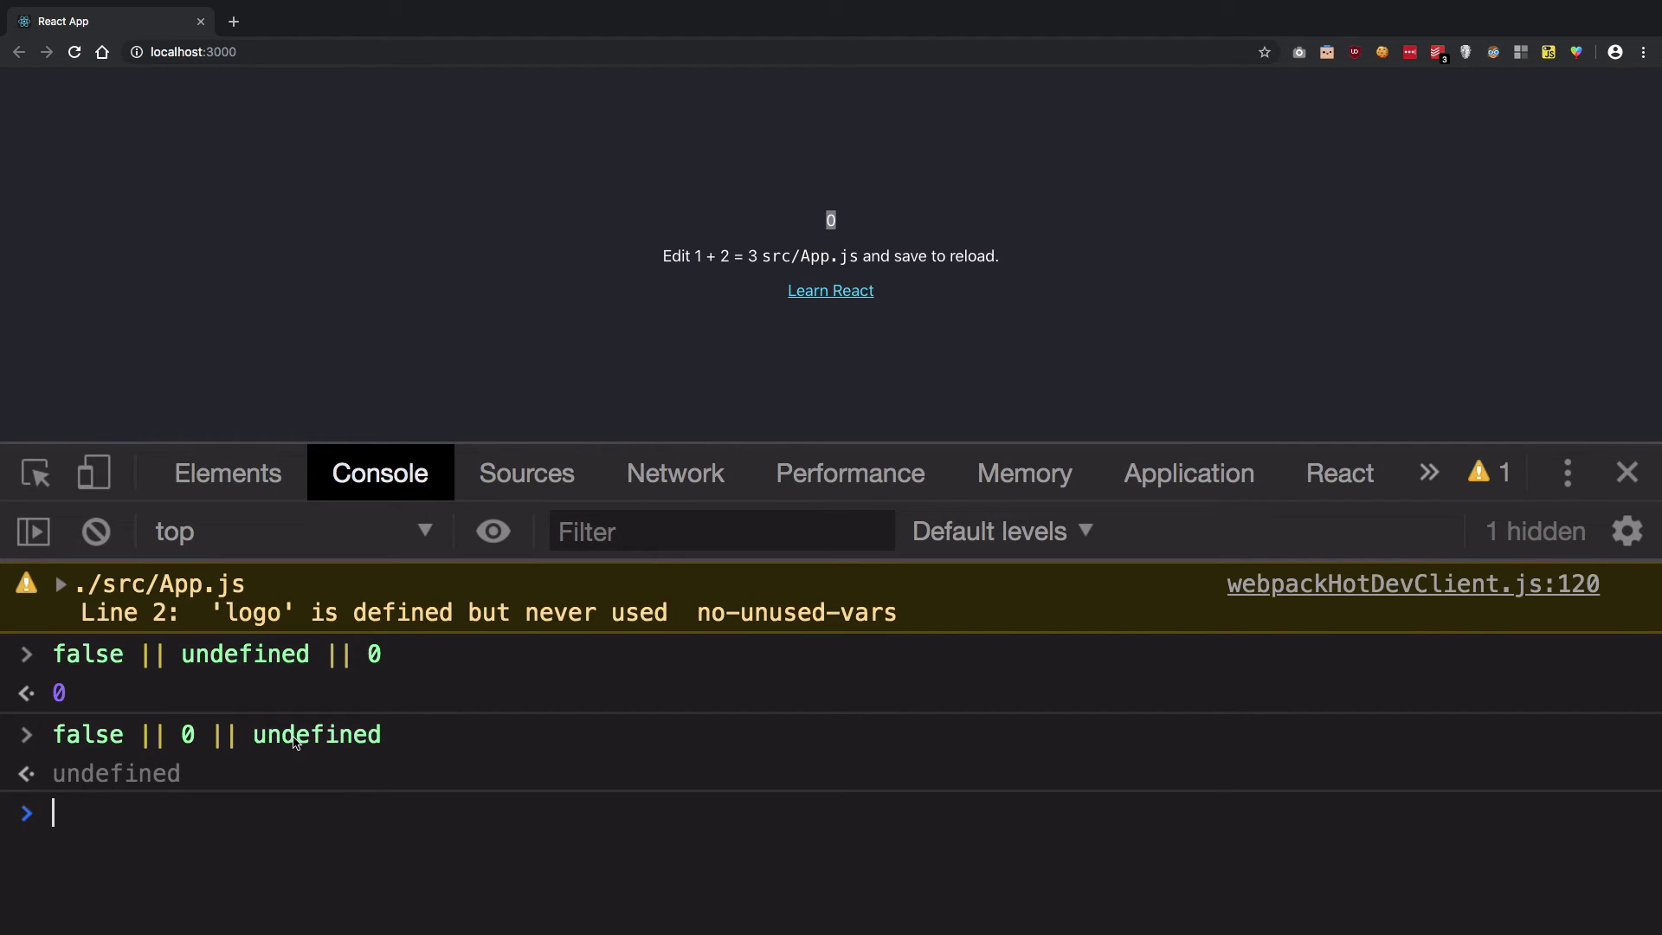
type("0")
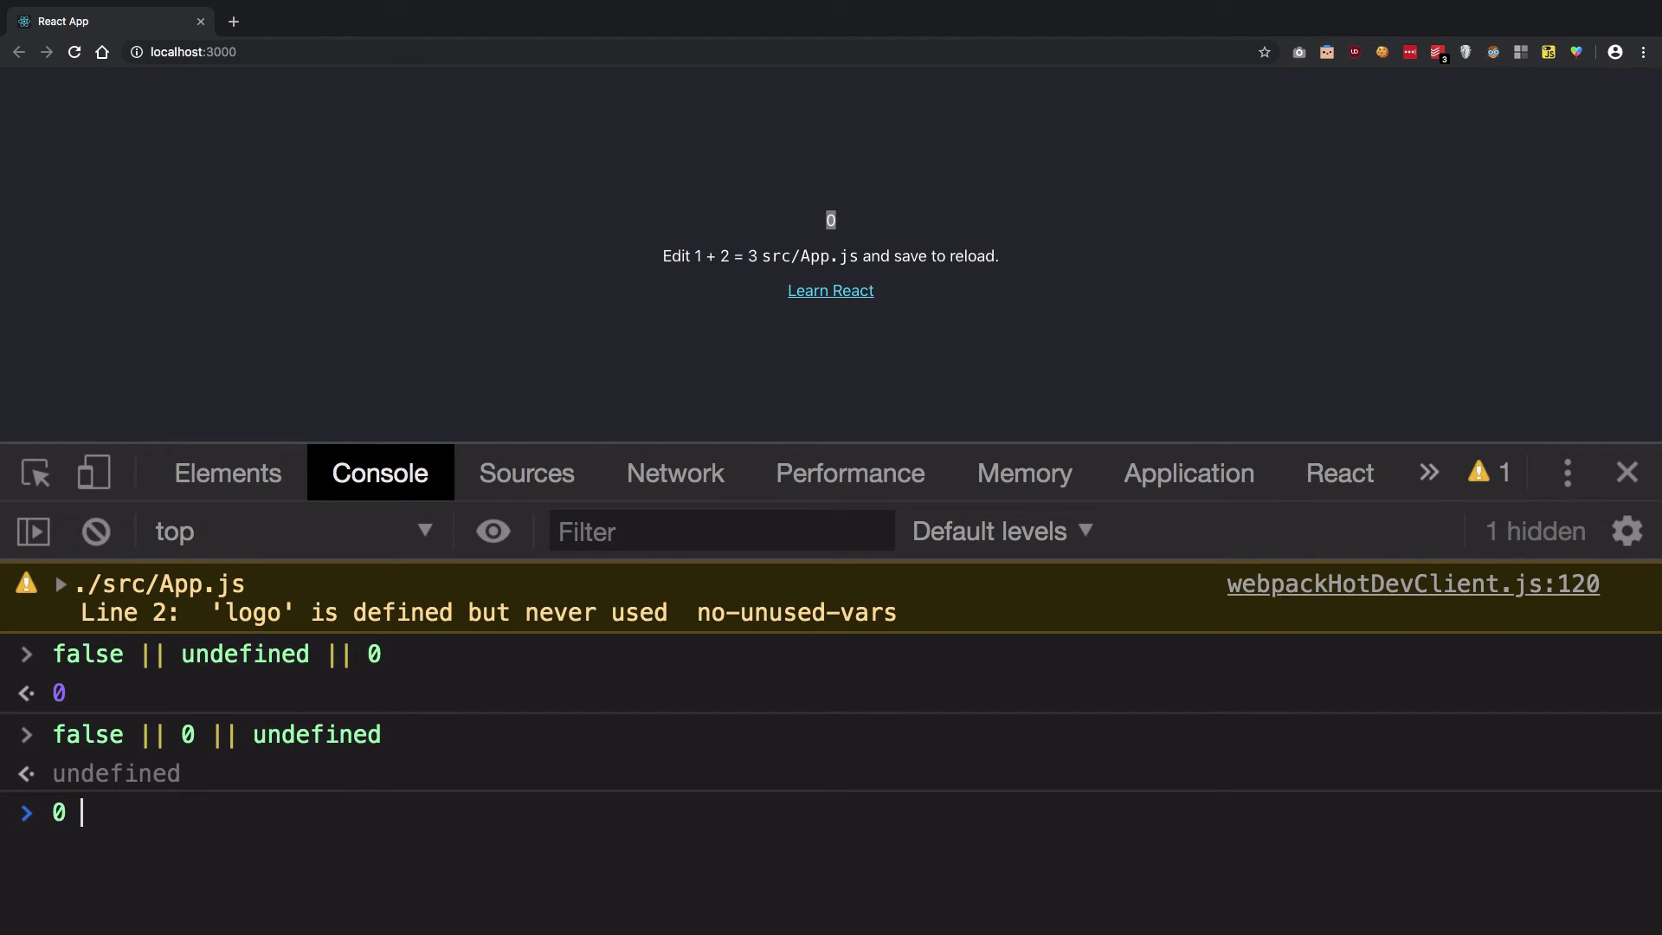
type("|| undefined ||")
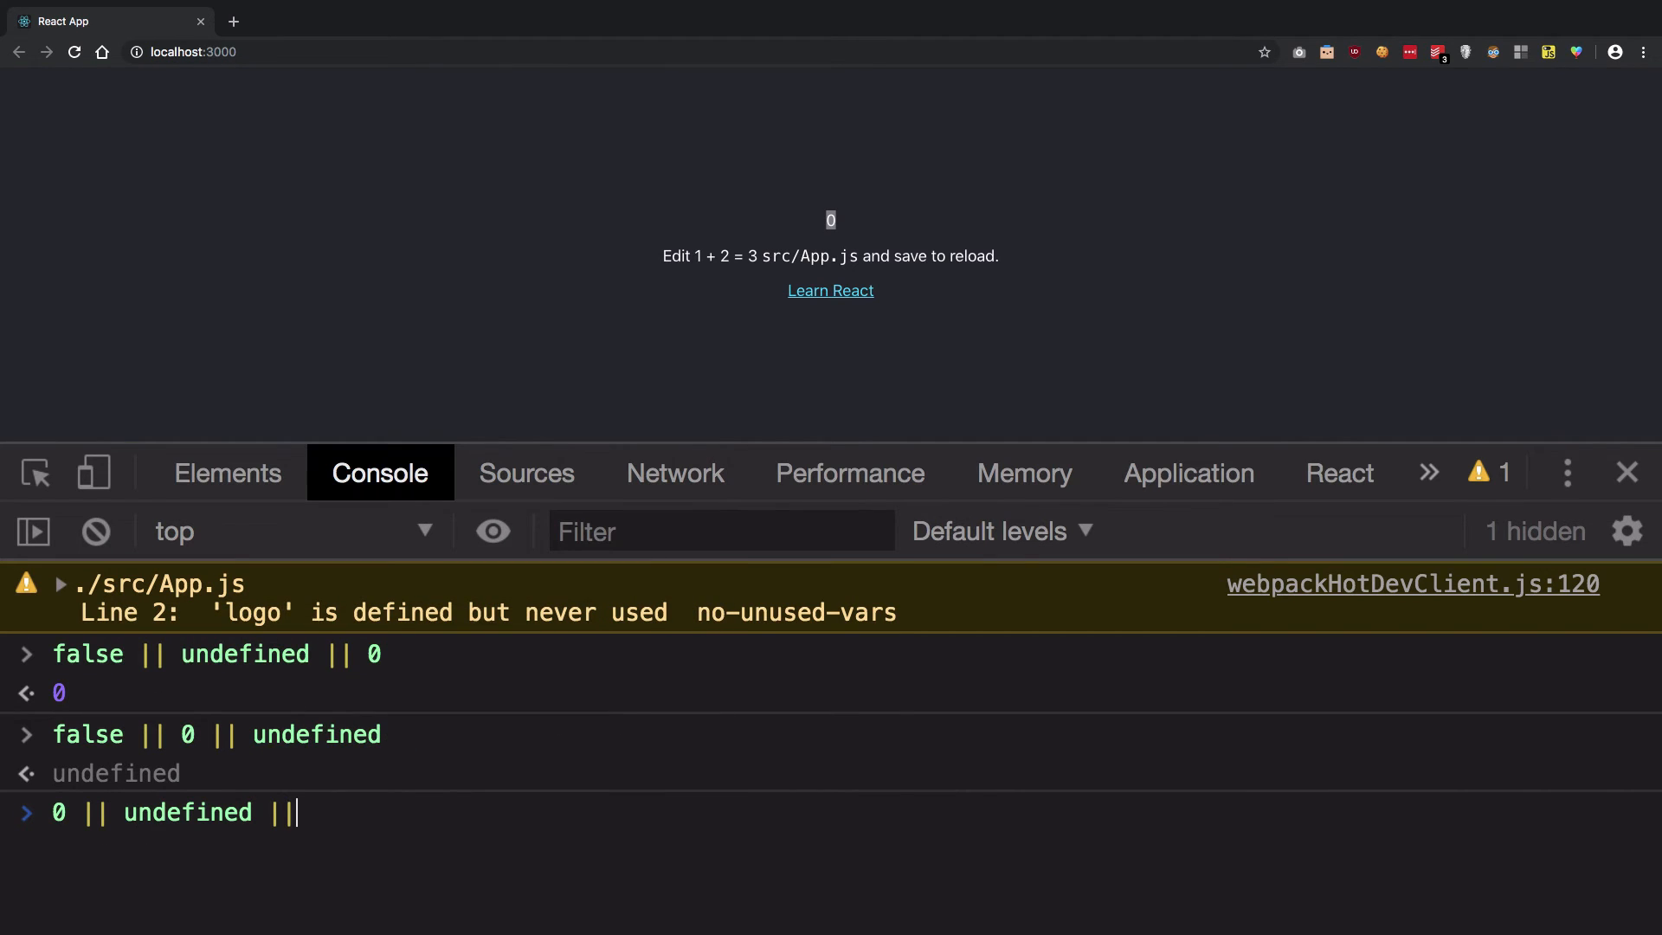
key("Enter")
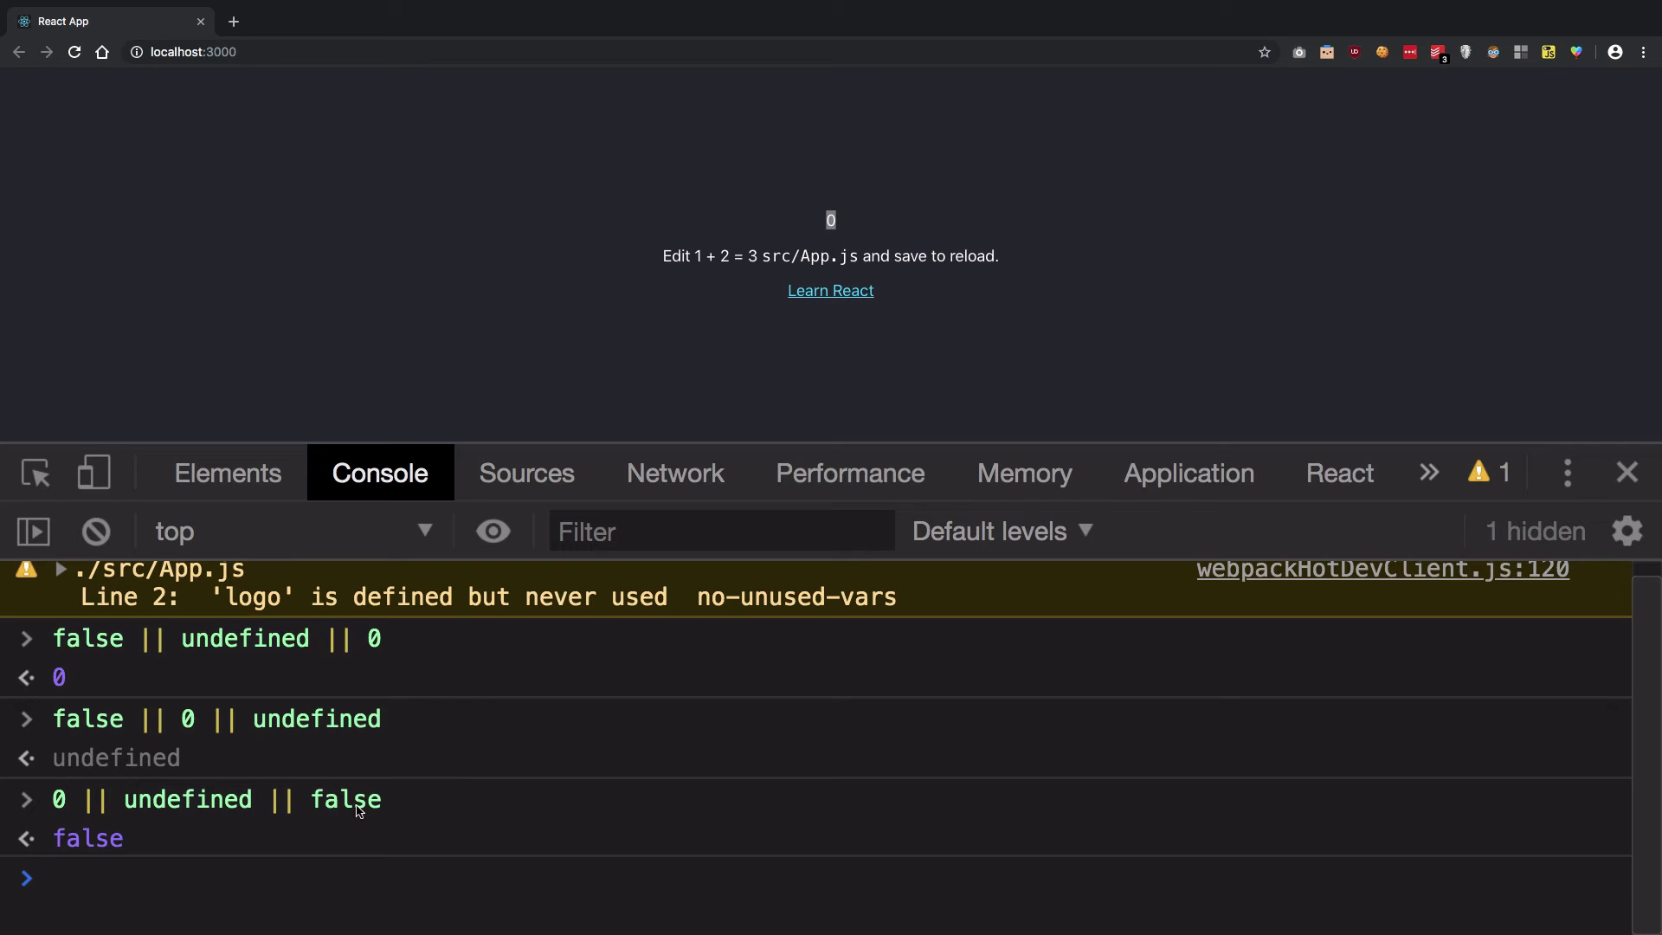
mouse_move(348, 823)
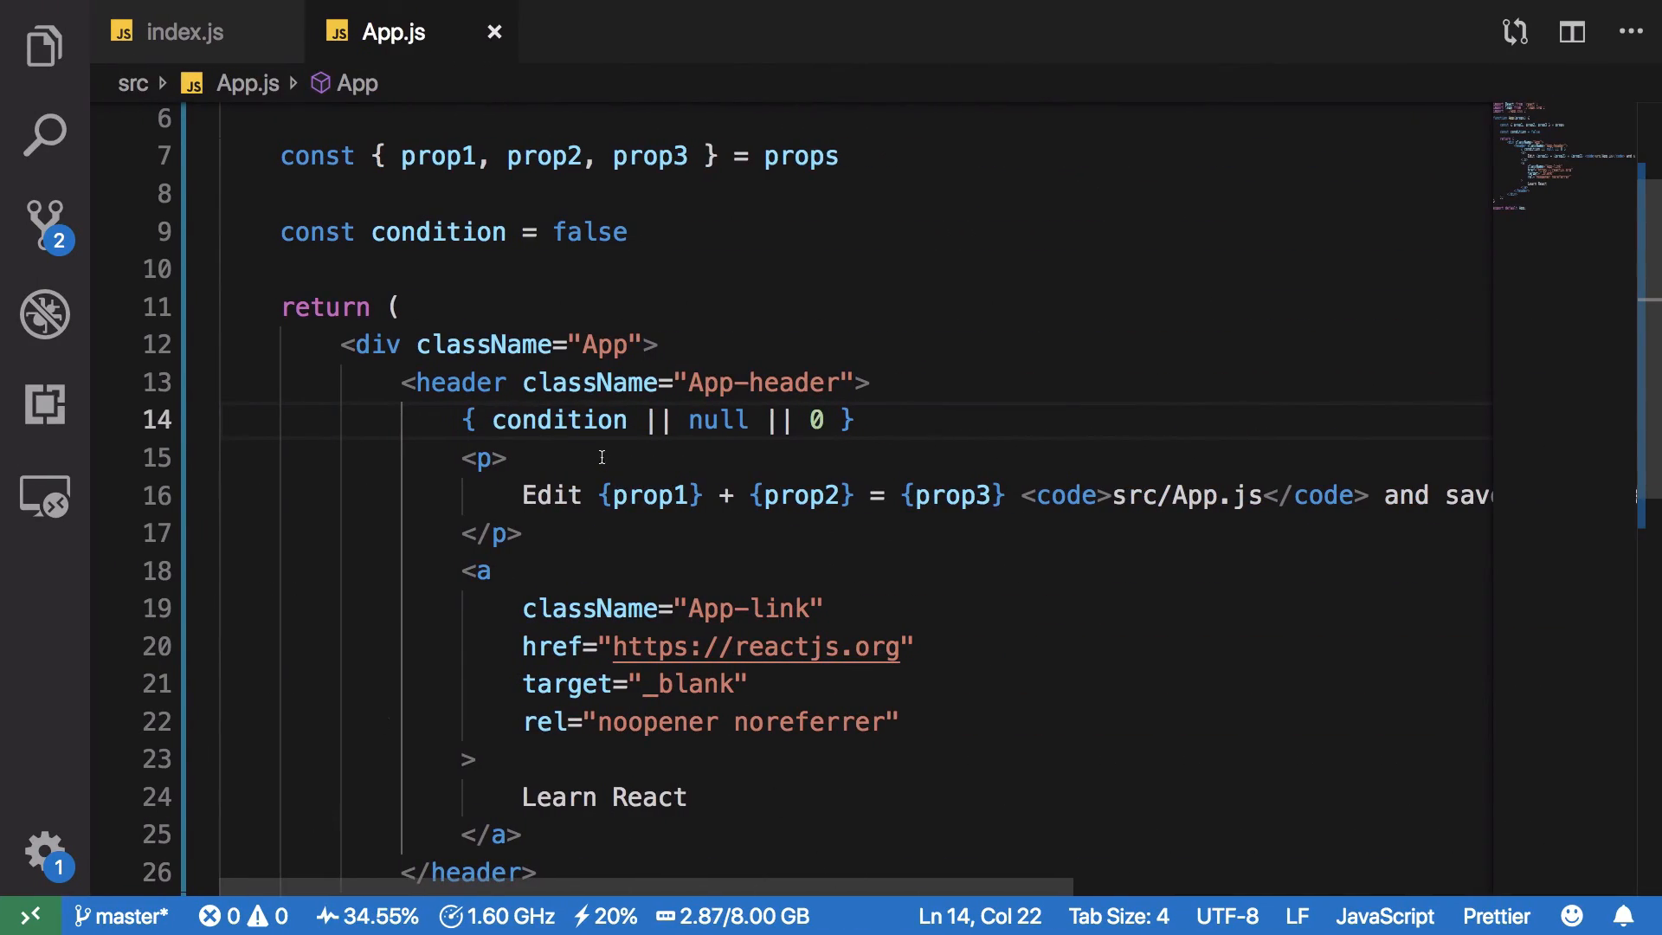
mouse_move(559, 419)
type("&&")
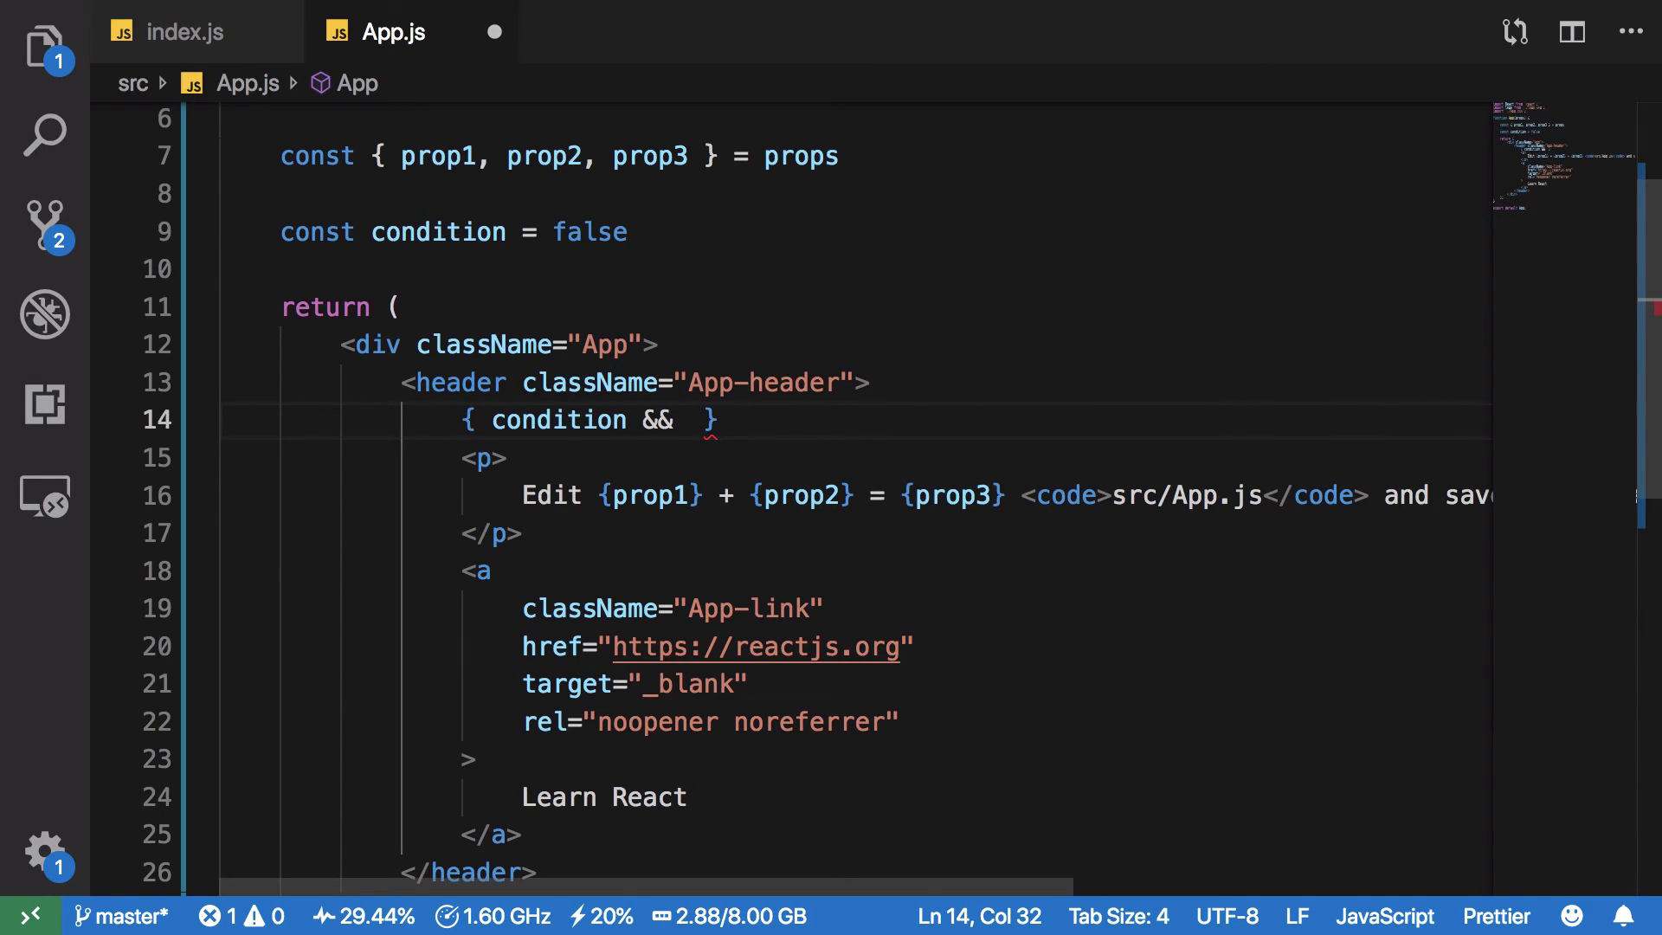
Step: Make line 14 render { condition && <p>WOW!</p> } and set condition to true
type("<p></p>")
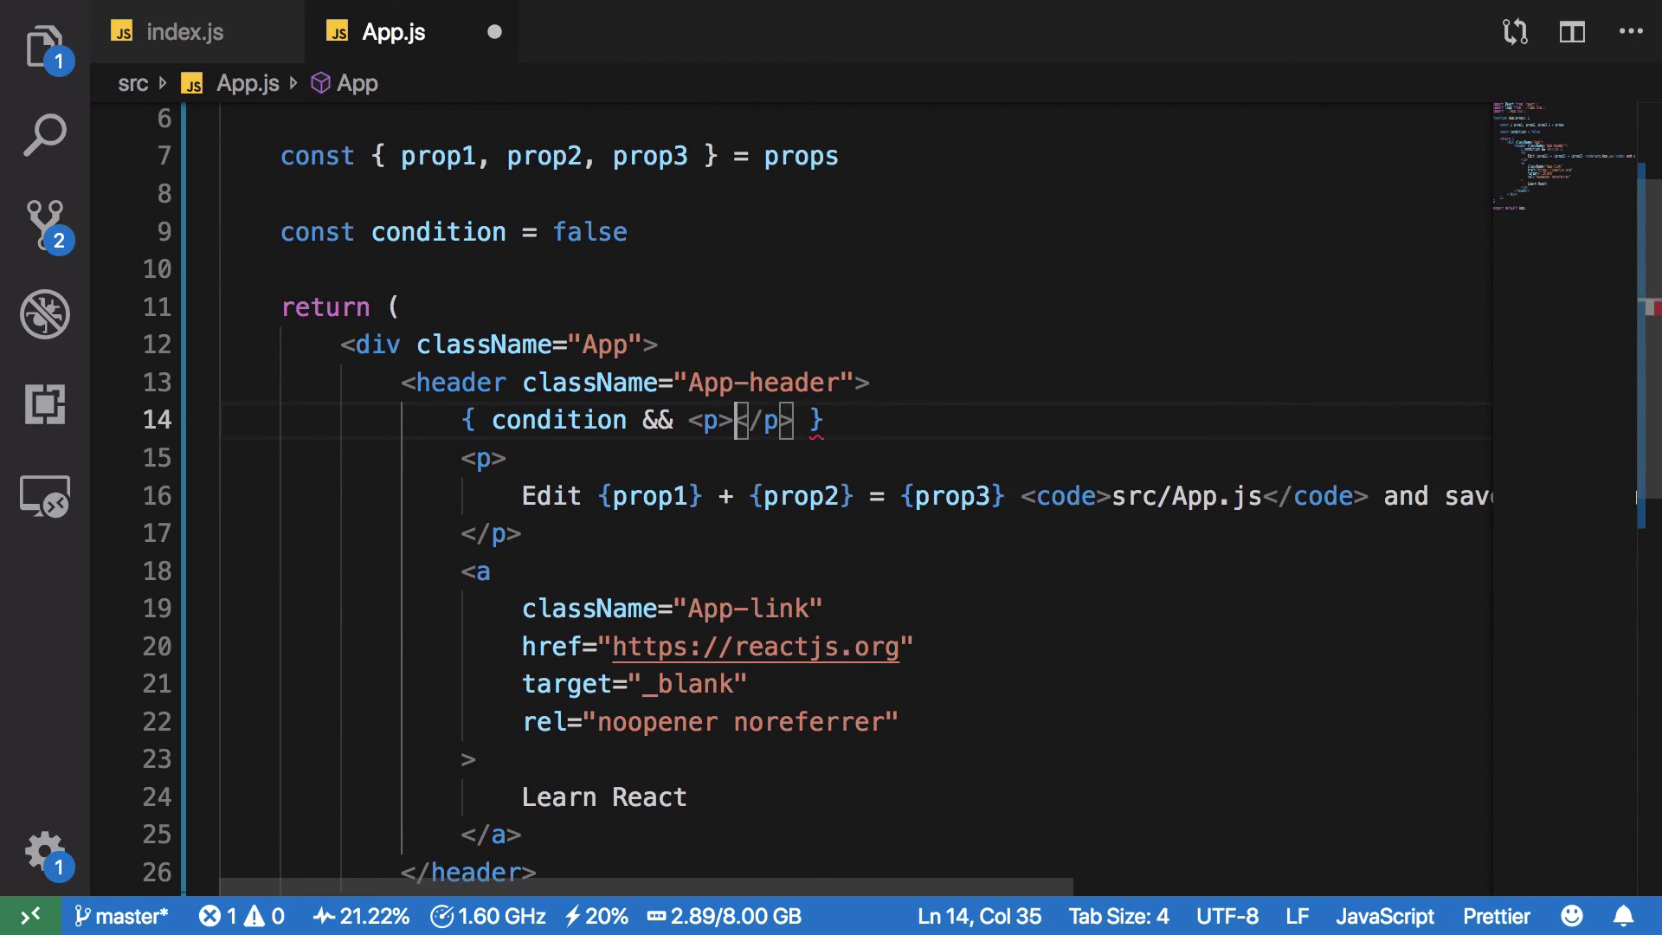
type("WOW!")
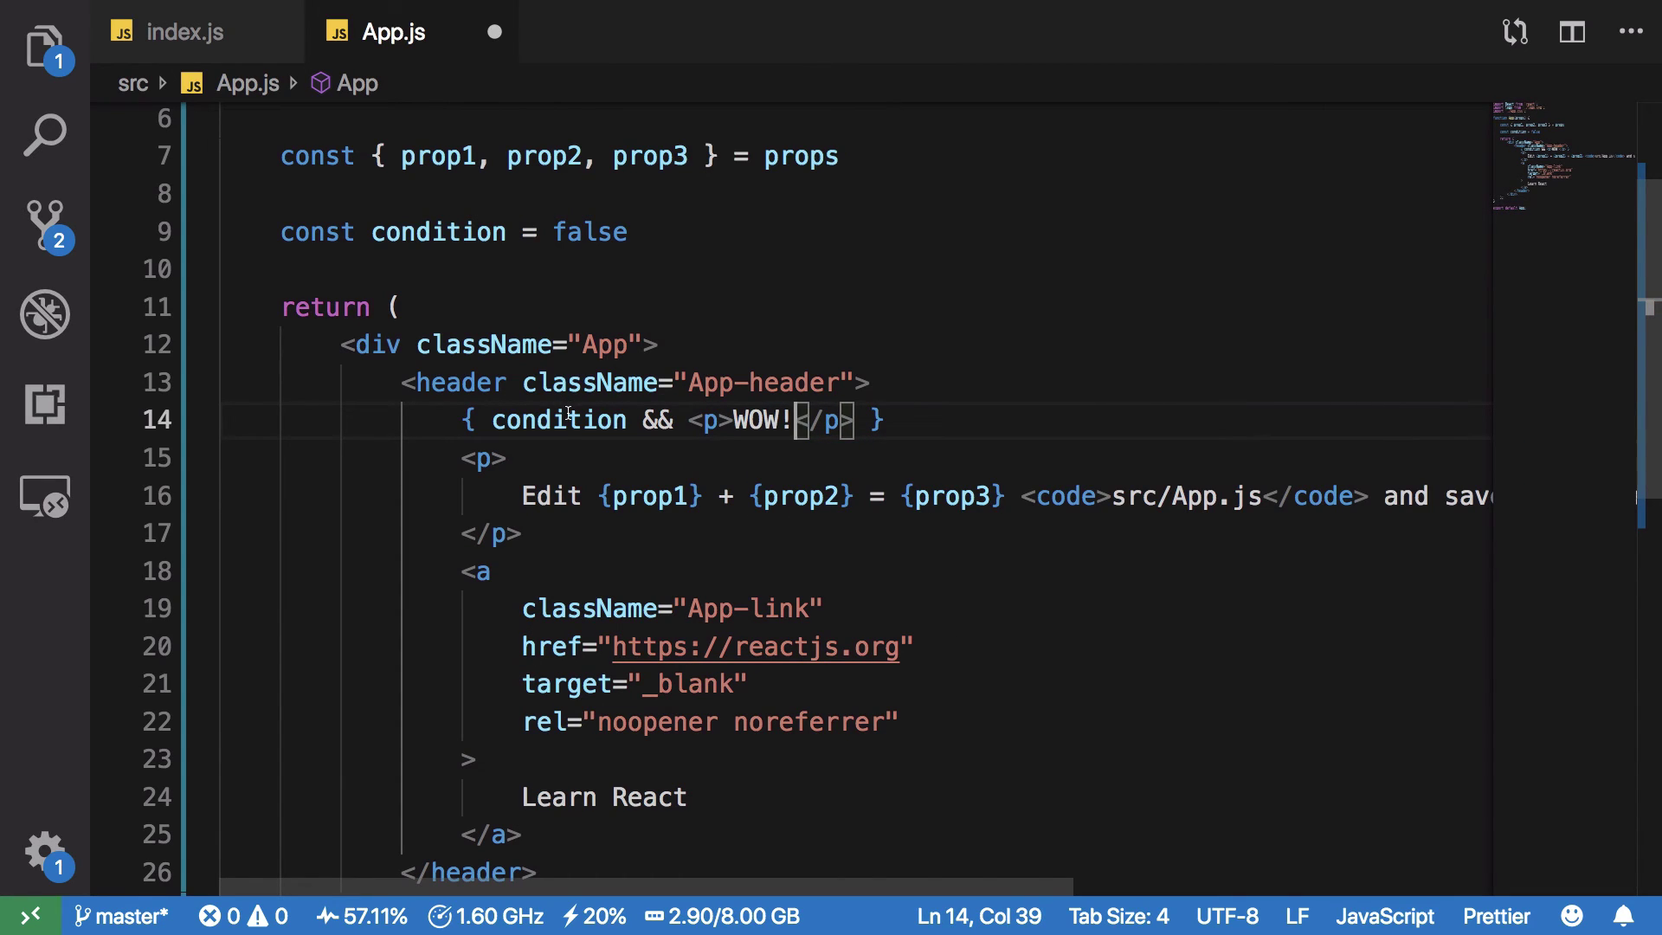
double_click(559, 419)
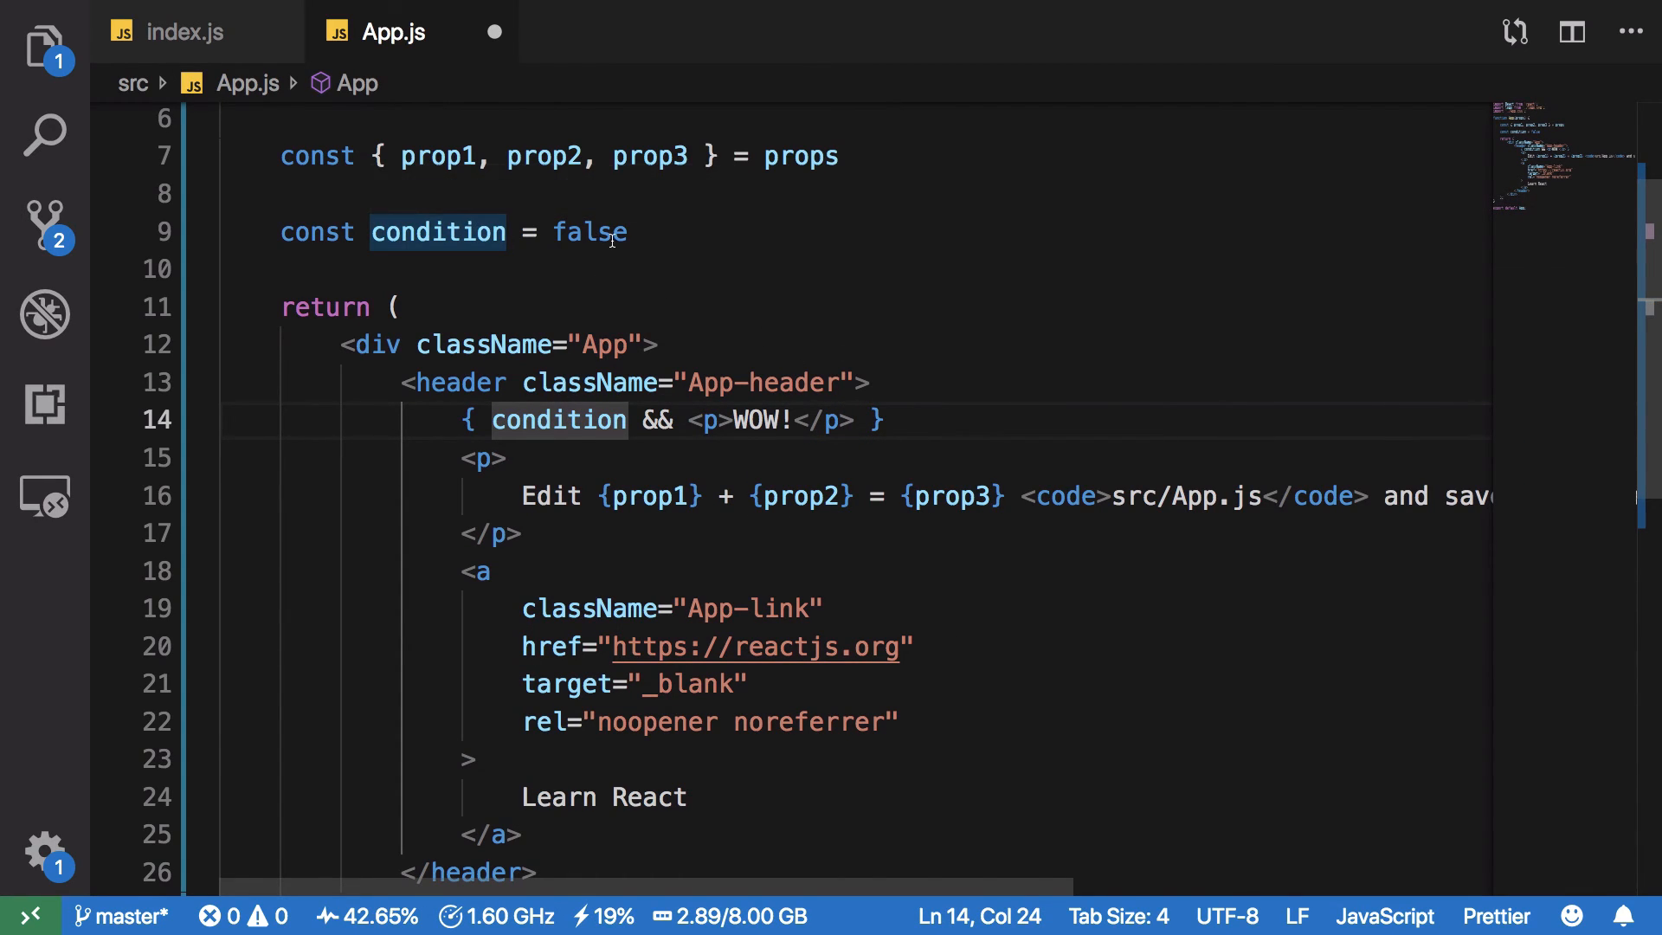
type("true")
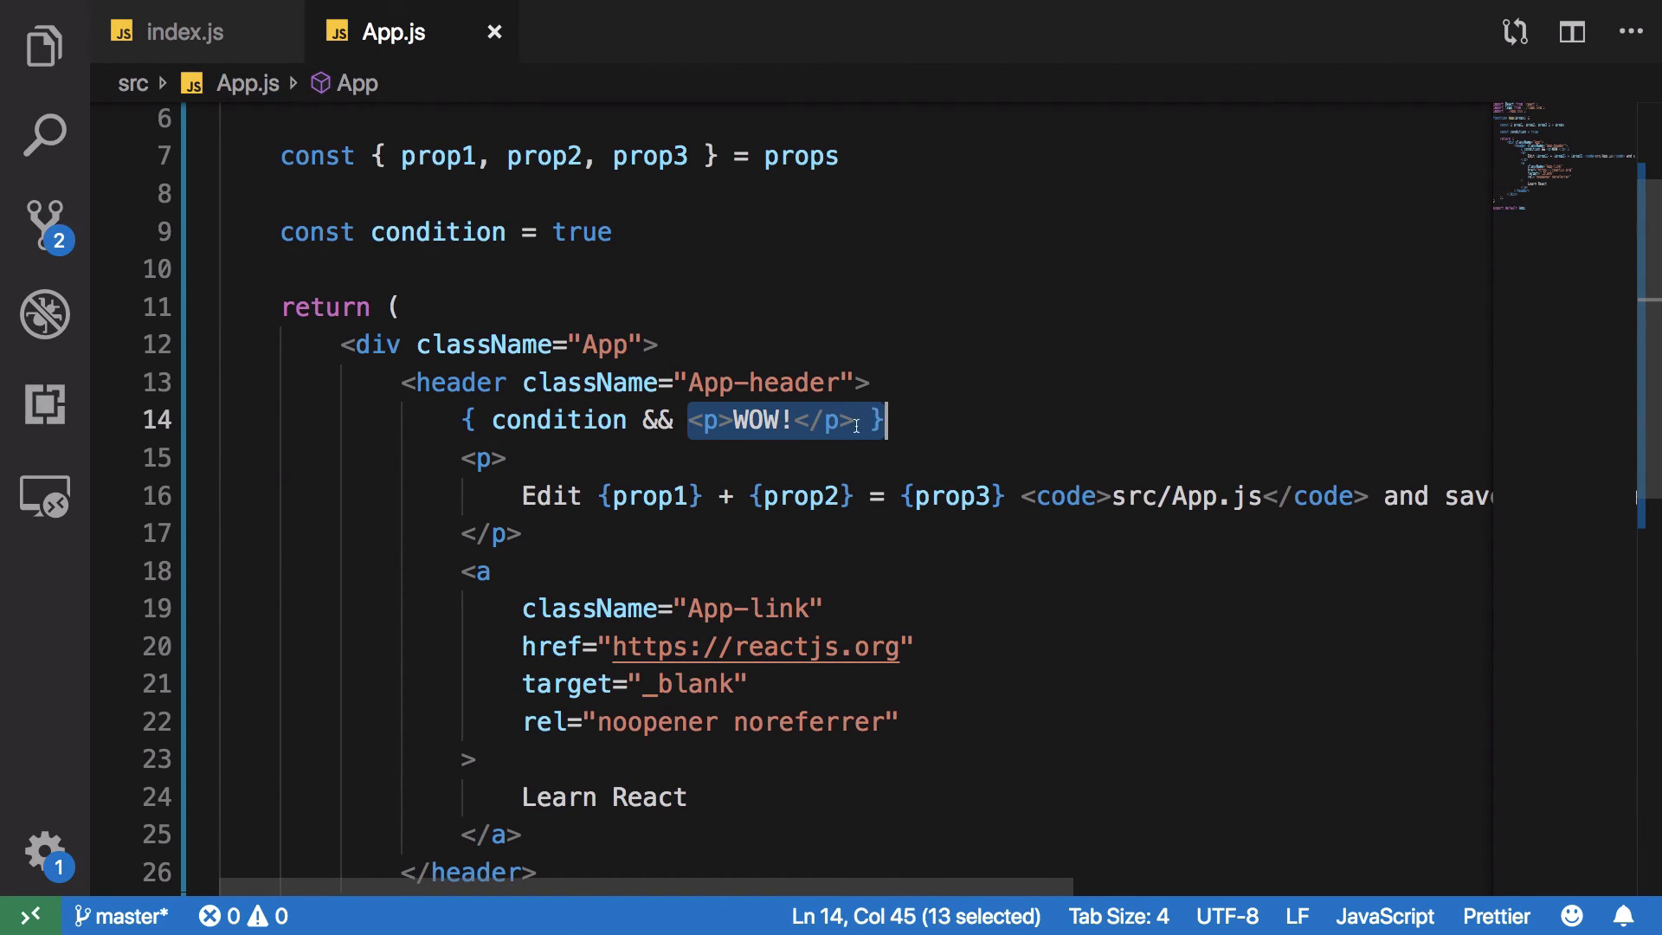
left_click(843, 419)
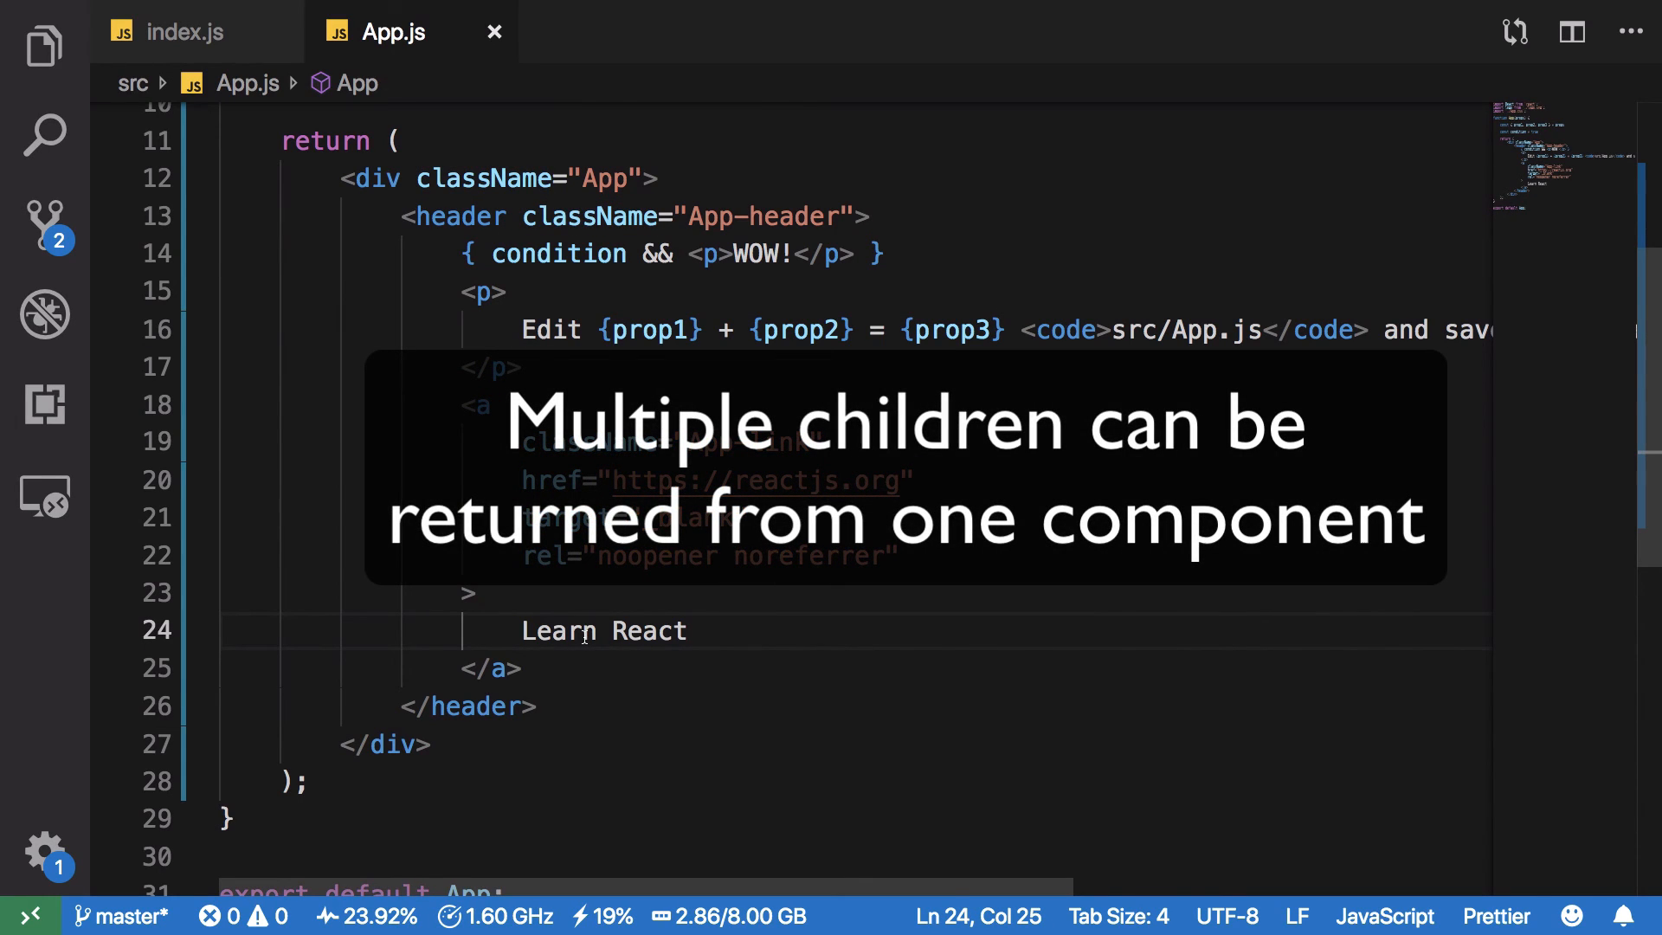
Step: Remove the wrapping App div and add a sibling <p>I'm not a header!</p> after </header>
scroll("up", 3)
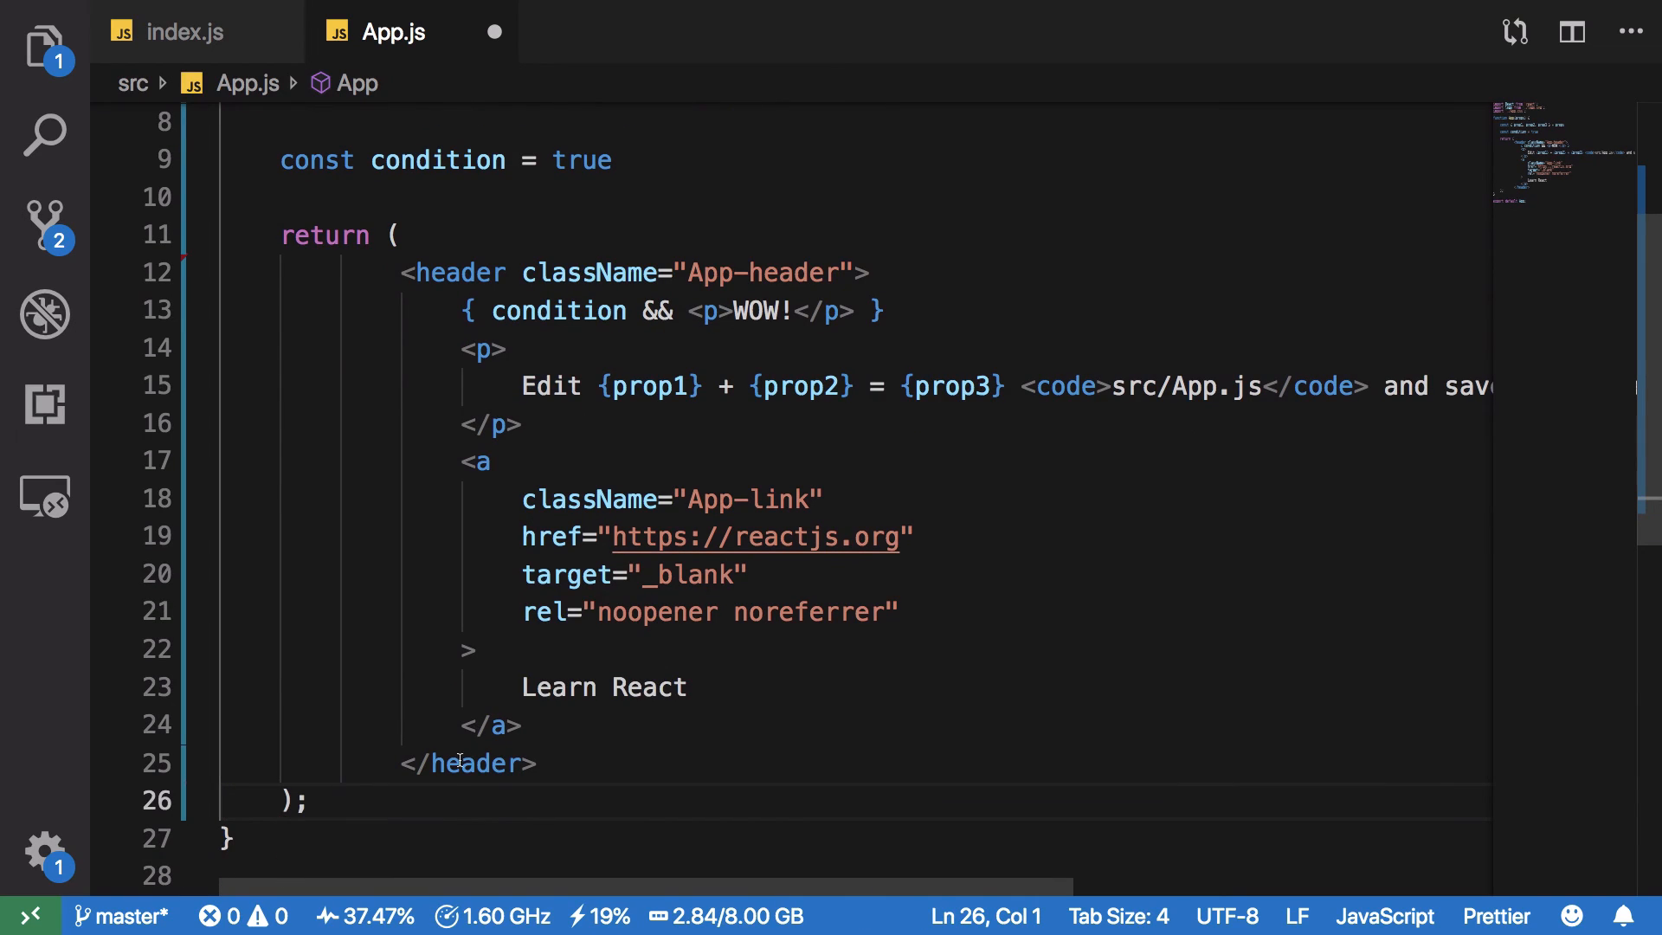
type("</div>")
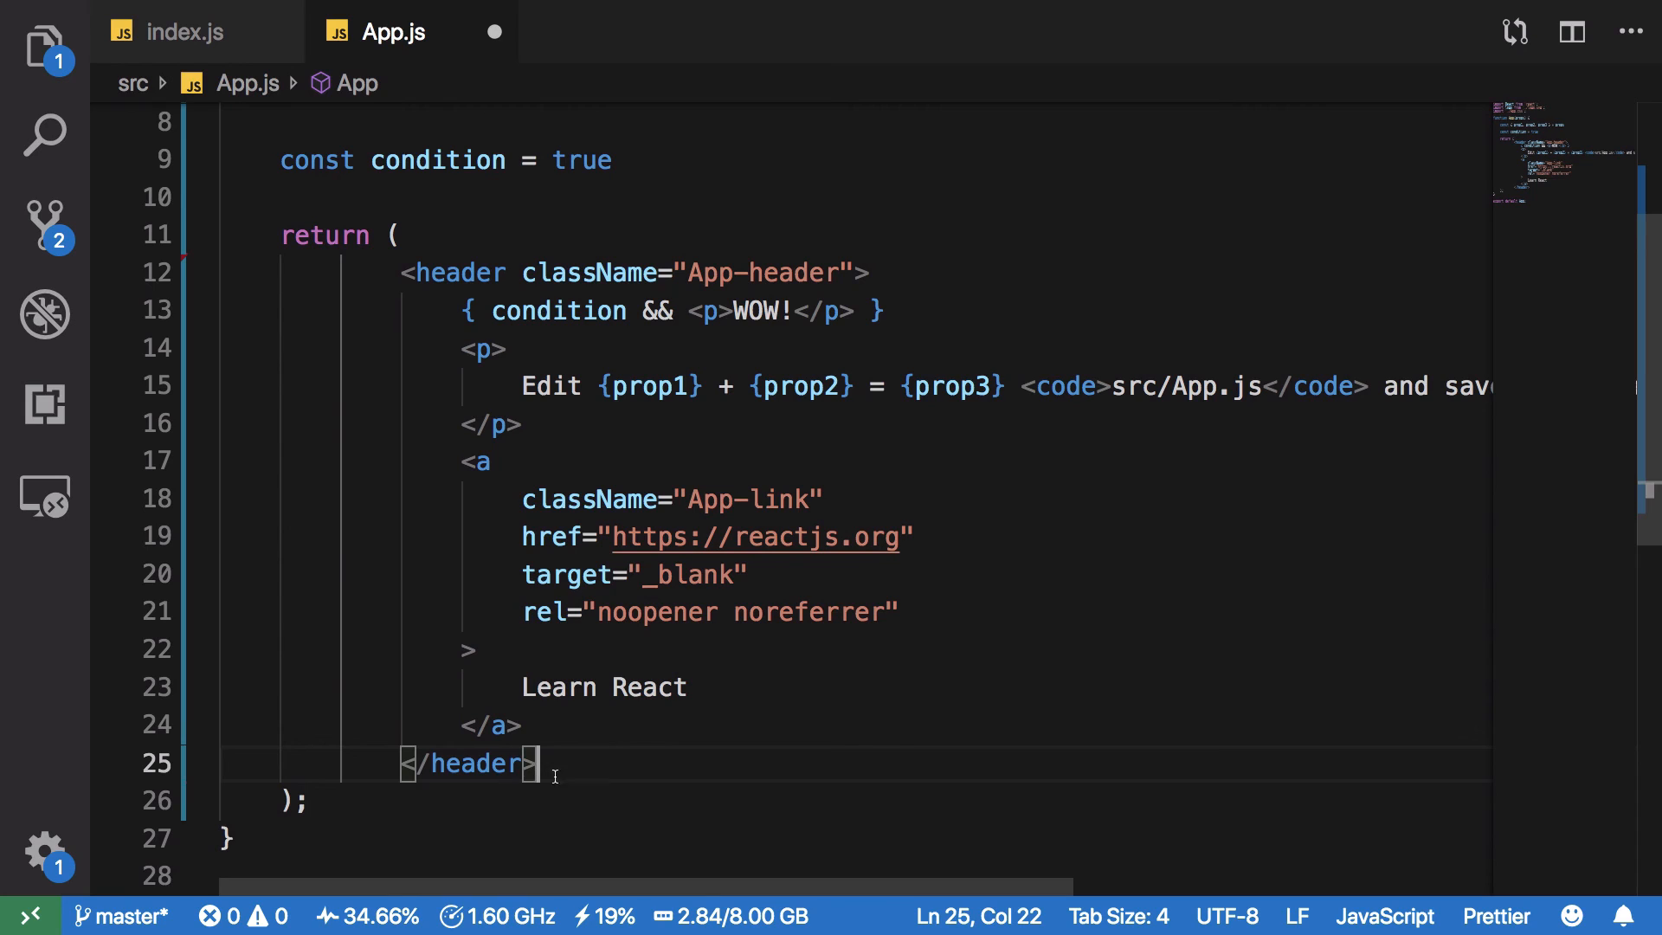
type("<p>I'm n")
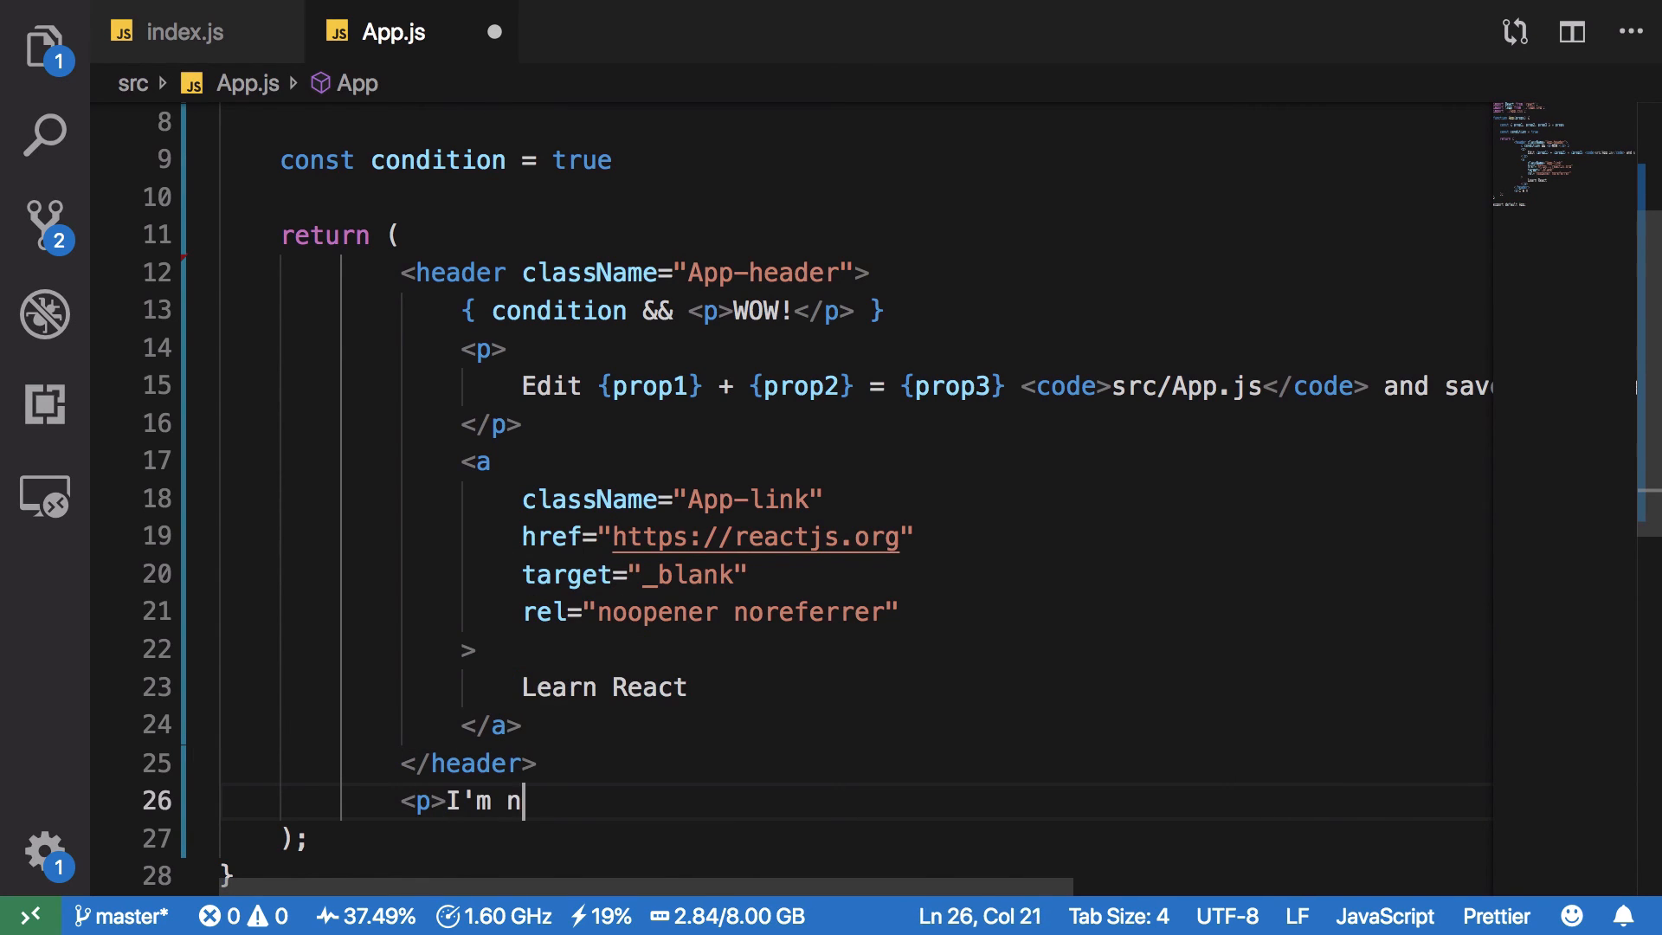
type("ot a header!</p")
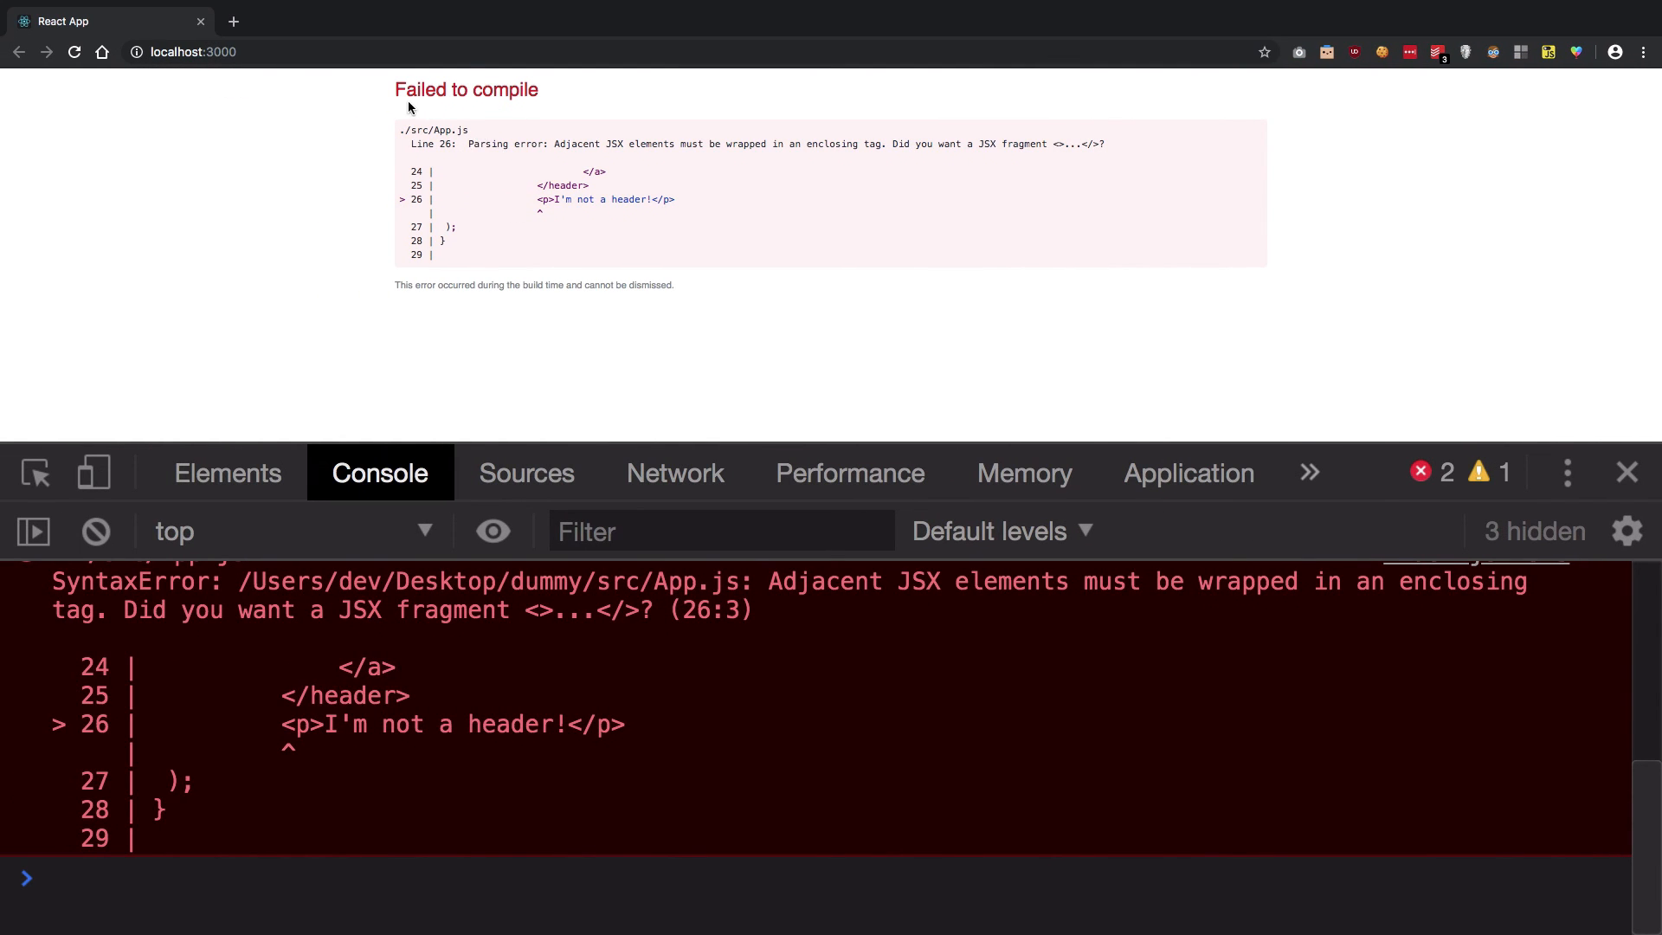
mouse_move(469, 613)
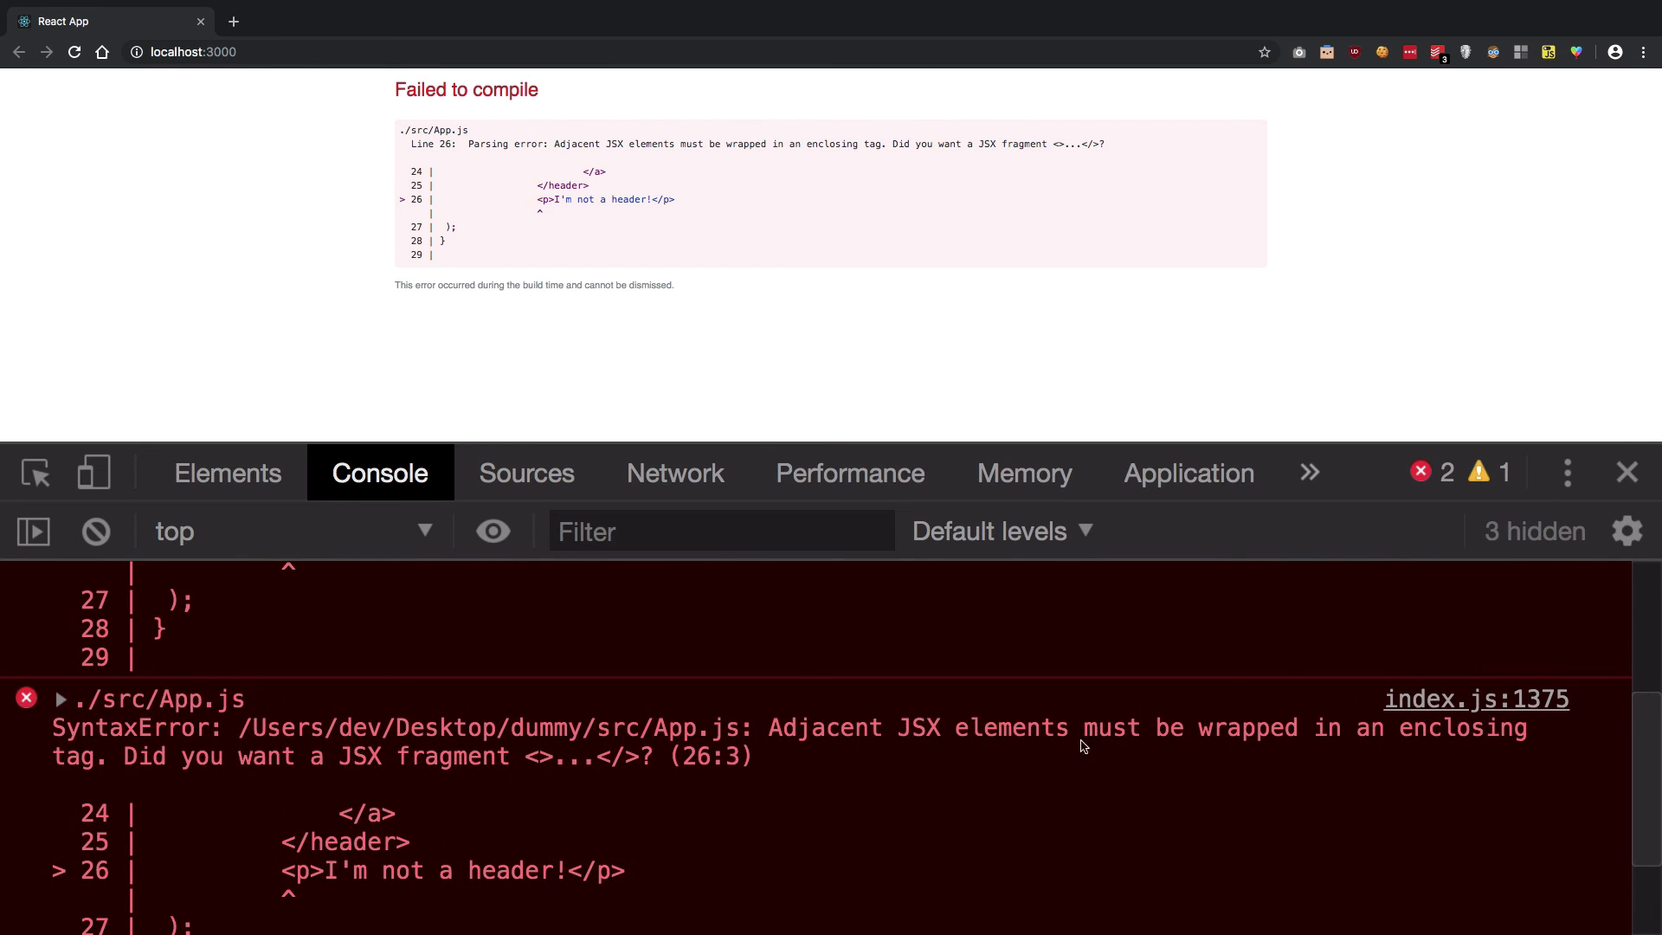
mouse_move(1279, 735)
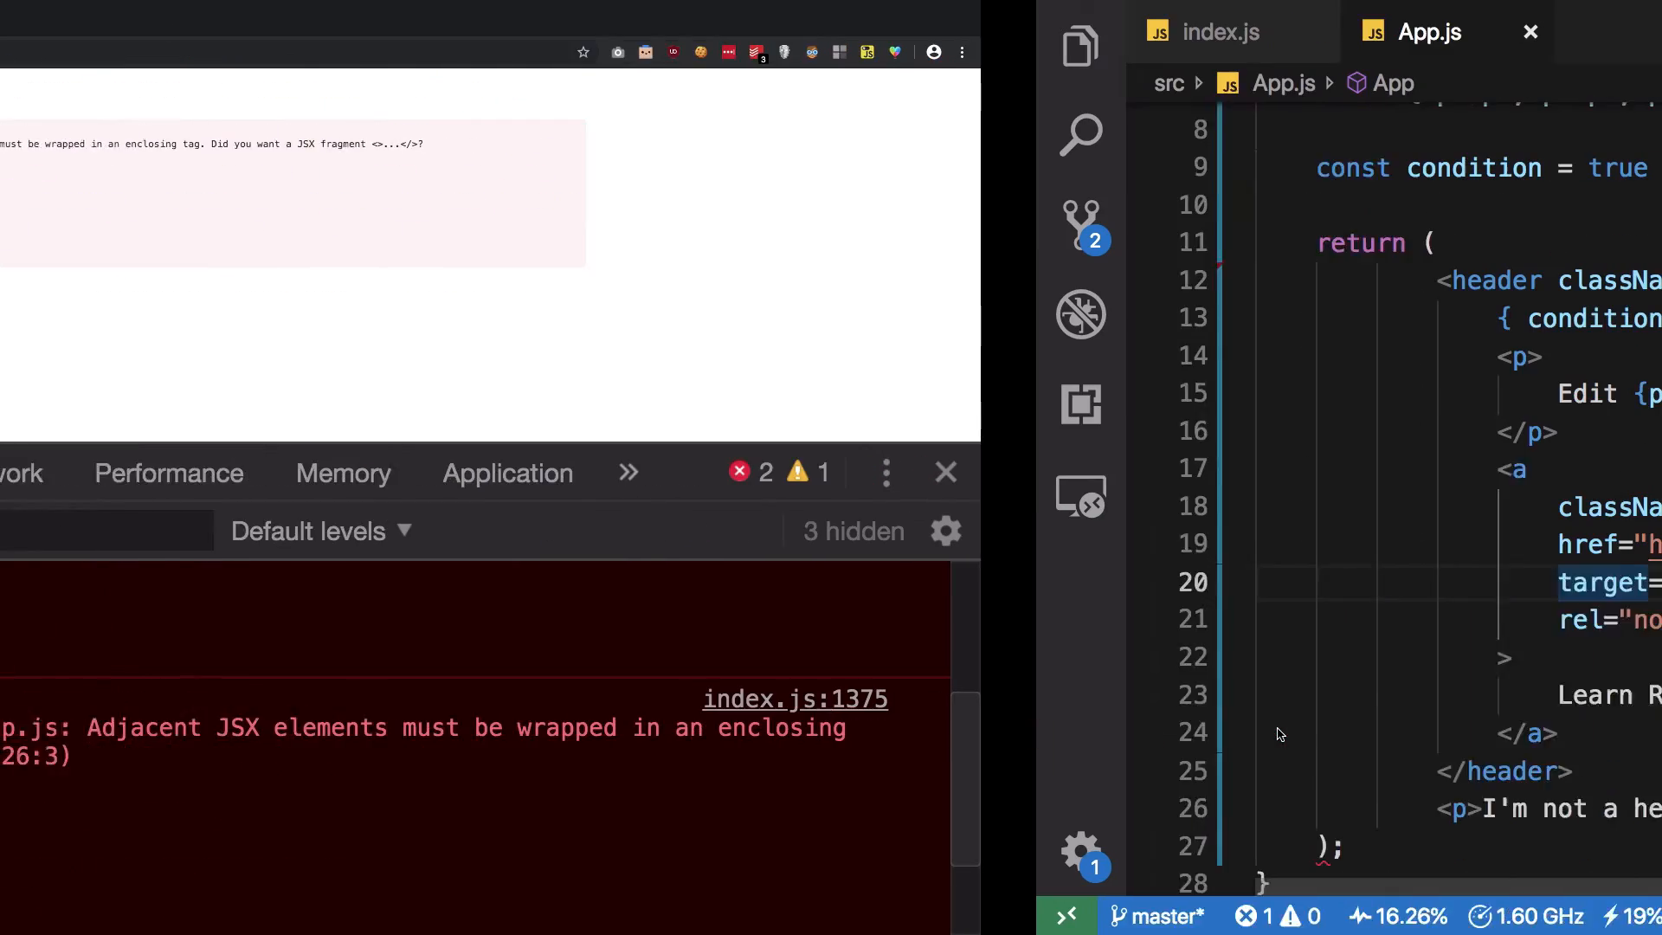
Step: Wrap the header and the I'm not a header! paragraph in a new div after return (
left_click(942, 471)
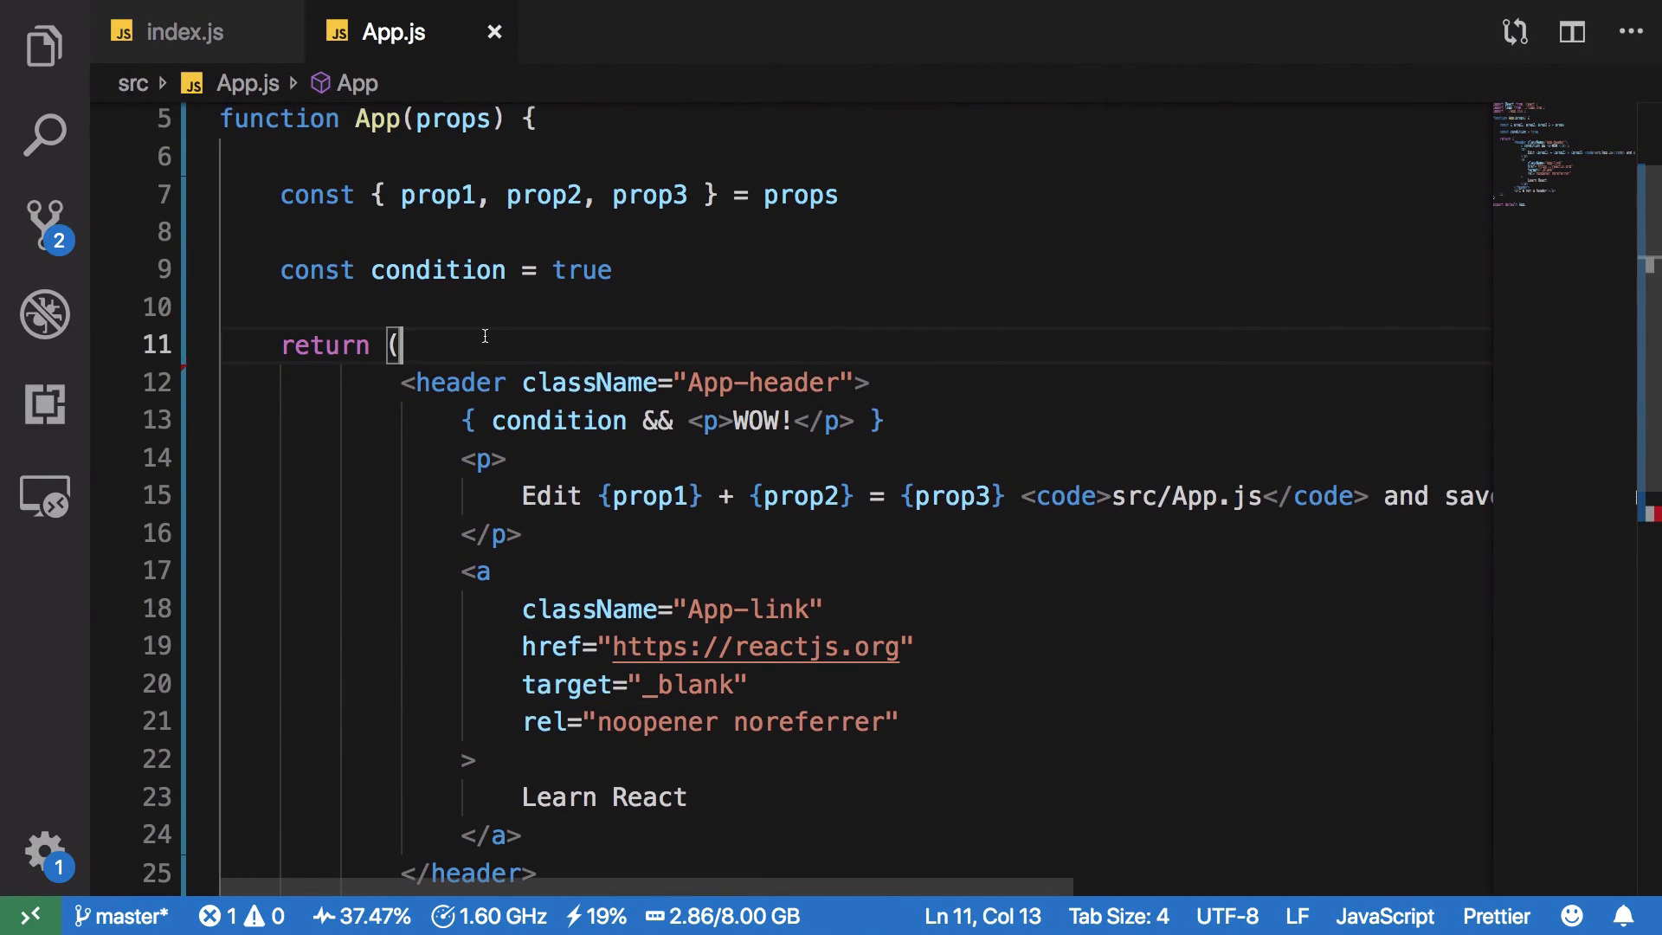
type("<div></div>")
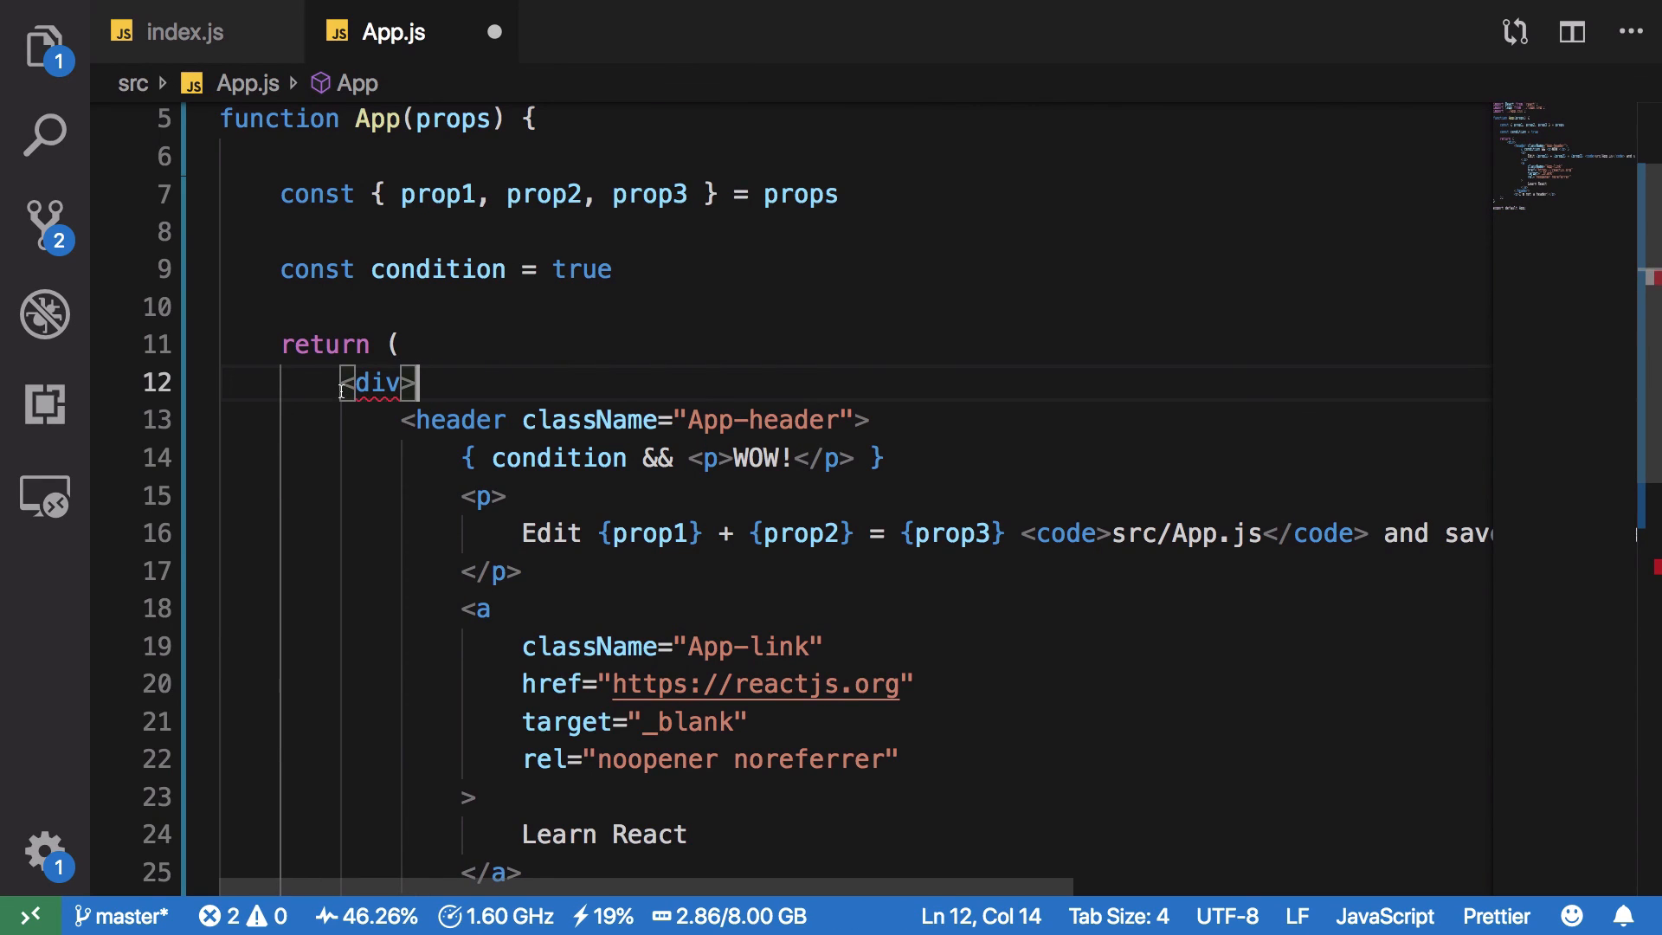
scroll("down", 3)
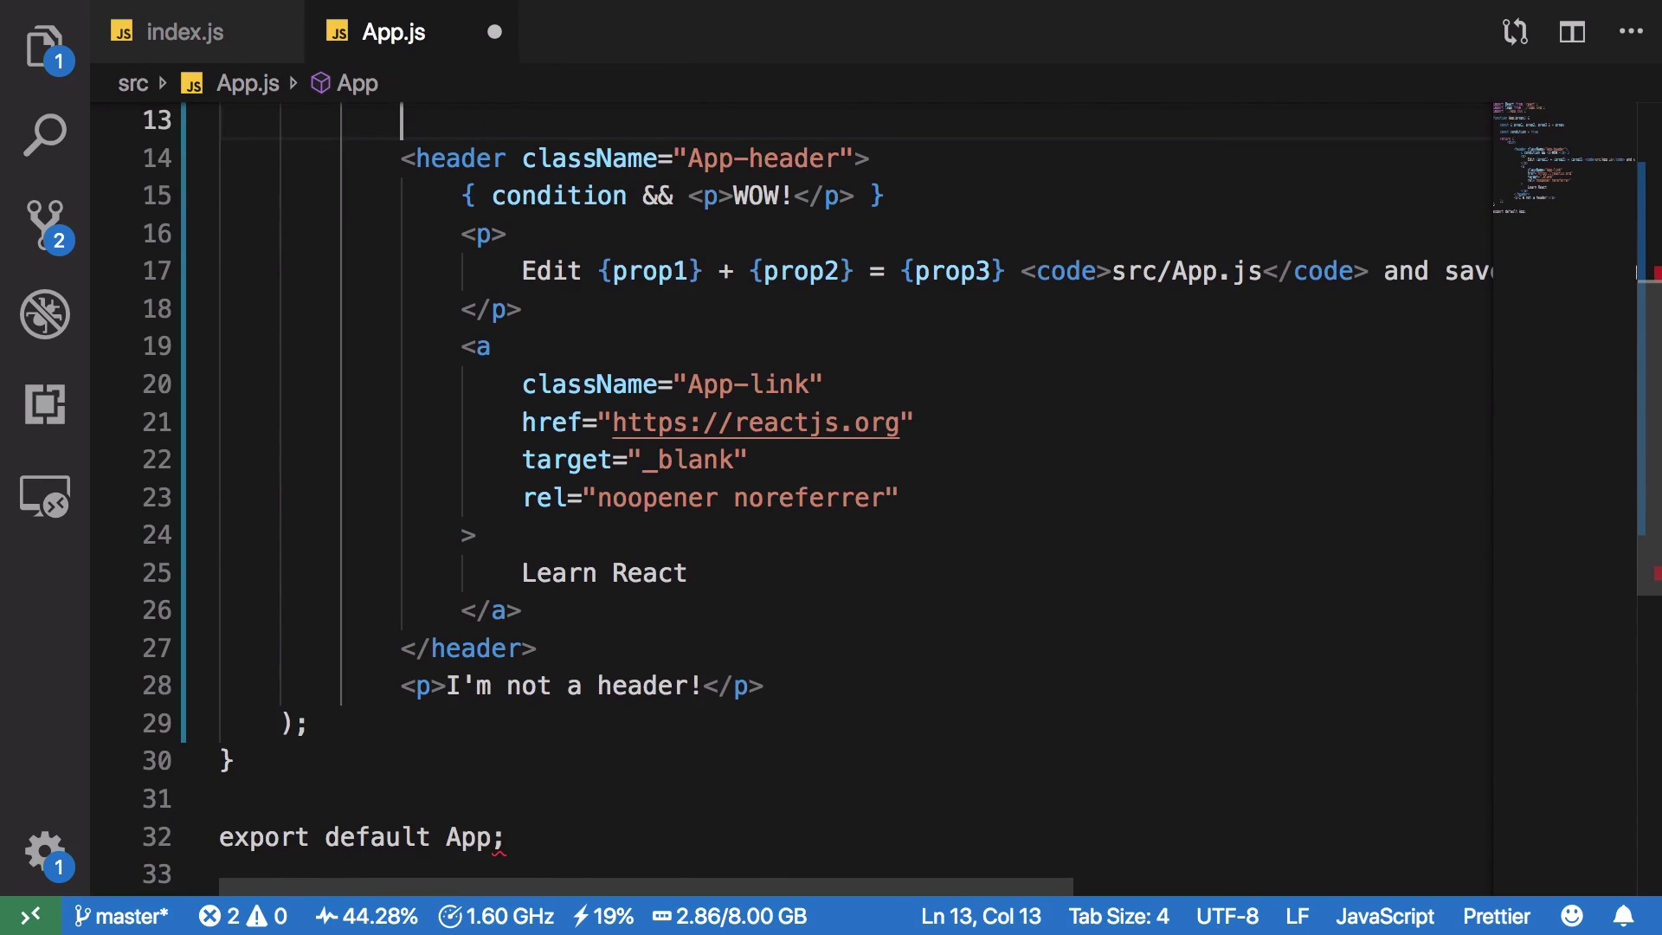
scroll("up", 3)
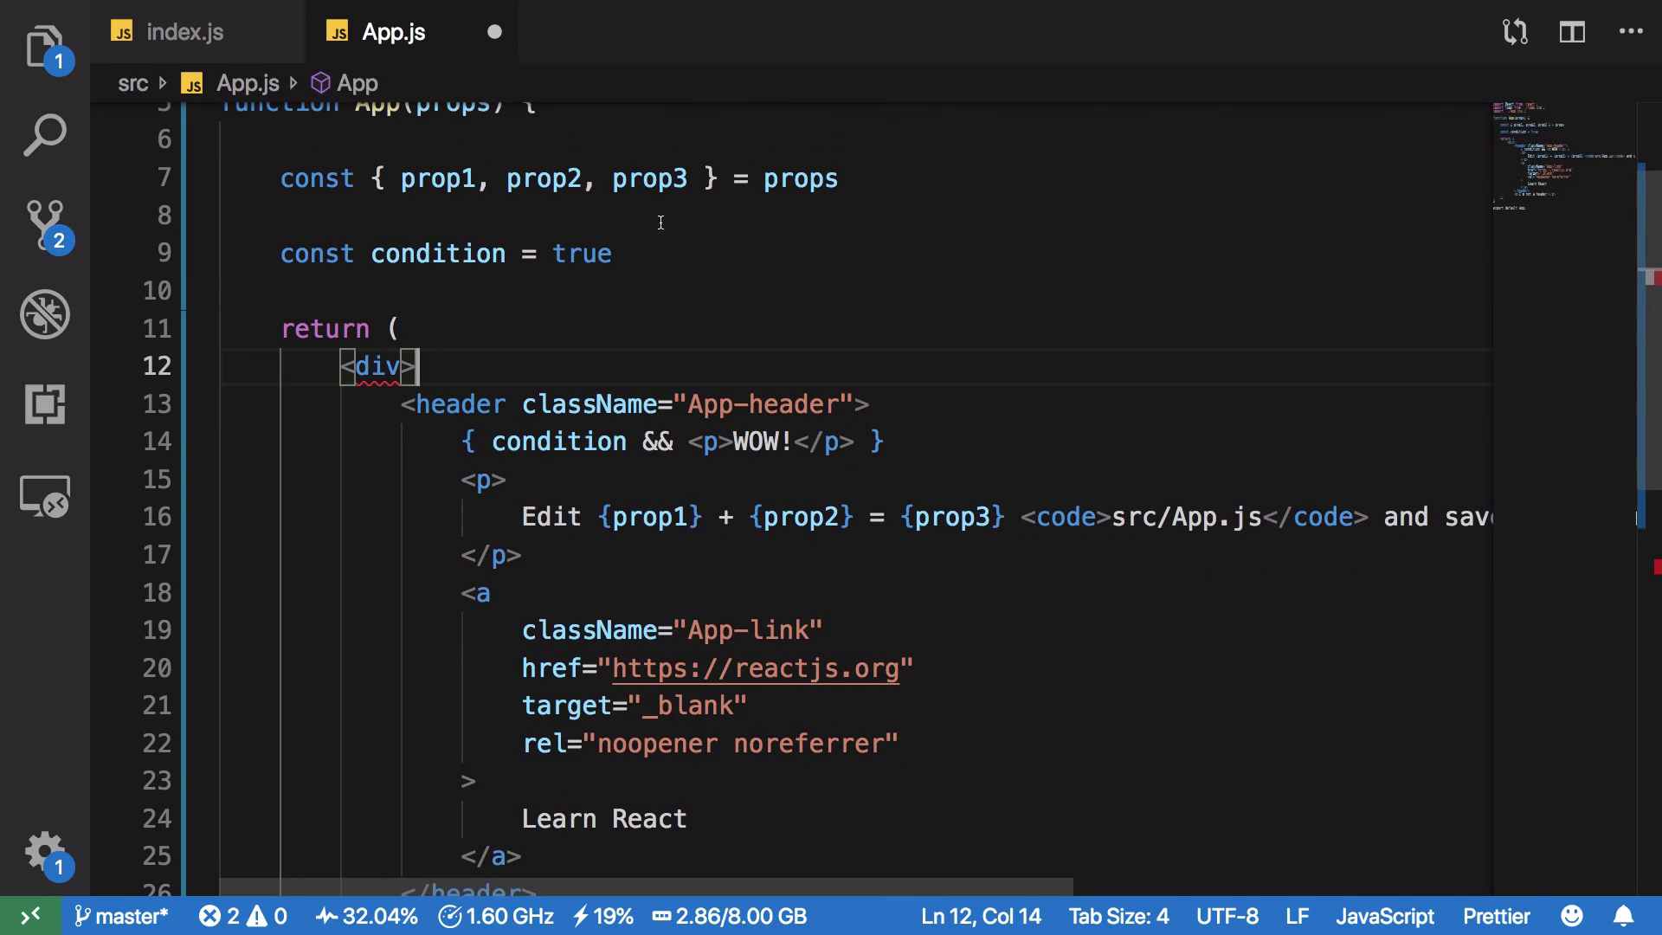
key("Backspace")
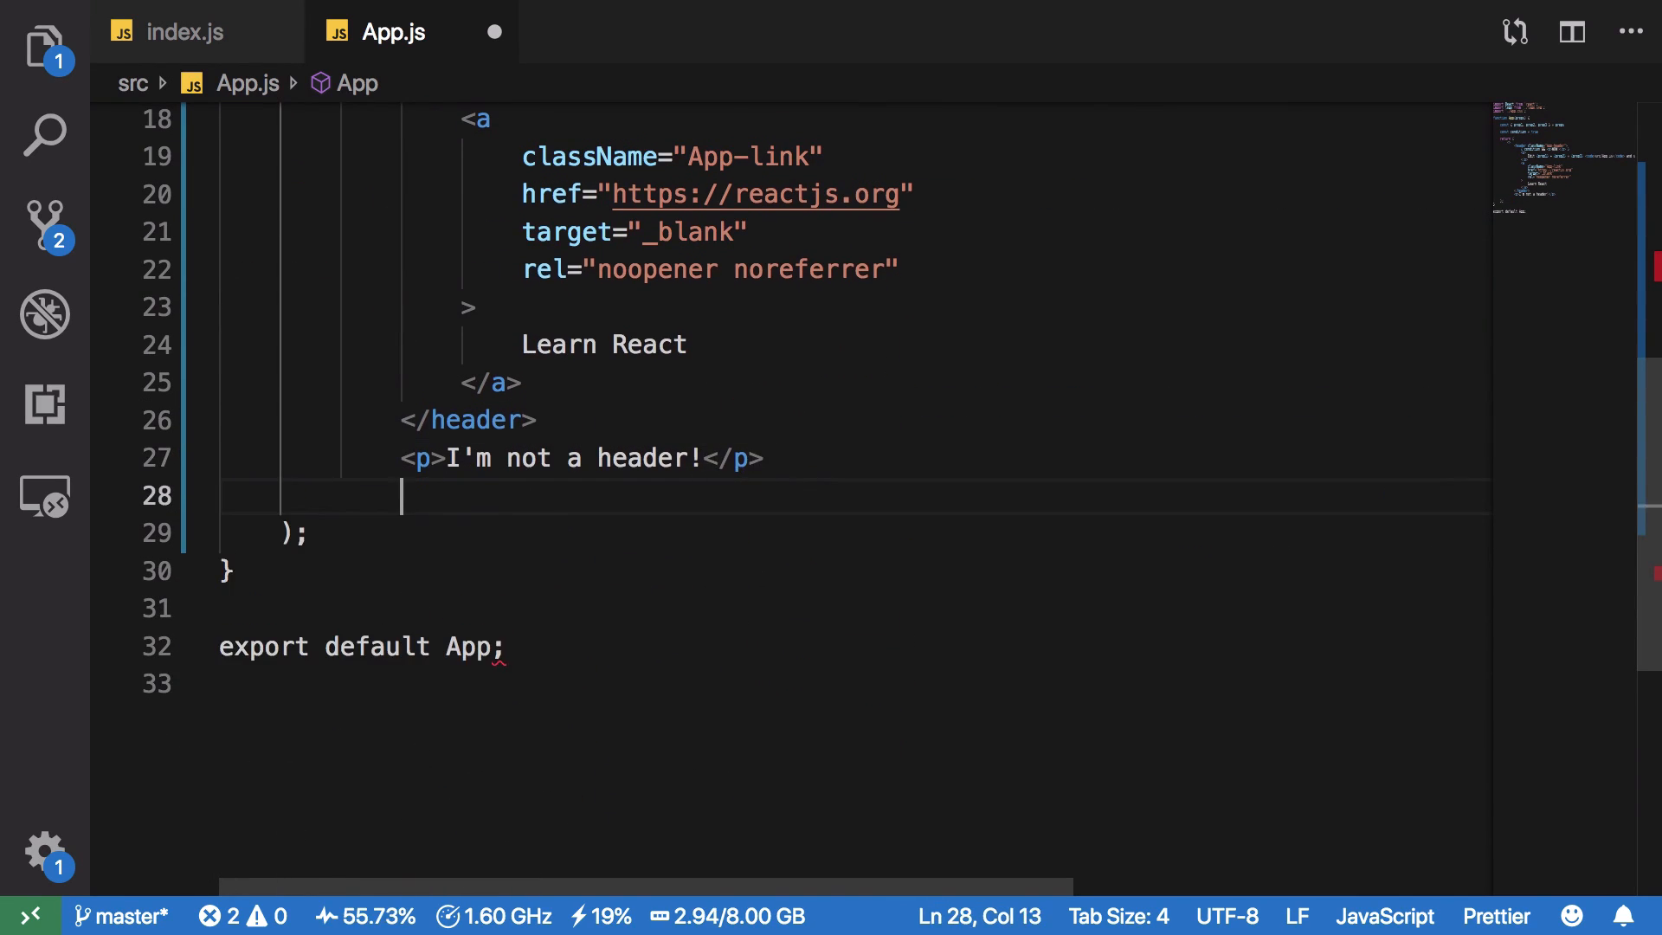
scroll("up", 3)
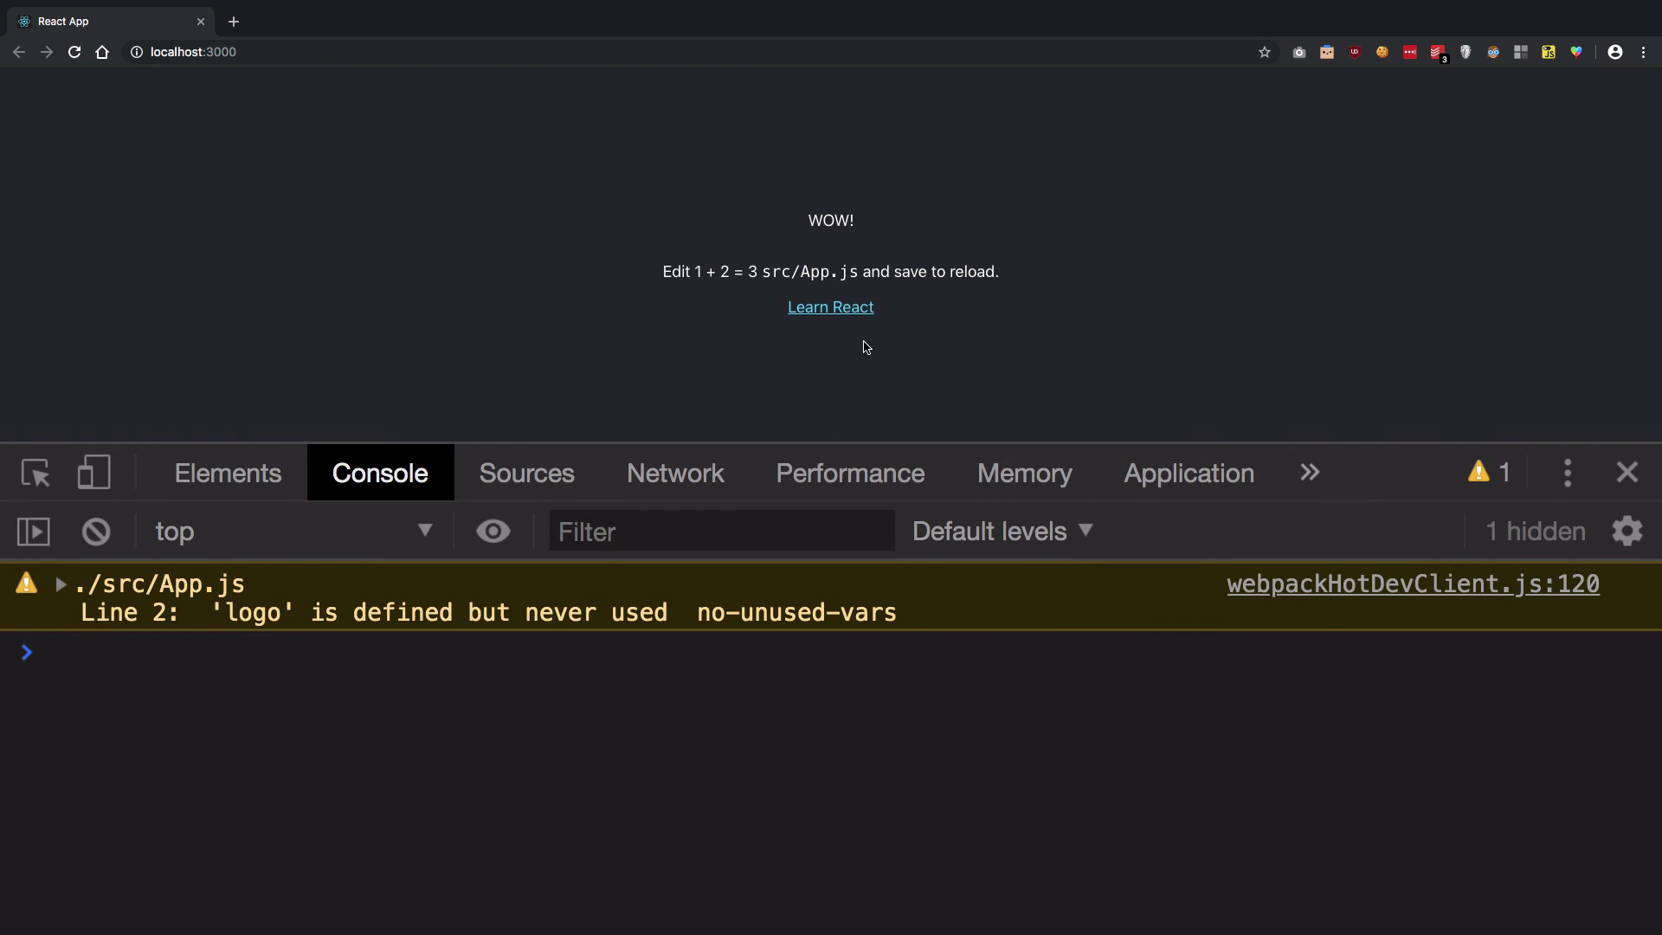
Step: Switch DevTools to the React panel and expand App to show its props 1, 2, 3
left_click(1308, 471)
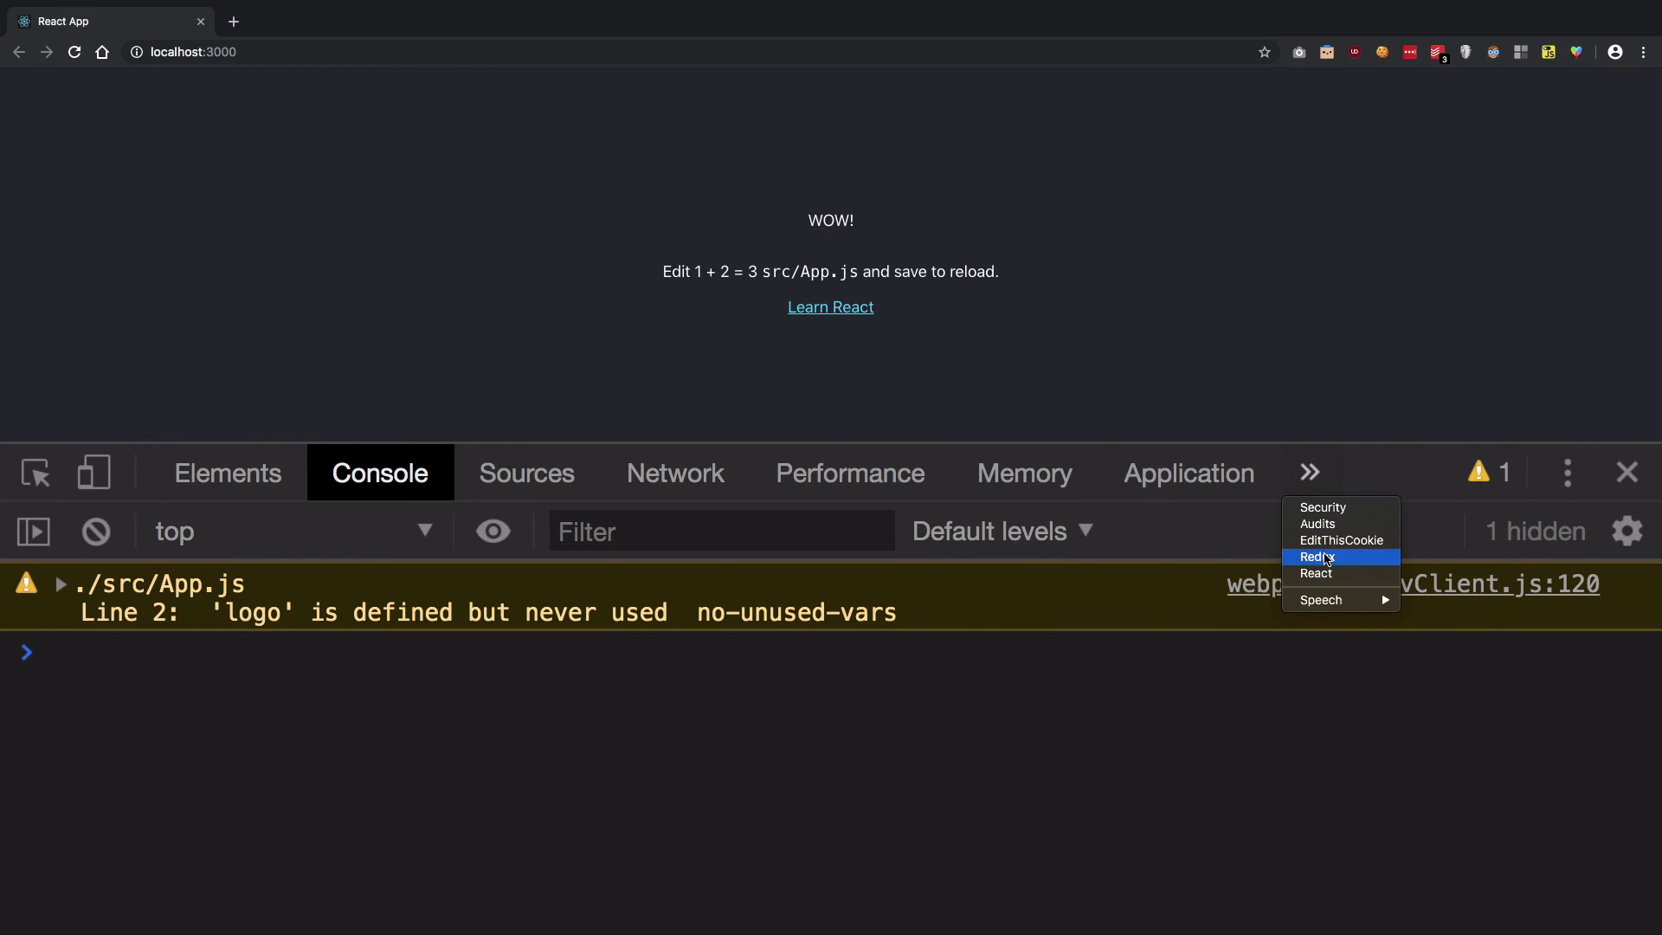
left_click(1314, 555)
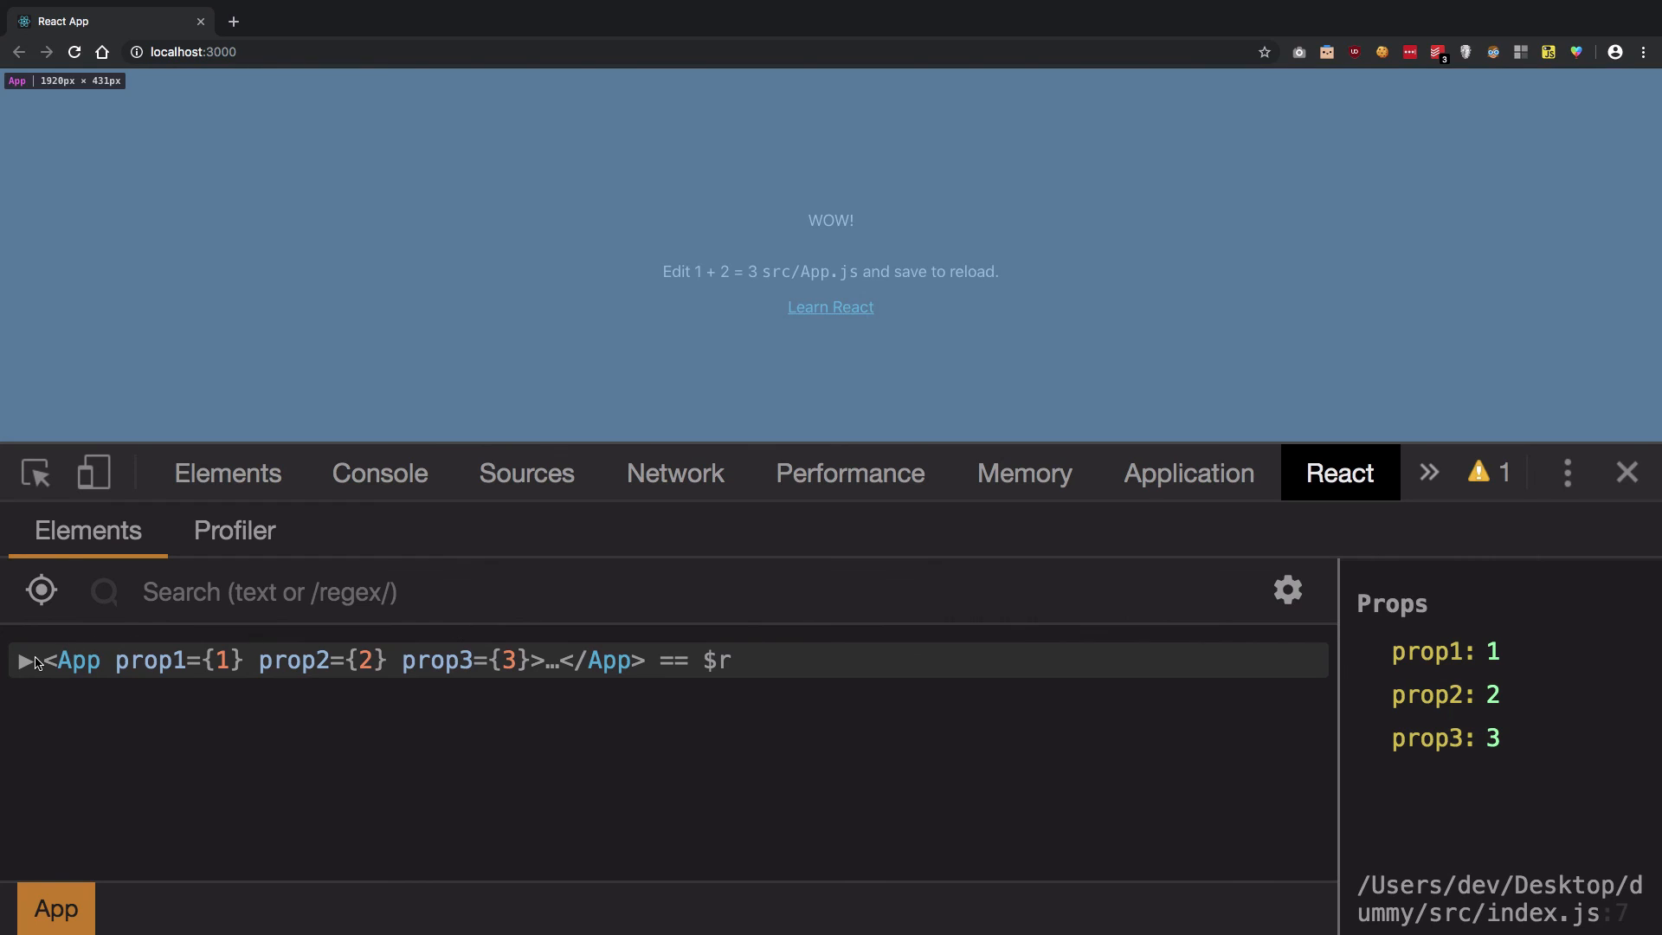
left_click(23, 659)
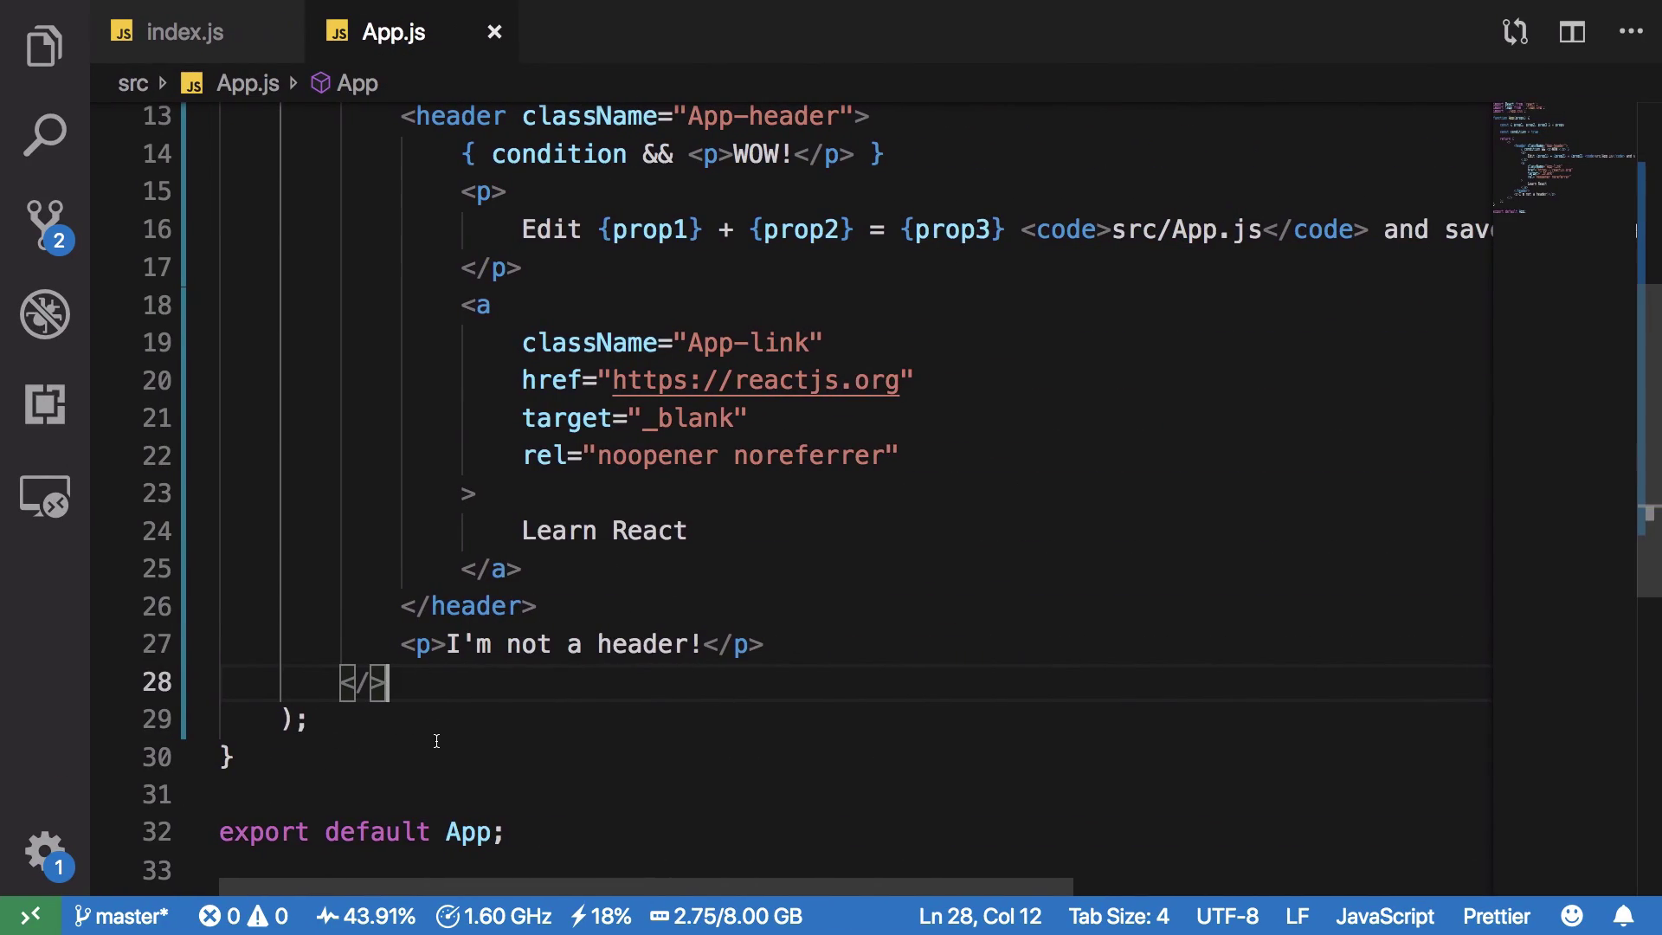
Step: Try <React.Fragment key={}> on the wrapper, then delete back toward the short fragment syntax
scroll("down", 3)
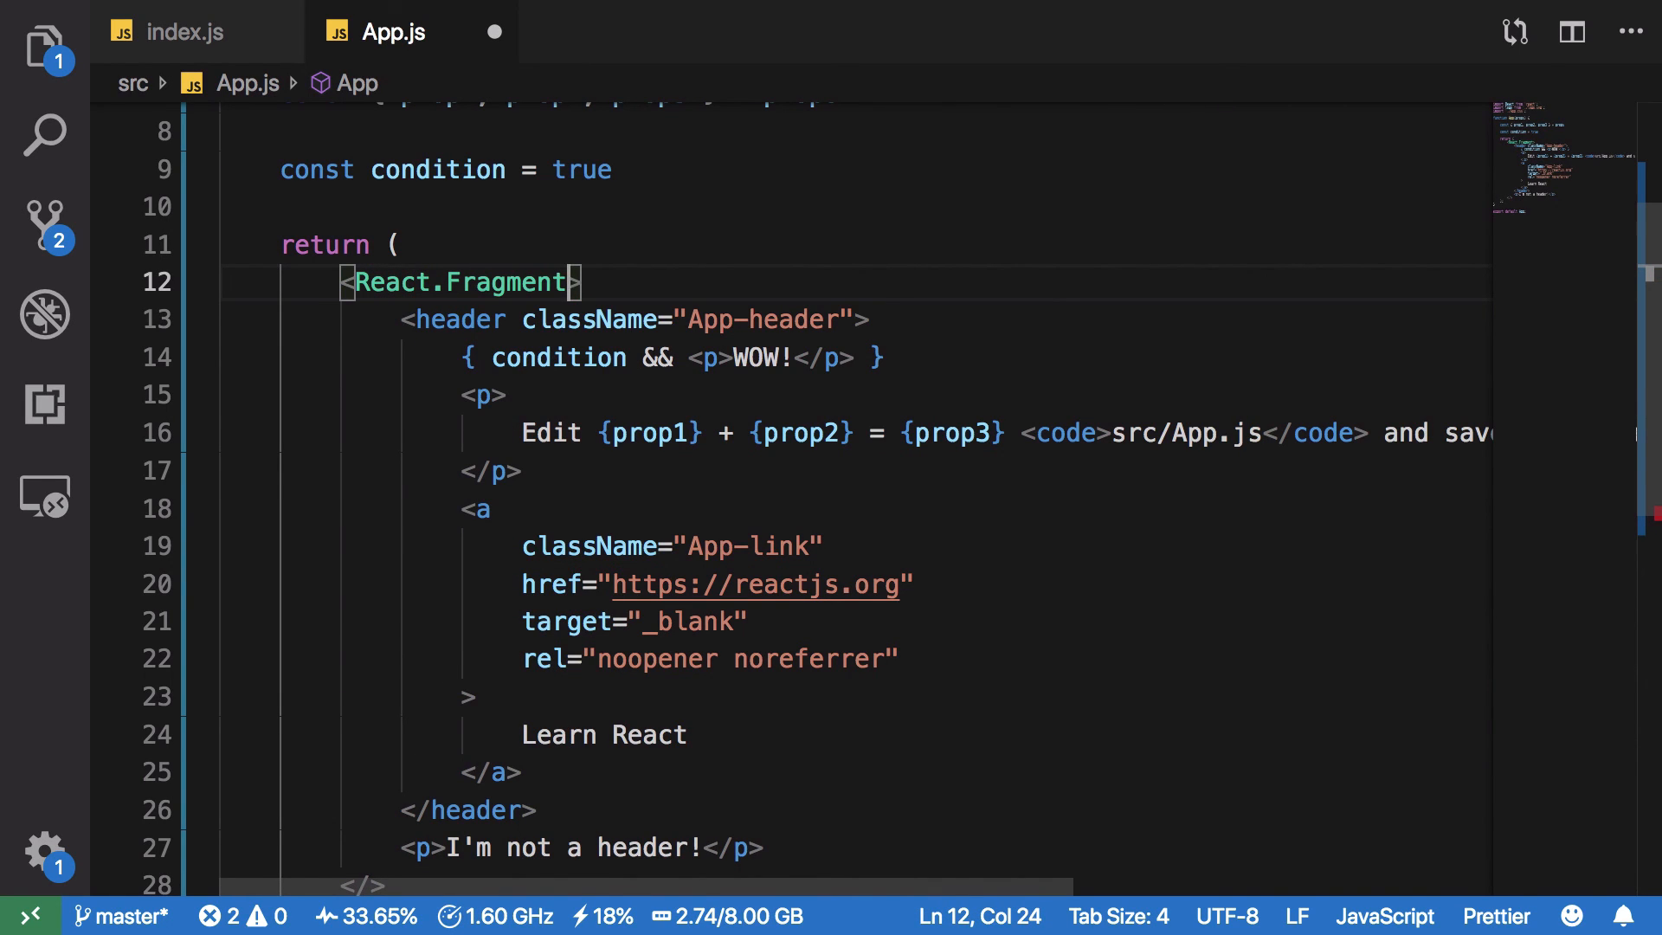
type("key={}")
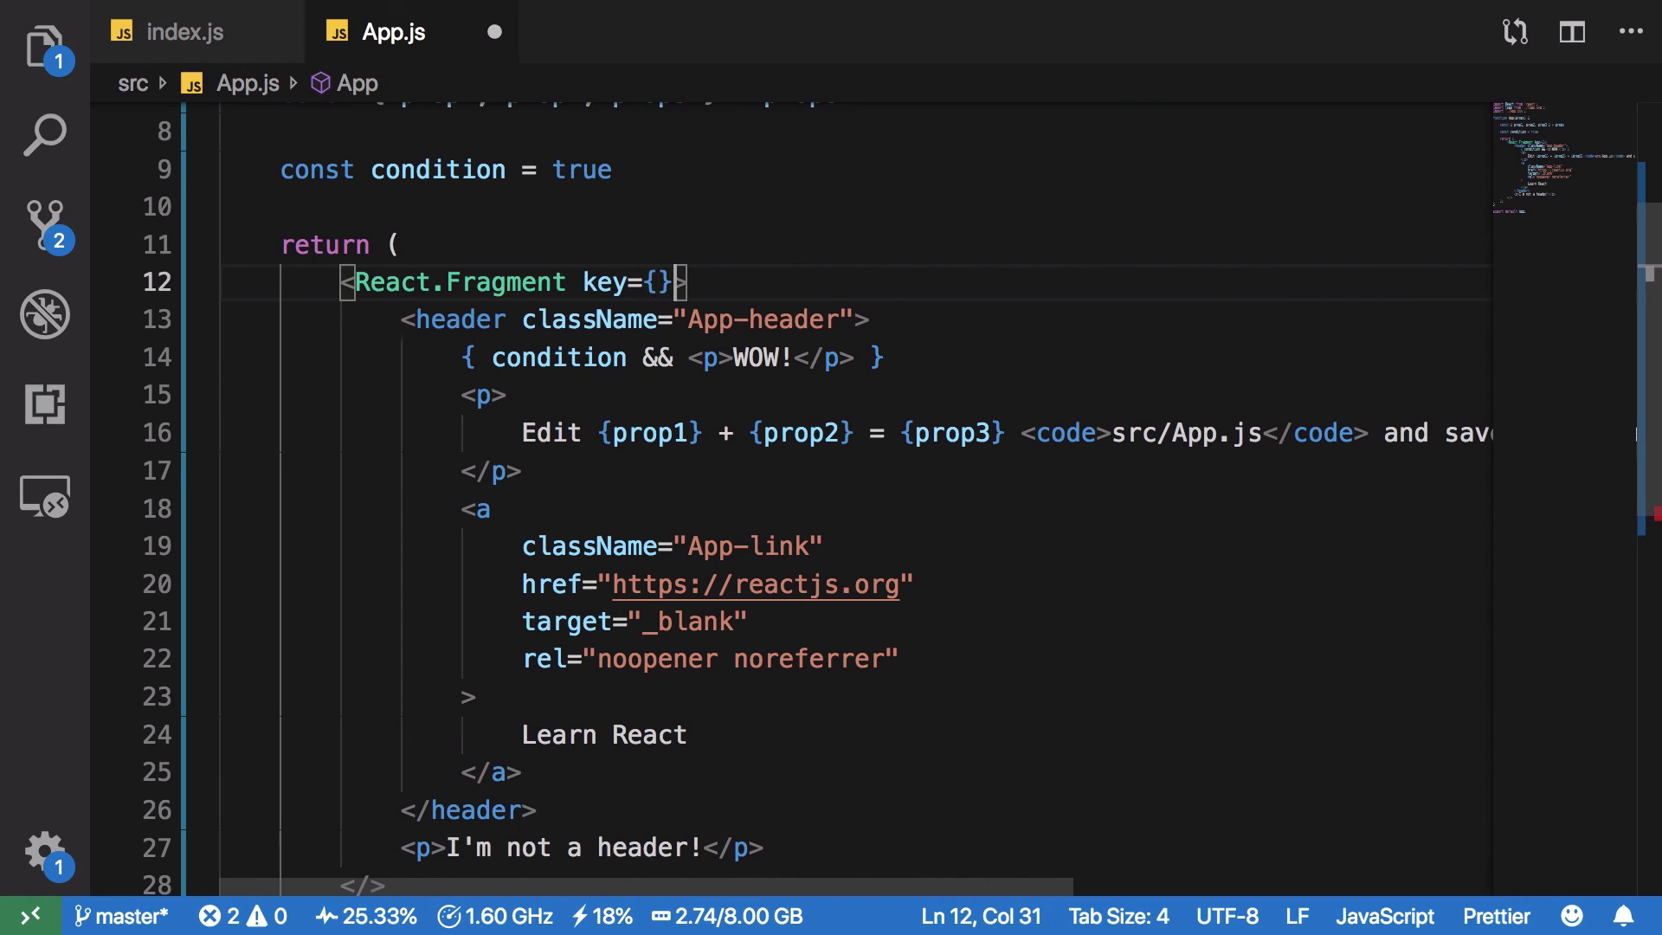
key("backspace")
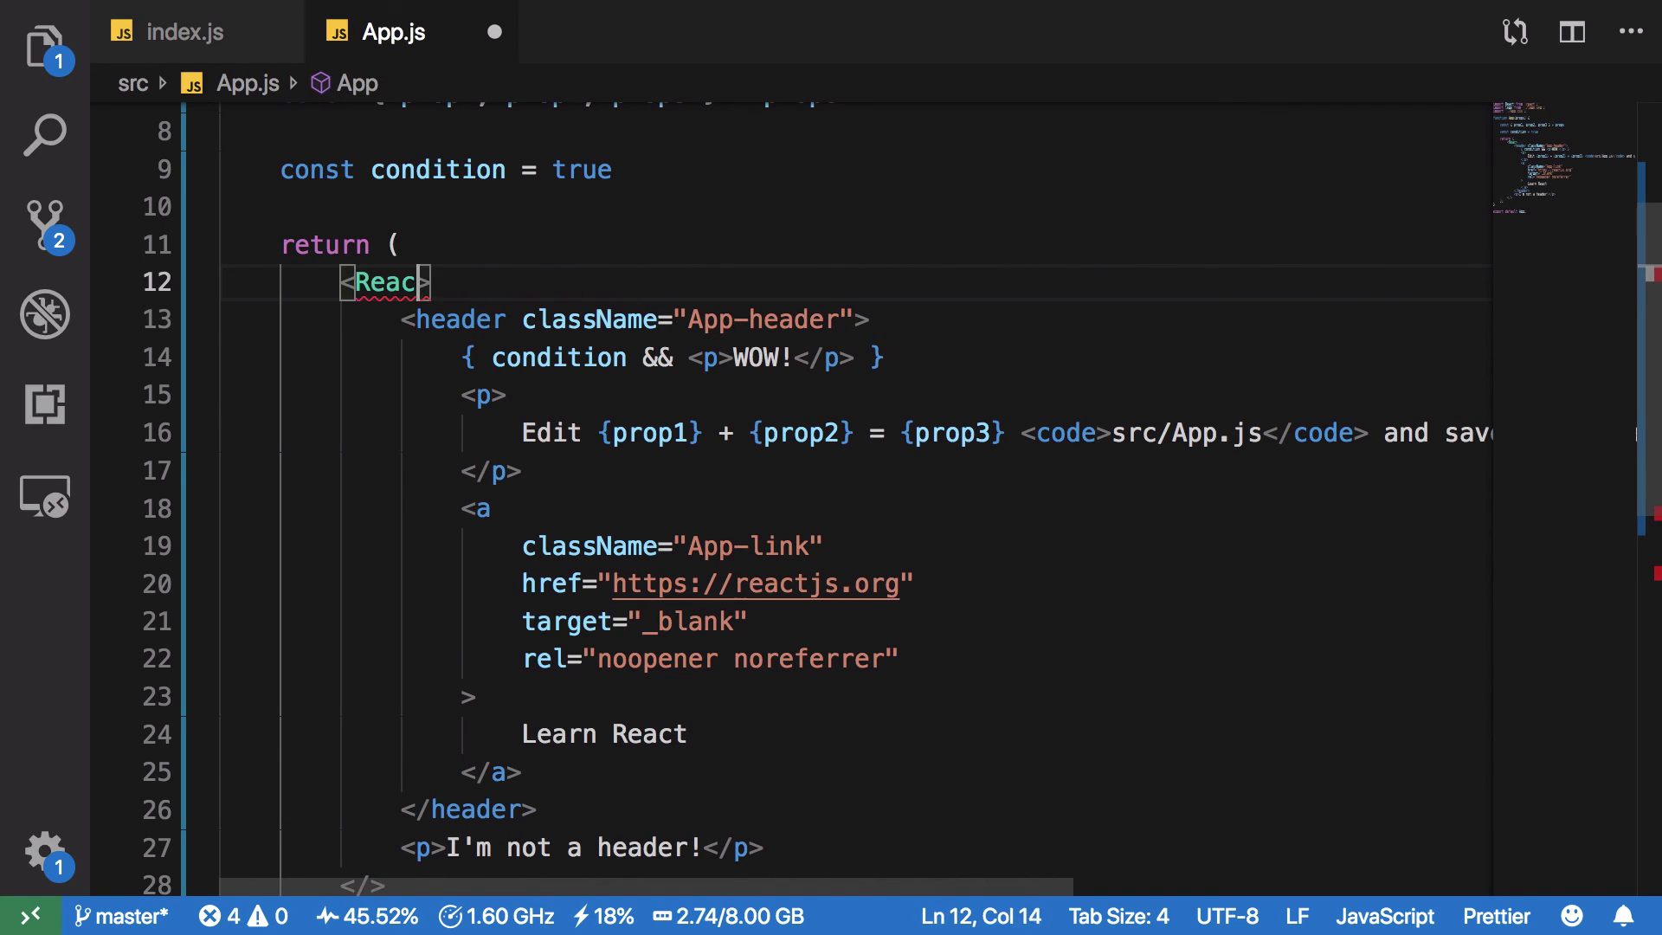